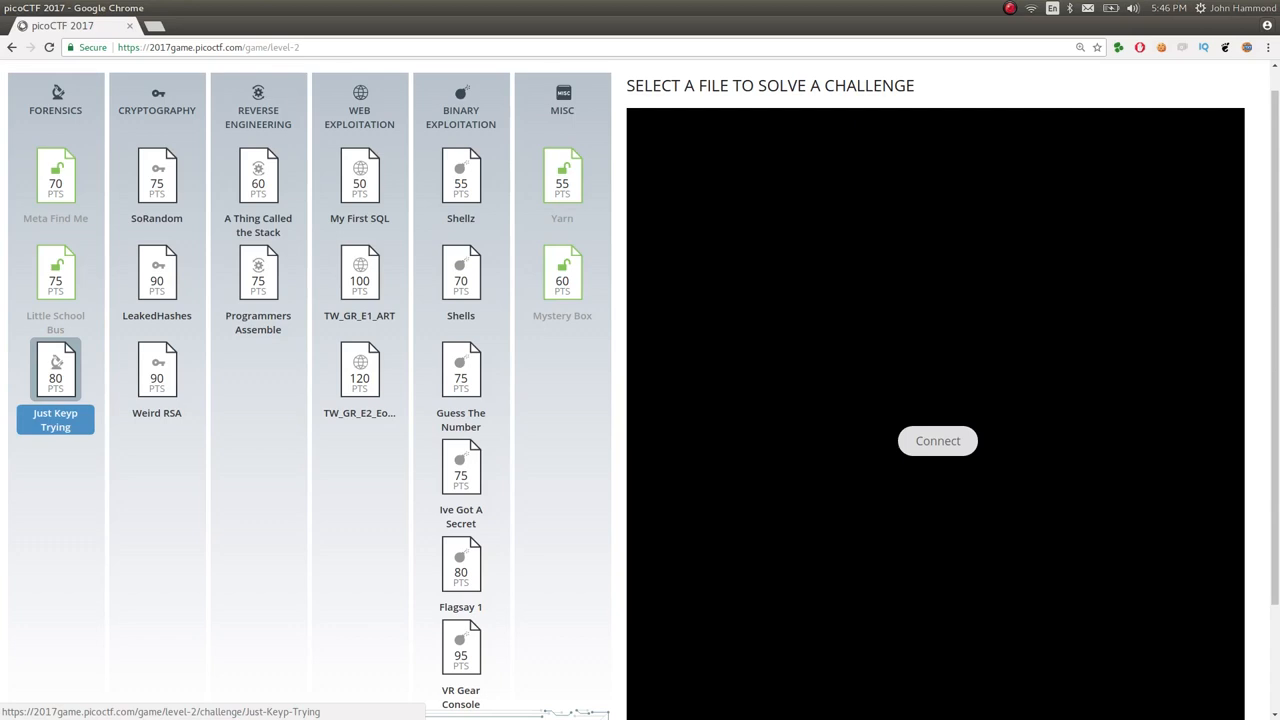
# - Open the Just Keyp Trying challenge and copy the download address of data.pcap
pyautogui.click(56, 370)
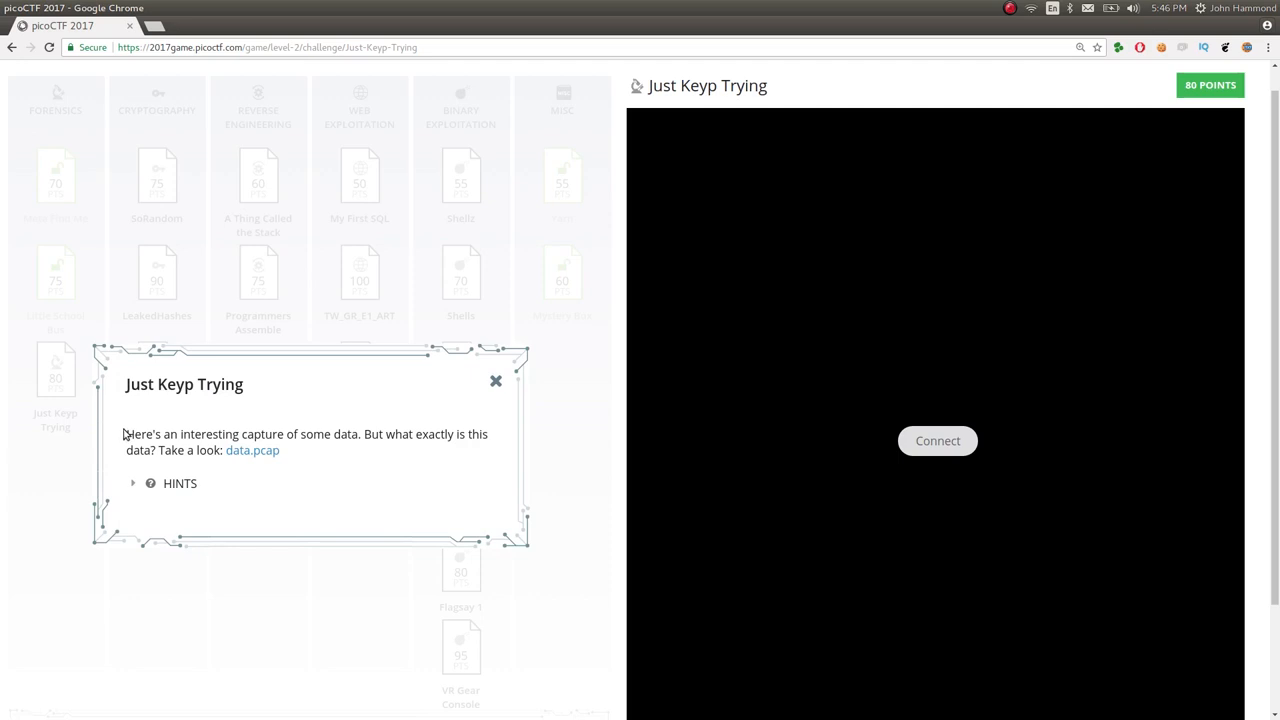
pyautogui.moveTo(138, 432)
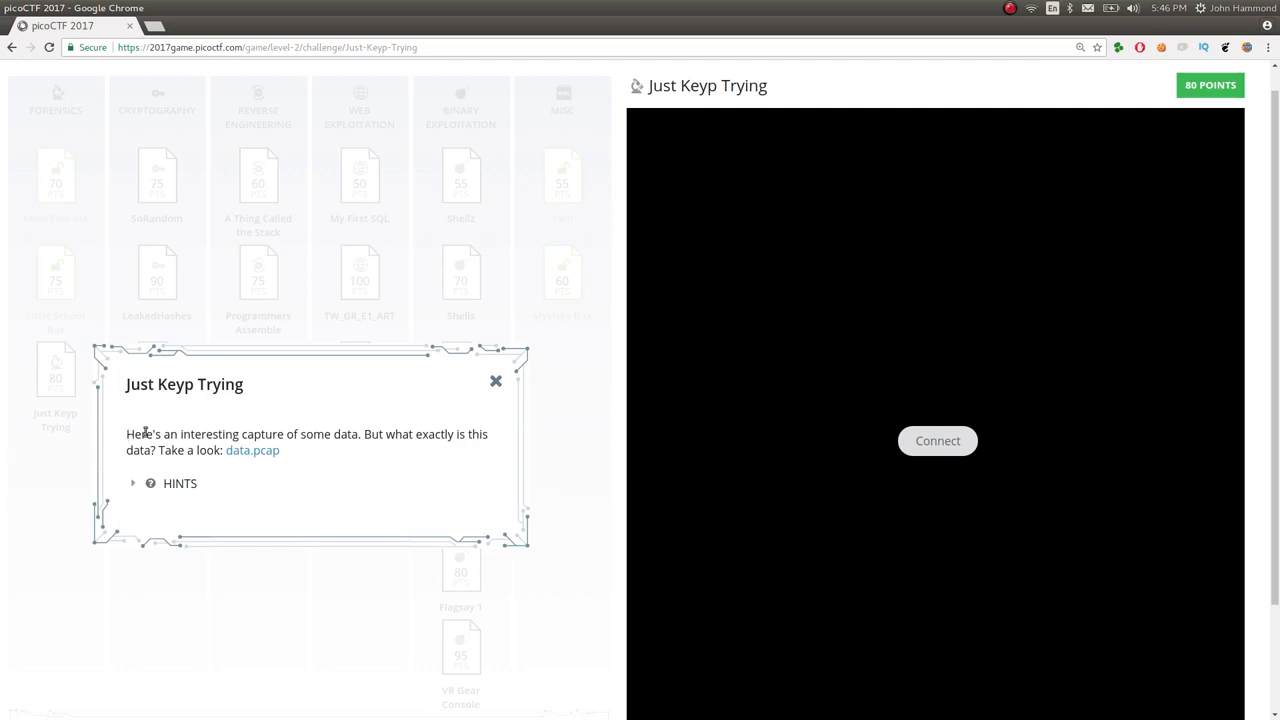
pyautogui.rightClick(252, 450)
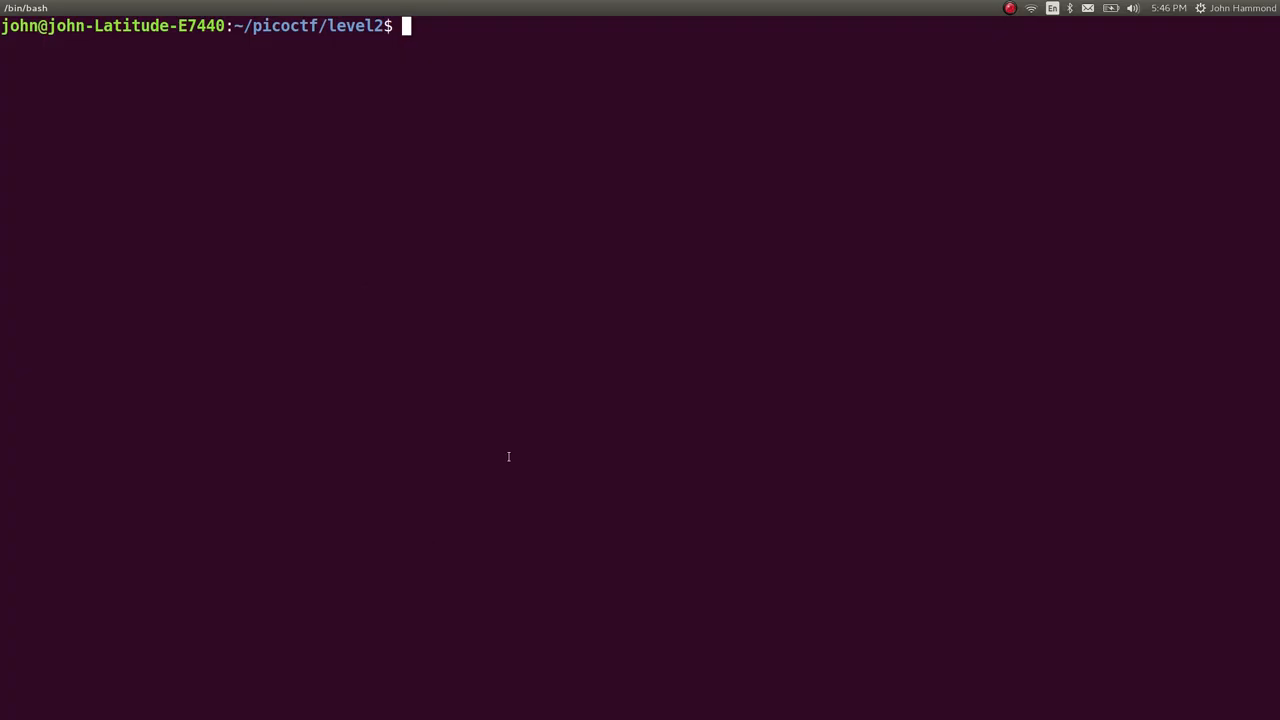
# - Make the just_keyp_trying folder, fetch data.pcap into it, and launch Wireshark on the capture
pyautogui.write('mkdir juy')
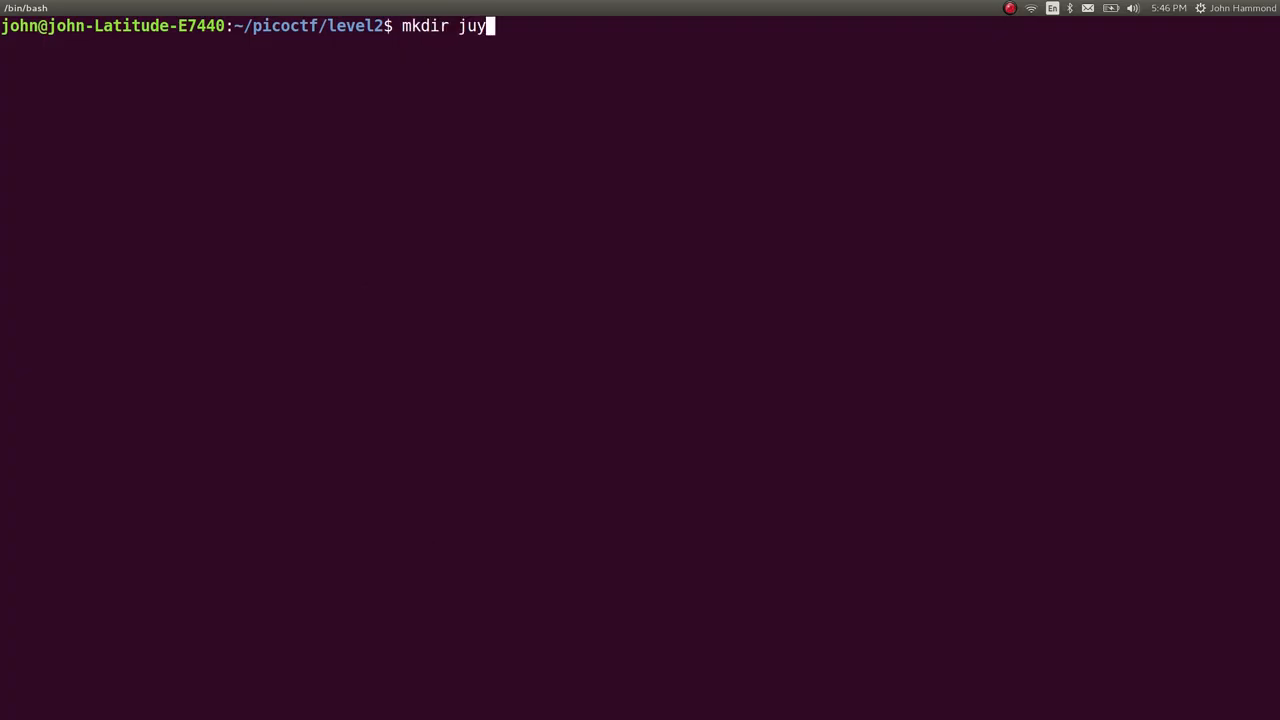
pyautogui.write('st_key')
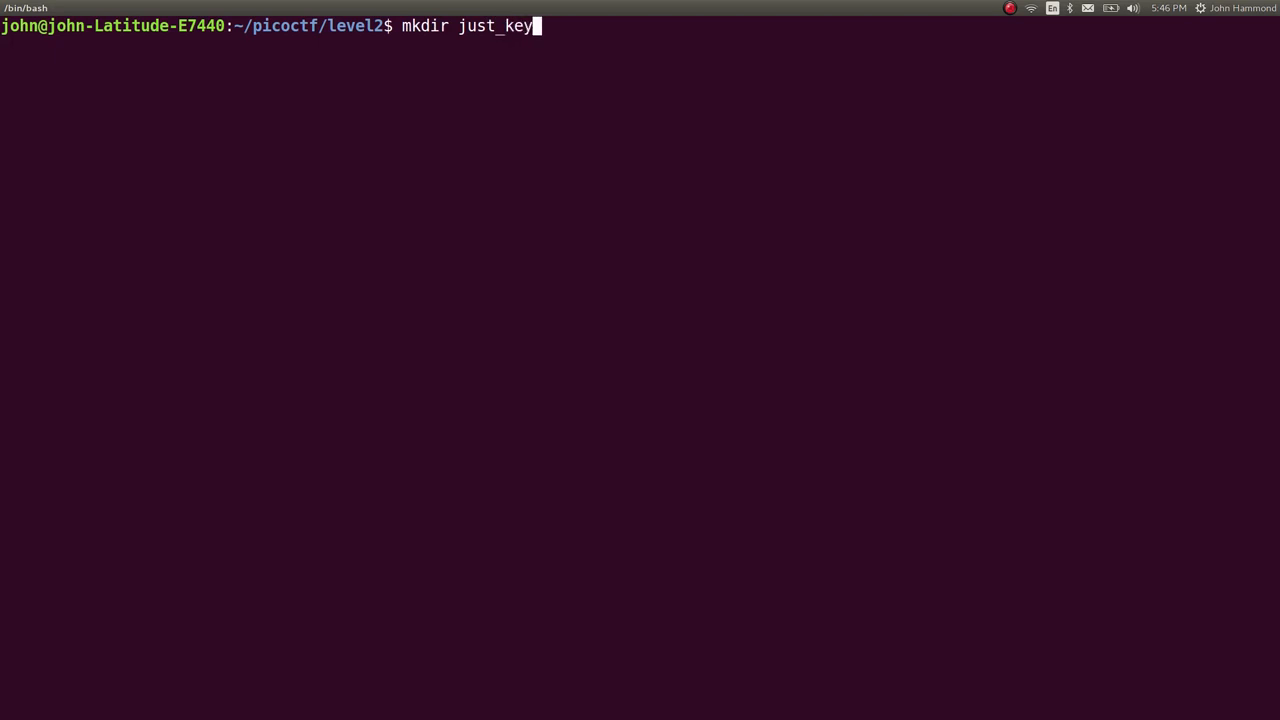
pyautogui.write('p_tre')
pyautogui.write('wired')
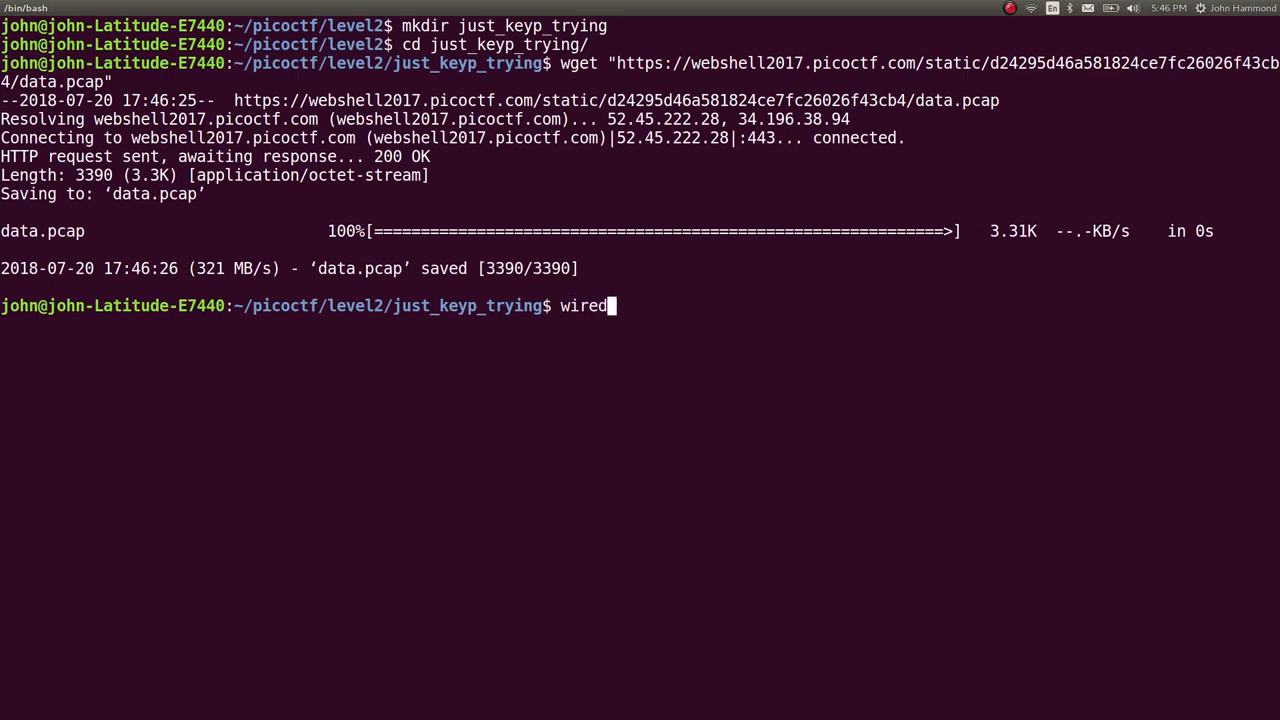
pyautogui.write('hark data.pcap')
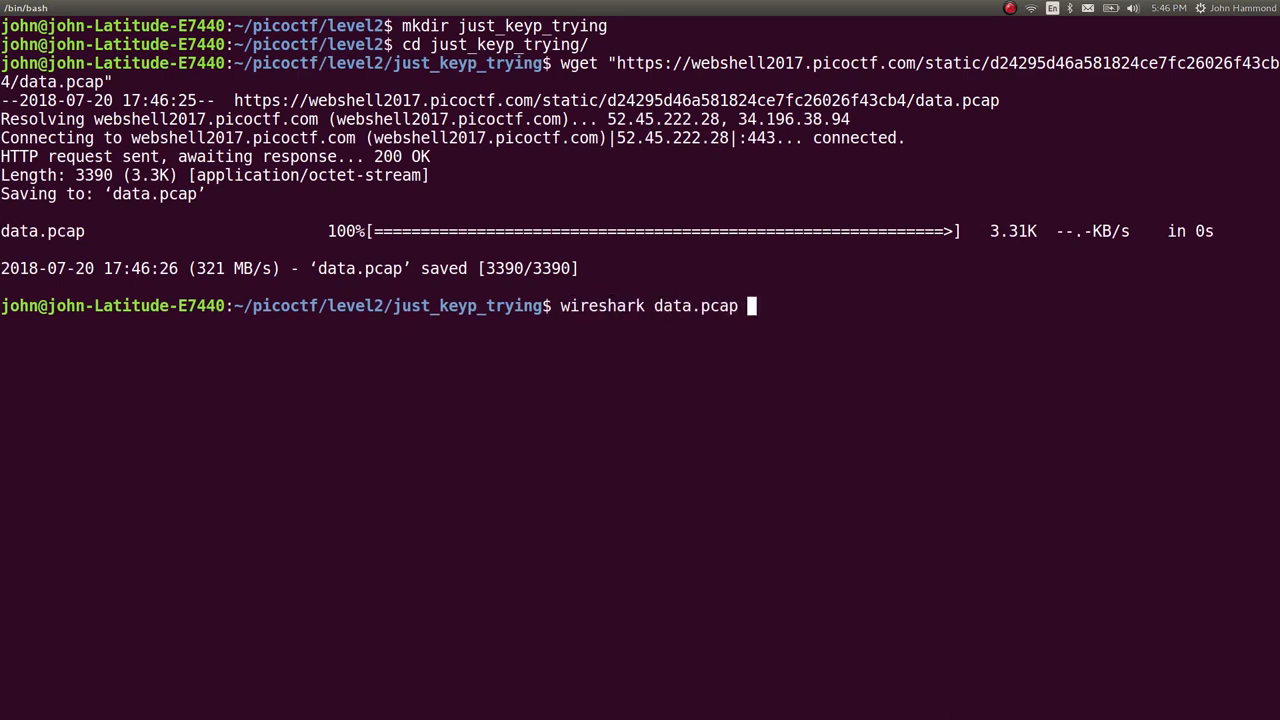
pyautogui.press('Return')
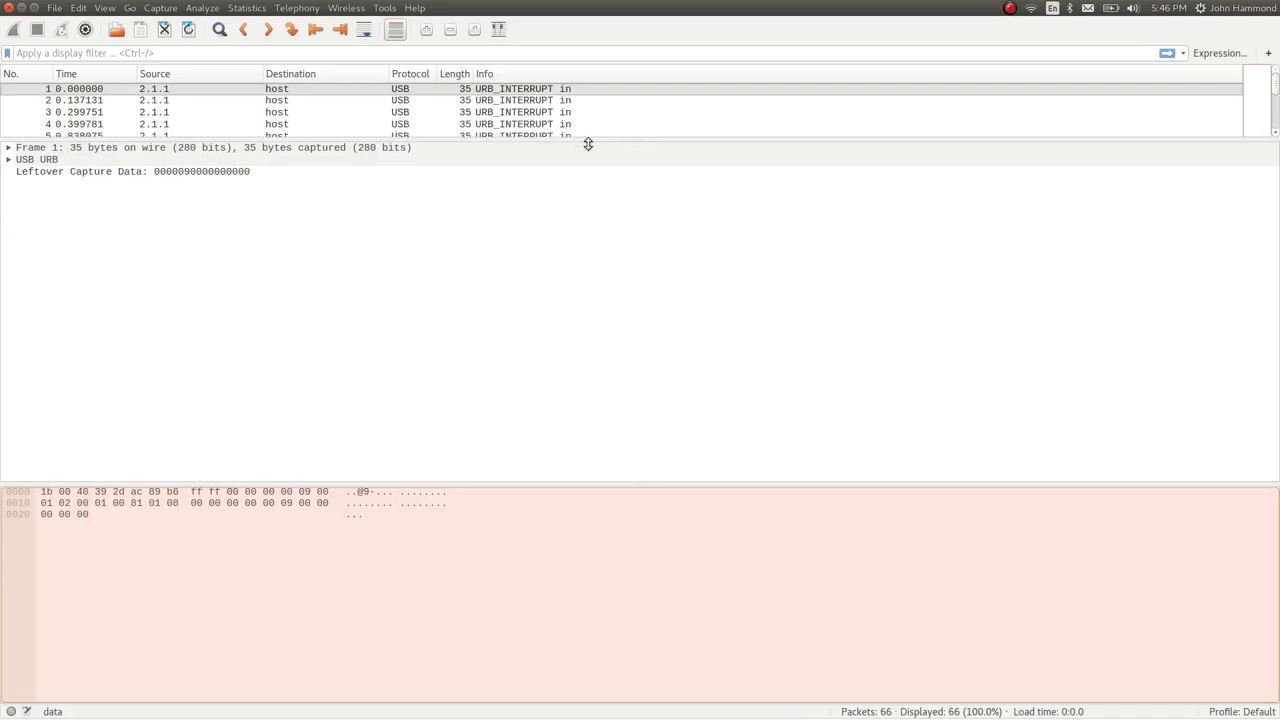
# - Enlarge the packet list, browse the USB interrupt packets and expand one packet's URB details
pyautogui.moveTo(588, 144); pyautogui.dragTo(578, 420)
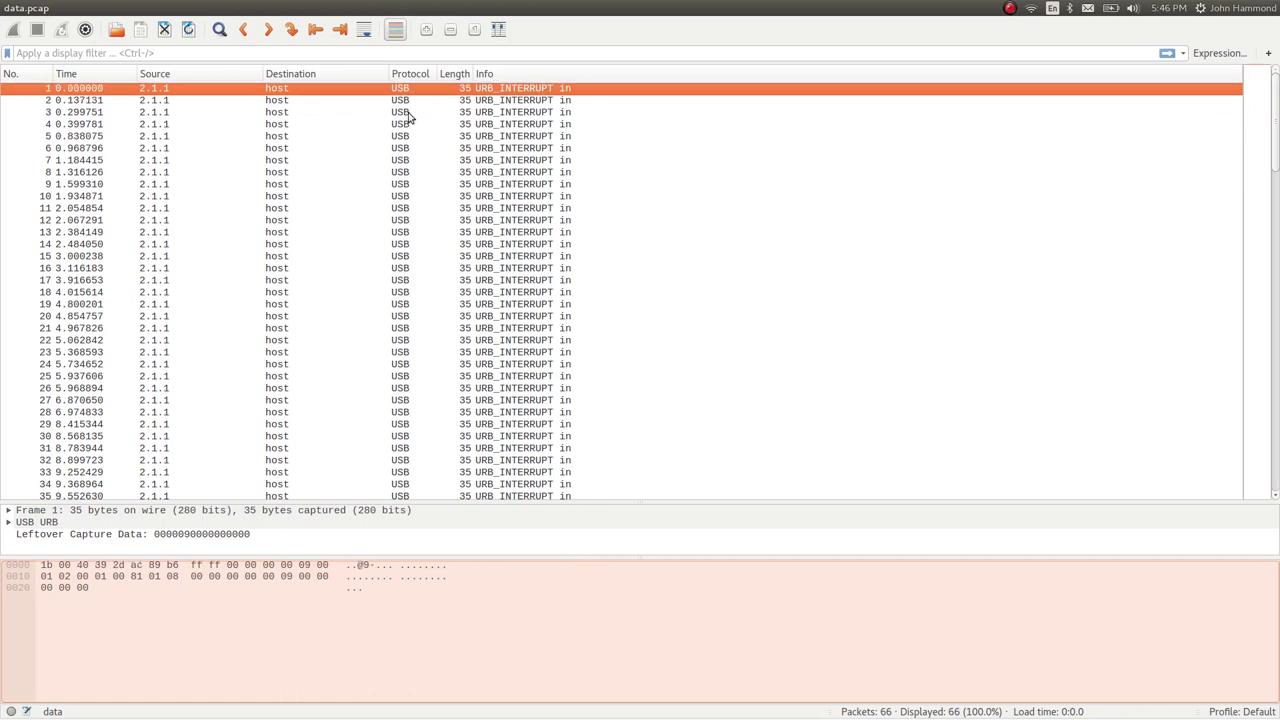
pyautogui.scroll(-3)
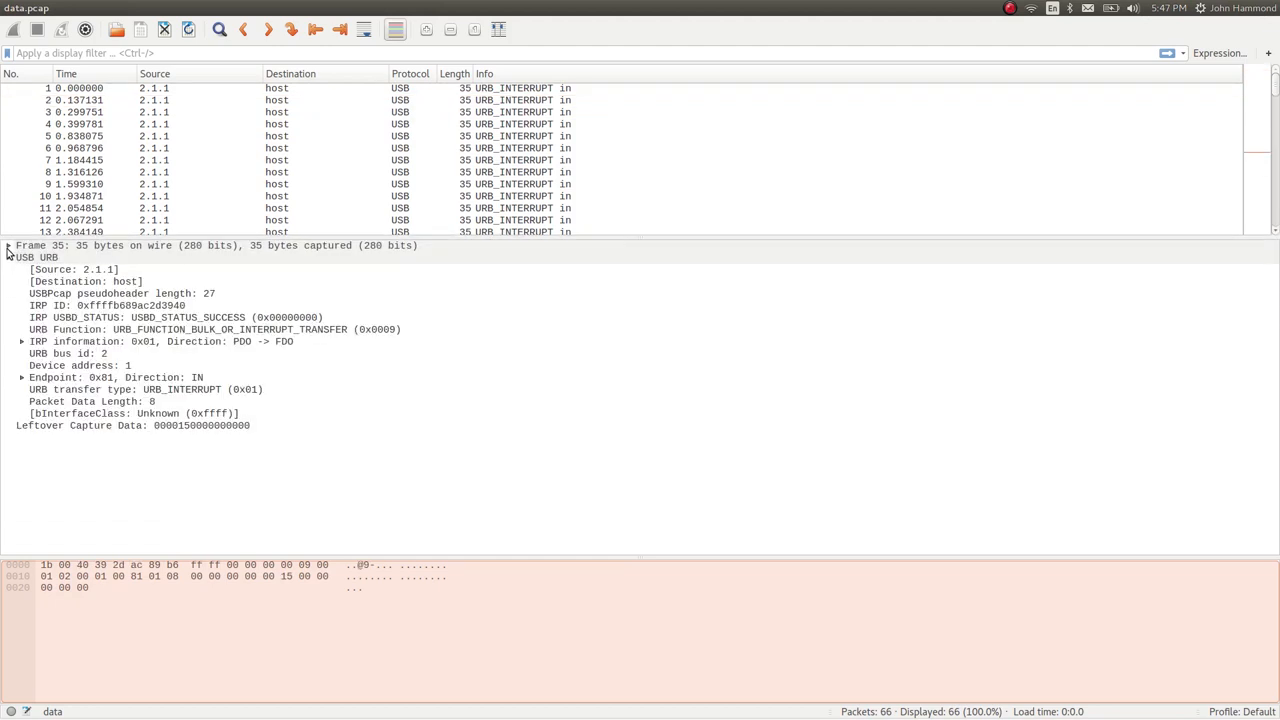
pyautogui.click(8, 244)
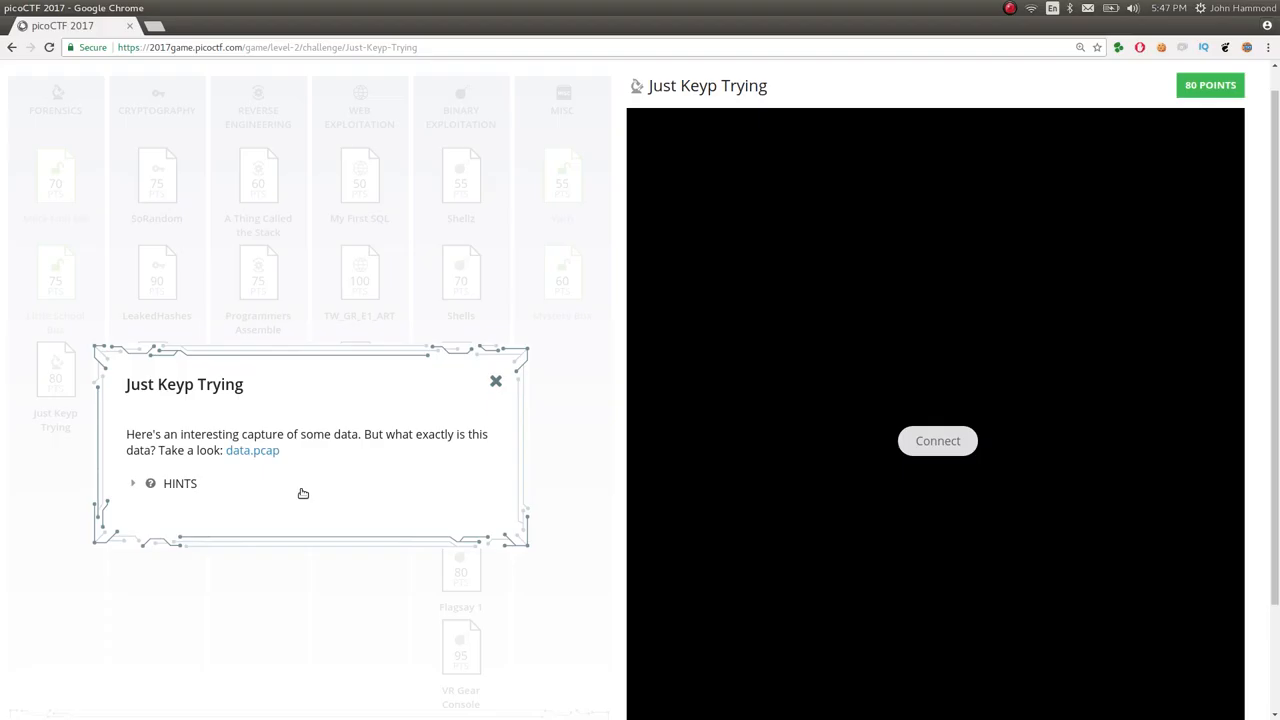
# - Expand the challenge hints and open the linked usb.org Hut1_12v2.pdf usage tables document
pyautogui.click(132, 482)
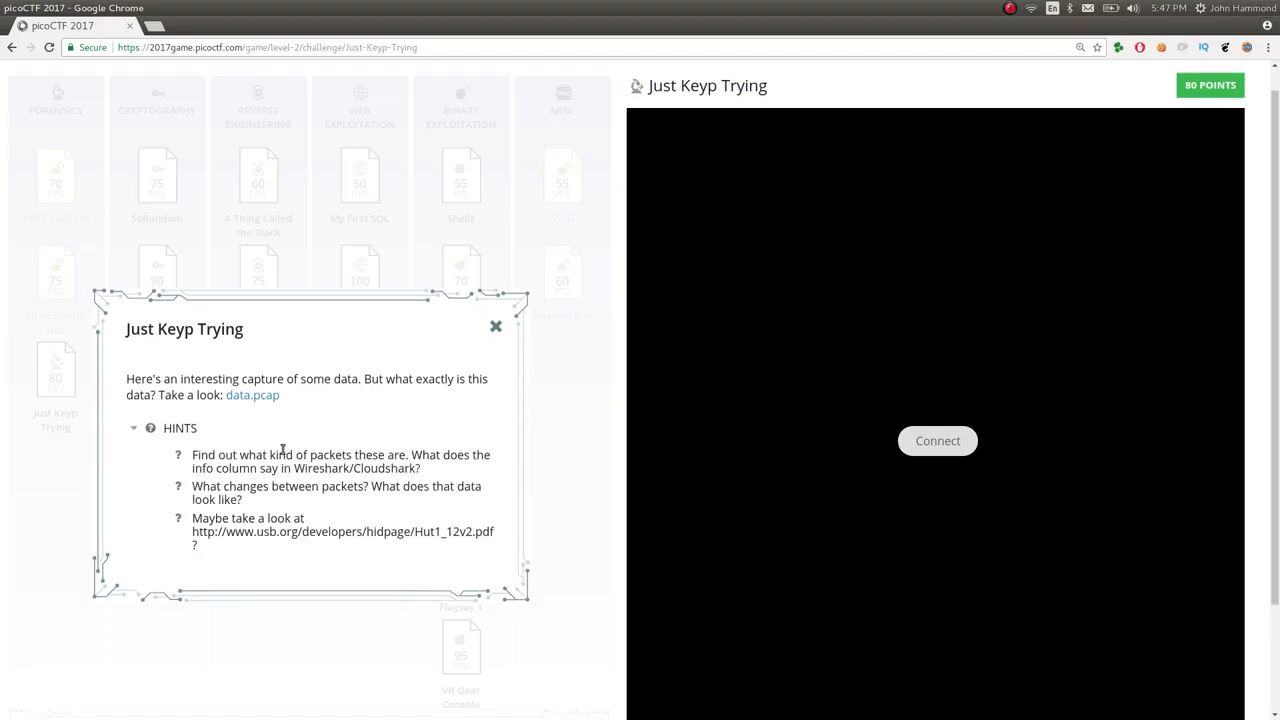
pyautogui.moveTo(418, 472)
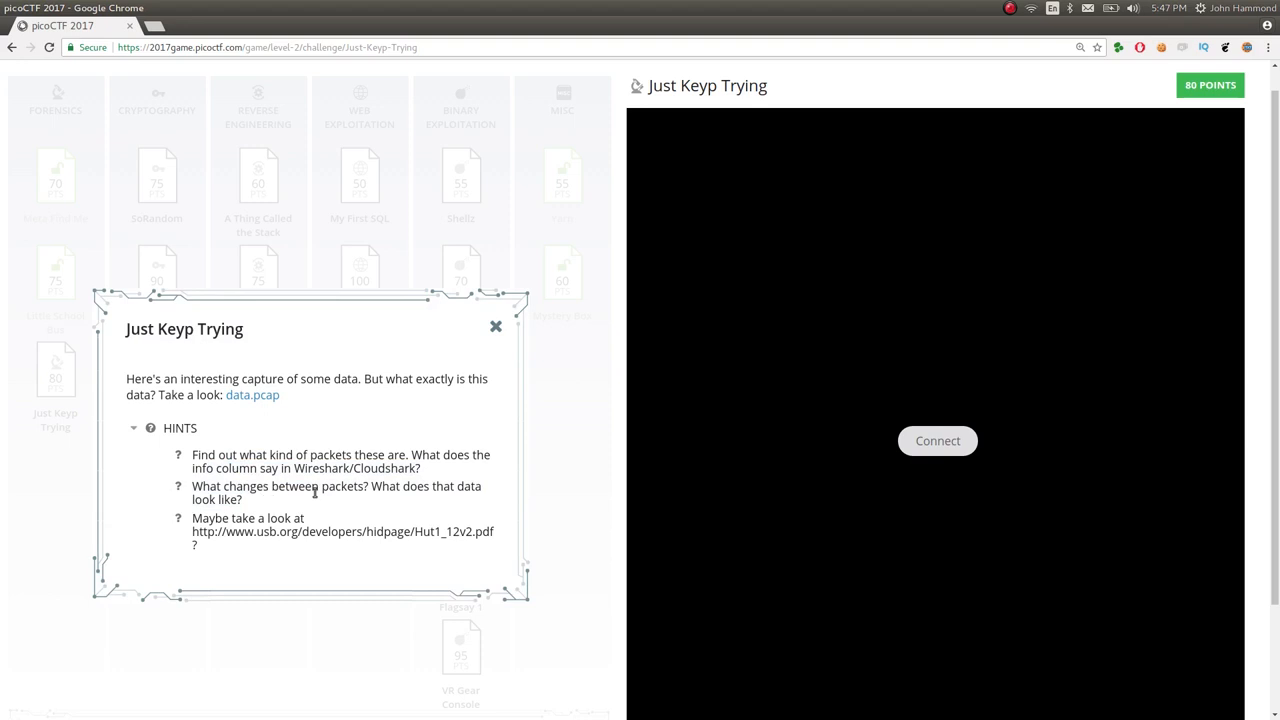
pyautogui.click(252, 394)
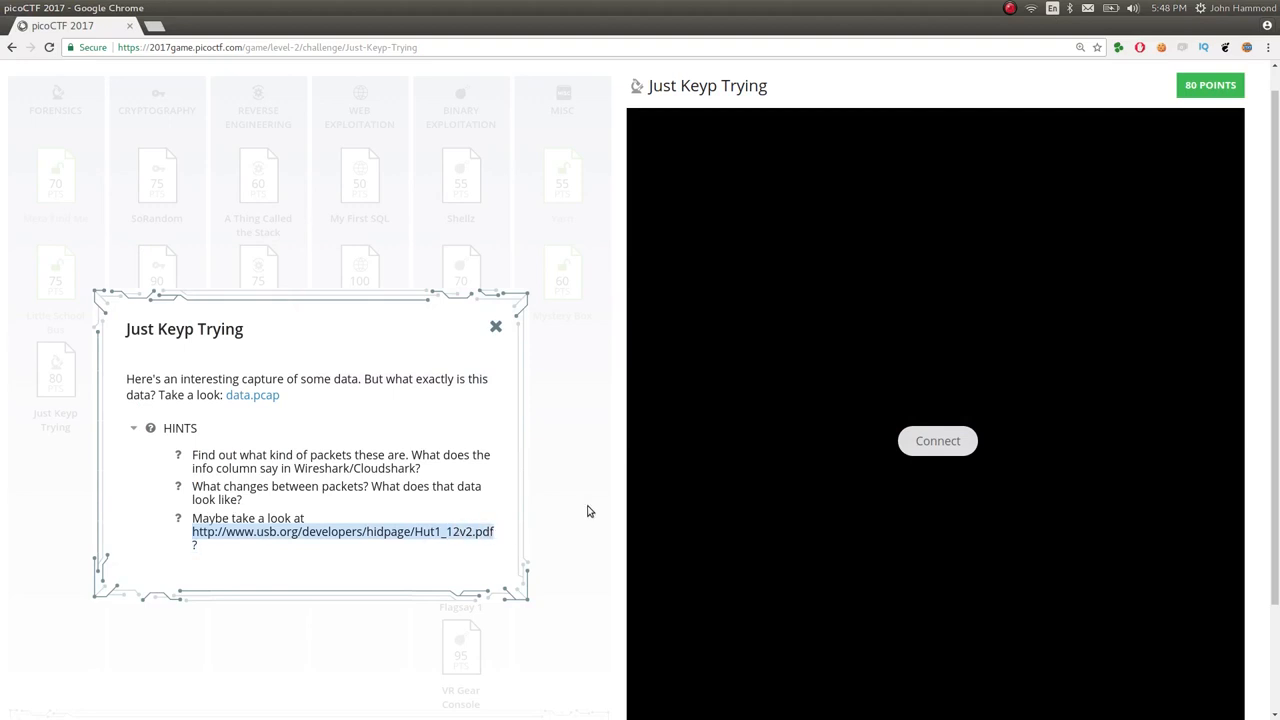
pyautogui.click(342, 532)
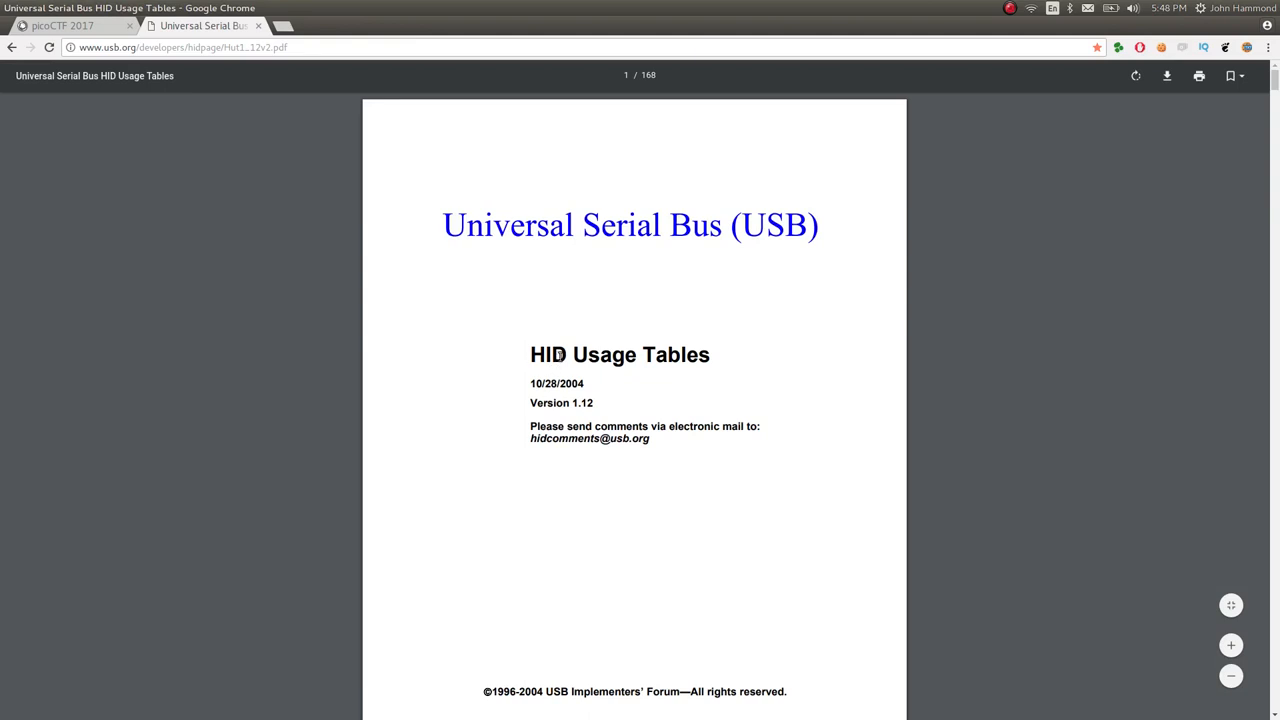
# - Page through the USB HID Usage Tables PDF in the Chrome viewer
pyautogui.scroll(-3)
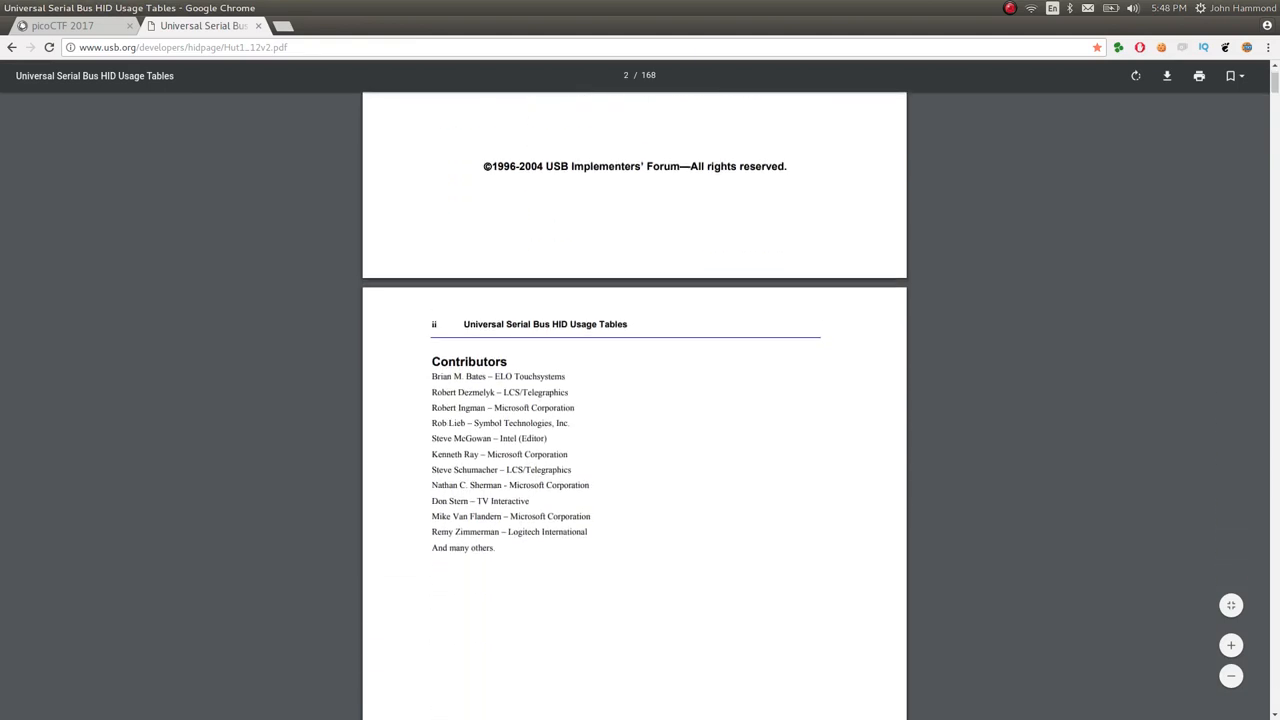
pyautogui.scroll(-3)
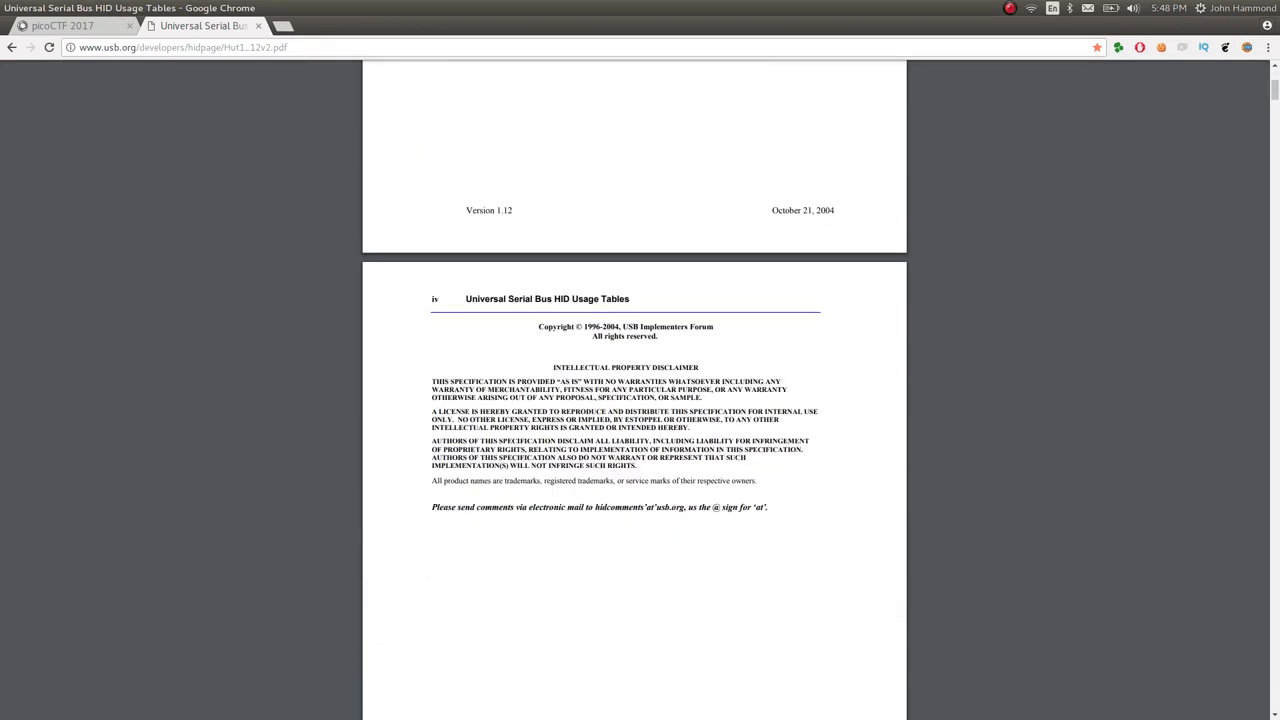
pyautogui.scroll(3)
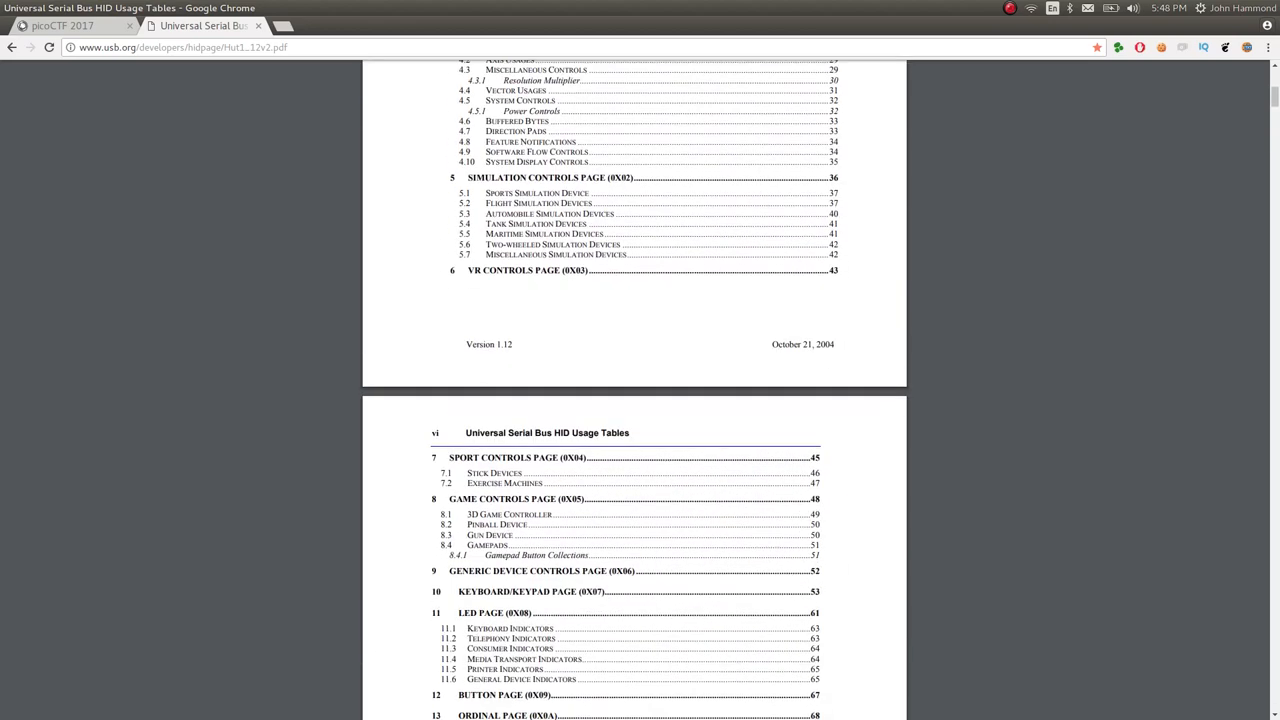
pyautogui.scroll(-3)
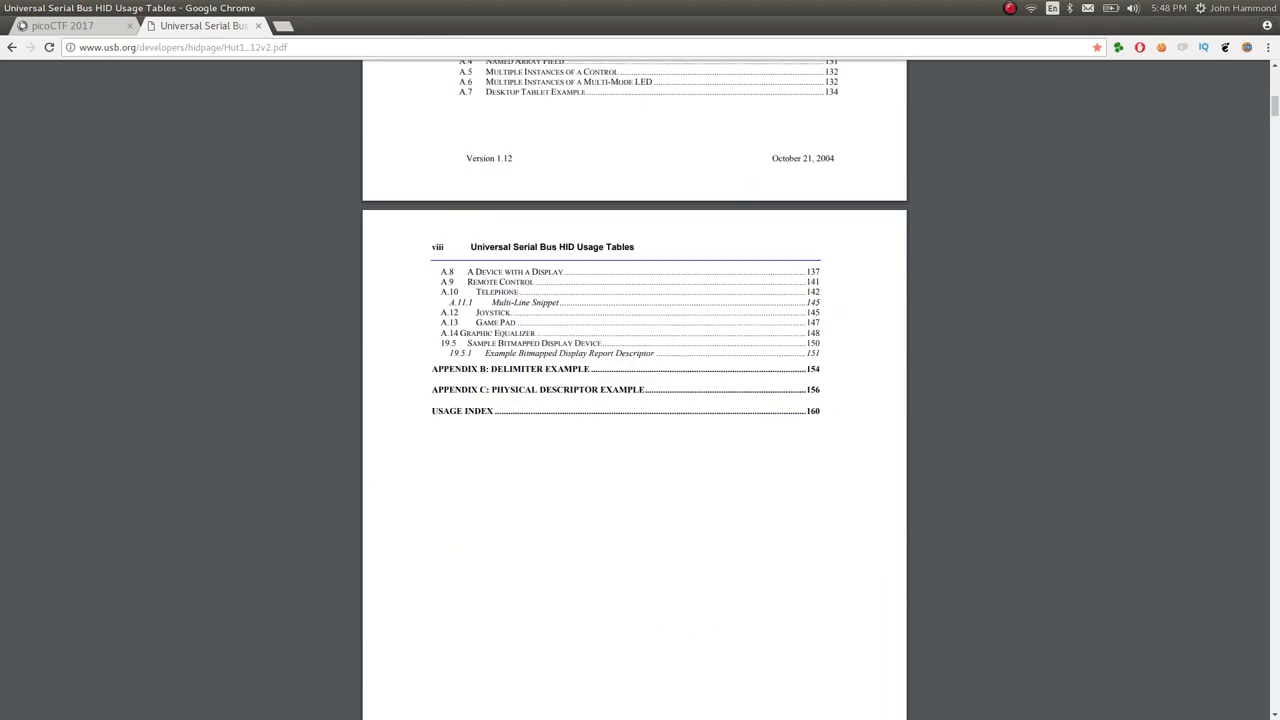
pyautogui.scroll(-3)
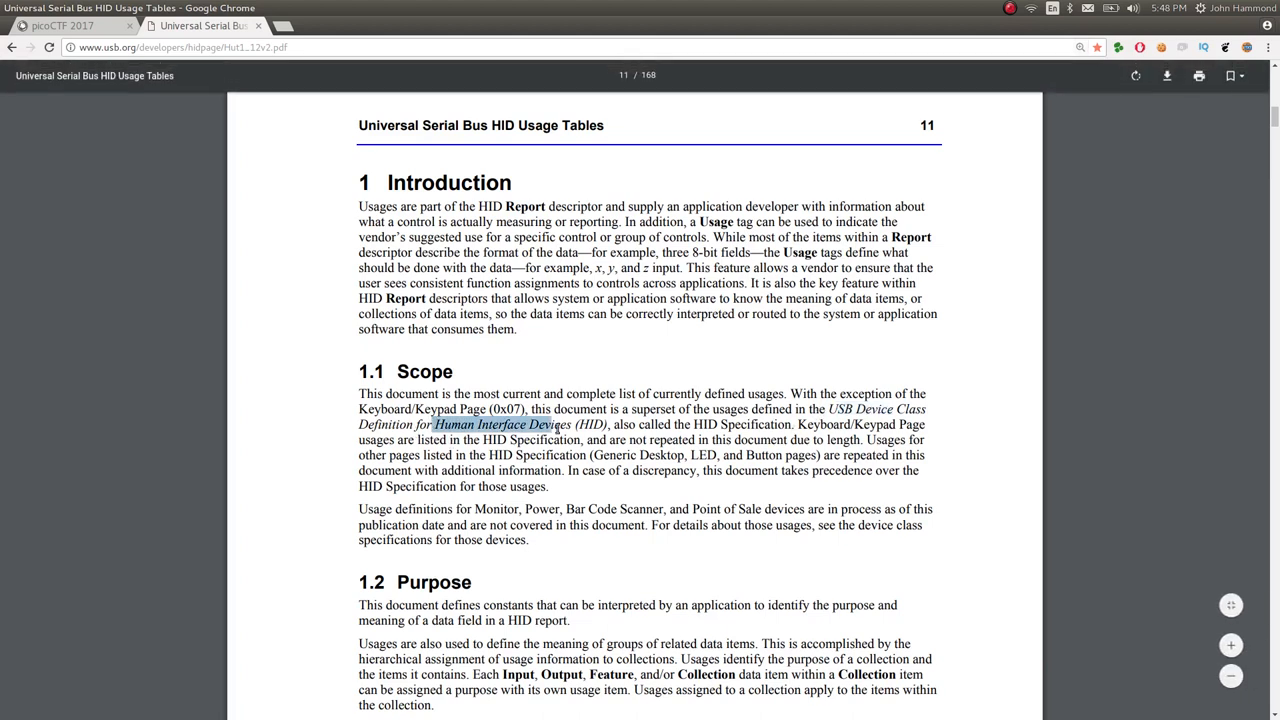
pyautogui.scroll(-3)
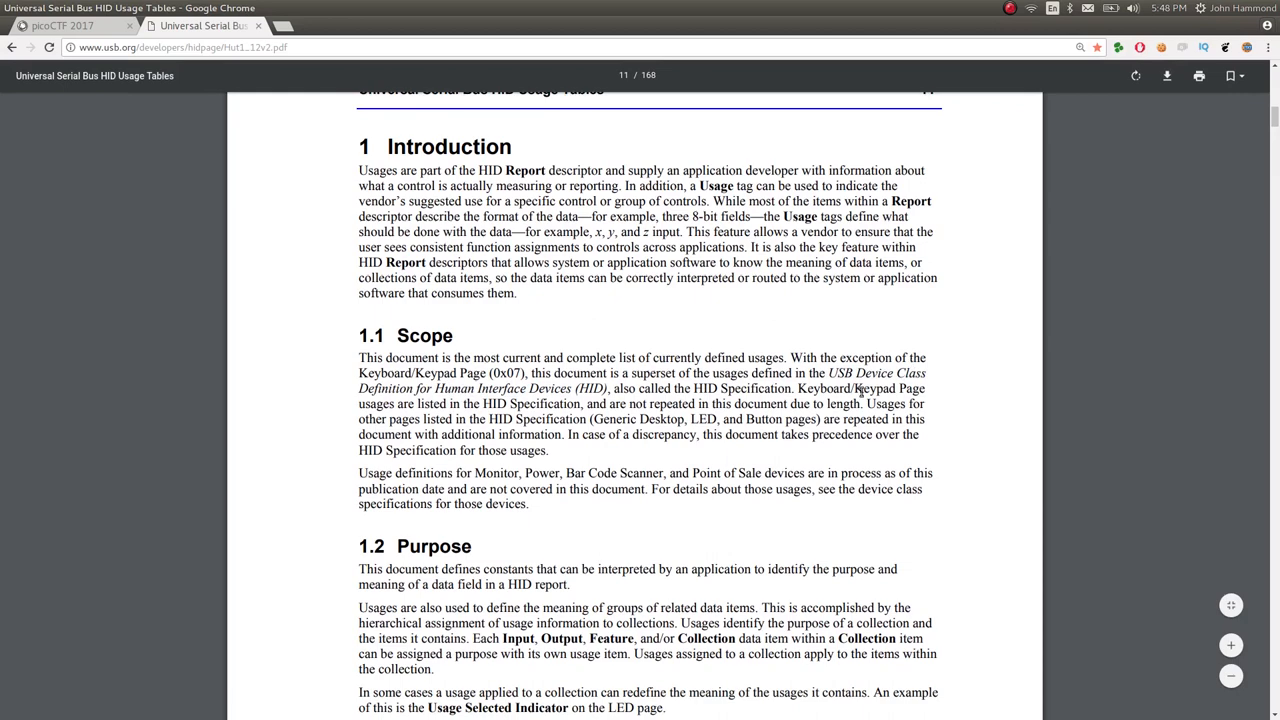
pyautogui.scroll(-3)
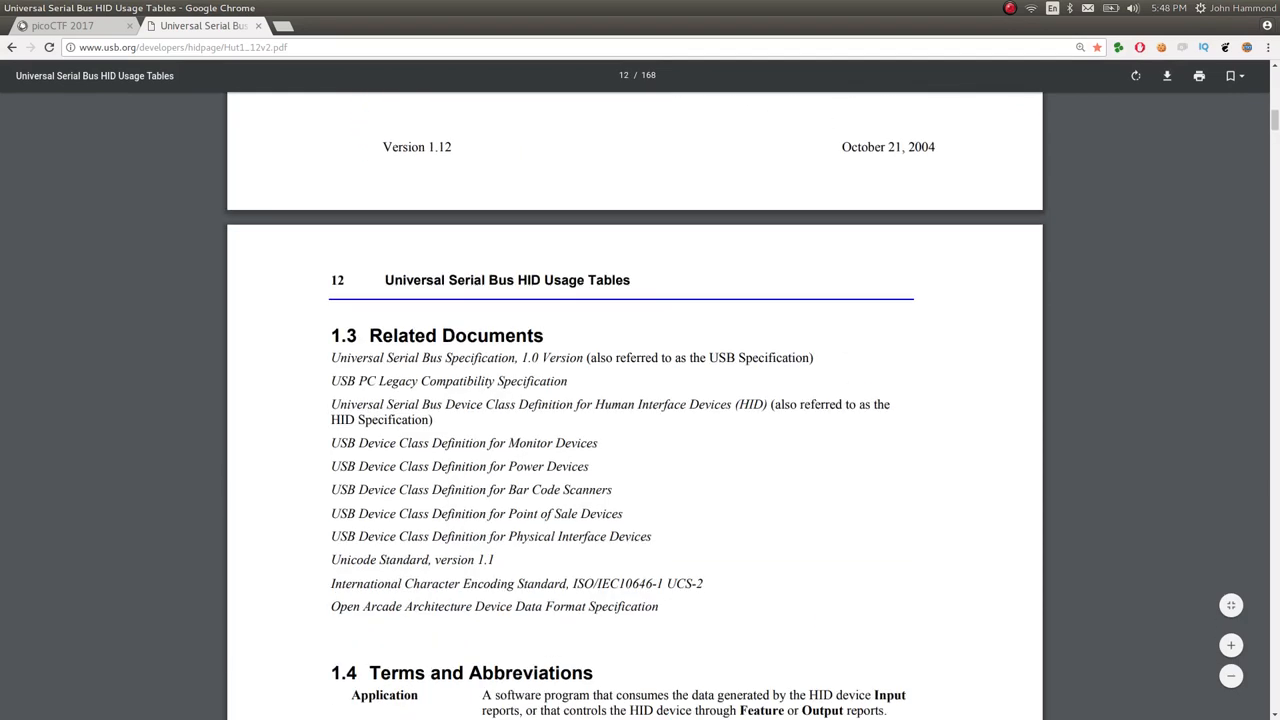
pyautogui.scroll(-3)
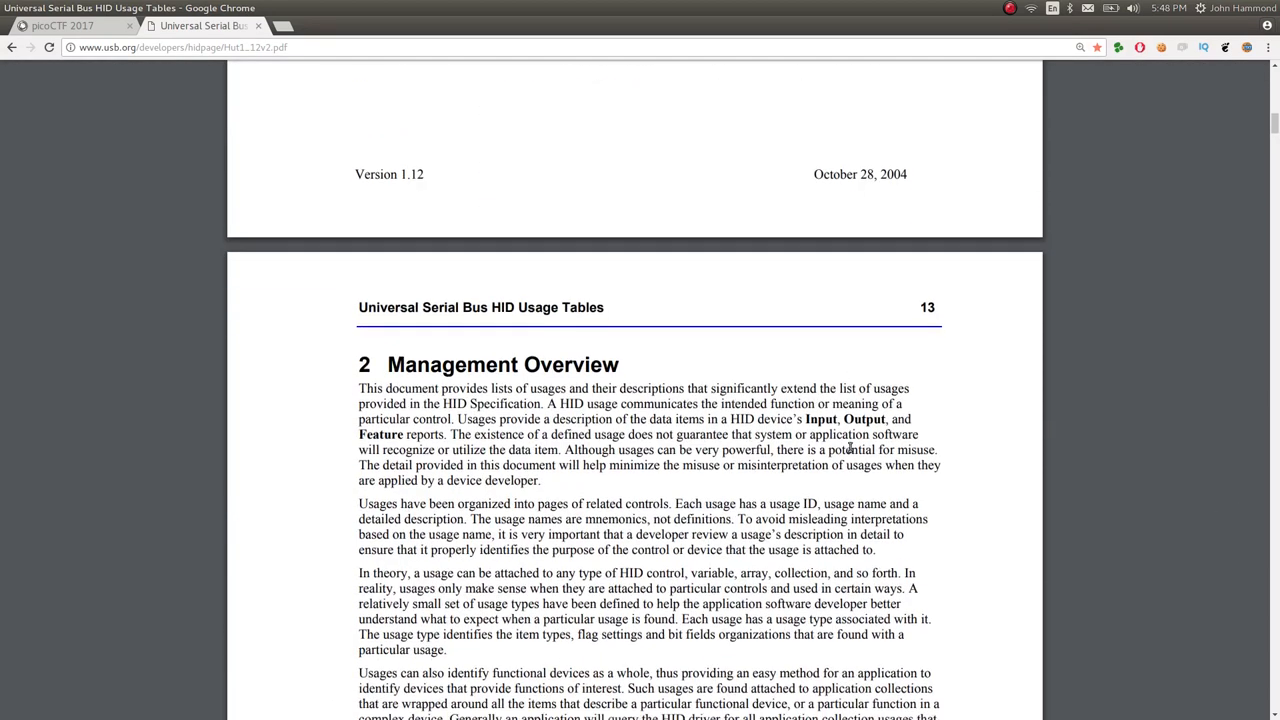
pyautogui.scroll(-3)
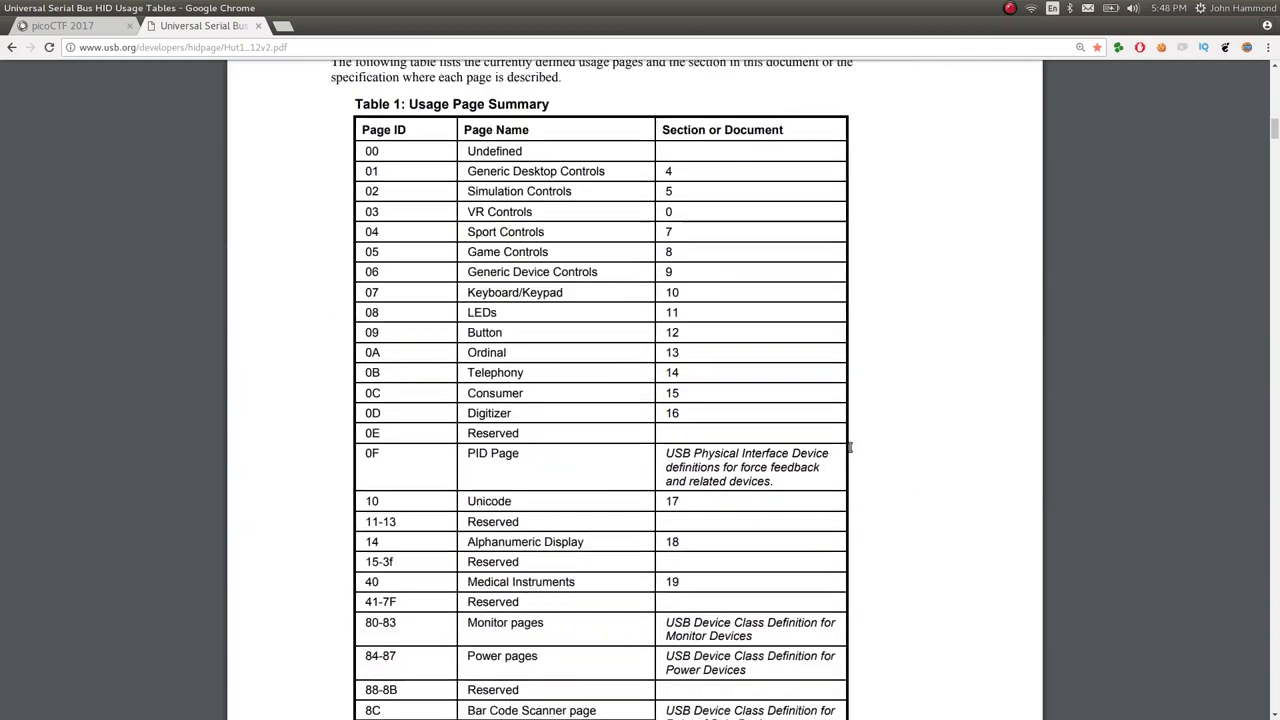
pyautogui.scroll(-3)
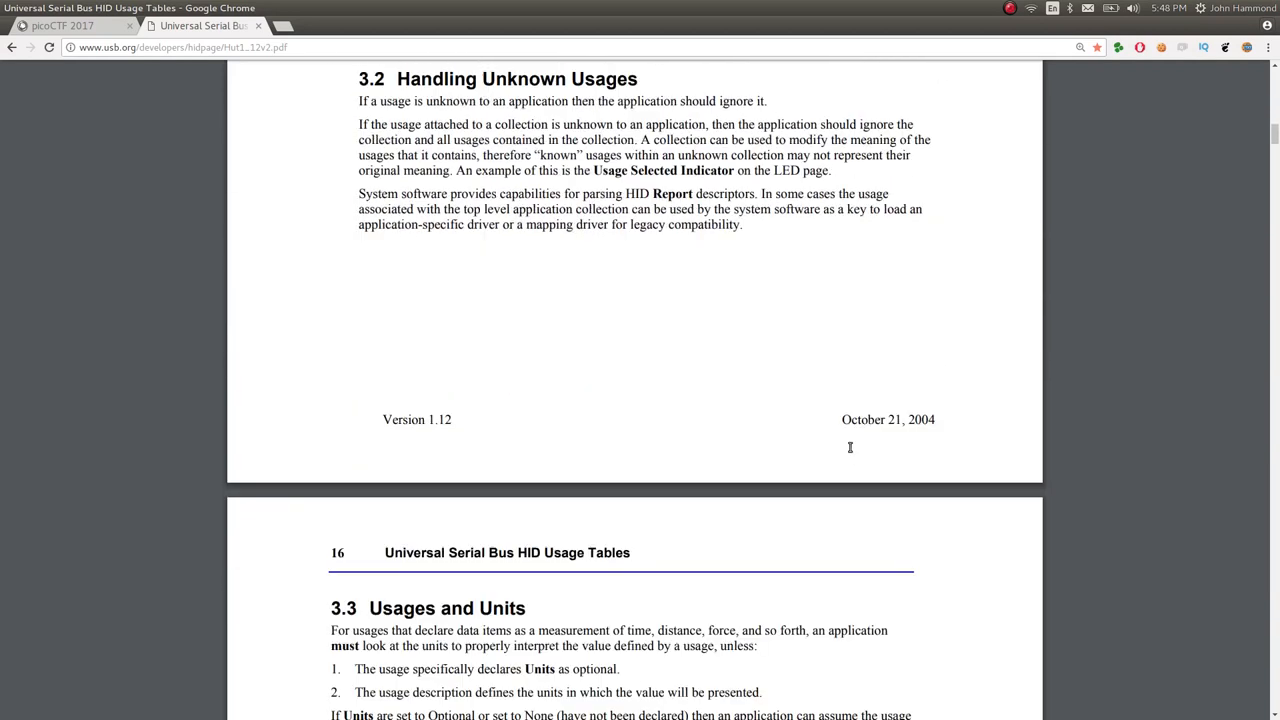
pyautogui.scroll(-3)
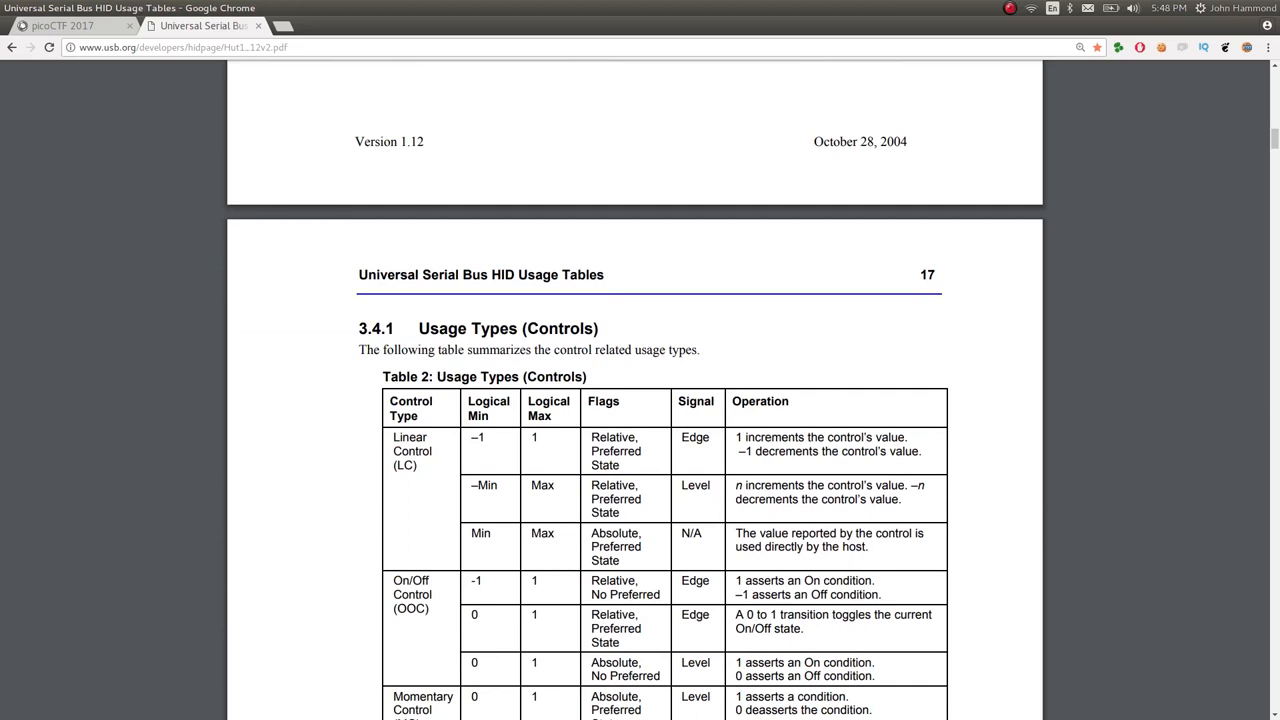
pyautogui.scroll(-3)
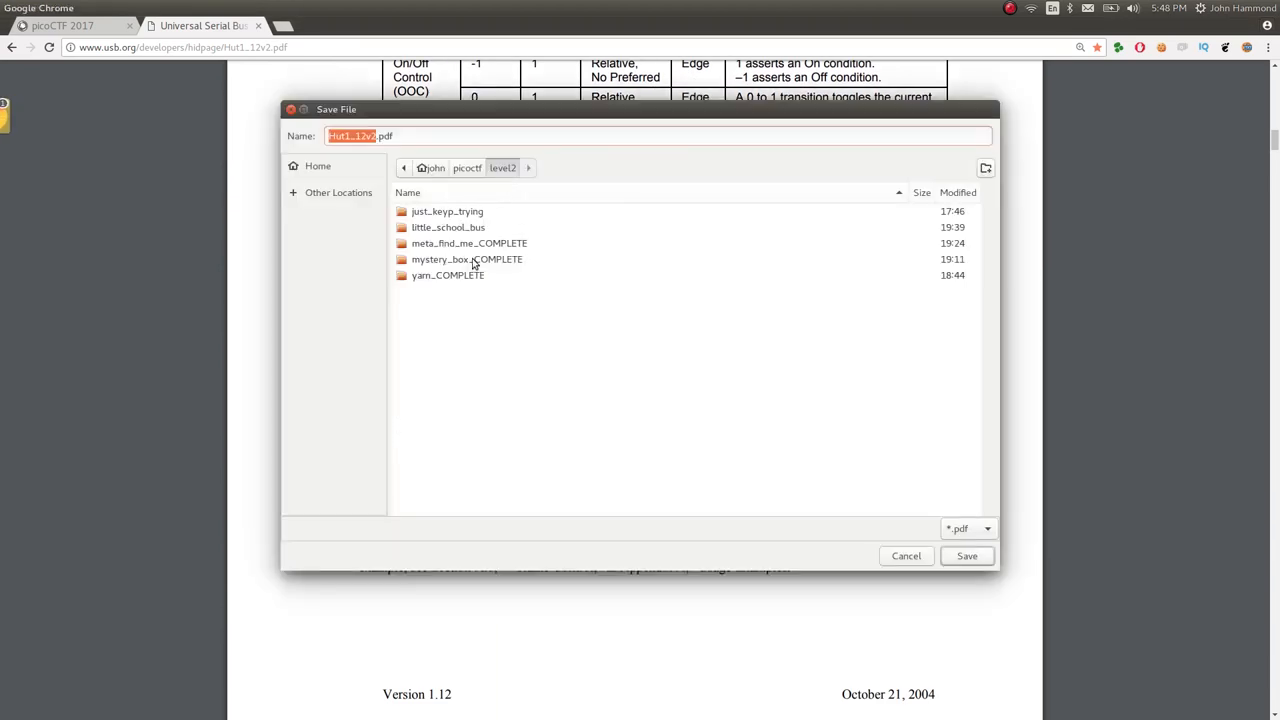
# - Save a copy of the PDF into just_keyp_trying under the name 'documentation'
pyautogui.doubleClick(448, 212)
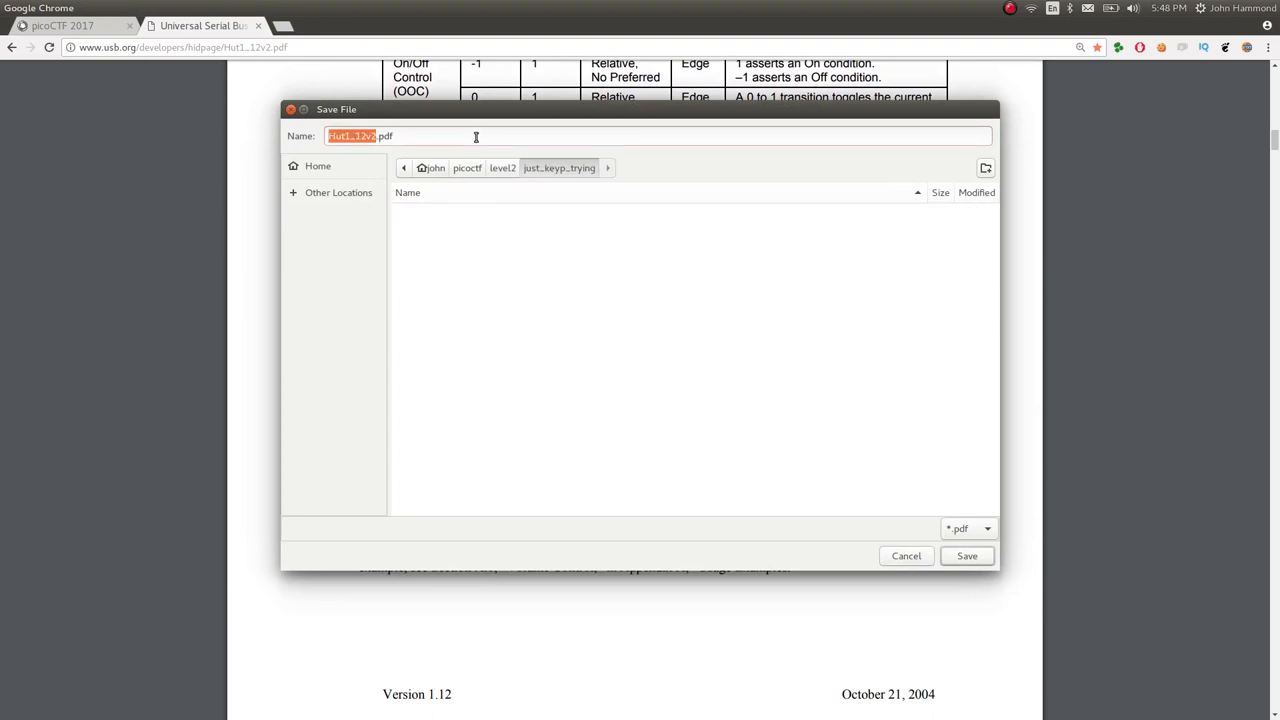
pyautogui.write('documentation')
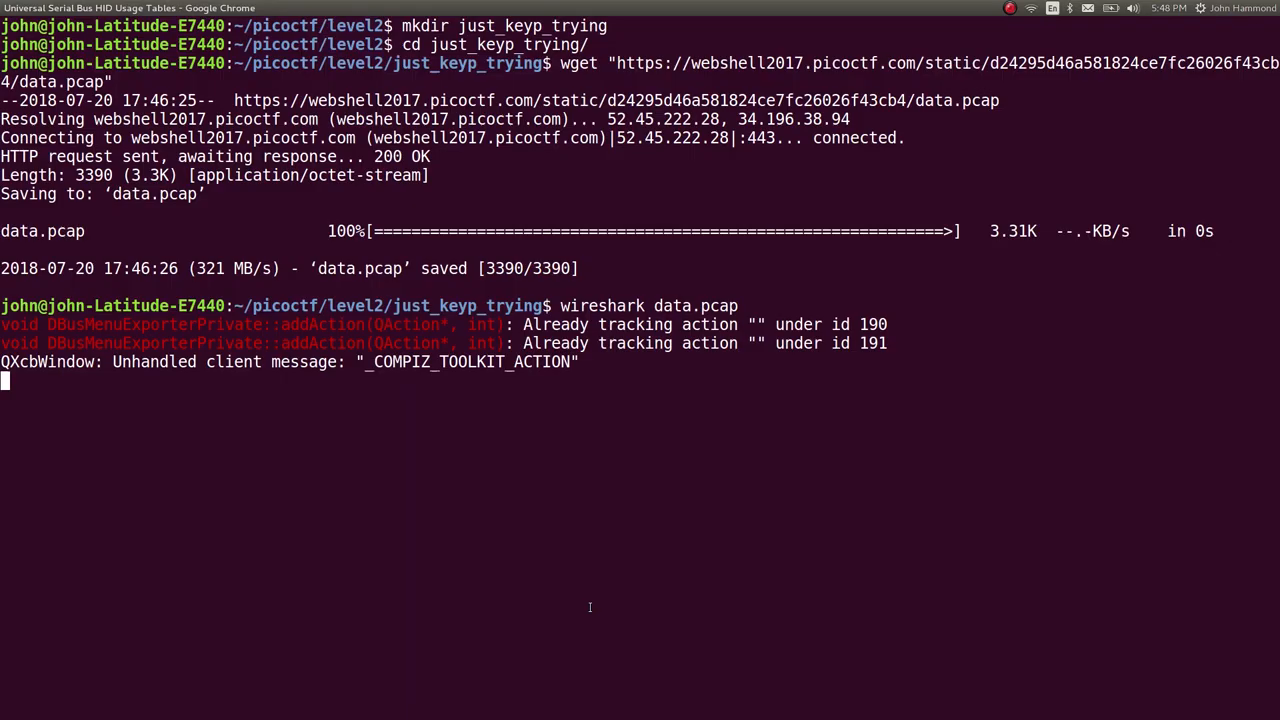
# - Stop Wireshark and launch Evince on the saved documentation PDF
pyautogui.write('evince da')
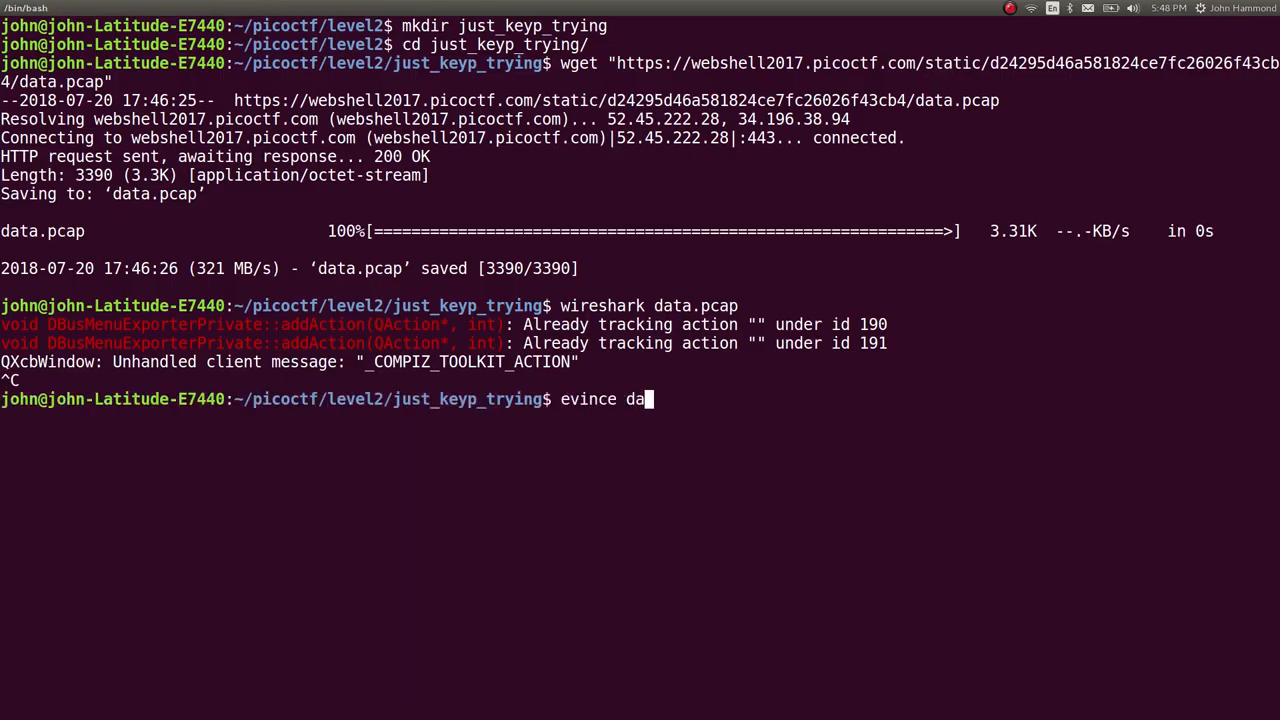
pyautogui.press('BackSpace')
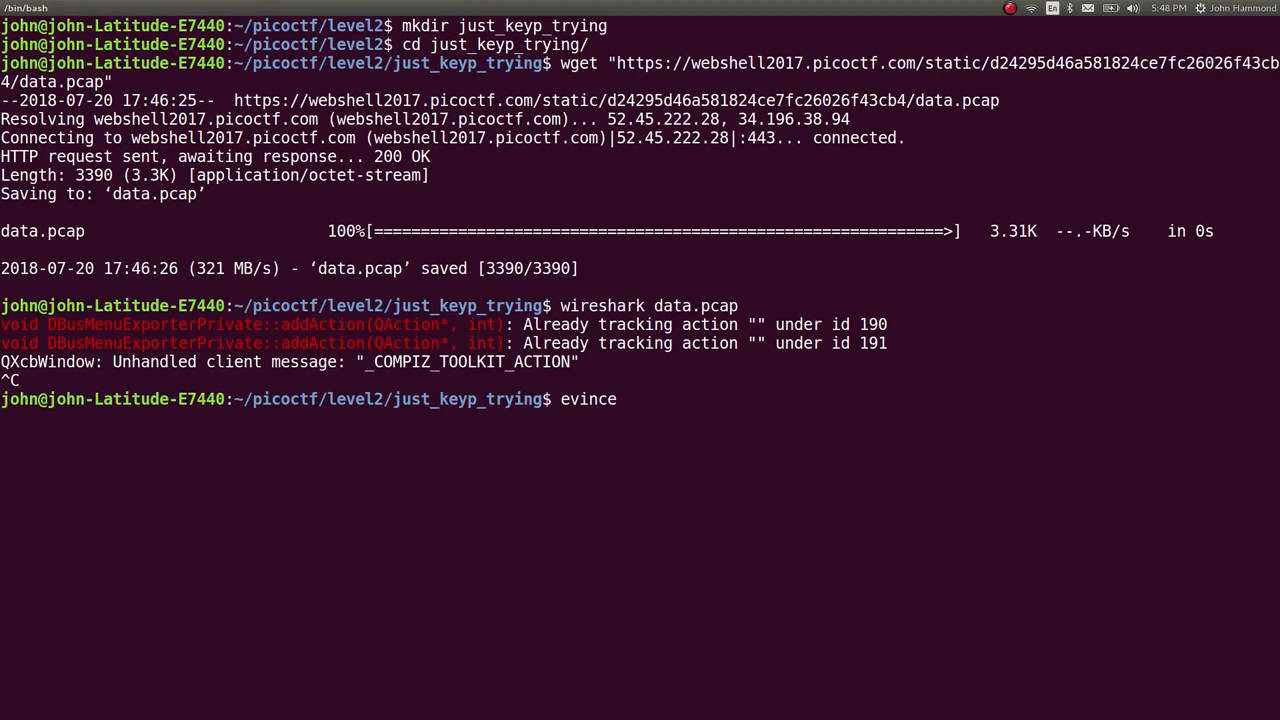
pyautogui.press('Return')
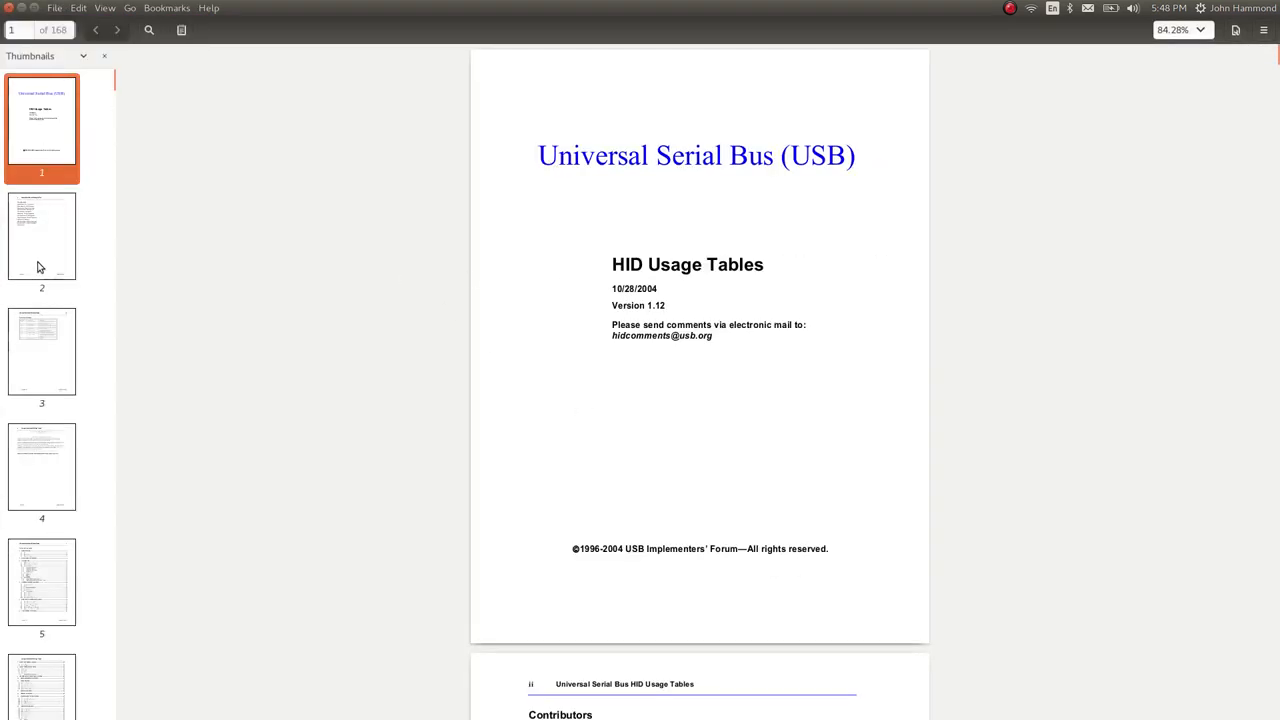
# - Navigate the page thumbnails to the documentation's table of contents
pyautogui.click(42, 468)
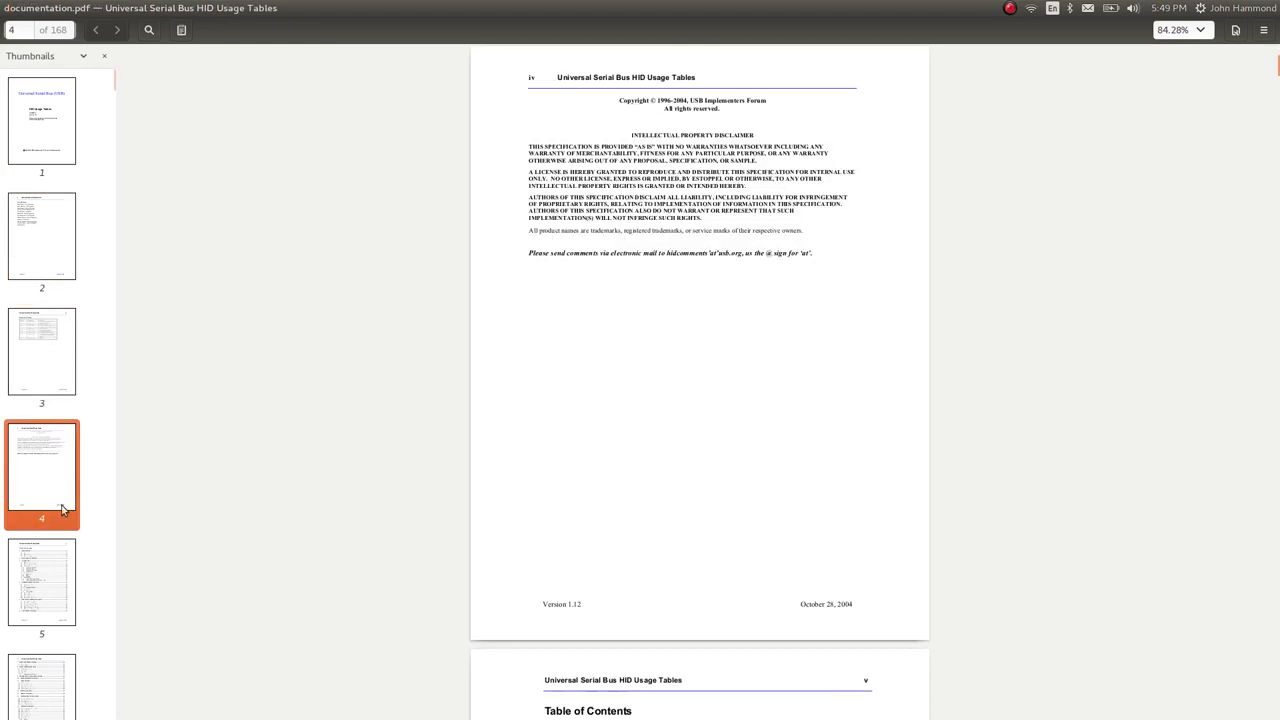
pyautogui.click(42, 582)
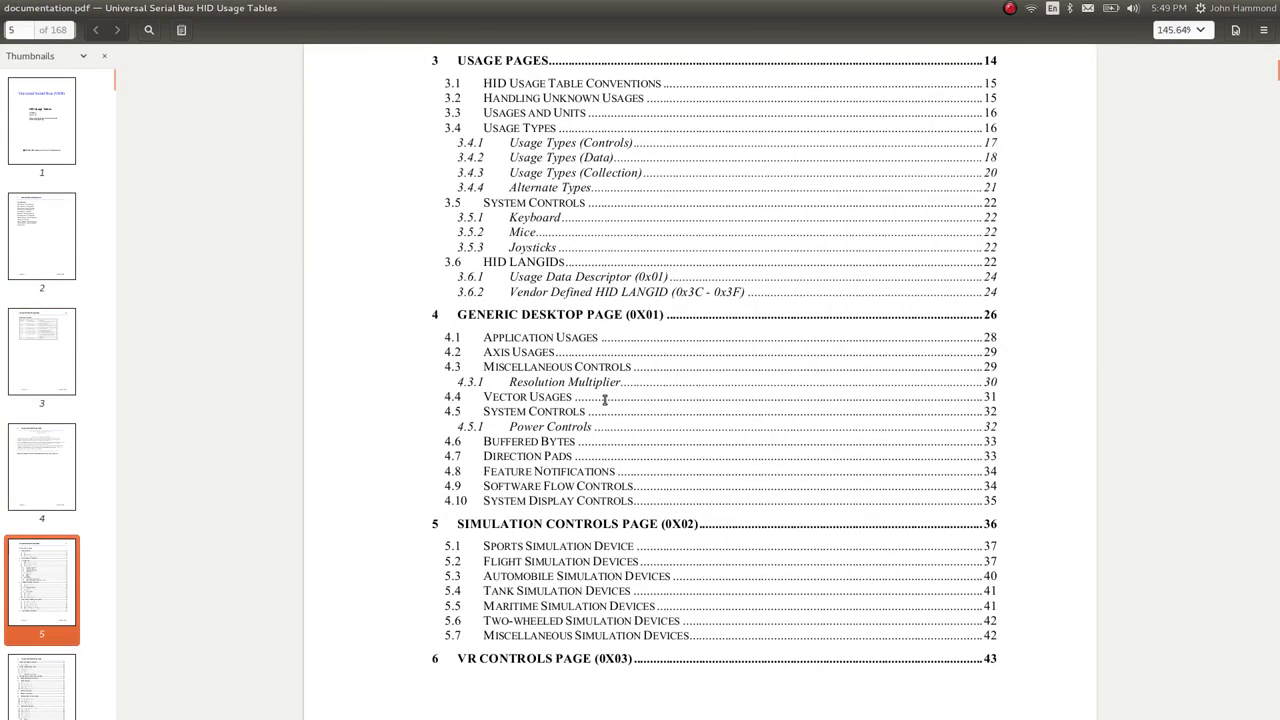
pyautogui.scroll(3)
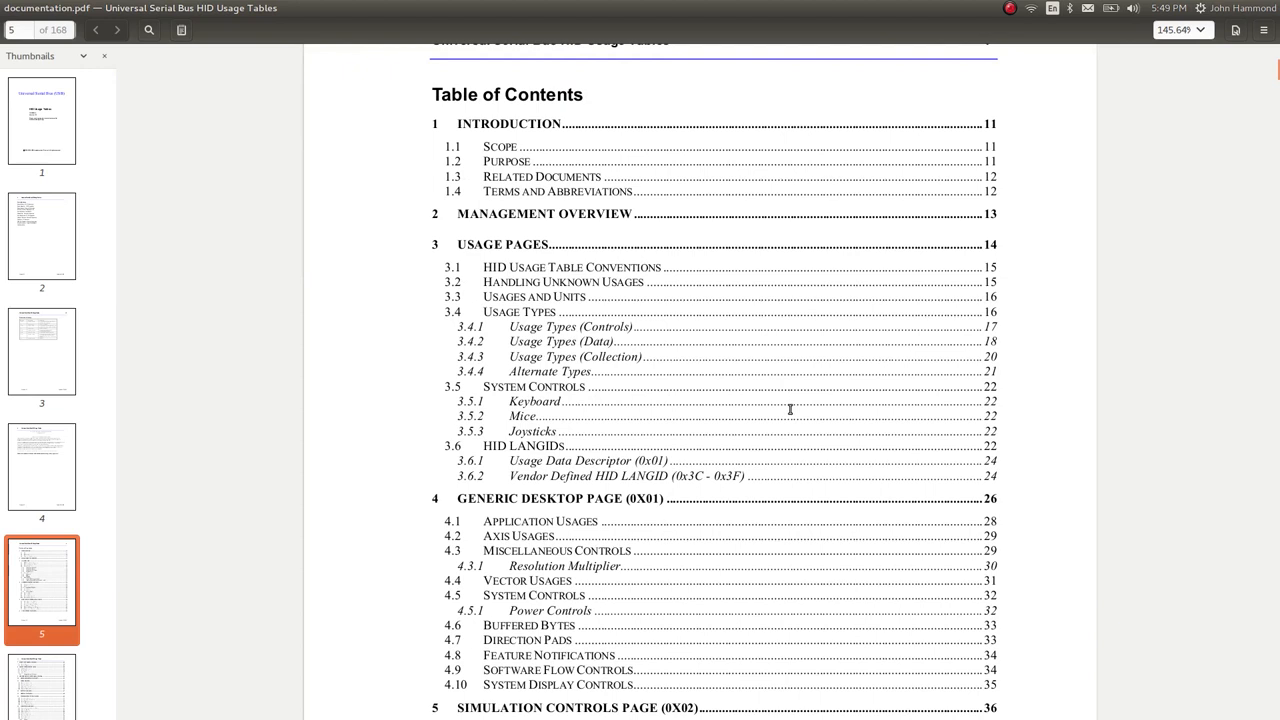
pyautogui.scroll(-3)
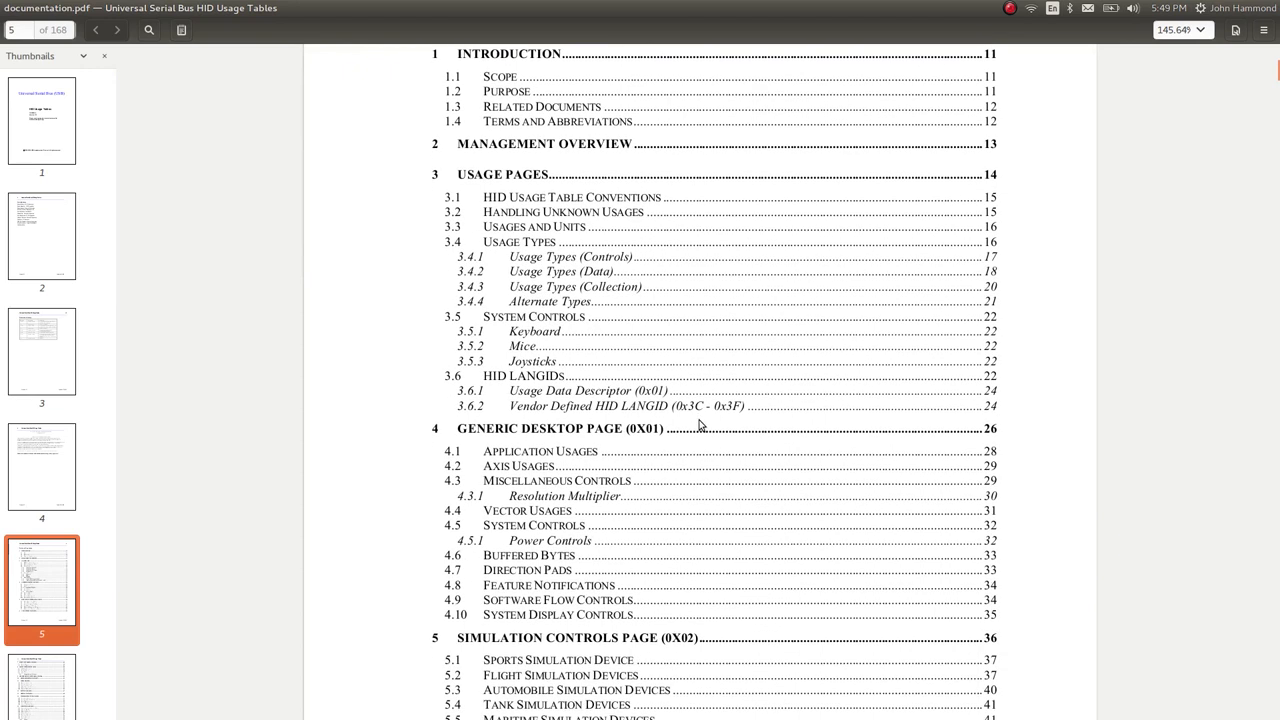
pyautogui.moveTo(700, 424)
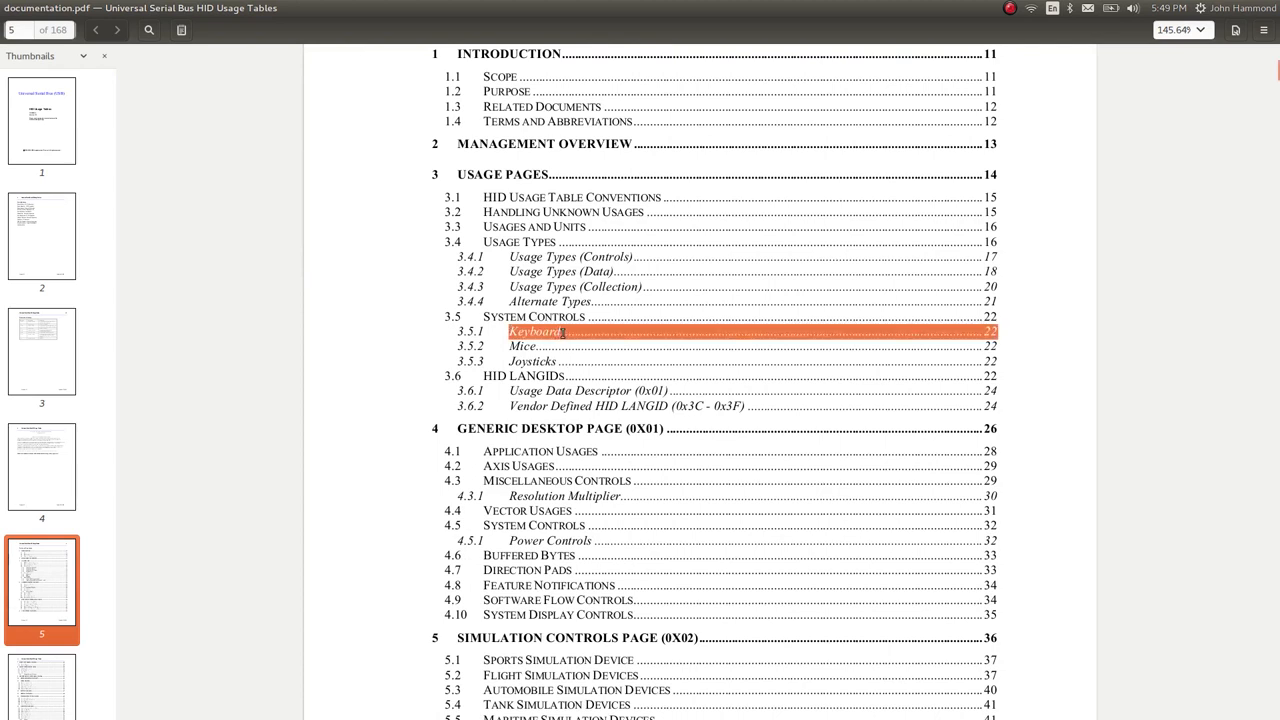
# - Reach the Keyboard/Keypad Page section and bring Table 12 of key usage IDs into view
pyautogui.scroll(-3)
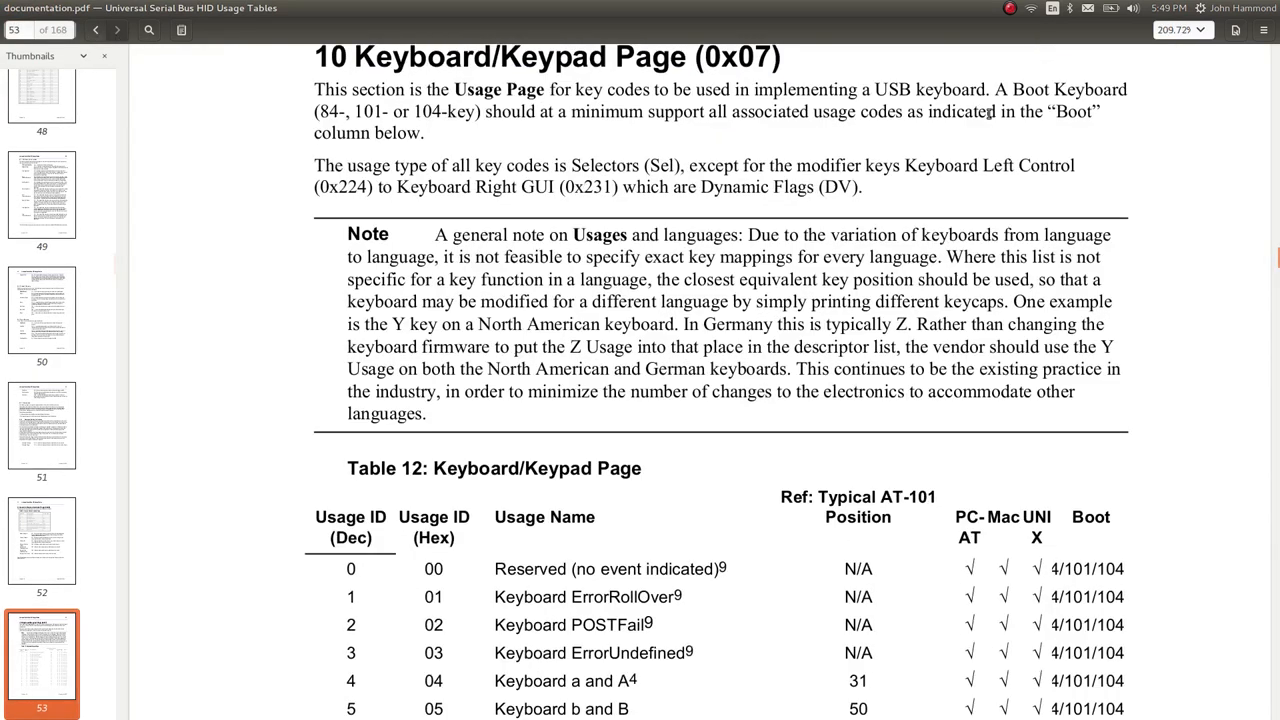
pyautogui.scroll(-3)
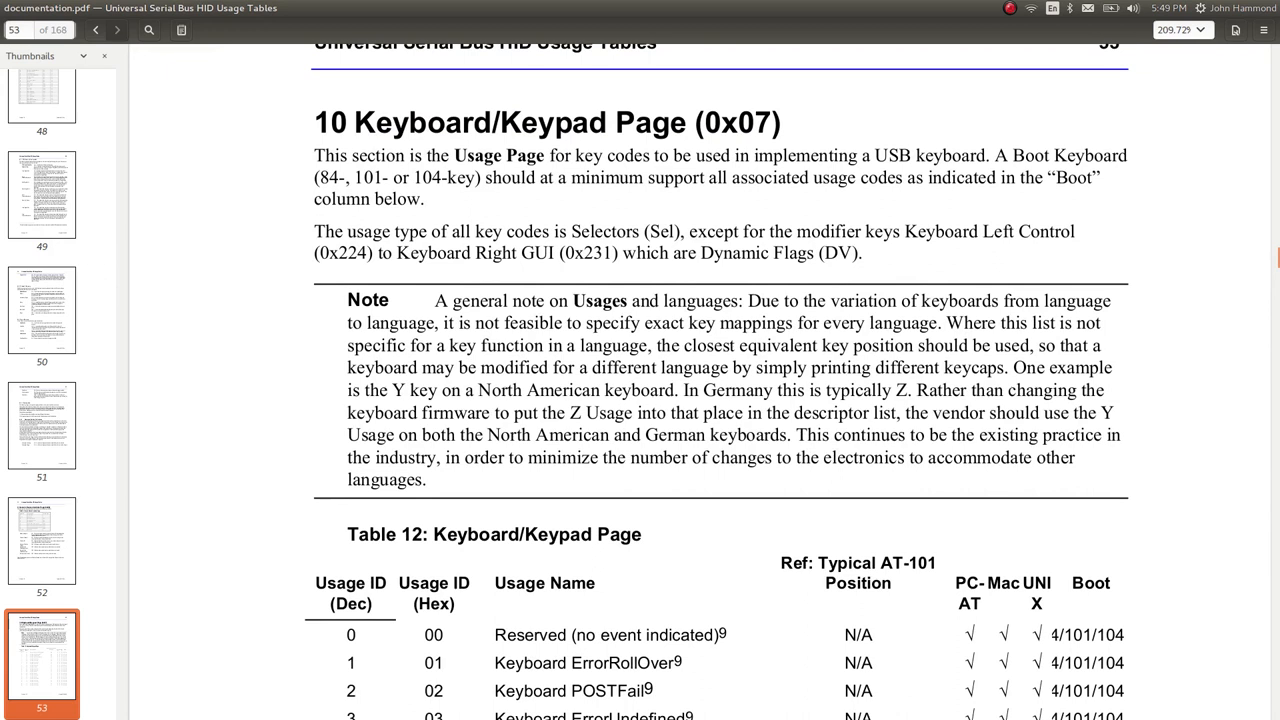
pyautogui.moveTo(954, 152)
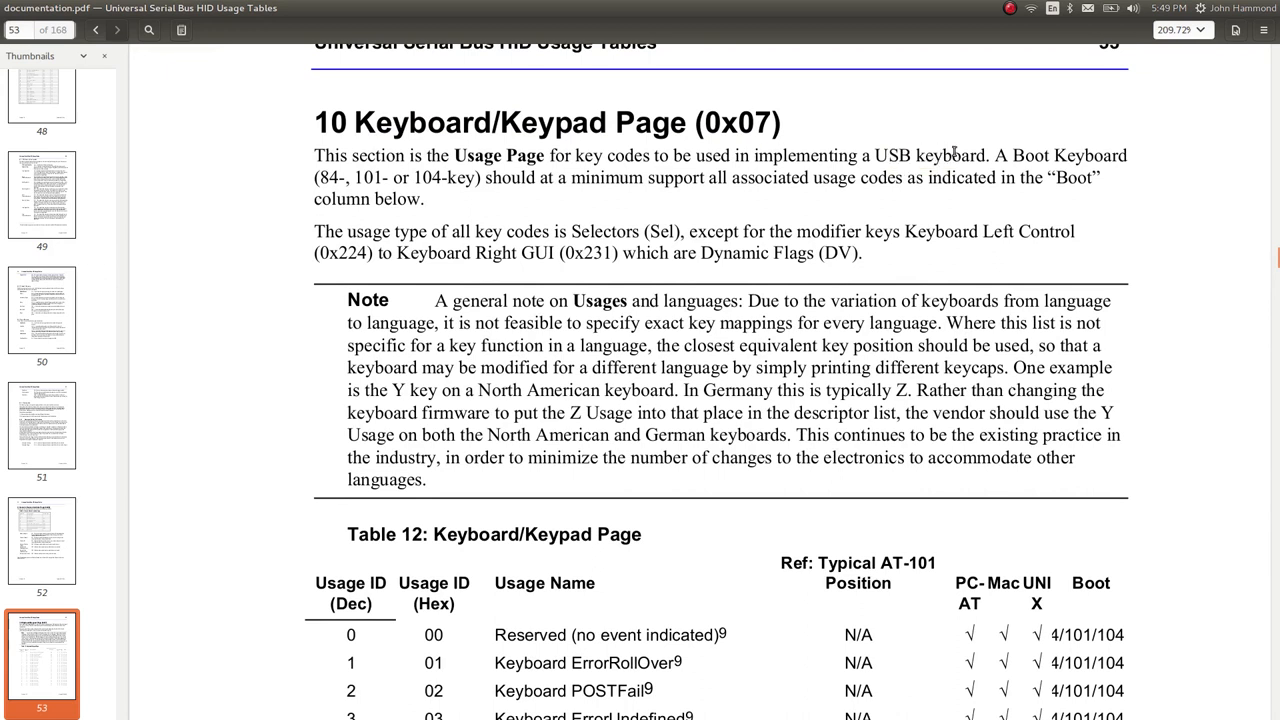
pyautogui.scroll(-3)
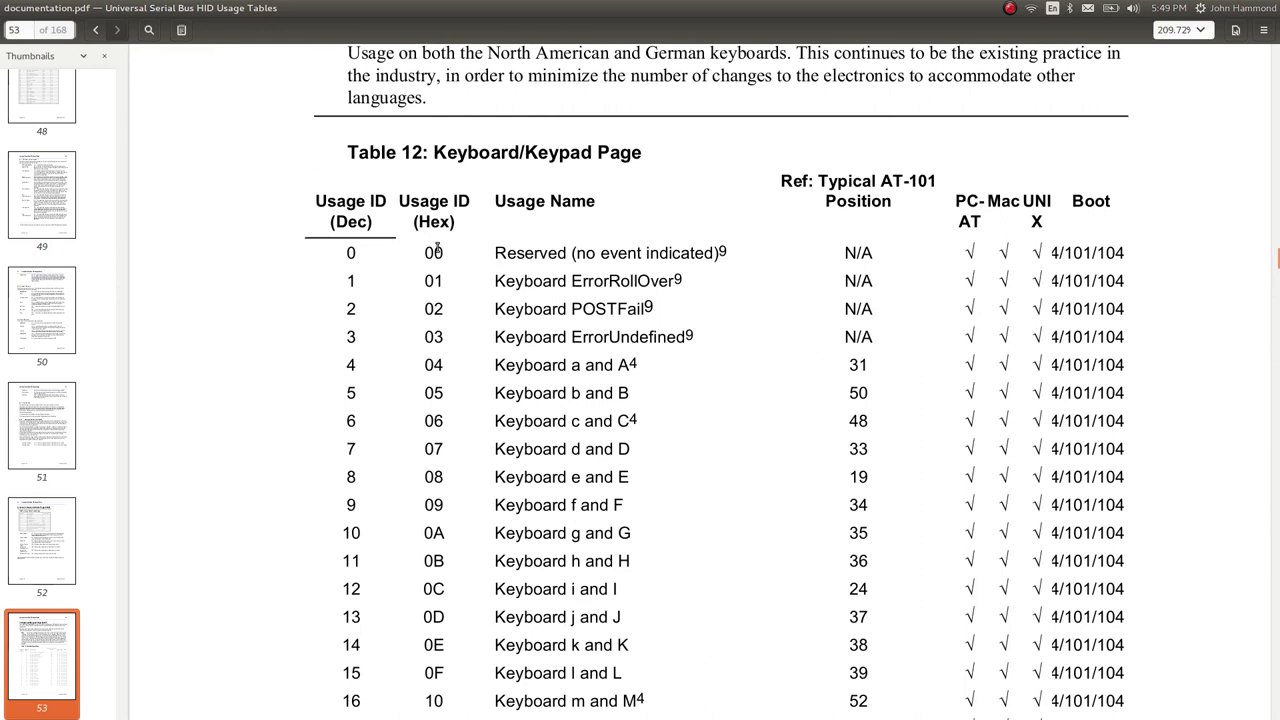
pyautogui.doubleClick(432, 308)
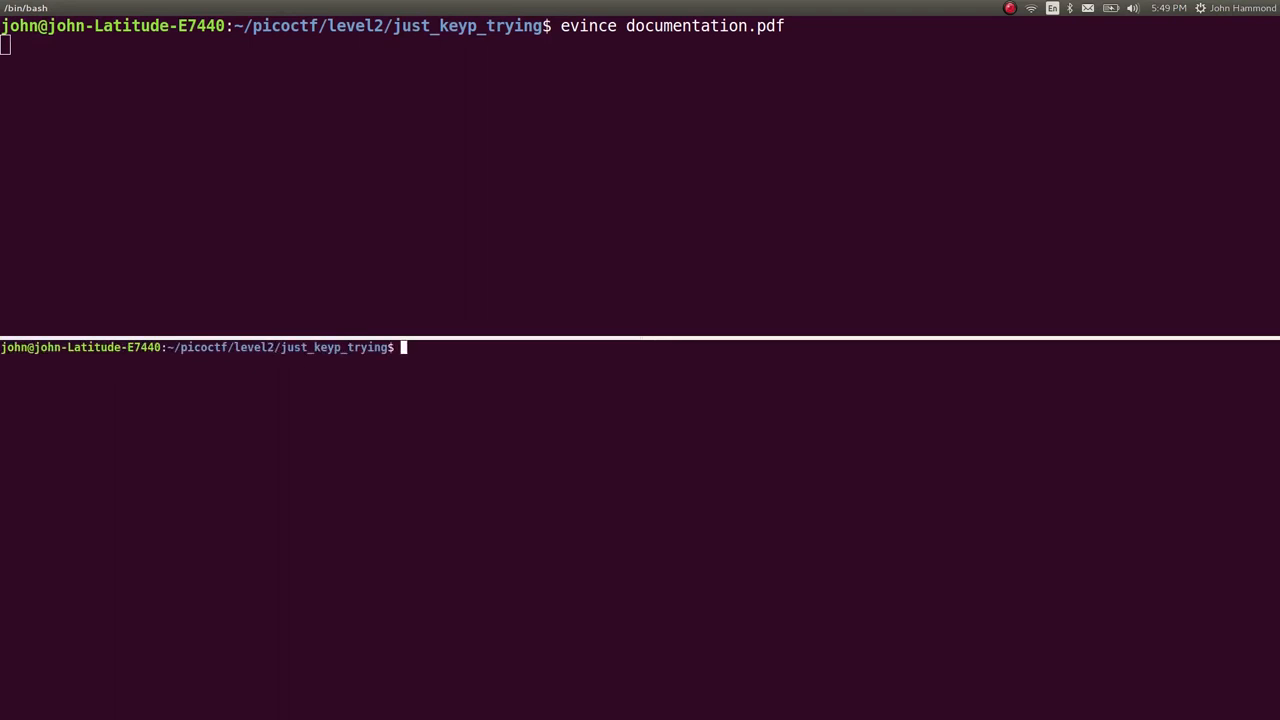
# - Relaunch Wireshark on data.pcap from the lower terminal pane
pyautogui.write('wireshark data.pcap')
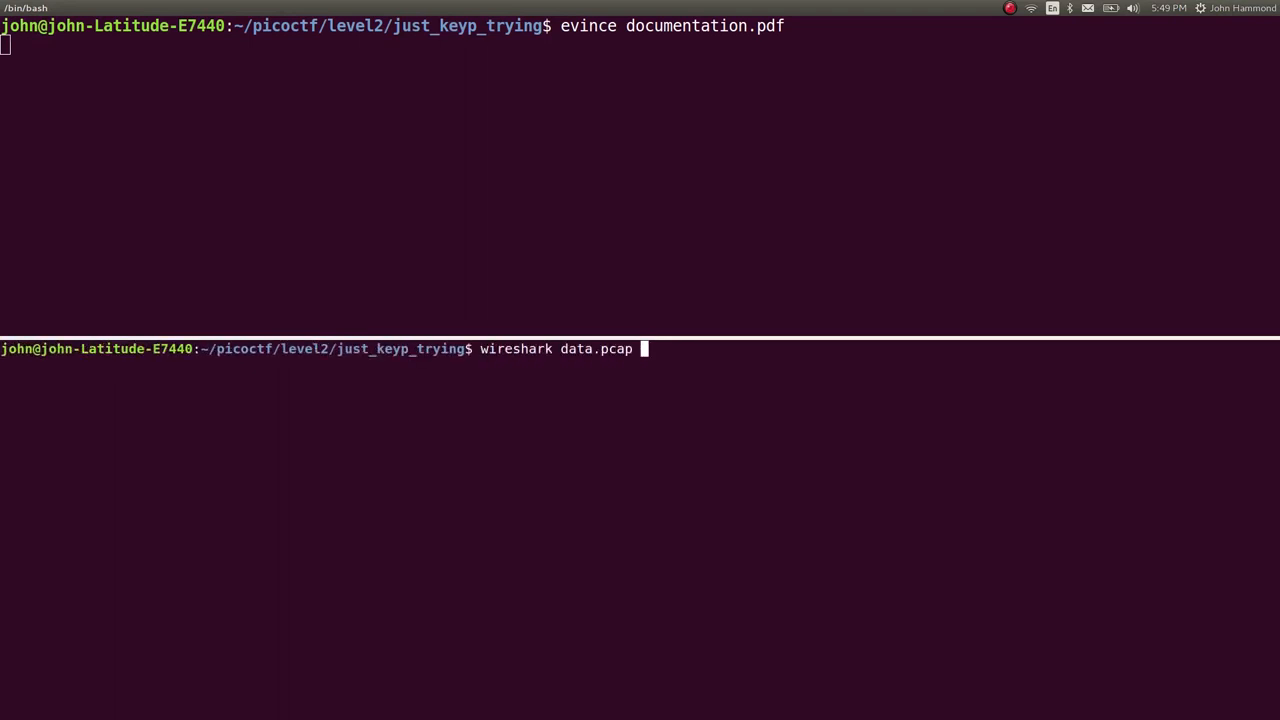
pyautogui.press('Return')
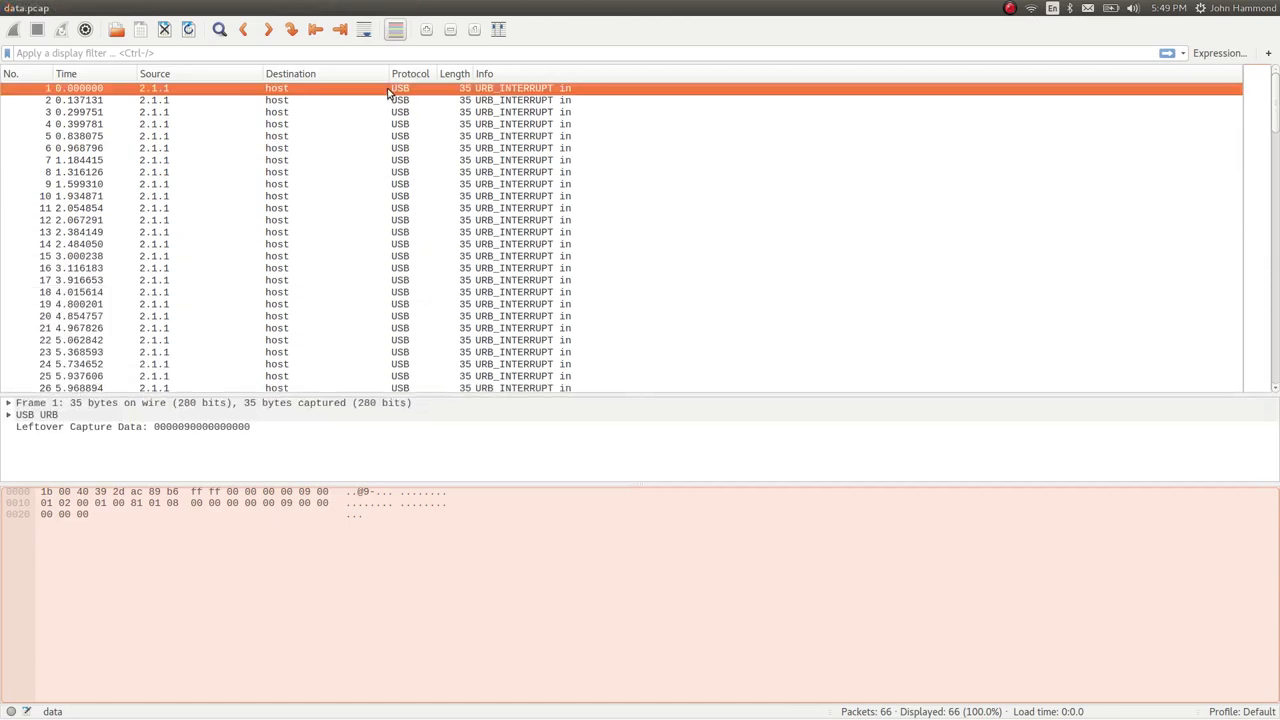
pyautogui.click(276, 148)
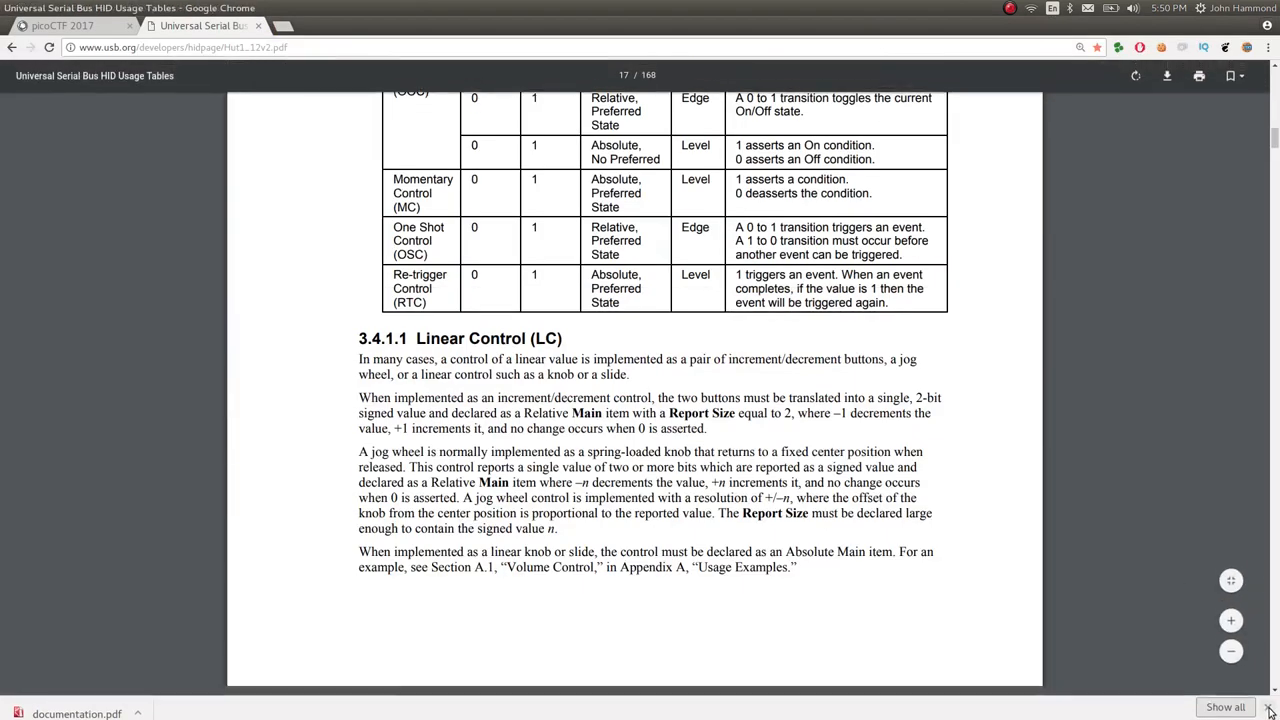
# - Scroll the online USB HID Usage Tables PDF around its Linear Control section
pyautogui.scroll(-3)
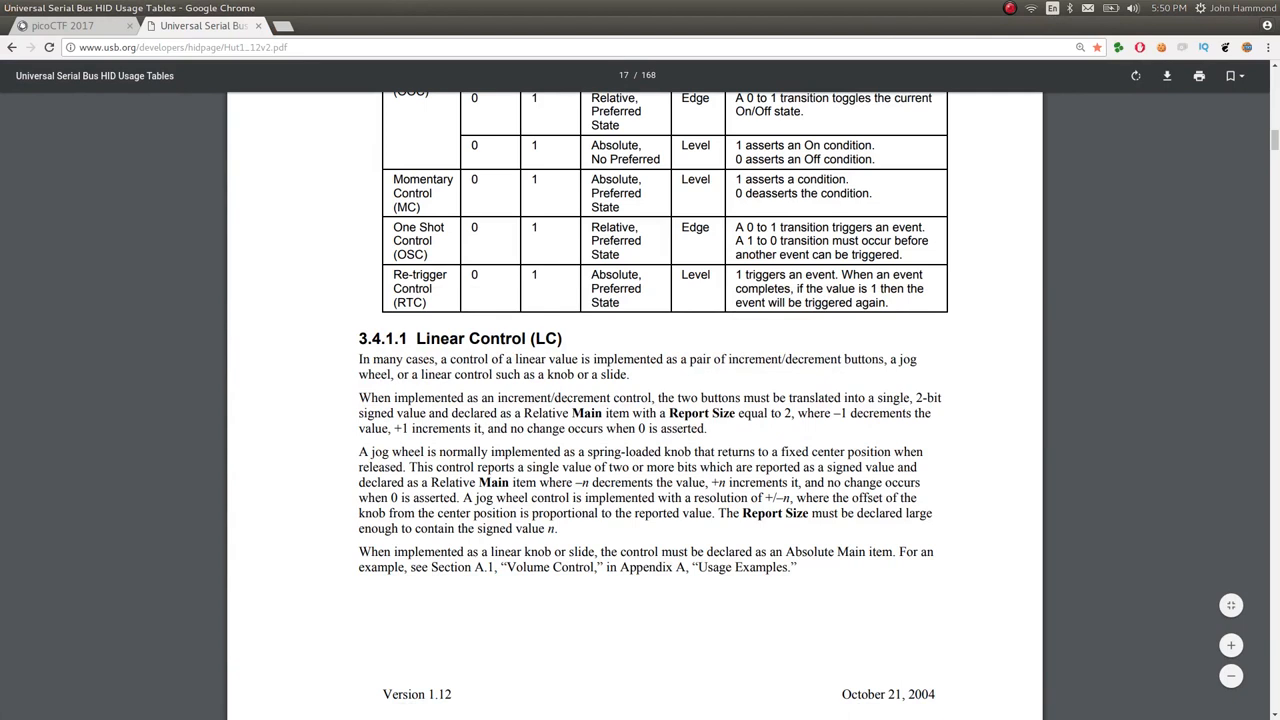
pyautogui.scroll(3)
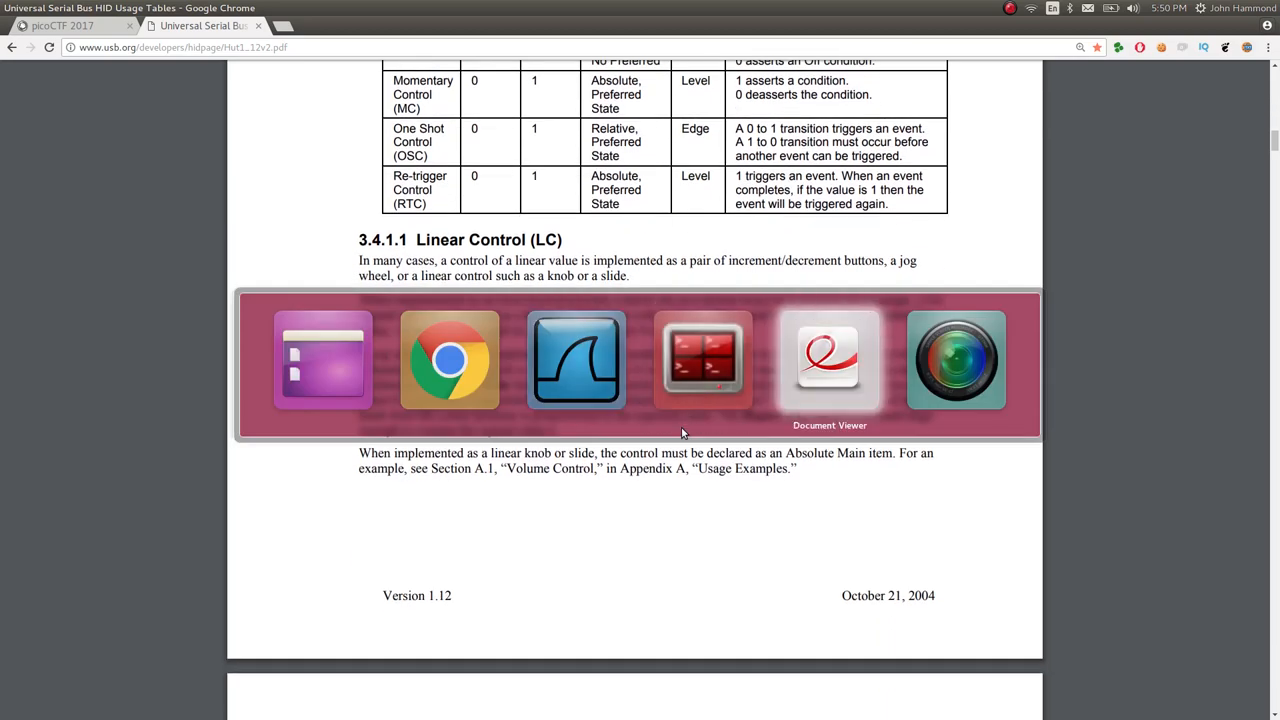
# - Switch back to the Document Viewer showing the Keyboard/Keypad usage ID table
pyautogui.click(828, 360)
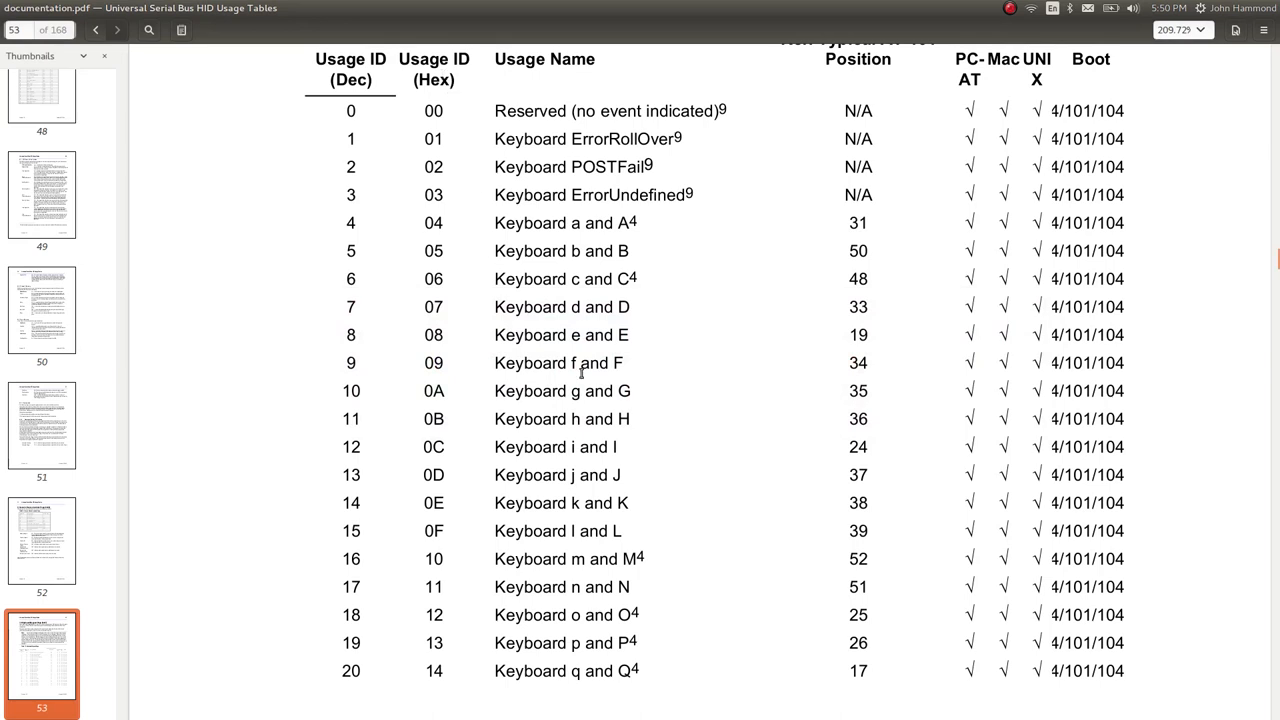
pyautogui.moveTo(448, 358)
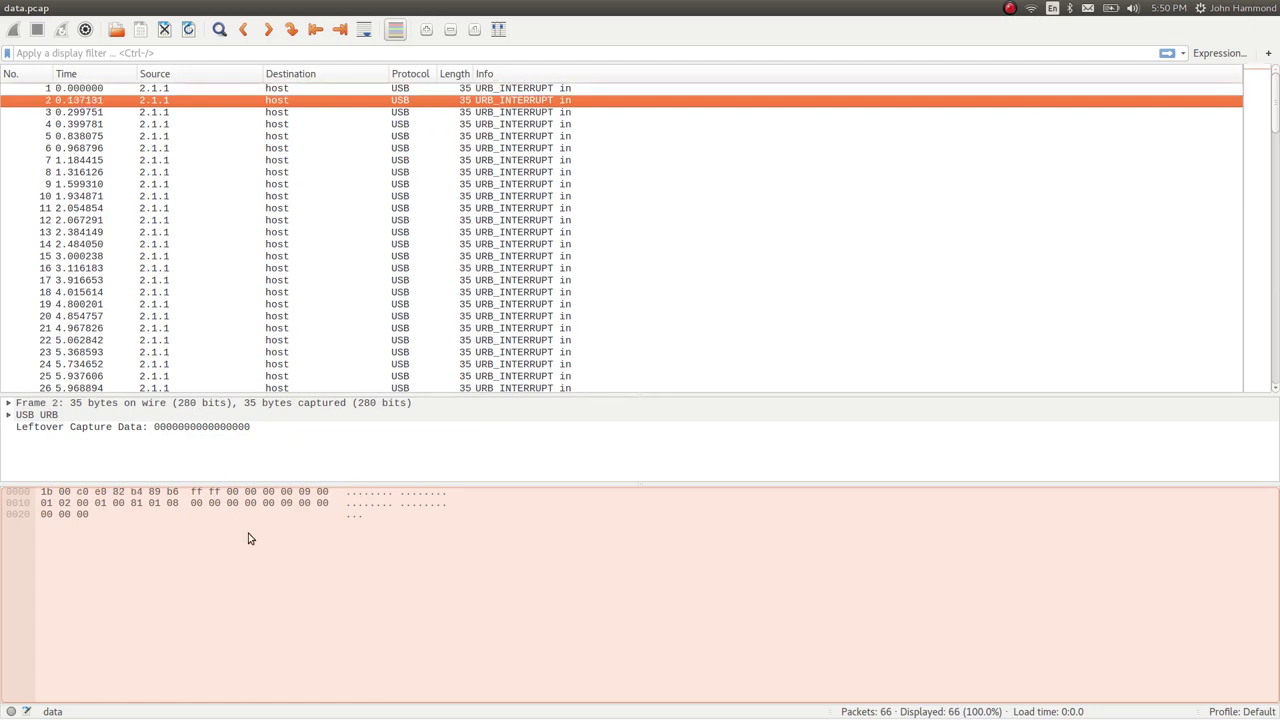
pyautogui.moveTo(464, 170)
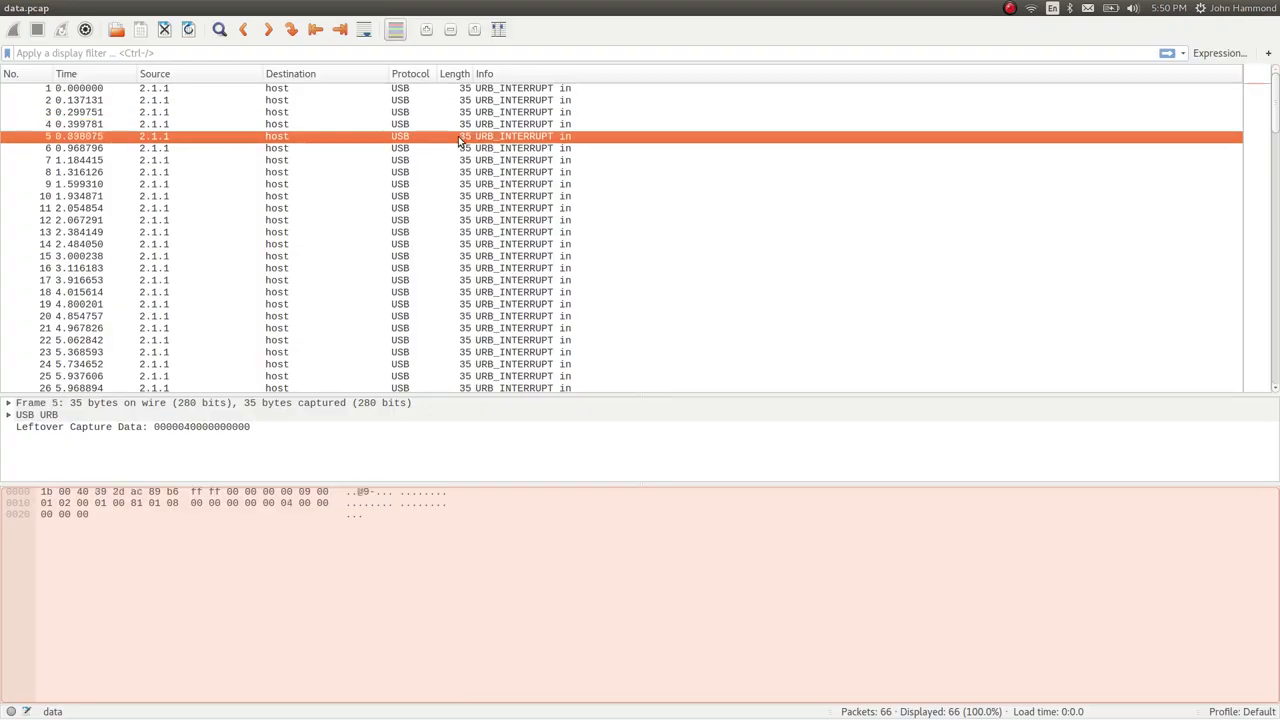
# - Inspect packet 5, then select packet 7 to read key code 0a in its leftover capture data
pyautogui.click(290, 504)
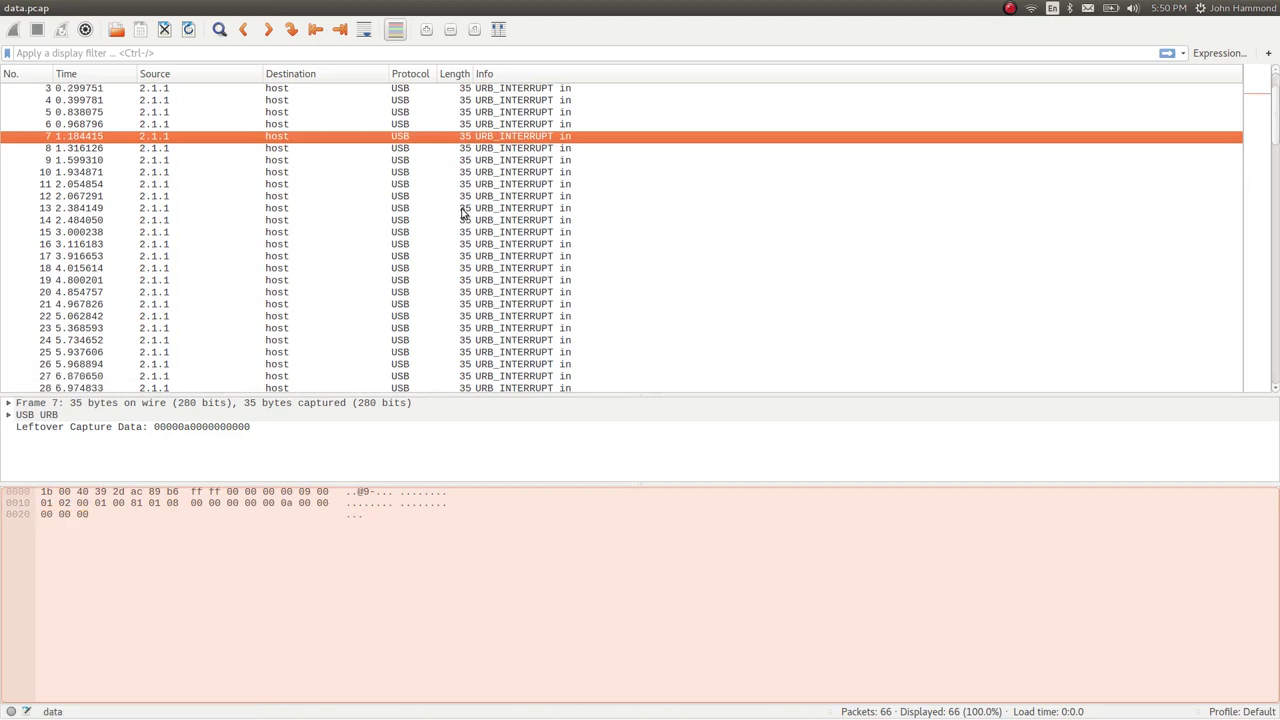
pyautogui.scroll(-3)
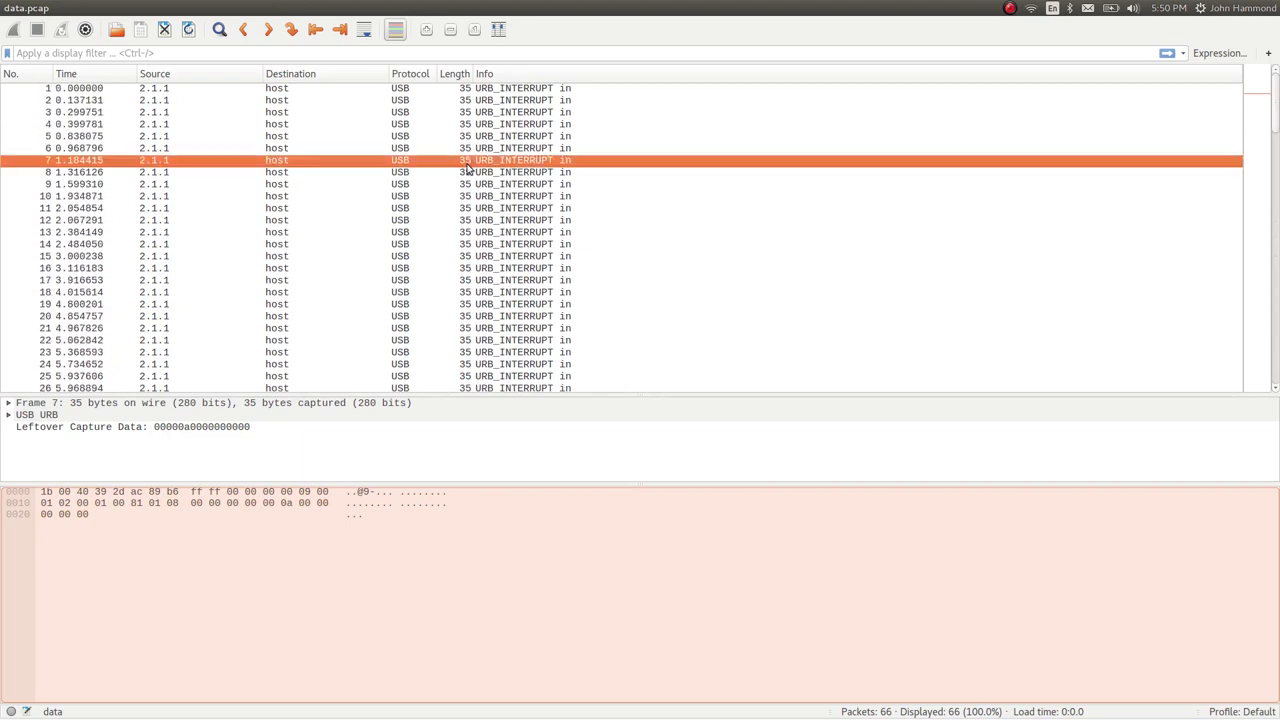
pyautogui.click(300, 184)
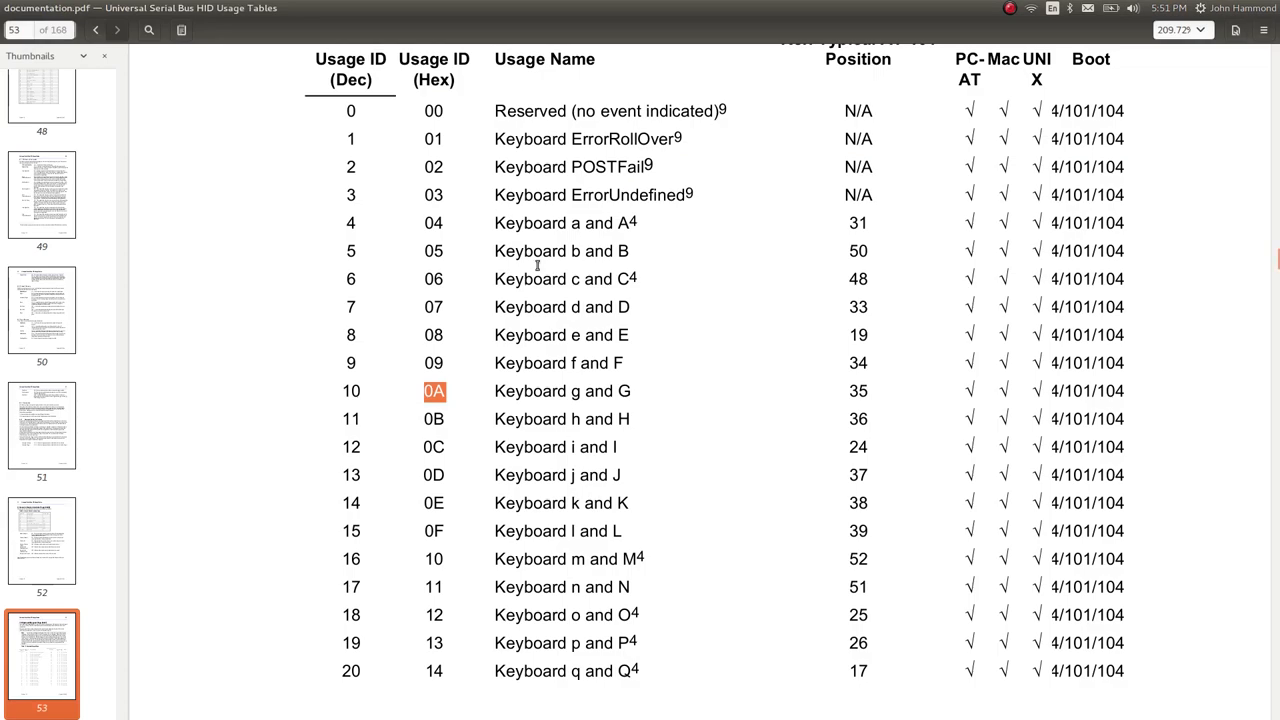
# - Scroll the HID usage table past code 0A (Keyboard g) toward the codes from 25 onward
pyautogui.scroll(-3)
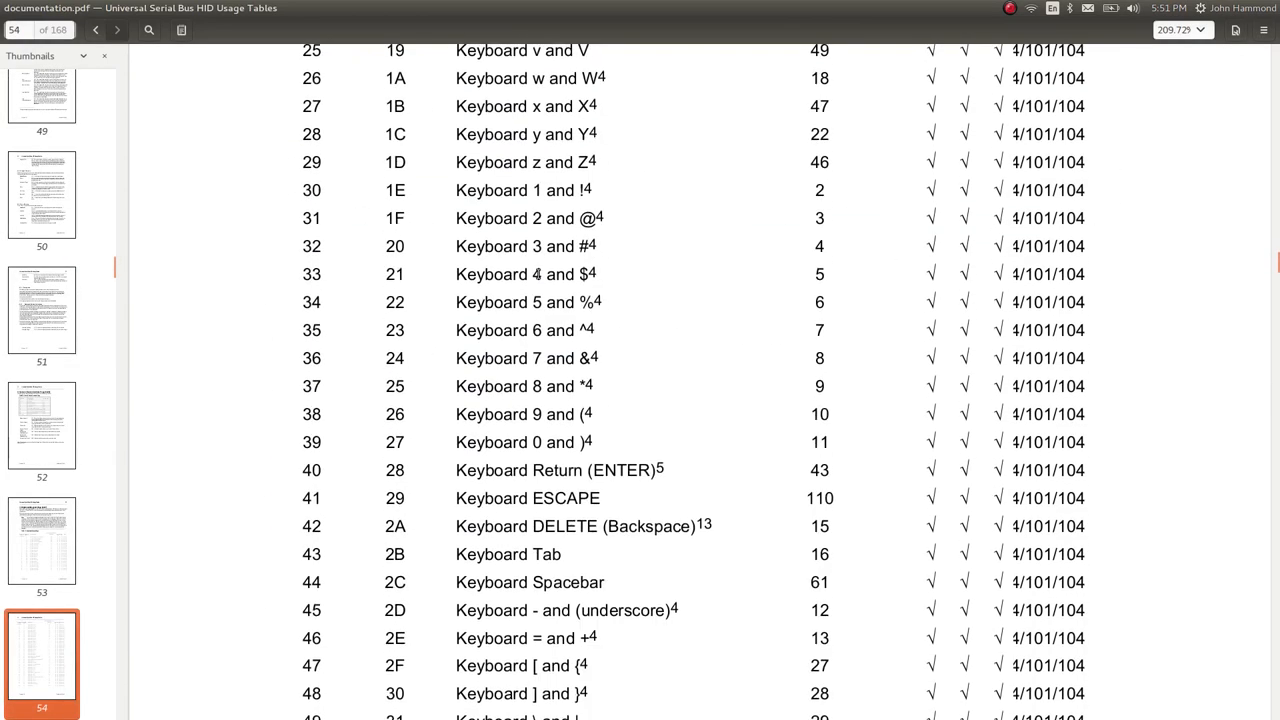
pyautogui.scroll(-3)
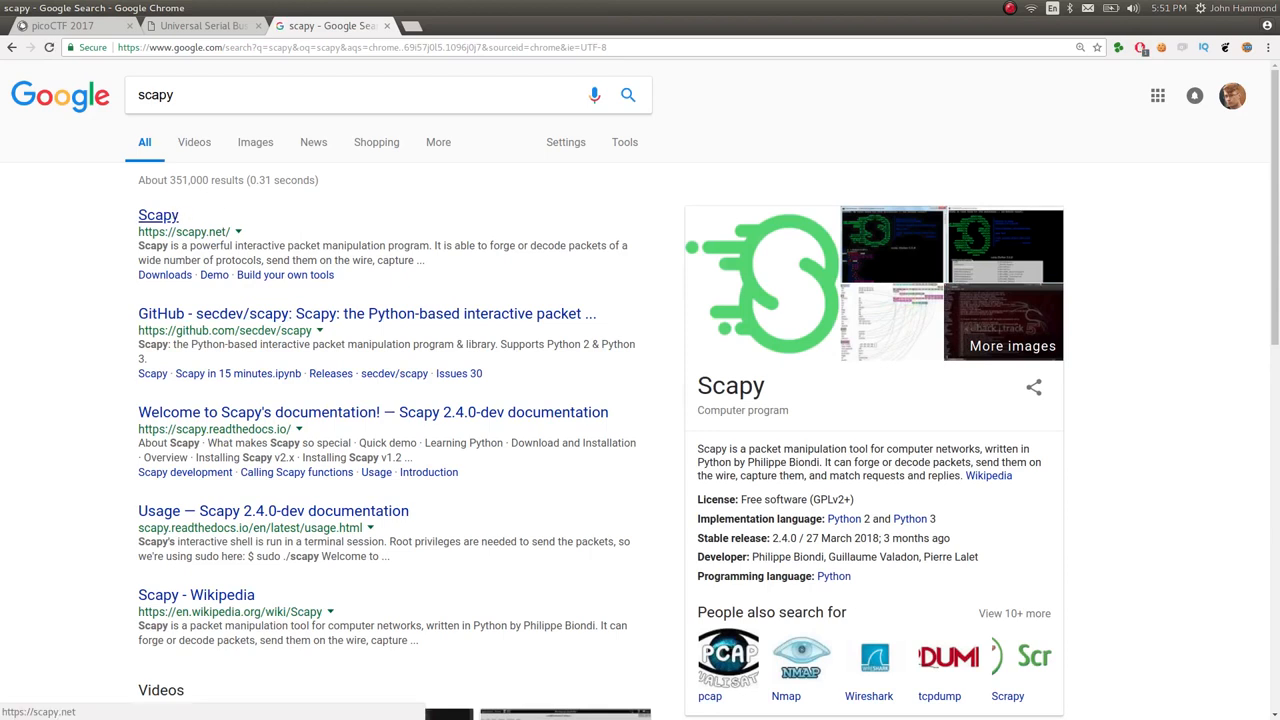
# - Load scapy.net and scroll down to its 'Help, documentation' section
pyautogui.click(158, 216)
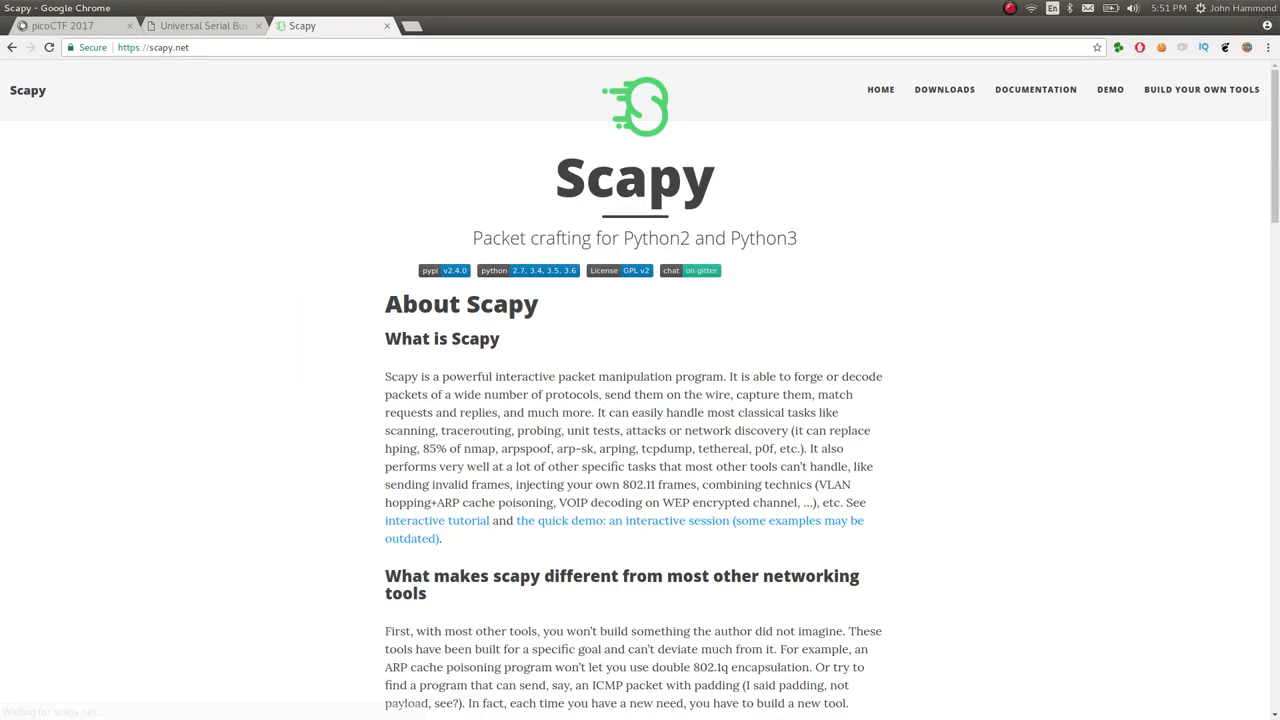
pyautogui.moveTo(512, 496)
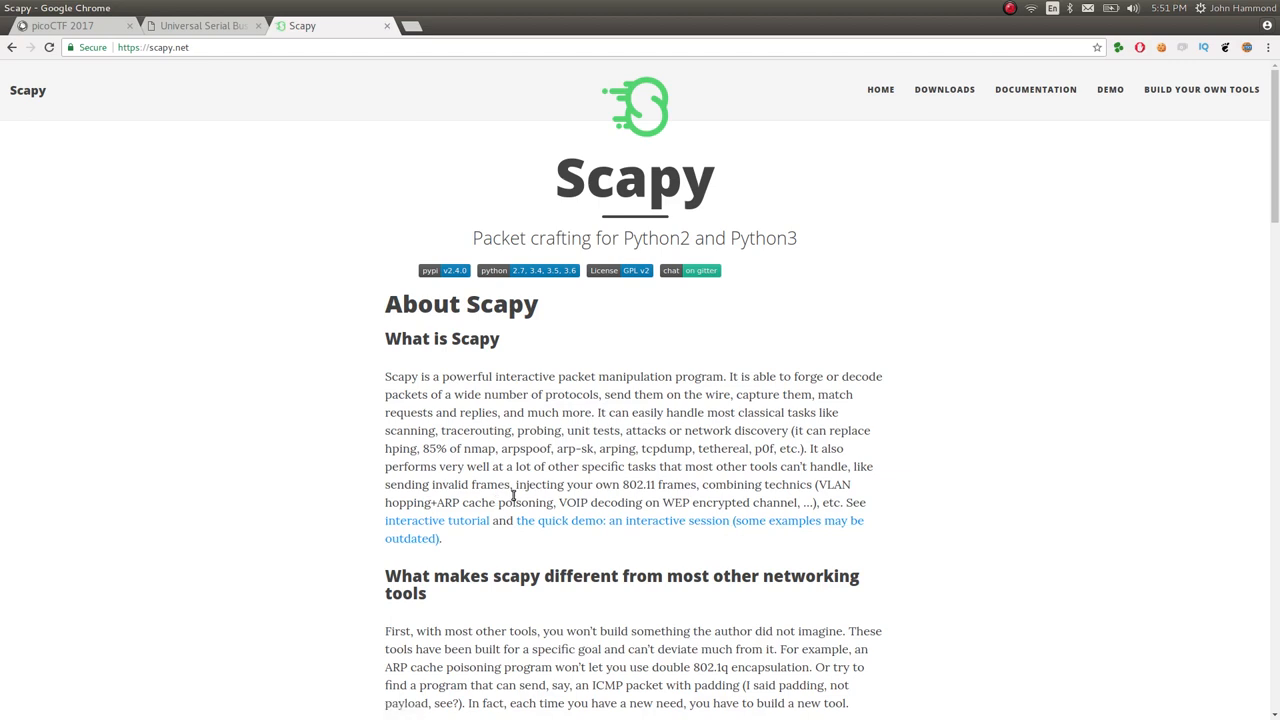
pyautogui.scroll(-3)
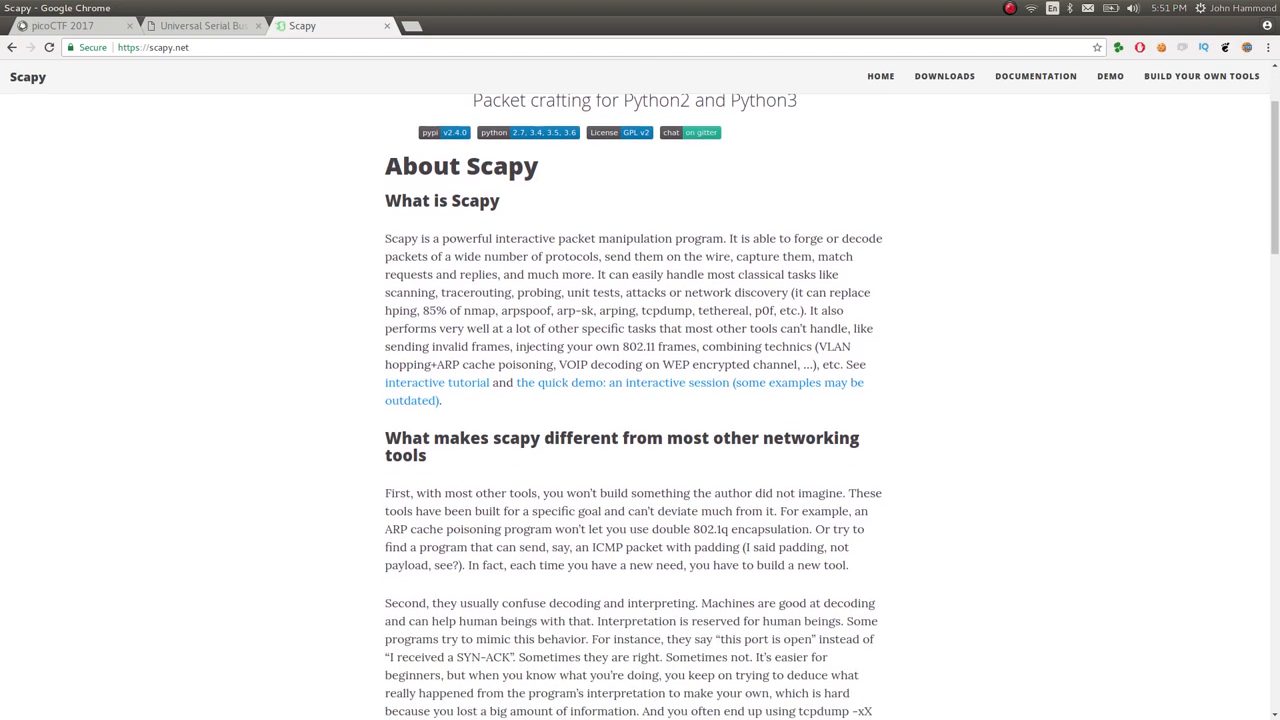
pyautogui.scroll(-3)
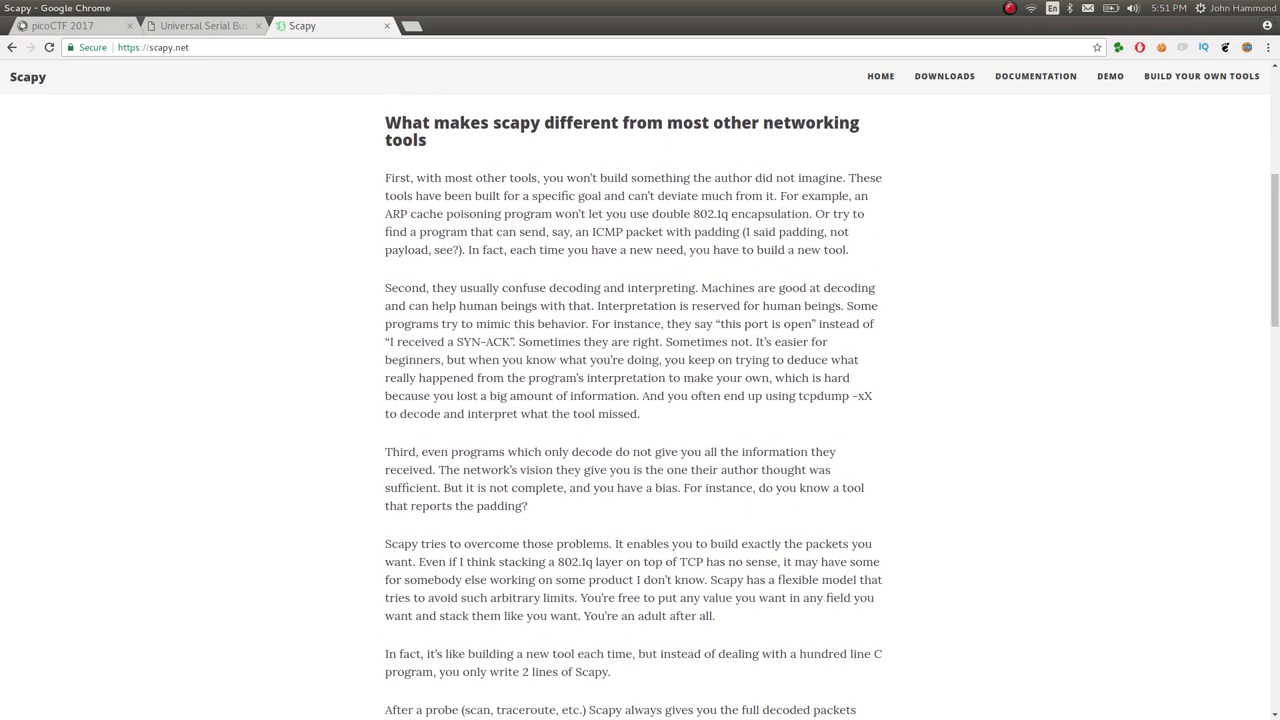
pyautogui.scroll(-3)
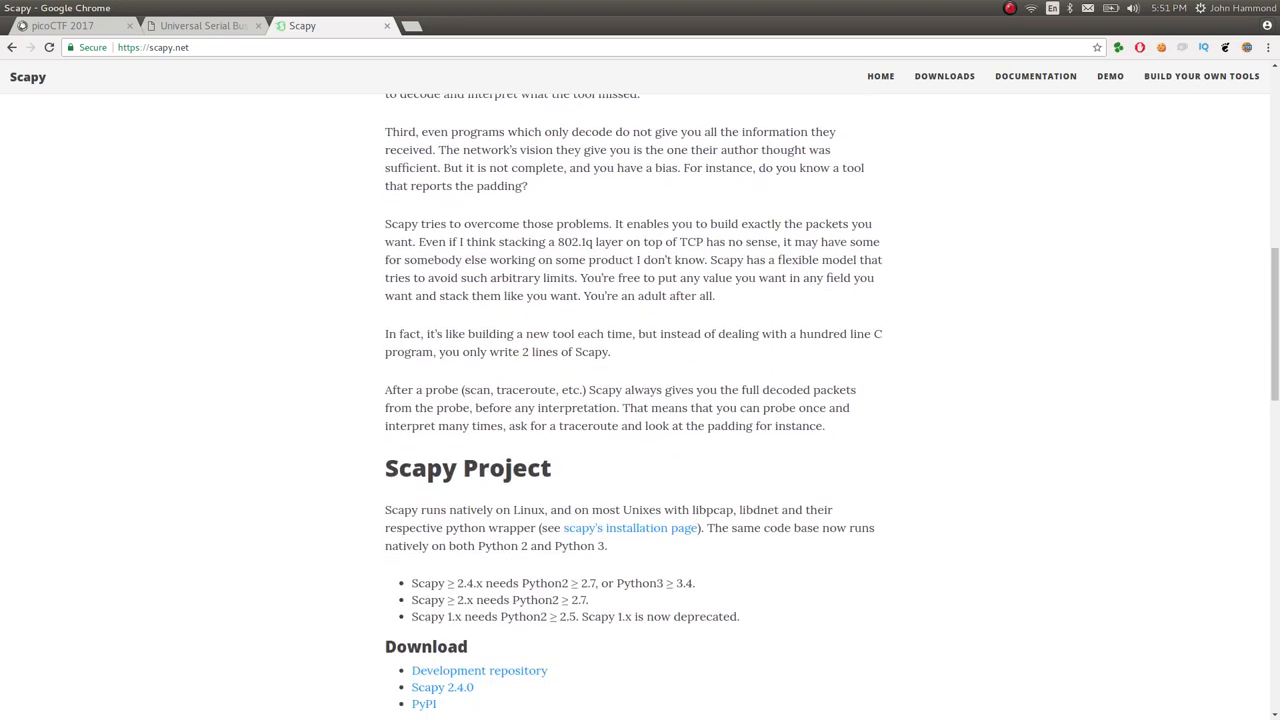
pyautogui.scroll(-3)
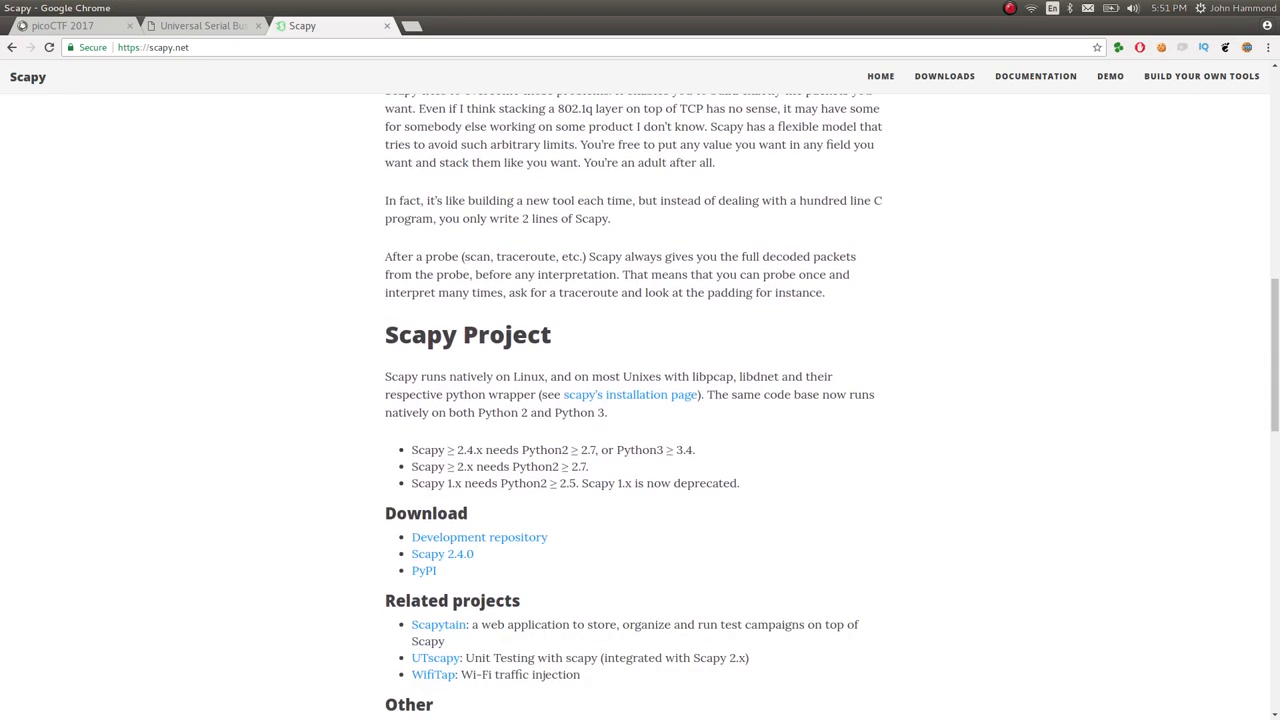
pyautogui.scroll(-3)
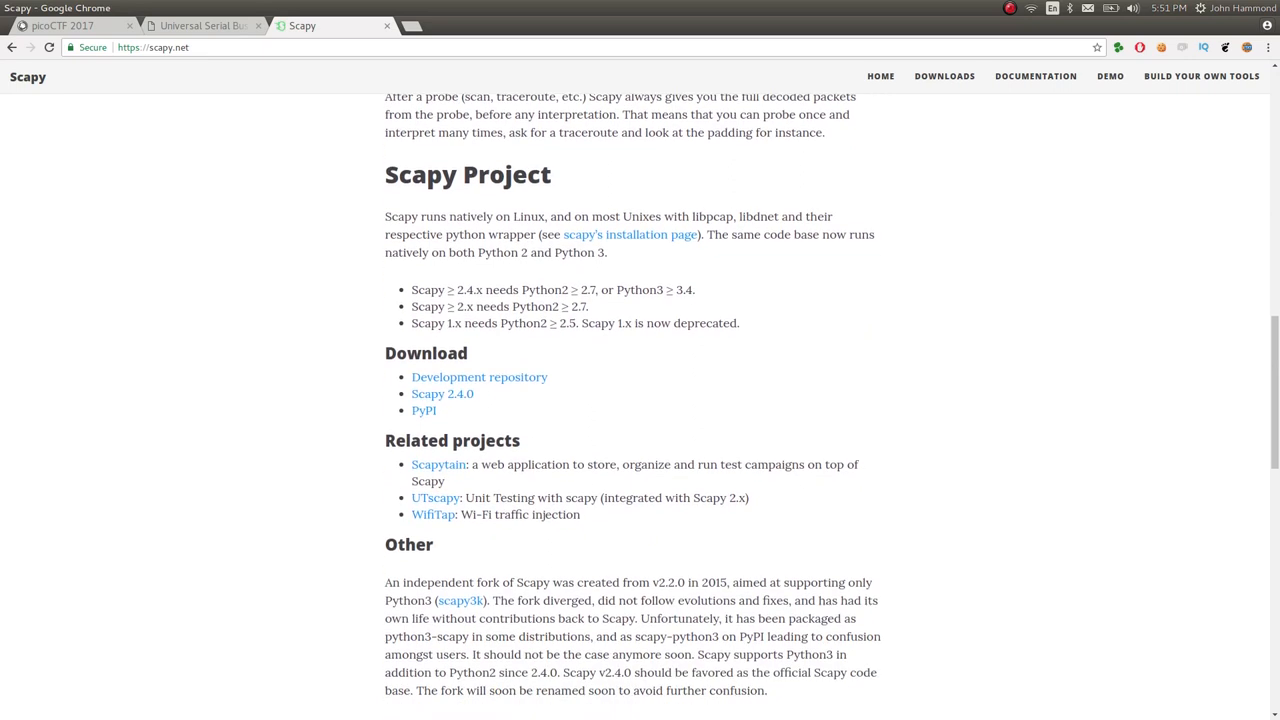
pyautogui.scroll(-3)
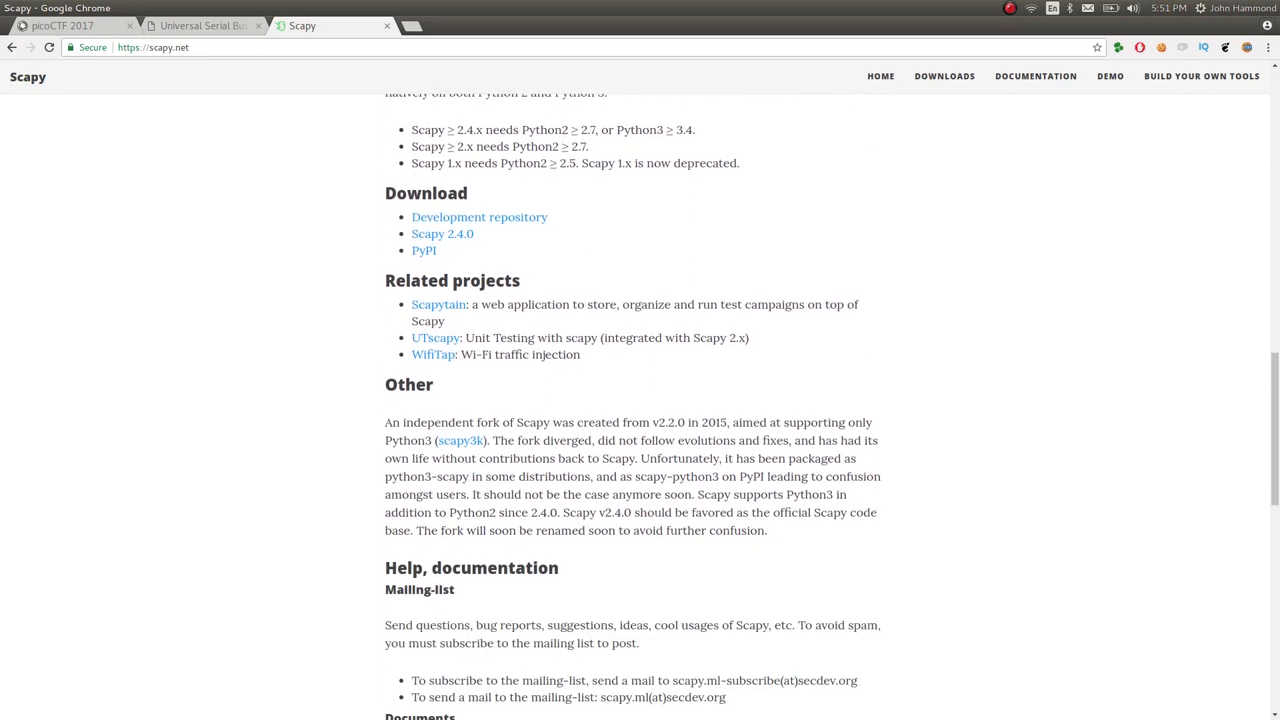
pyautogui.scroll(-3)
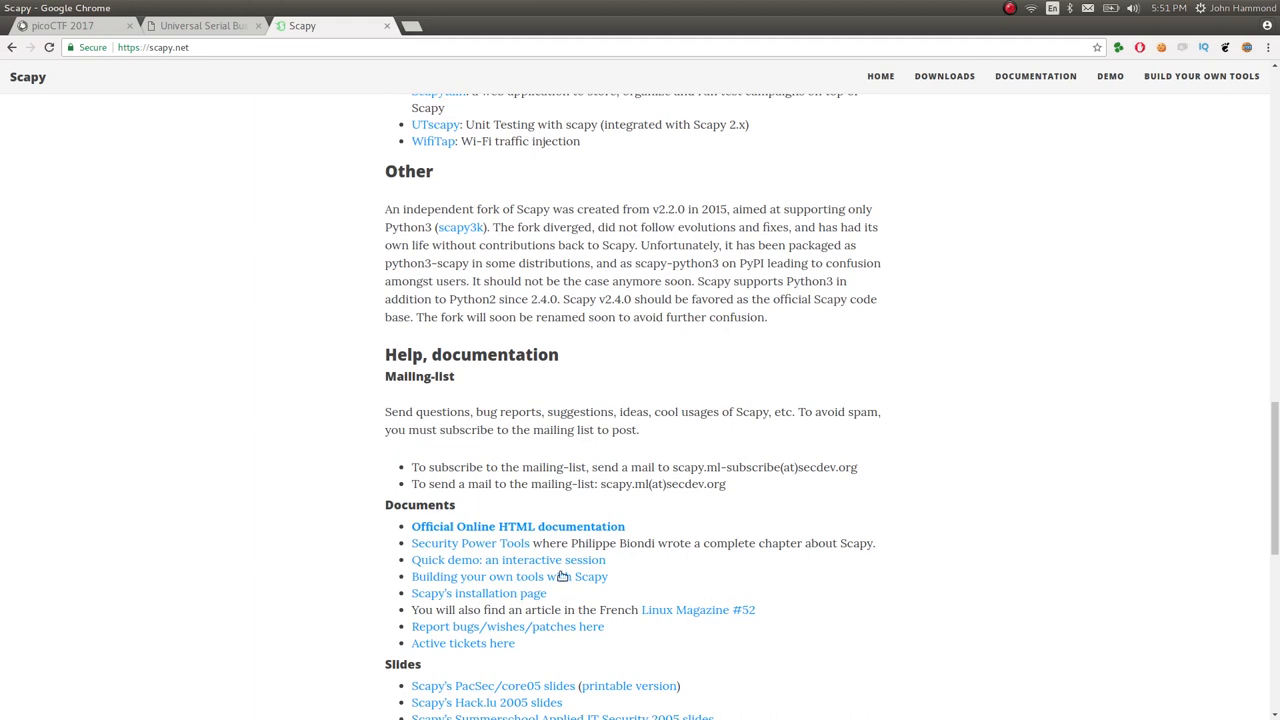
# - Go from the Official Online HTML documentation to the Interactive tutorial under Usage
pyautogui.click(516, 526)
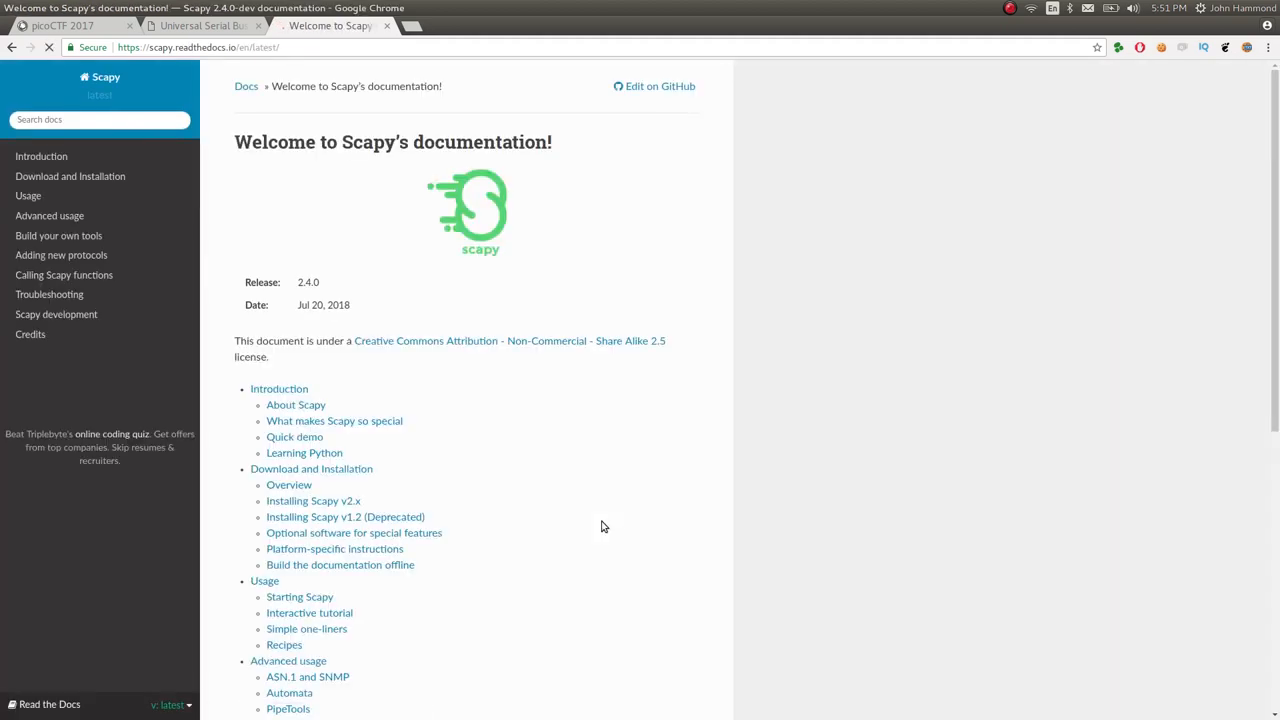
pyautogui.scroll(-3)
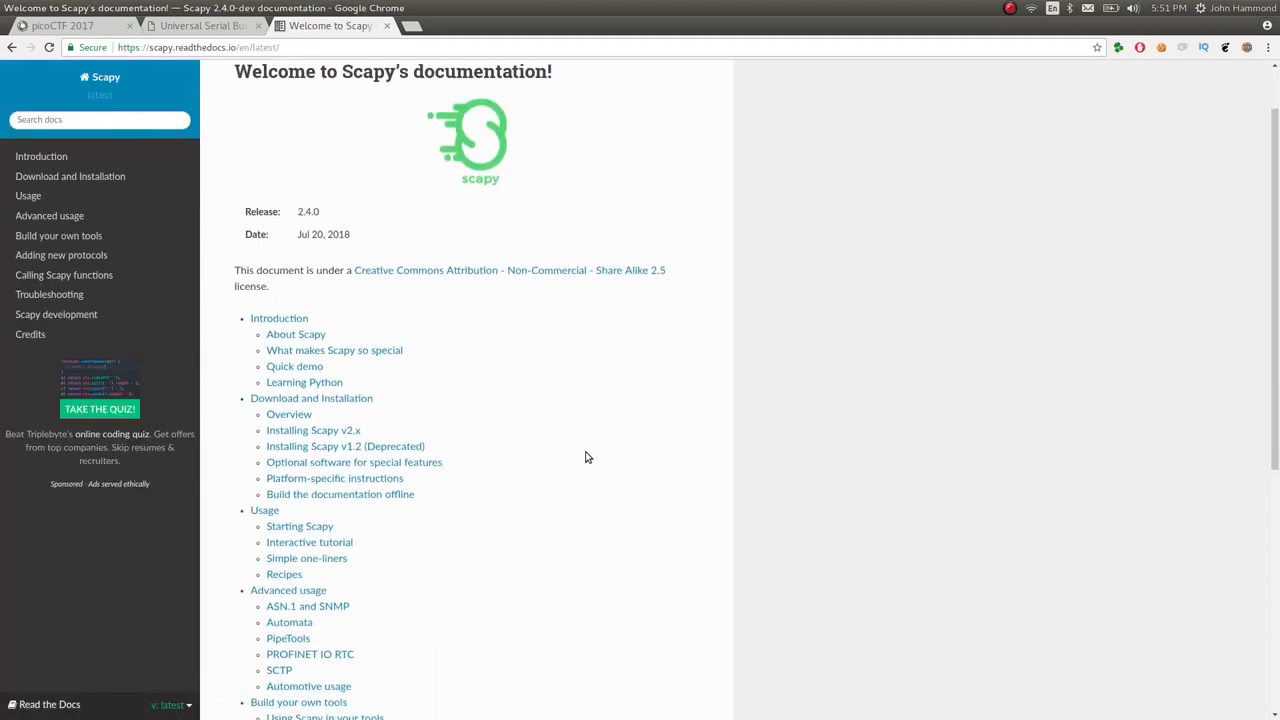
pyautogui.scroll(-3)
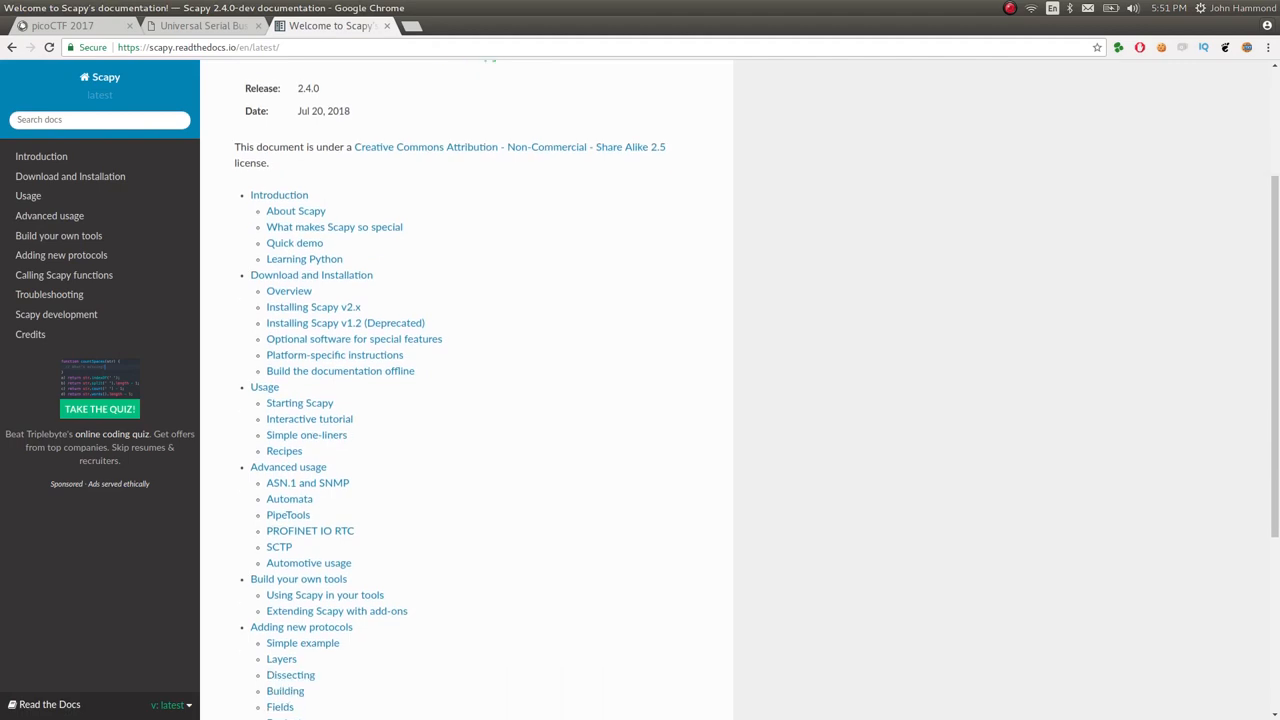
pyautogui.scroll(3)
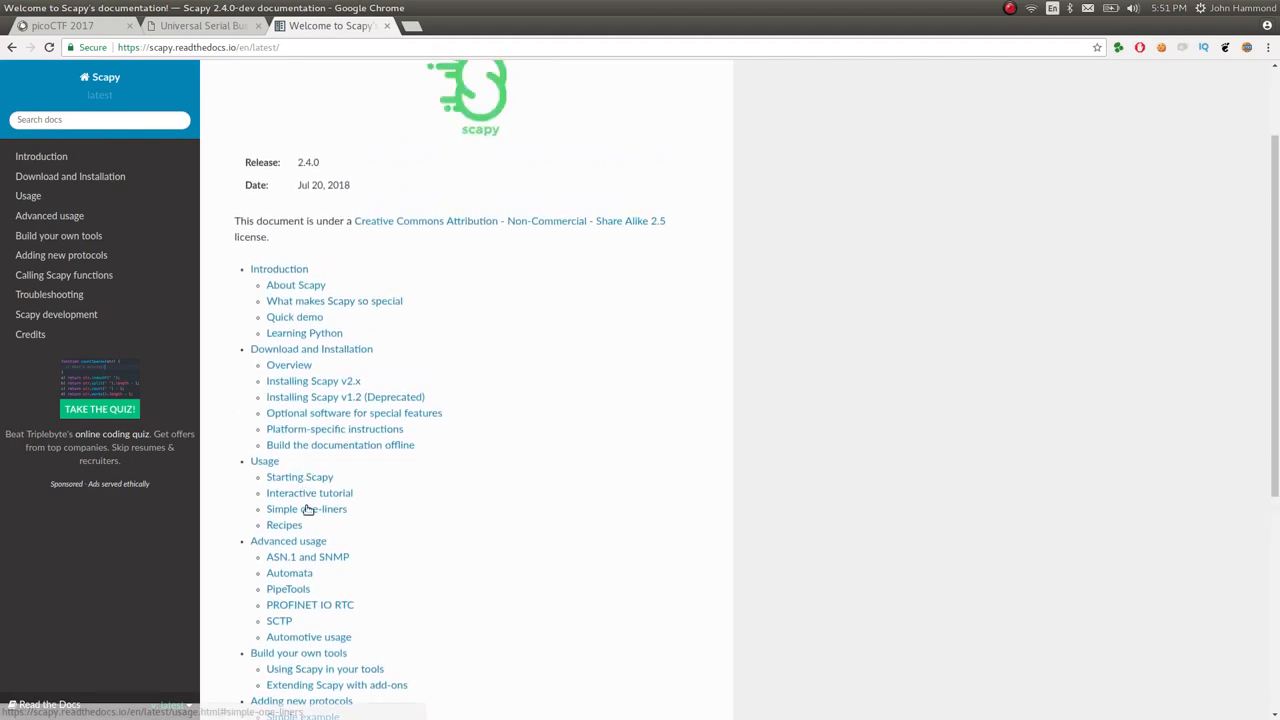
pyautogui.click(308, 492)
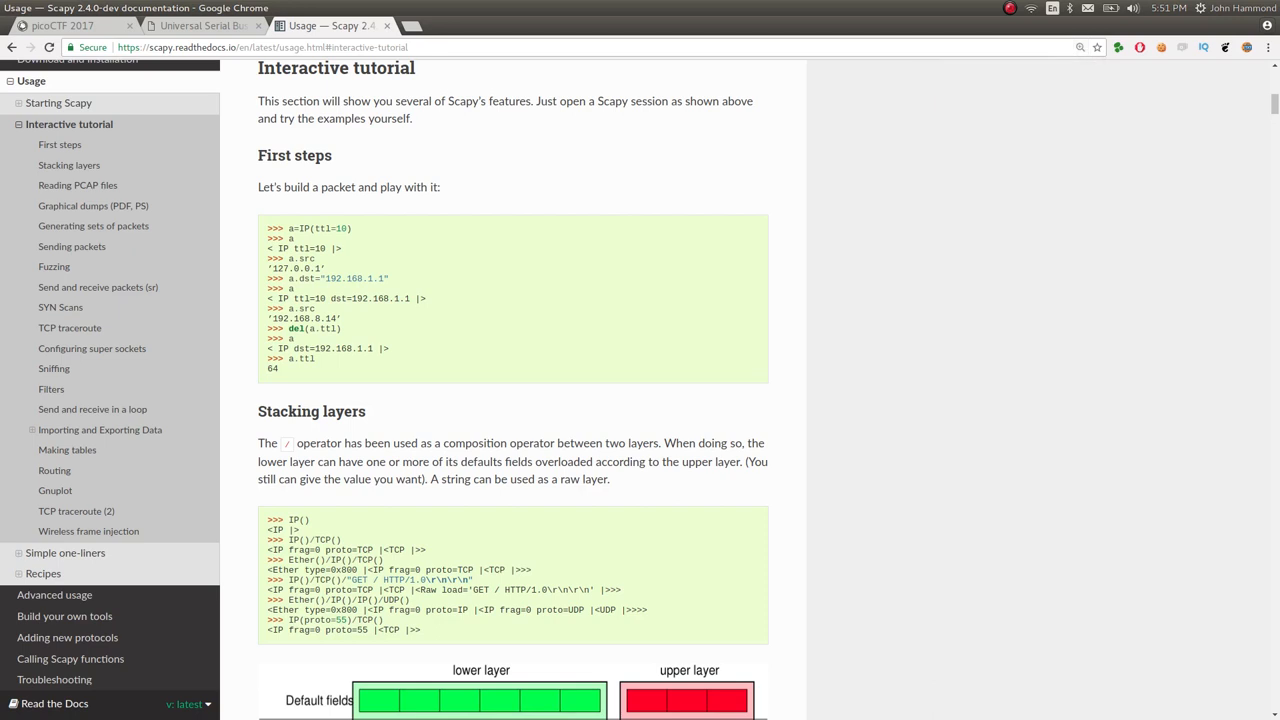
pyautogui.scroll(-3)
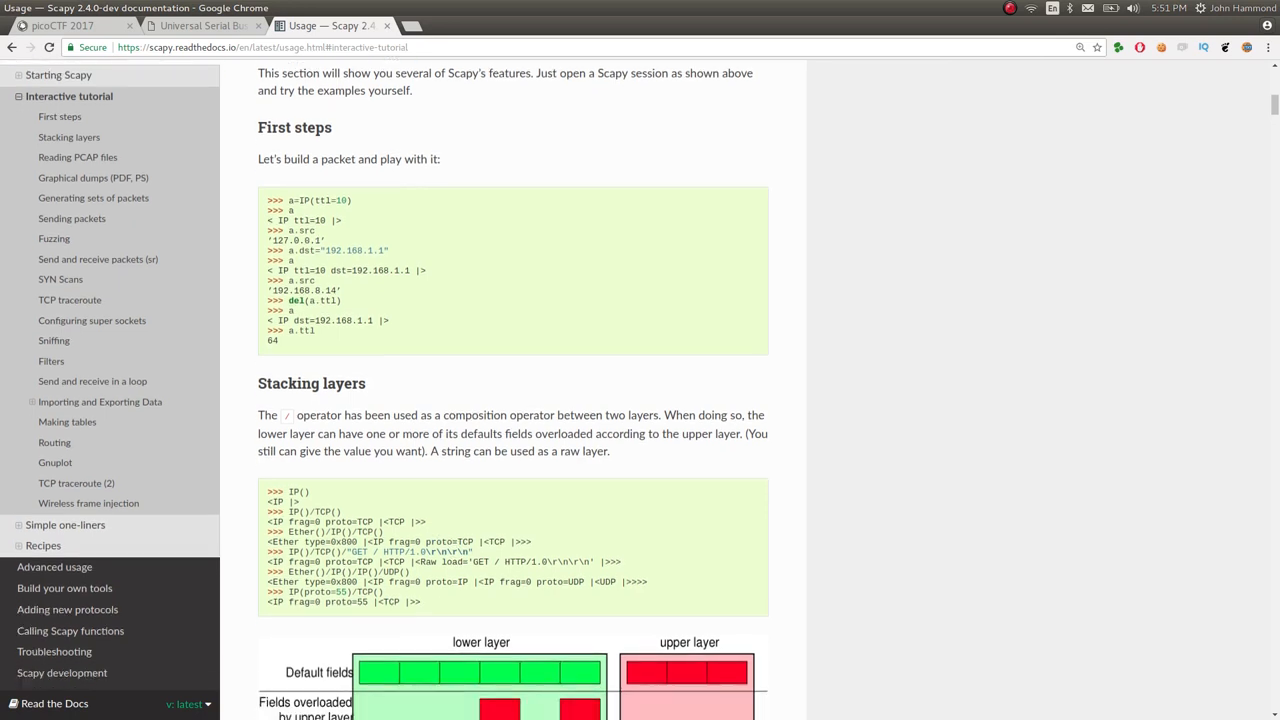
pyautogui.scroll(3)
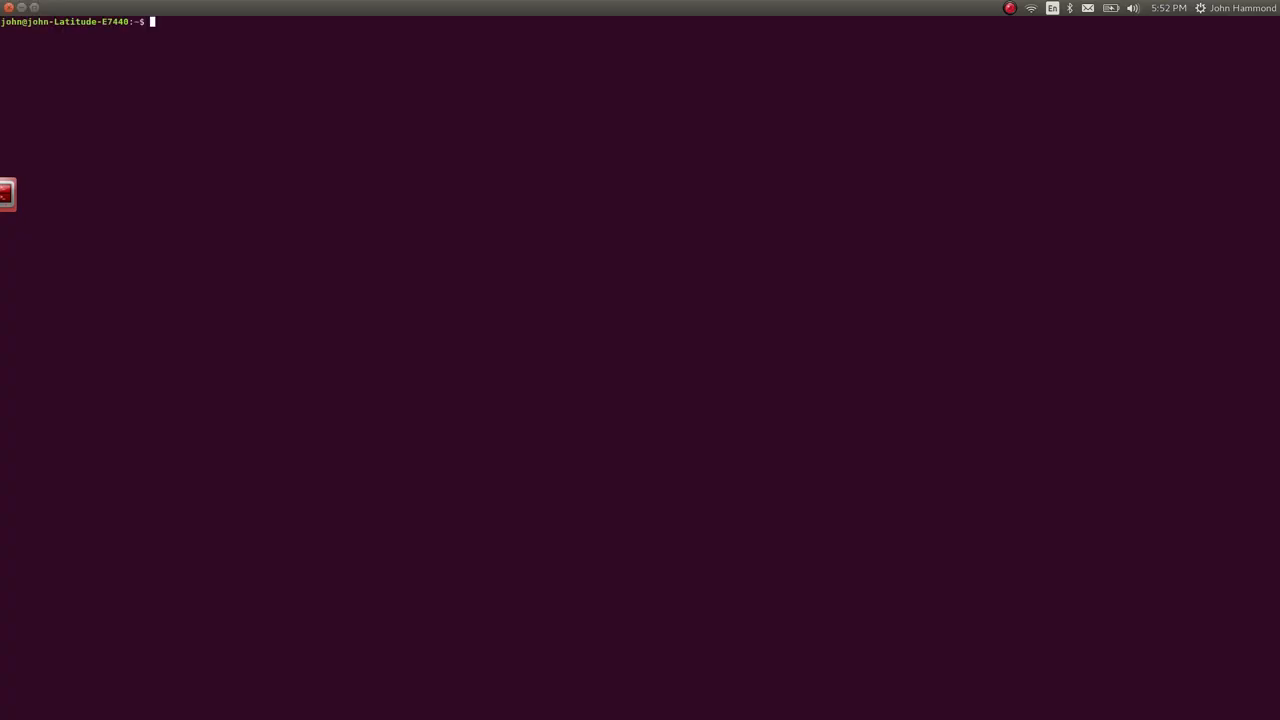
# - cd into picoctf/level2/just_keyp_trying, list its files, run sudo pip3 install scapy, and start typing subl ape.py
pyautogui.write('cd p')
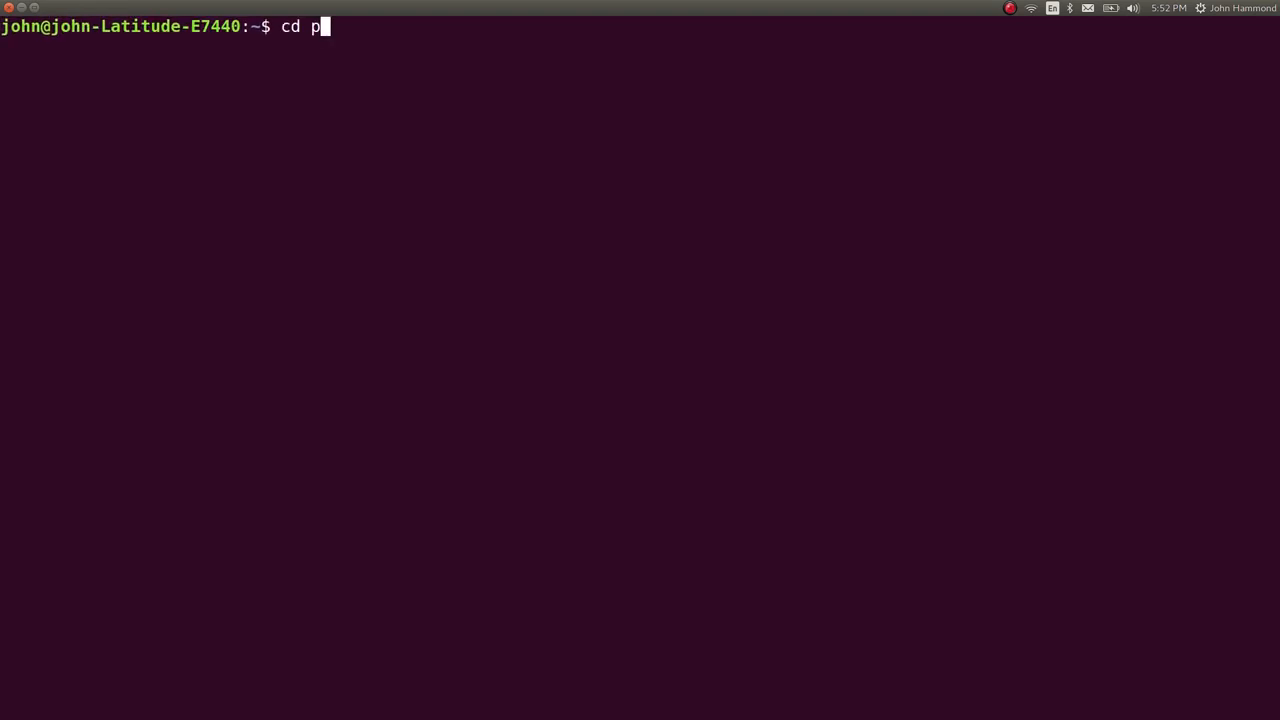
pyautogui.write('icoctf/level2/just_keyp_trying/')
pyautogui.write('sudo pip3')
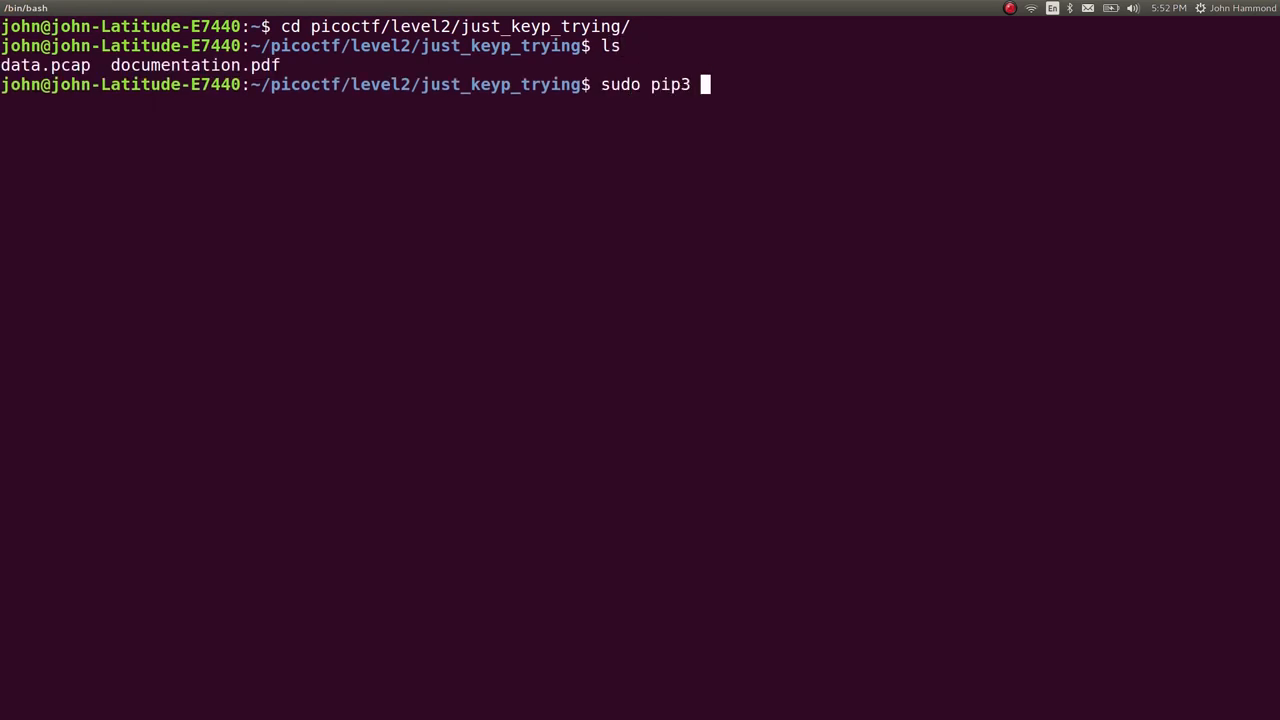
pyautogui.write('install s')
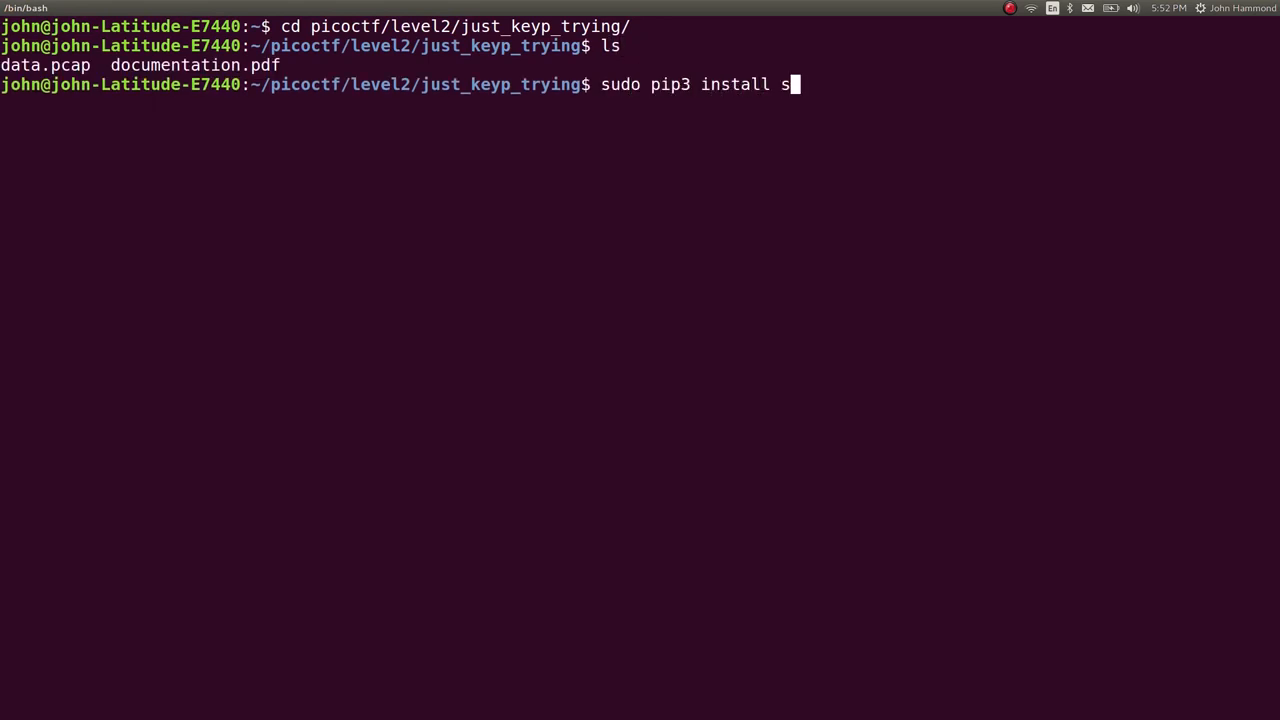
pyautogui.press('Return')
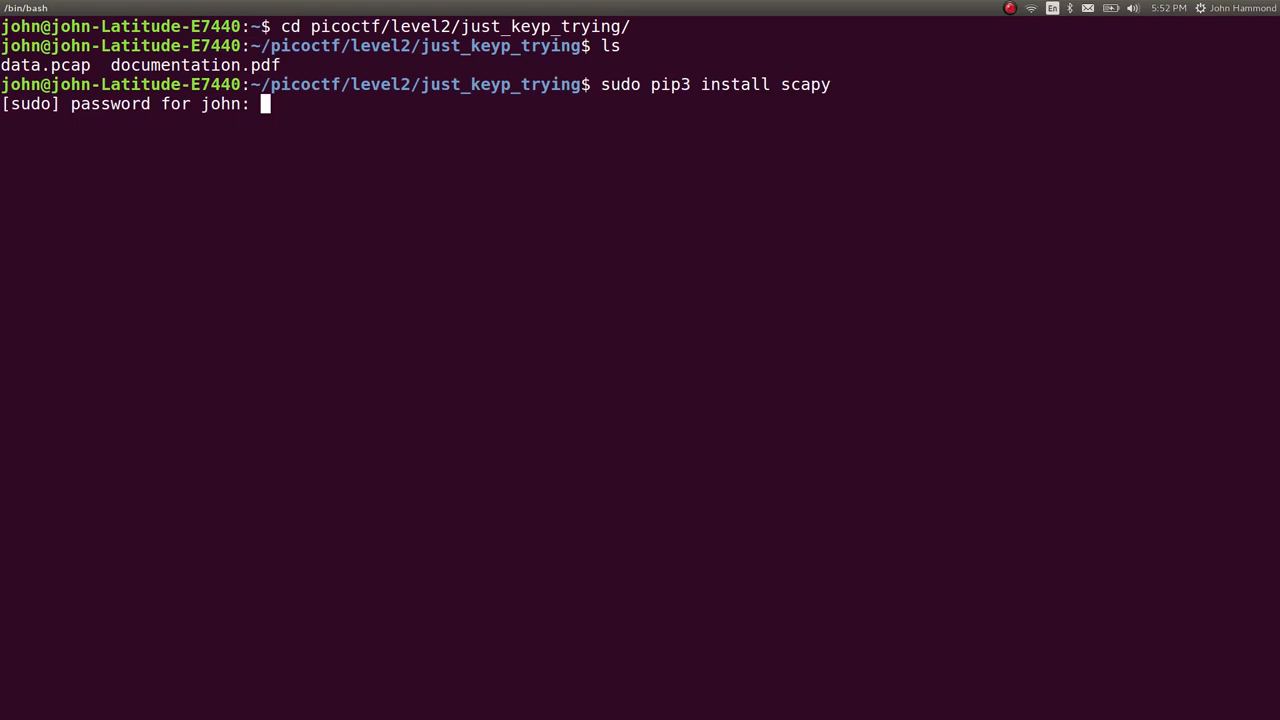
pyautogui.press('Return')
pyautogui.write('subl')
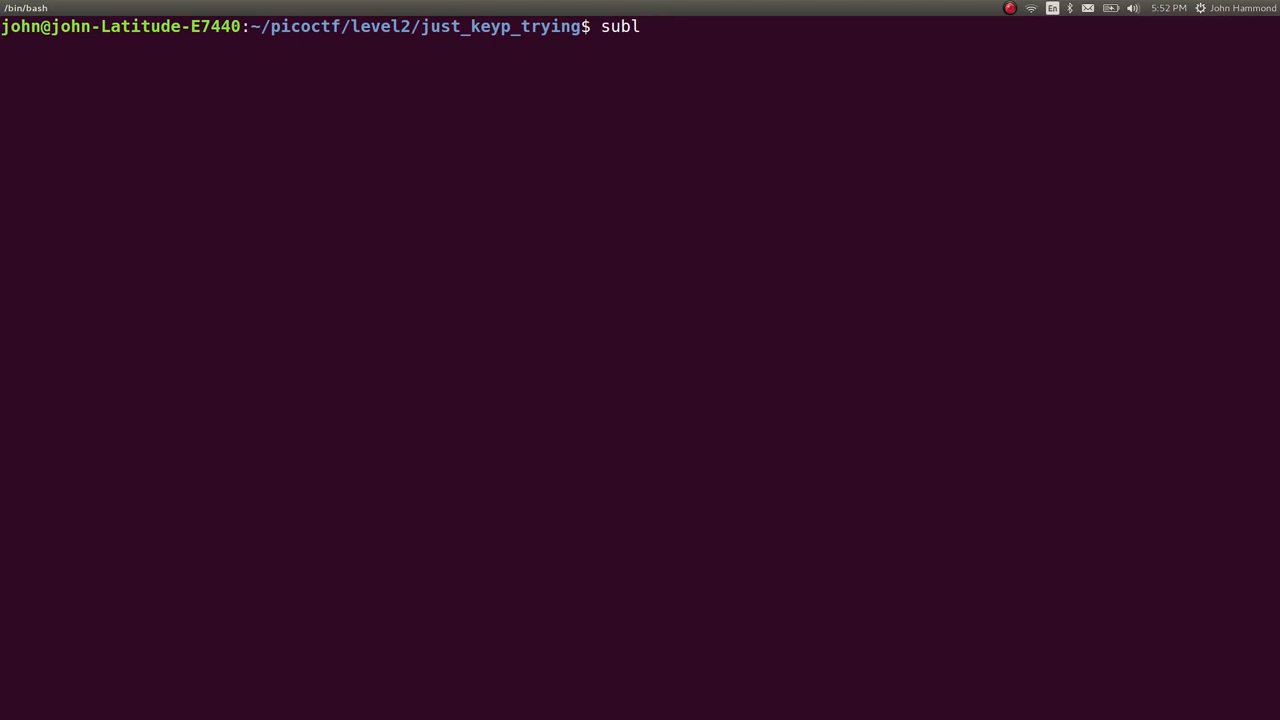
pyautogui.write('ape')
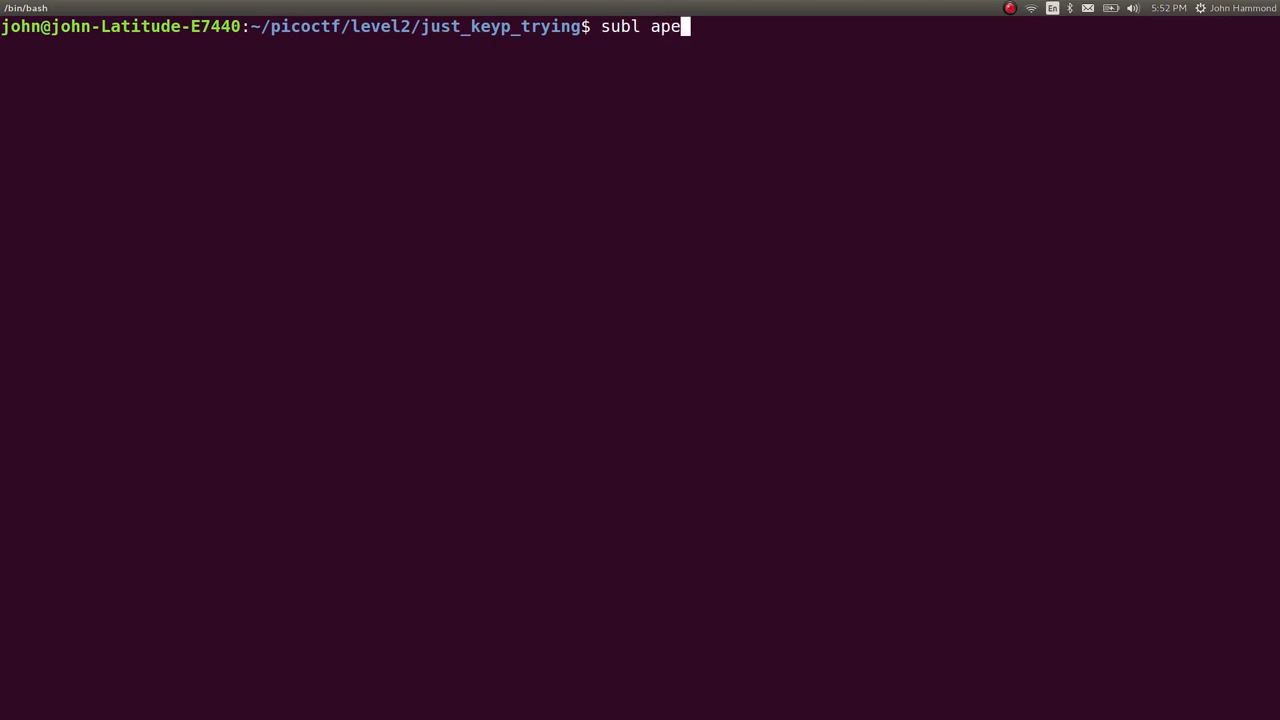
# - Start ape.py with a python3 shebang and the docstring "Script to extract keys out of data.pcap"
pyautogui.press('Return')
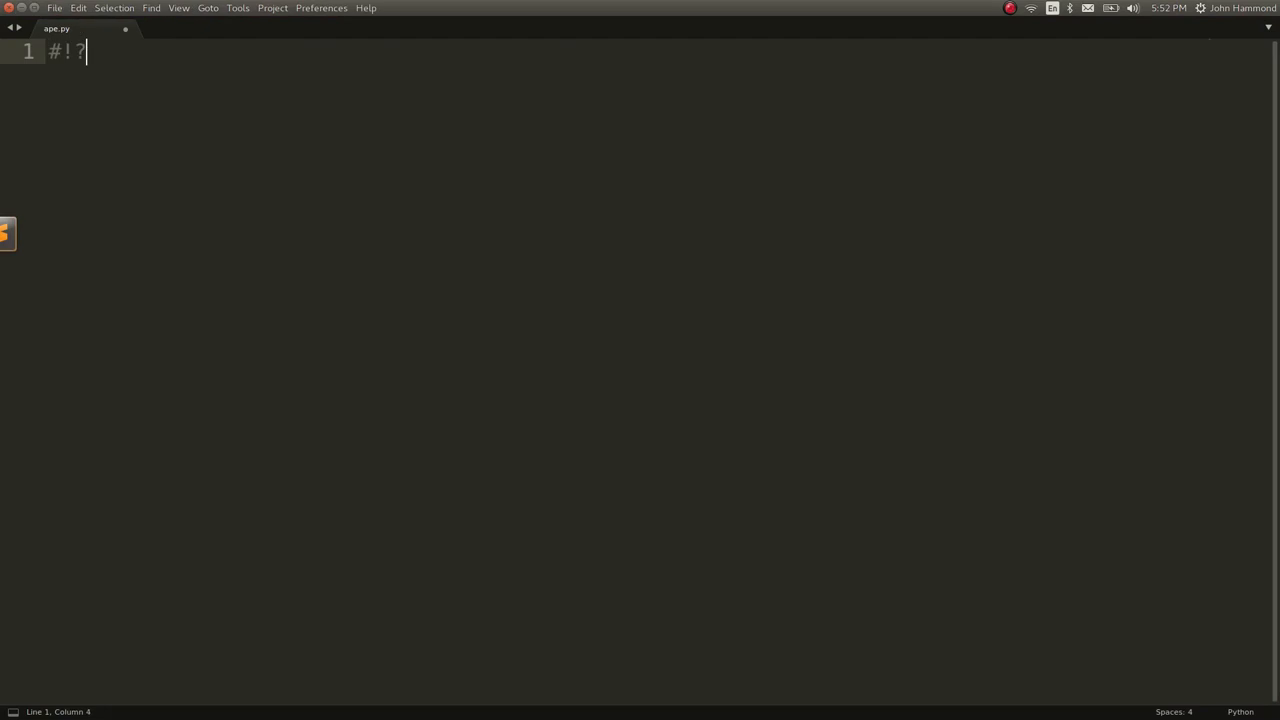
pyautogui.write('/usr/bin/env python3')
pyautogui.write('"')
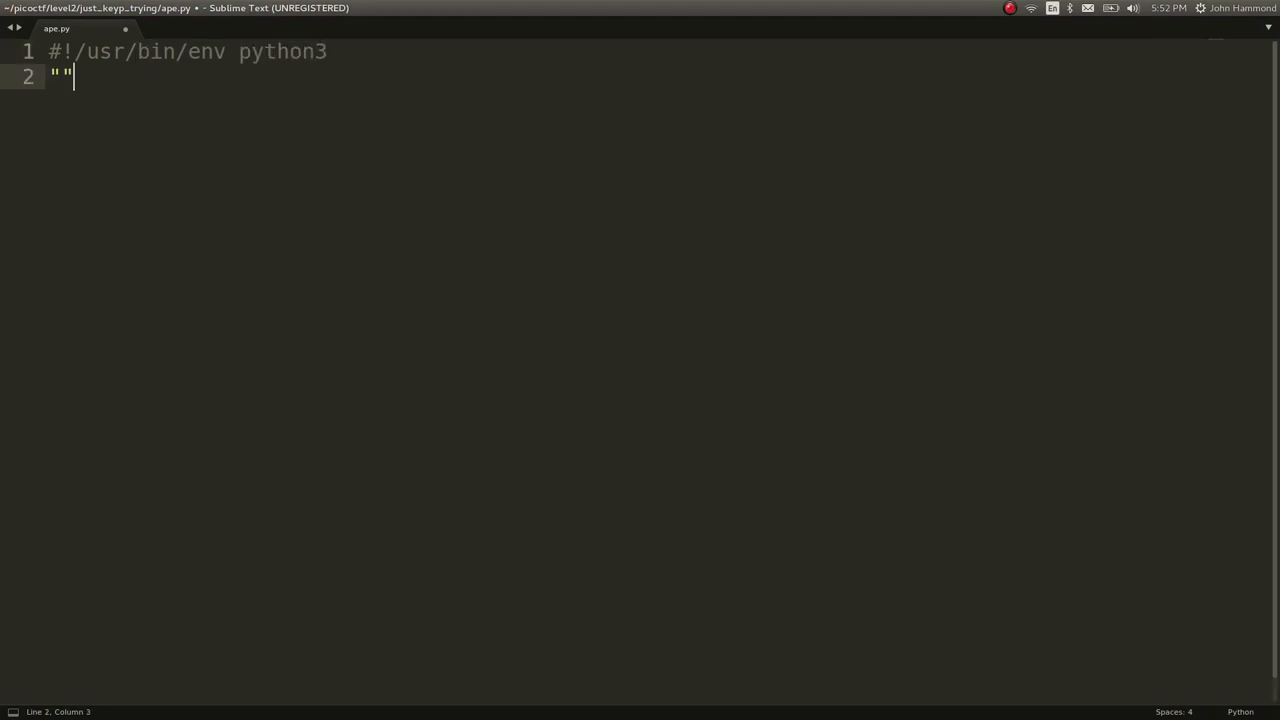
pyautogui.write('"Script to')
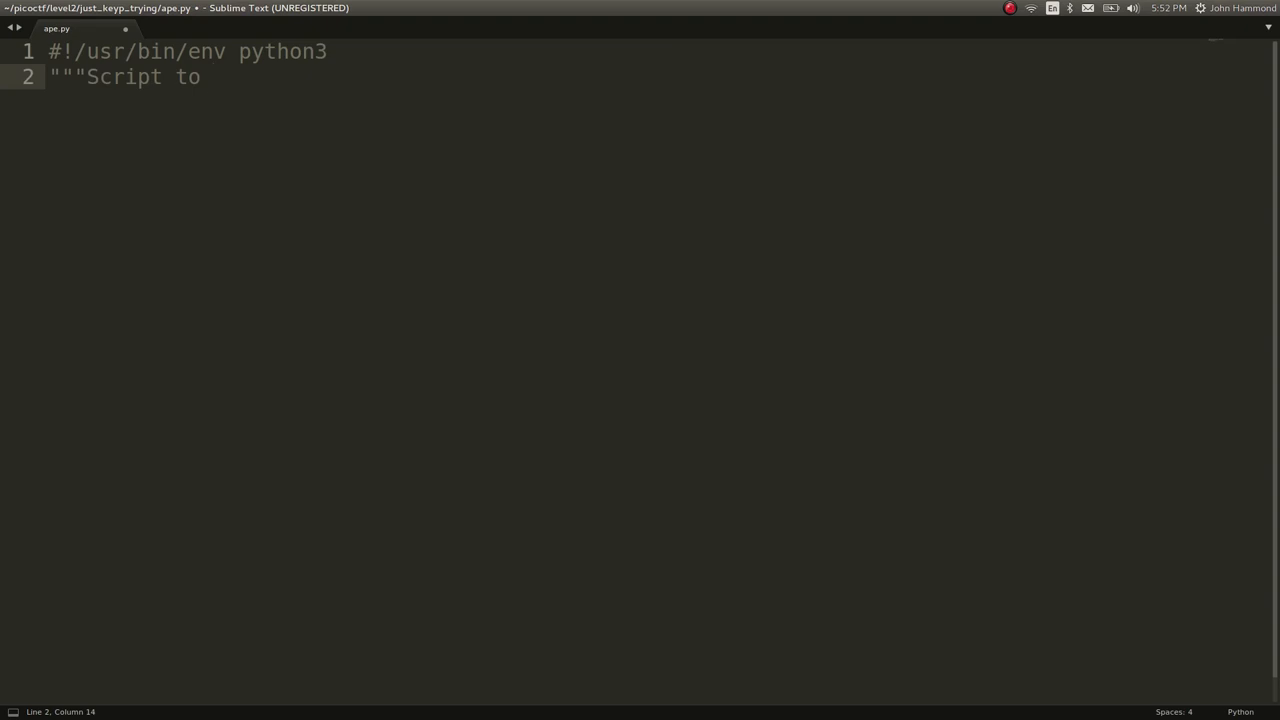
pyautogui.write('extrac')
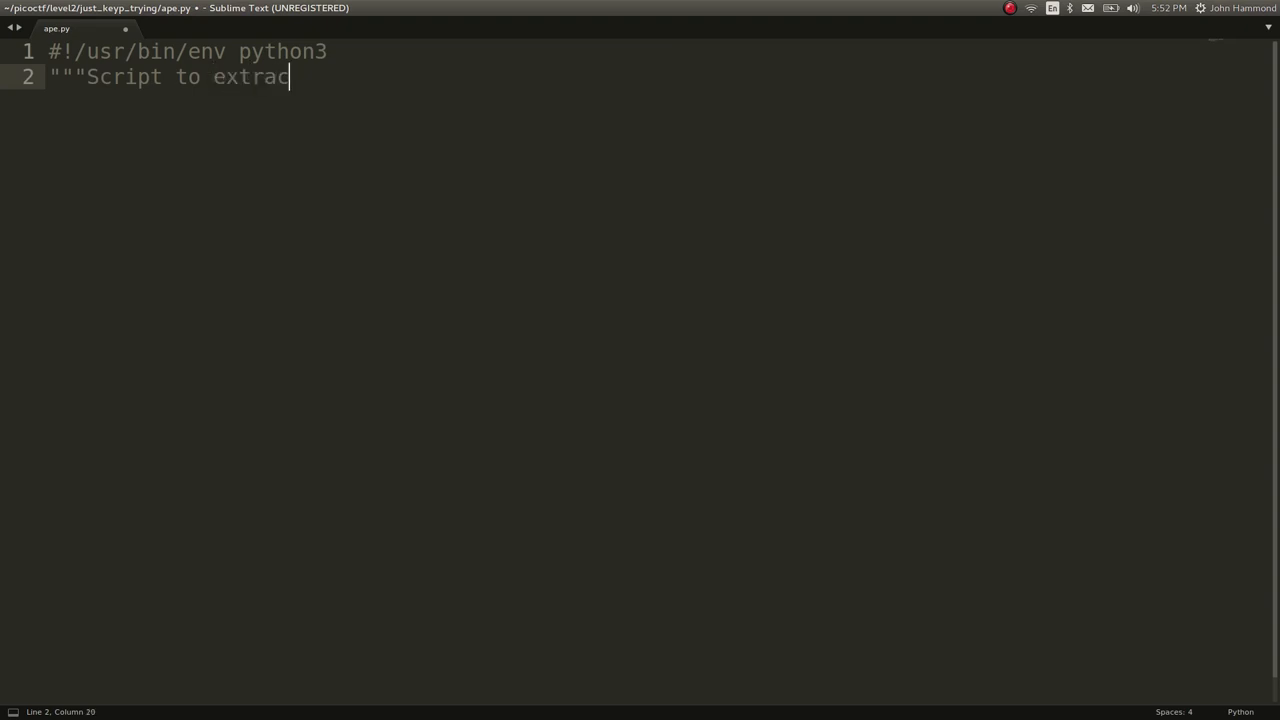
pyautogui.write('t keys out')
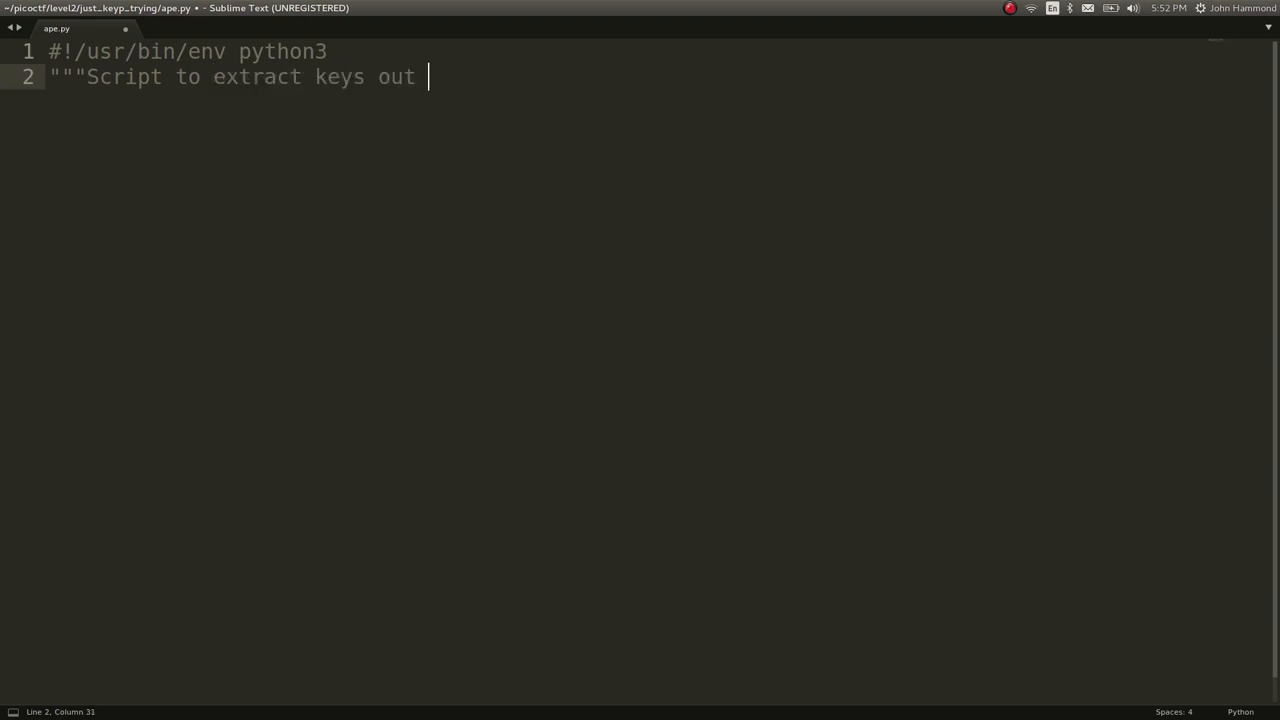
pyautogui.write('of data.pcap""""')
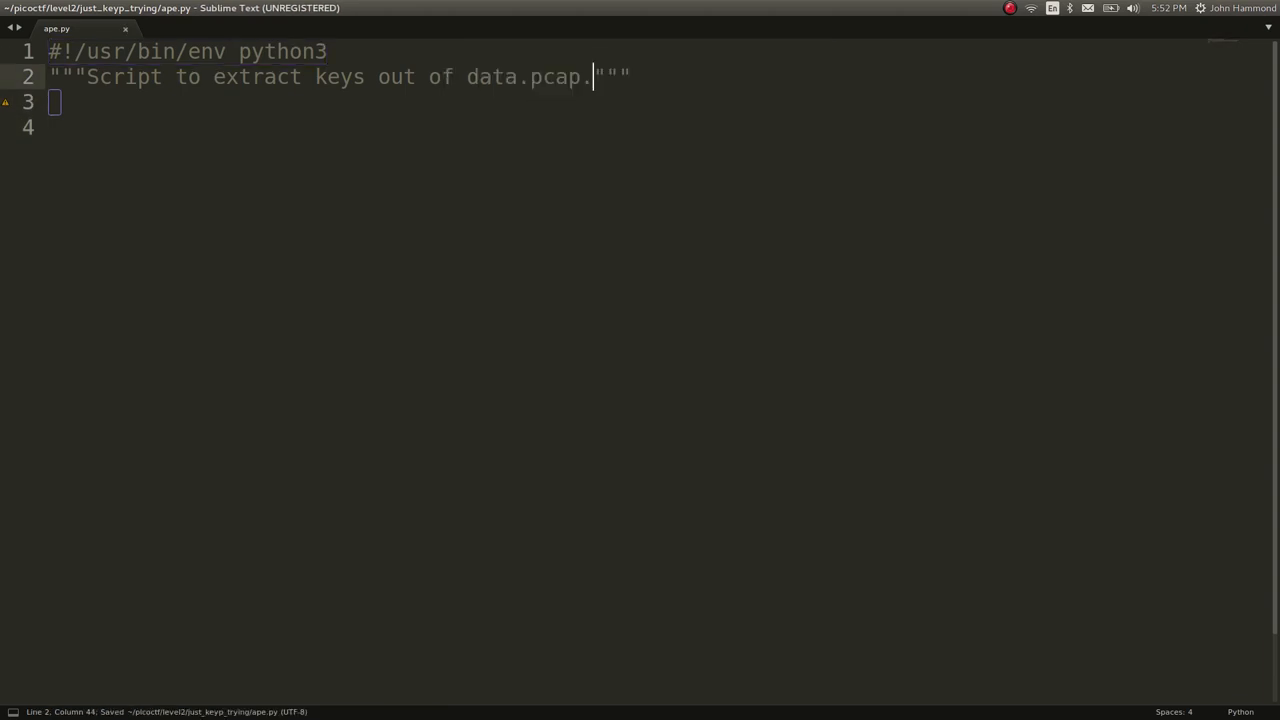
pyautogui.press('Return')
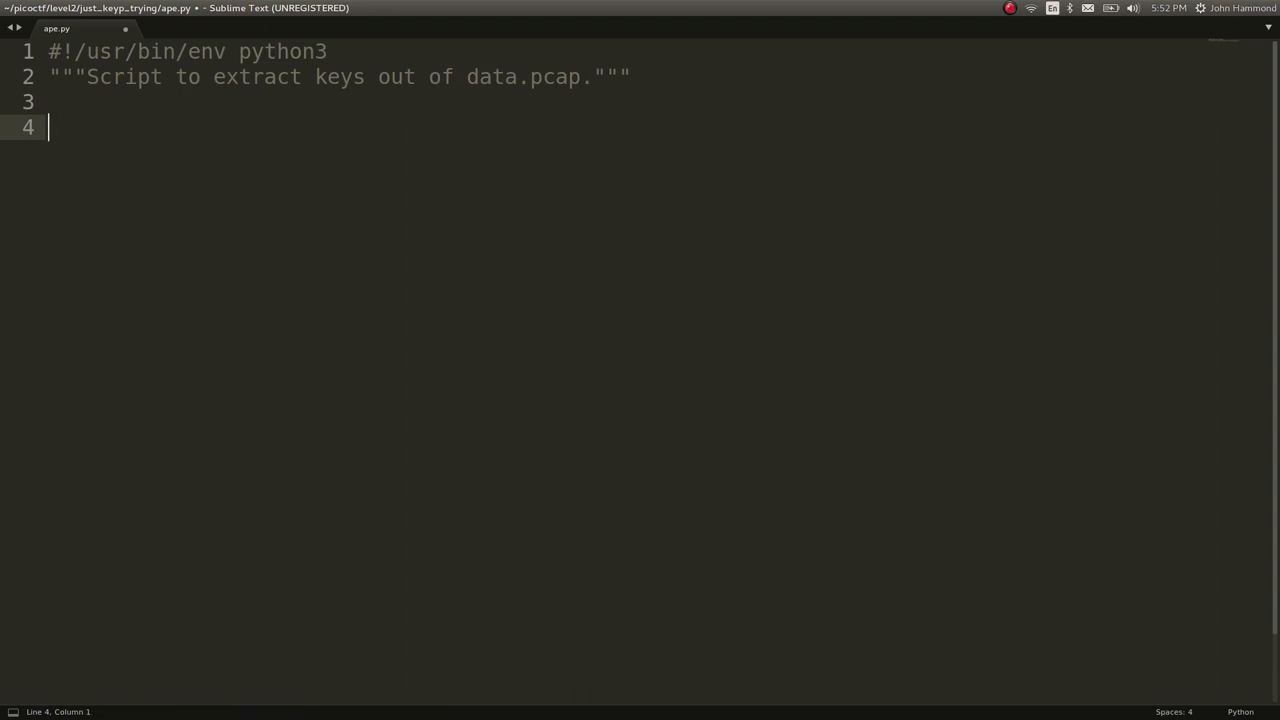
# - Add 'from scapy.all import *', clear a stray scapy fragment, and begin the packets line
pyautogui.write('fr')
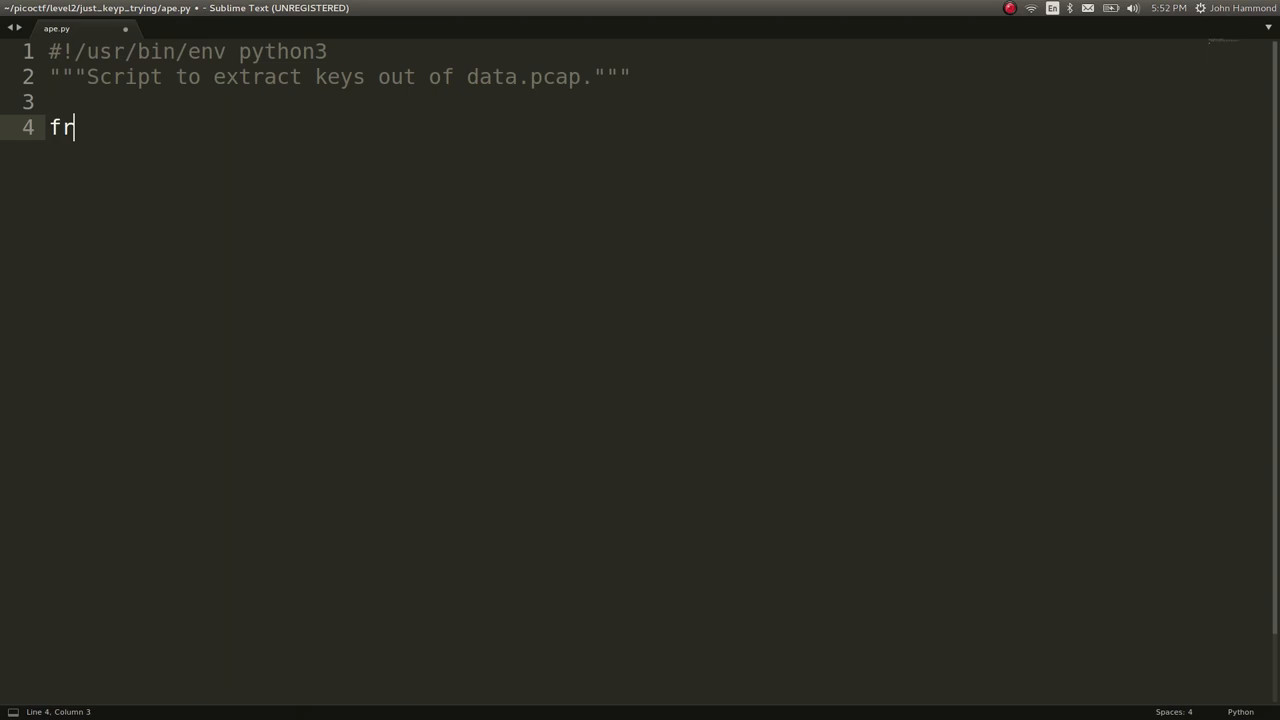
pyautogui.write('om scapy.all')
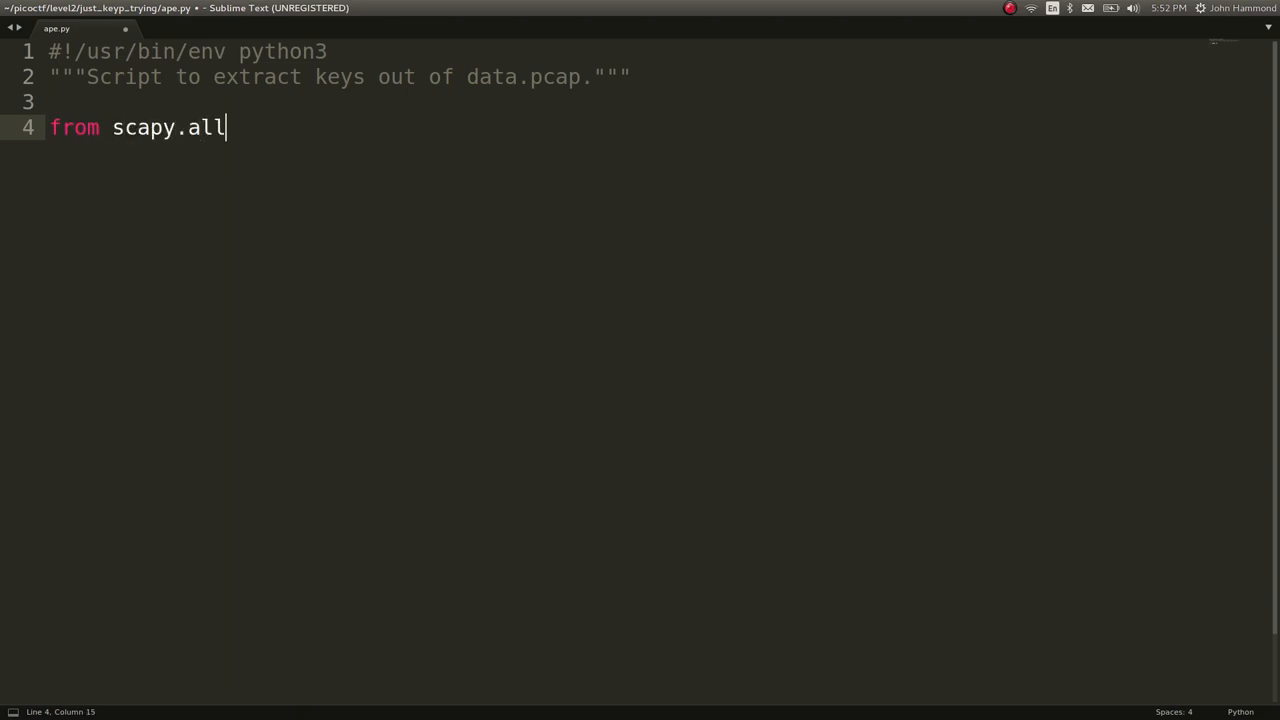
pyautogui.write('import')
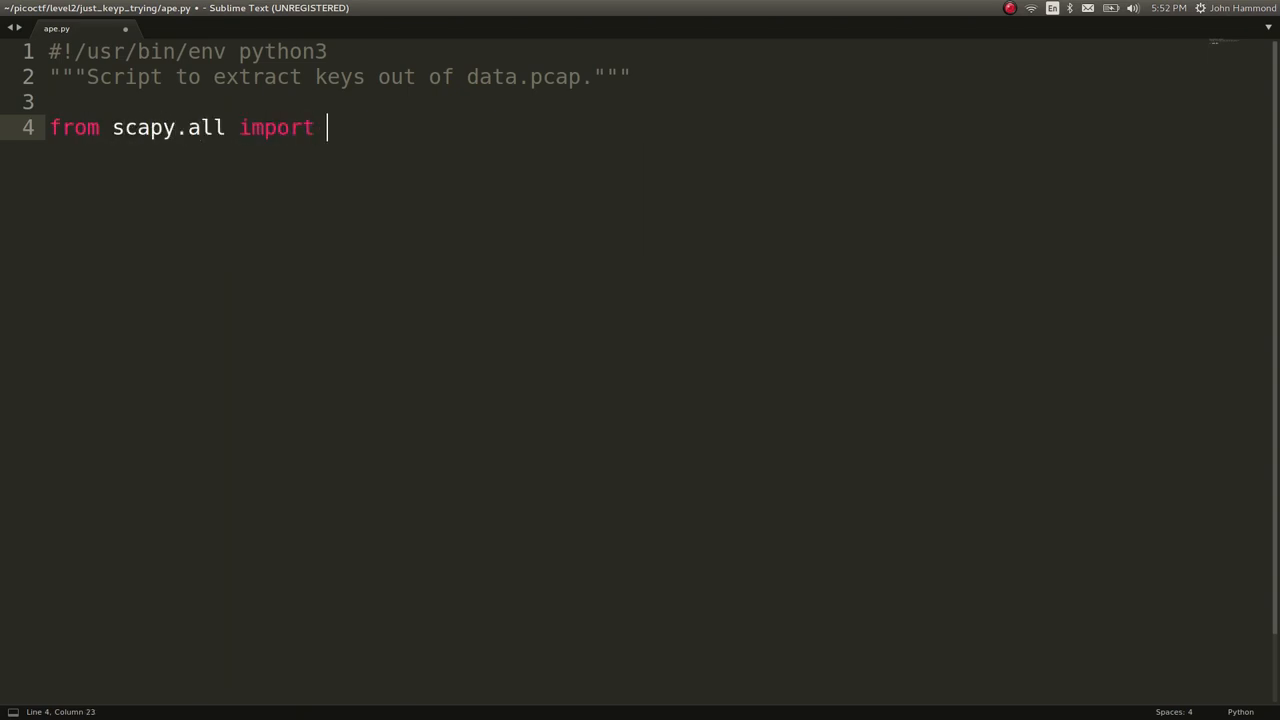
pyautogui.write('*')
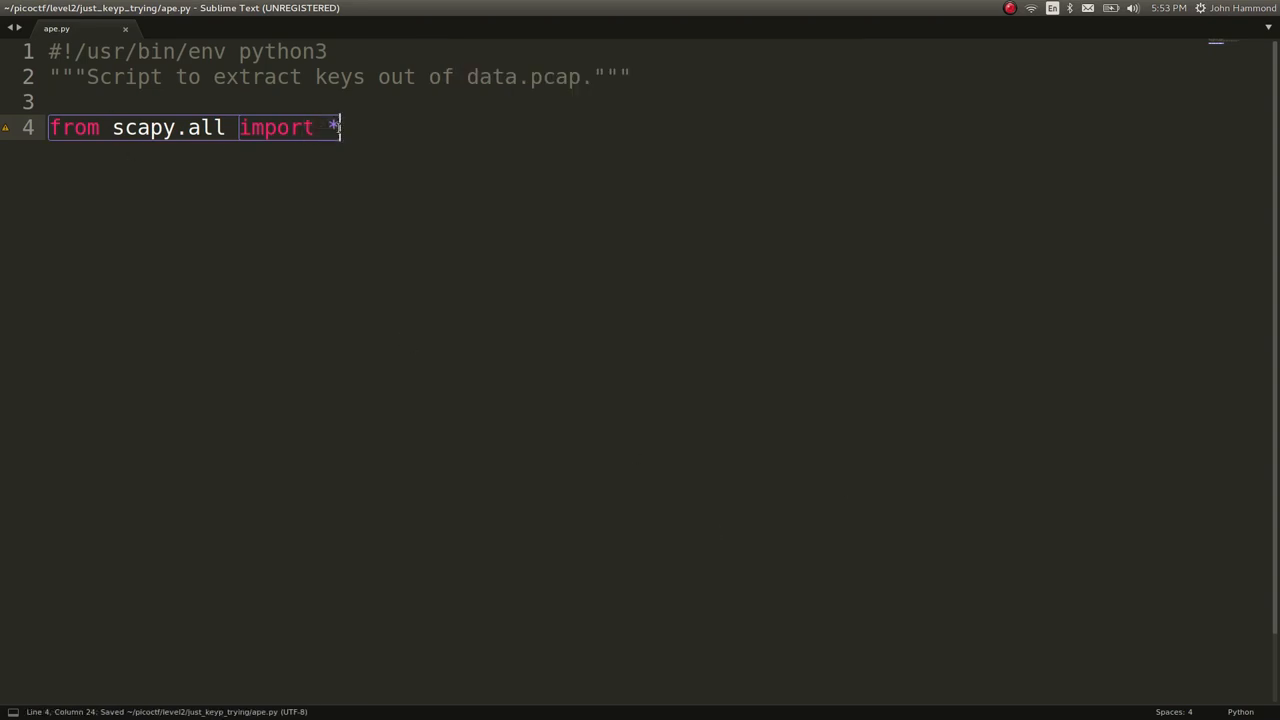
pyautogui.doubleClick(204, 128)
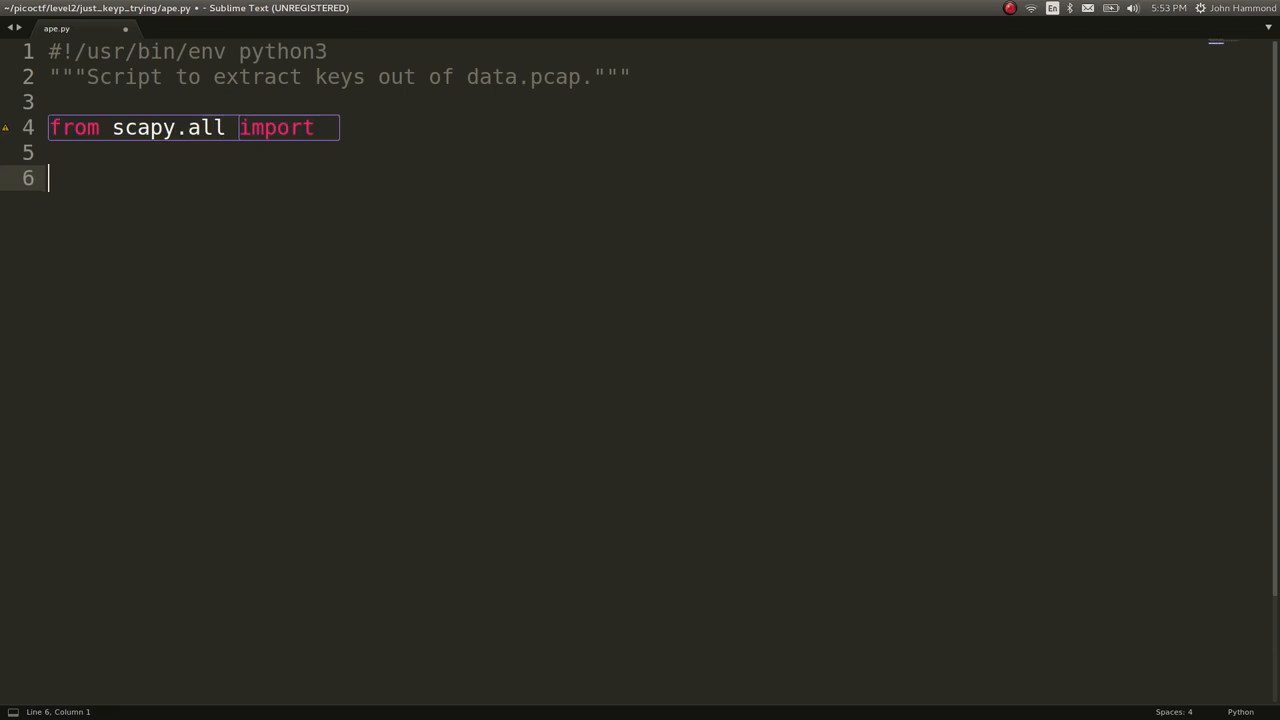
pyautogui.write('scapy.')
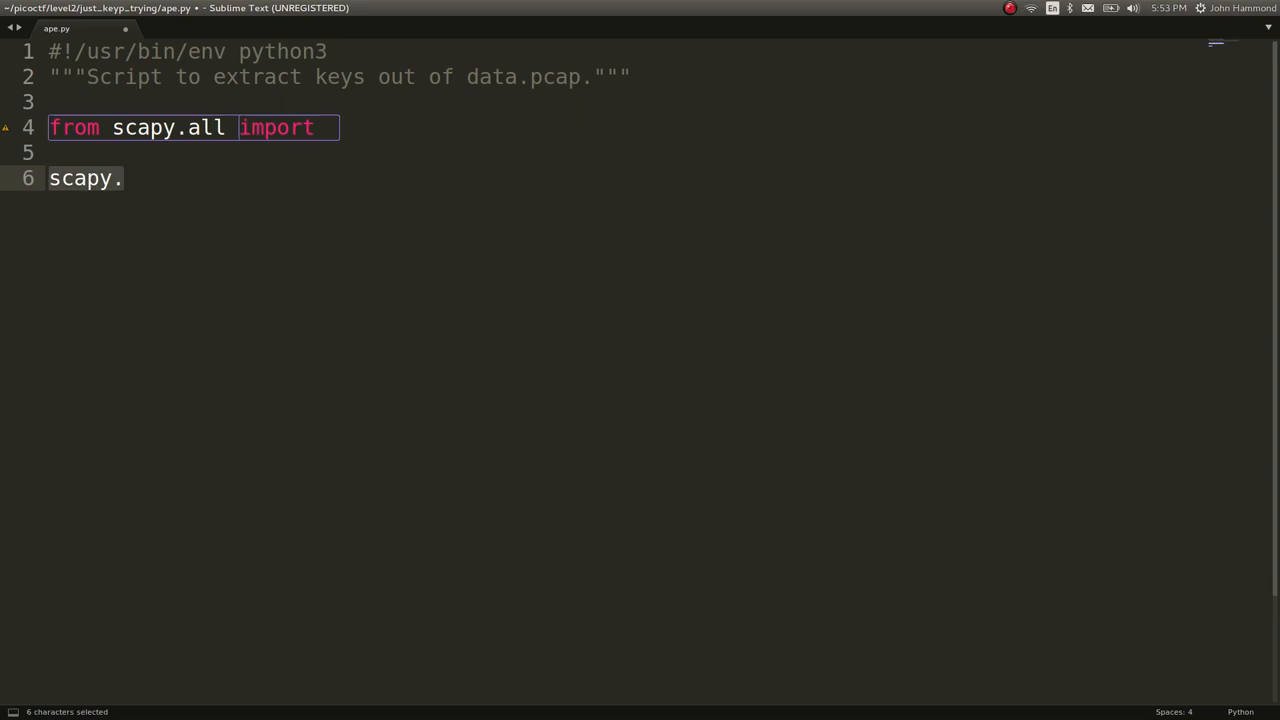
pyautogui.press('Delete')
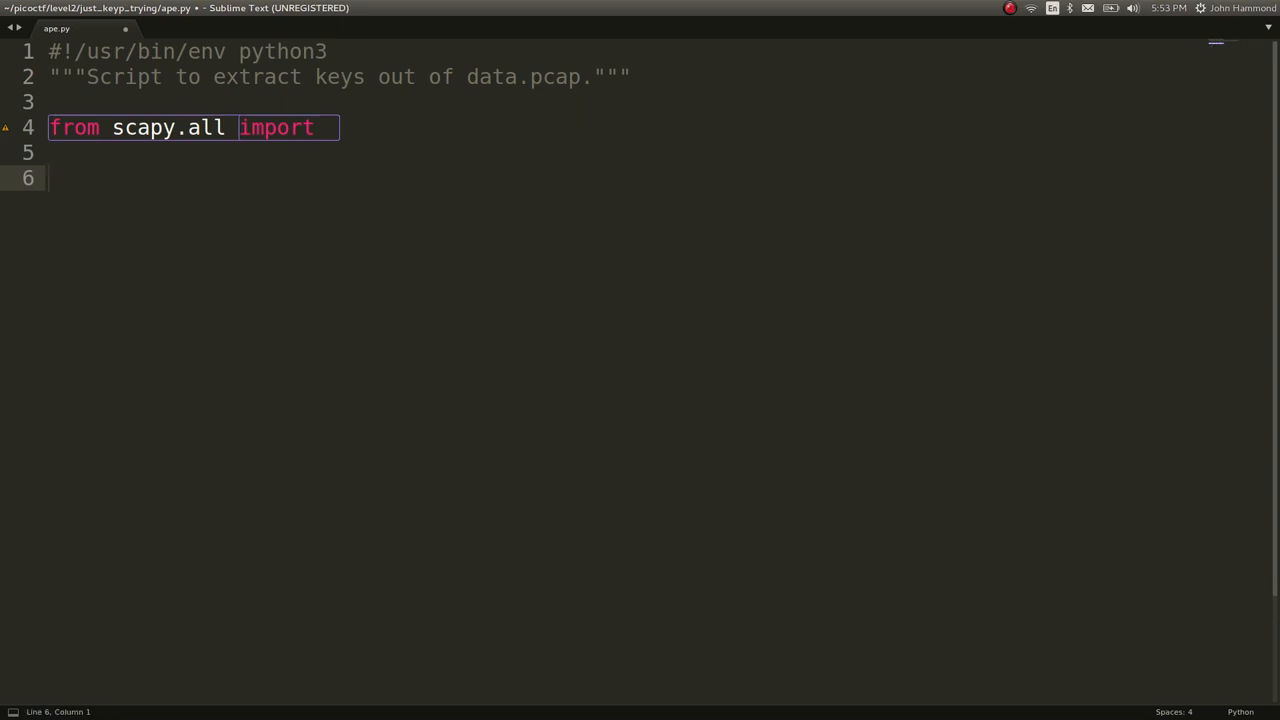
pyautogui.write('pac')
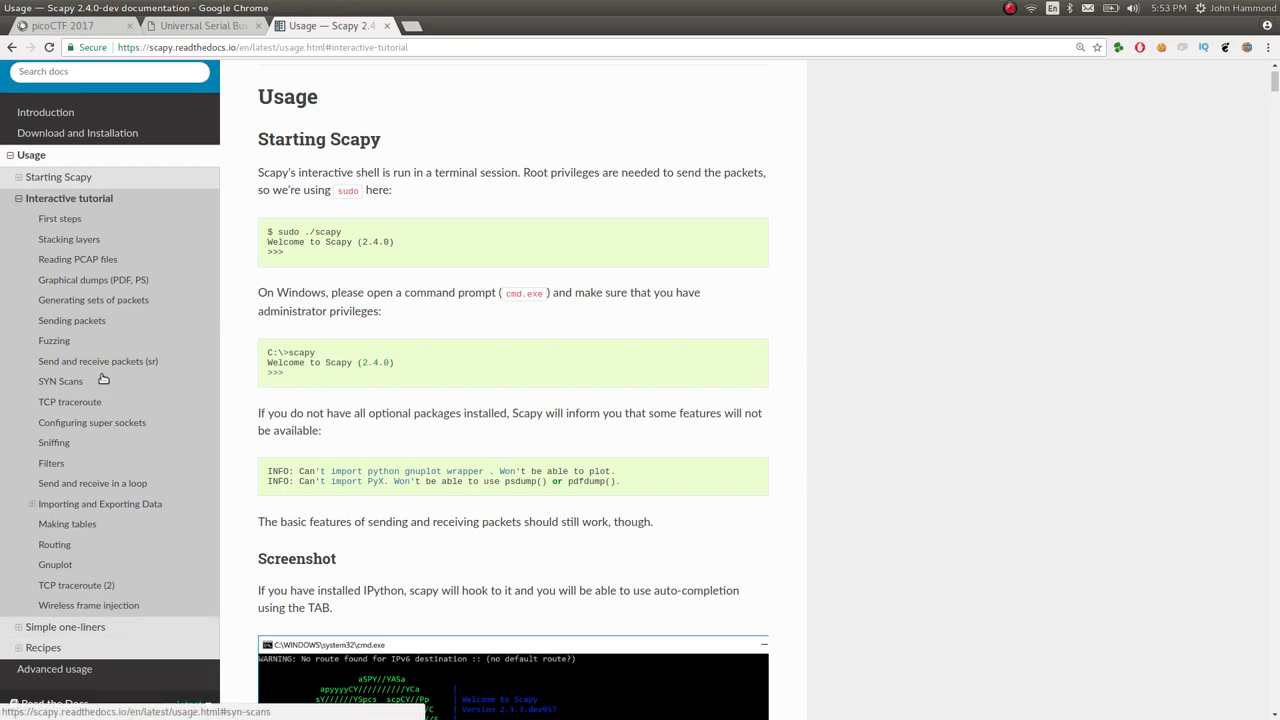
pyautogui.moveTo(64, 520)
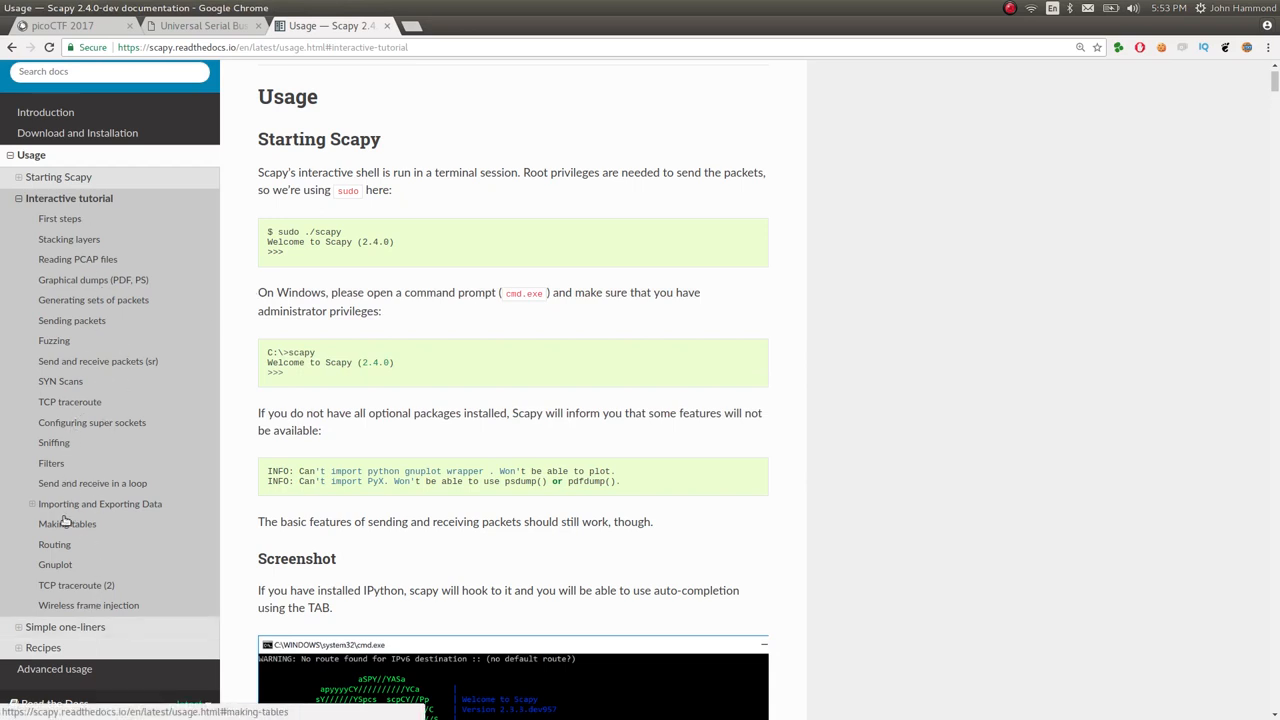
pyautogui.moveTo(92, 280)
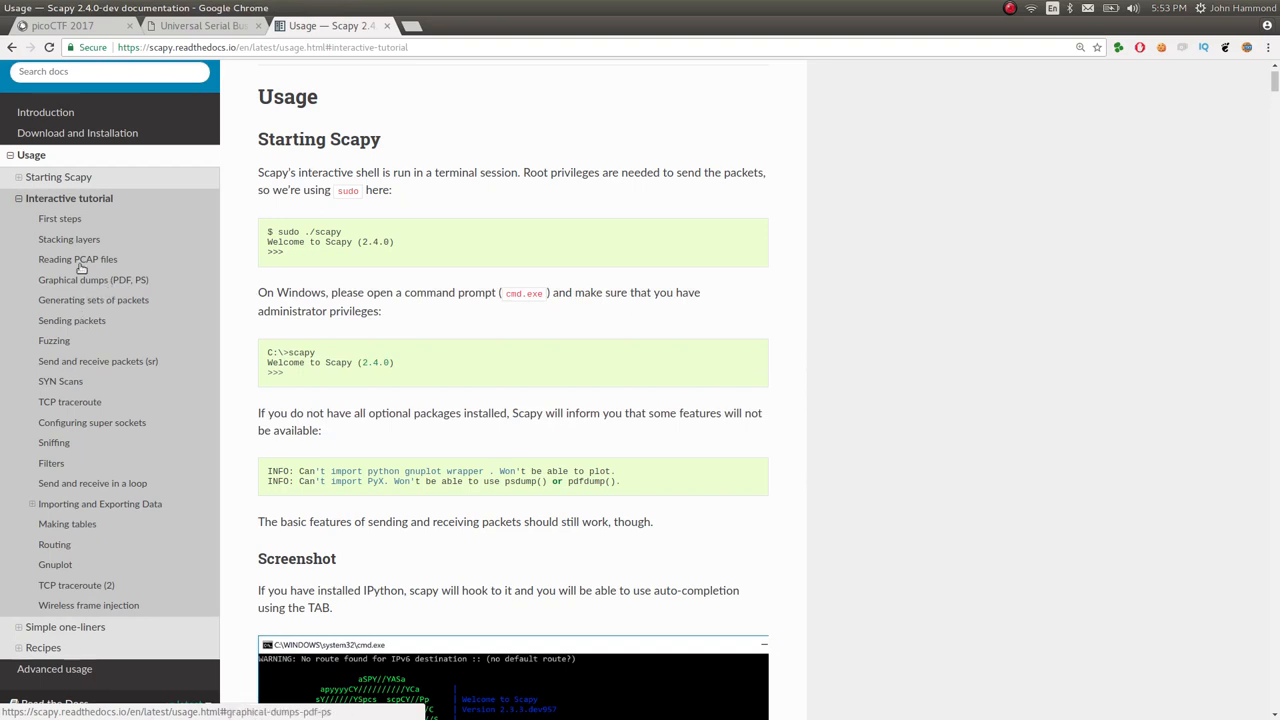
# - Jump to the 'Reading PCAP files' section of the Scapy docs showing rdpcap
pyautogui.click(76, 260)
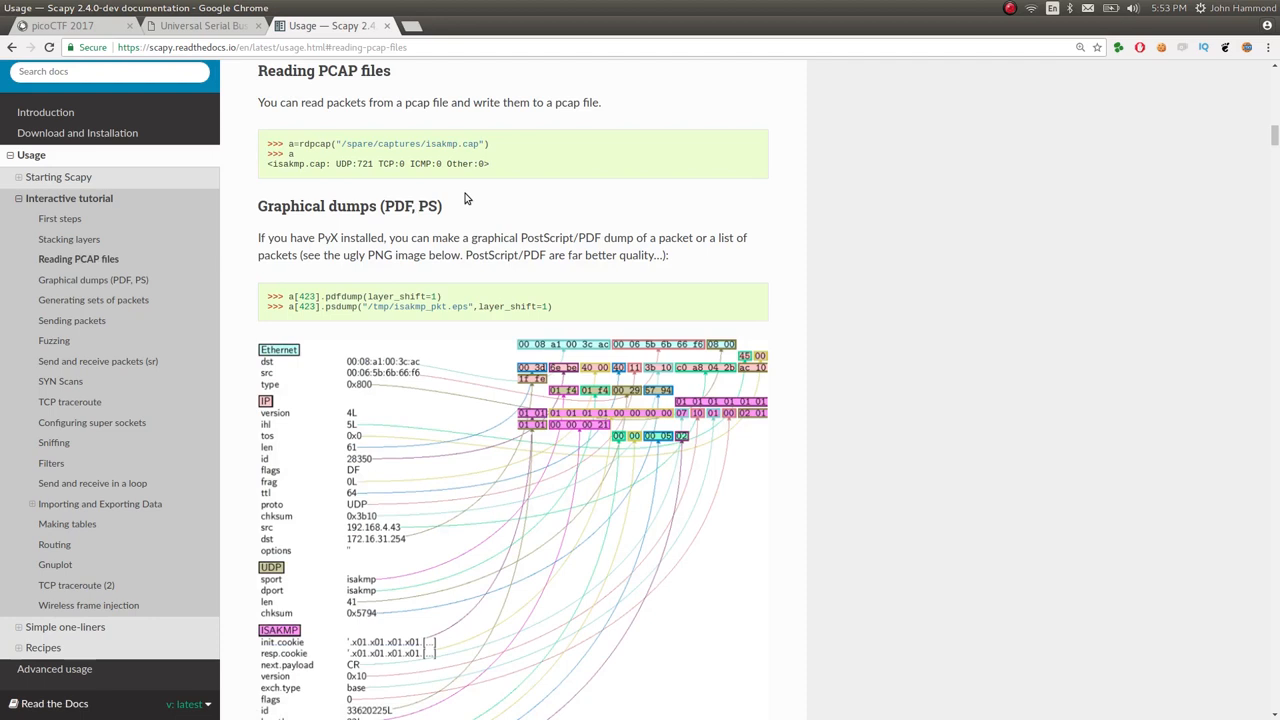
pyautogui.moveTo(316, 162)
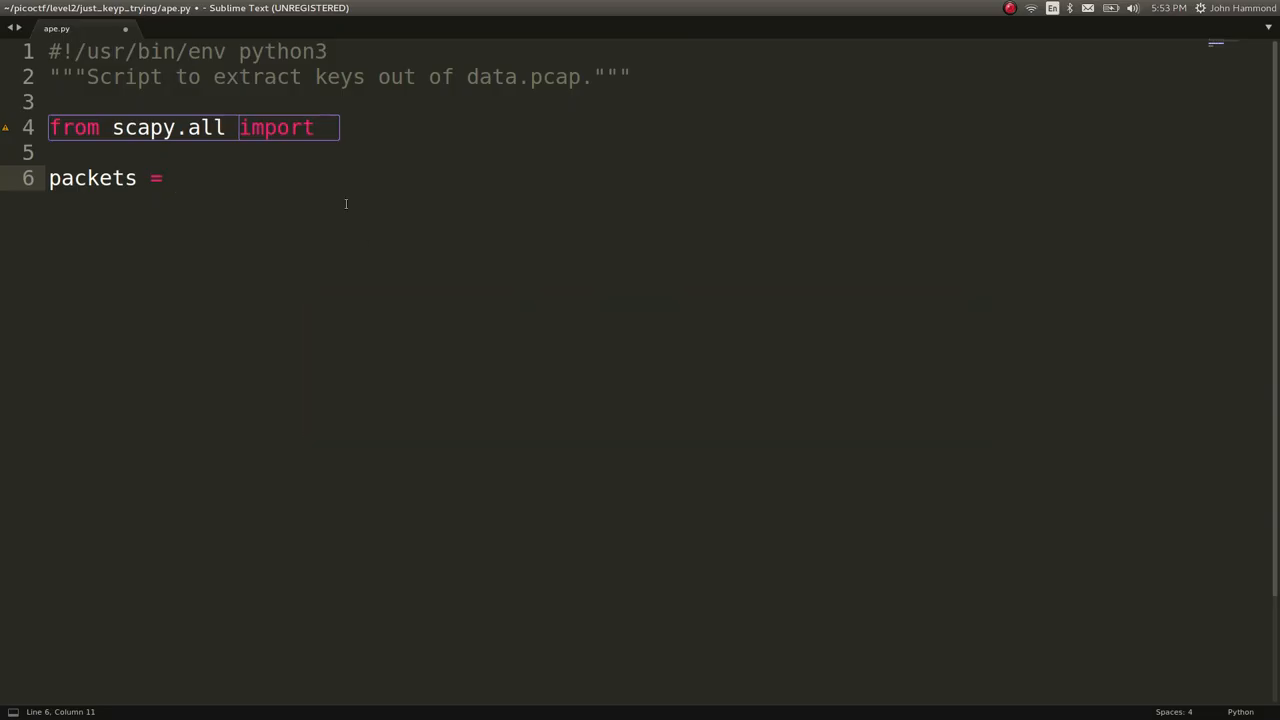
# - Write packets = rdpcap('data.pcap') and print(packets), then save ape.py
pyautogui.write('rdpcap(')
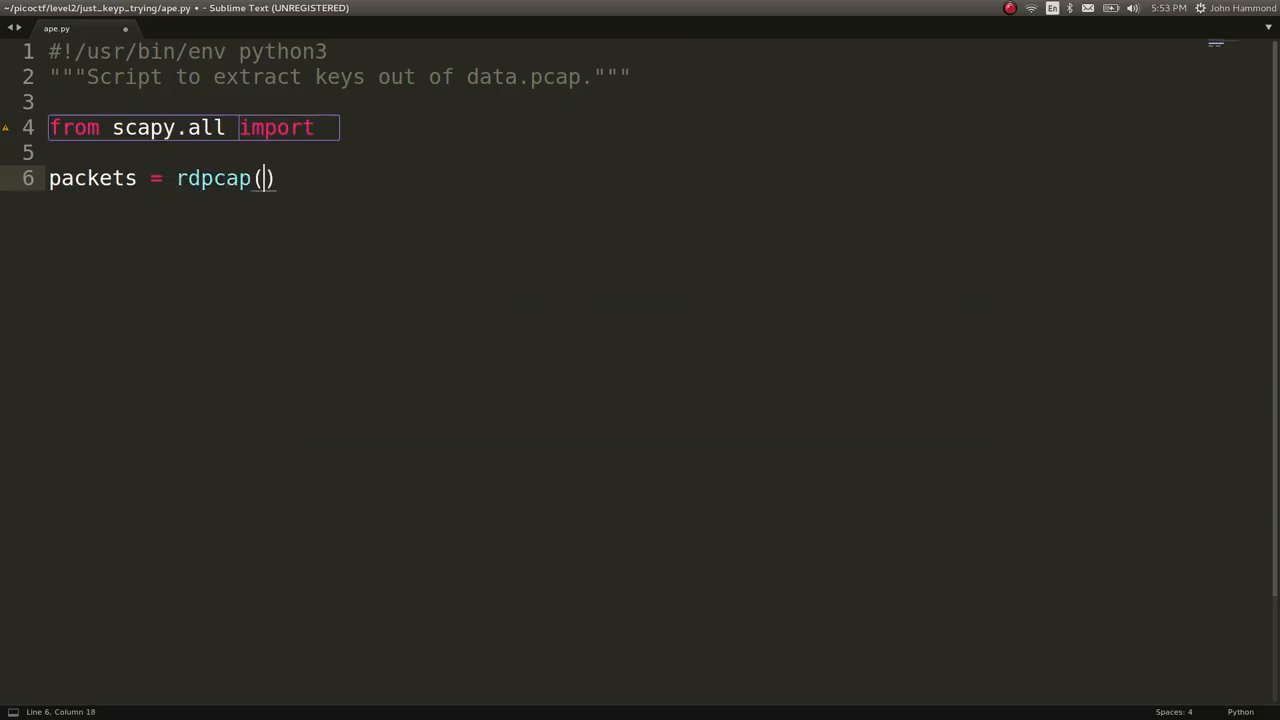
pyautogui.write("''")
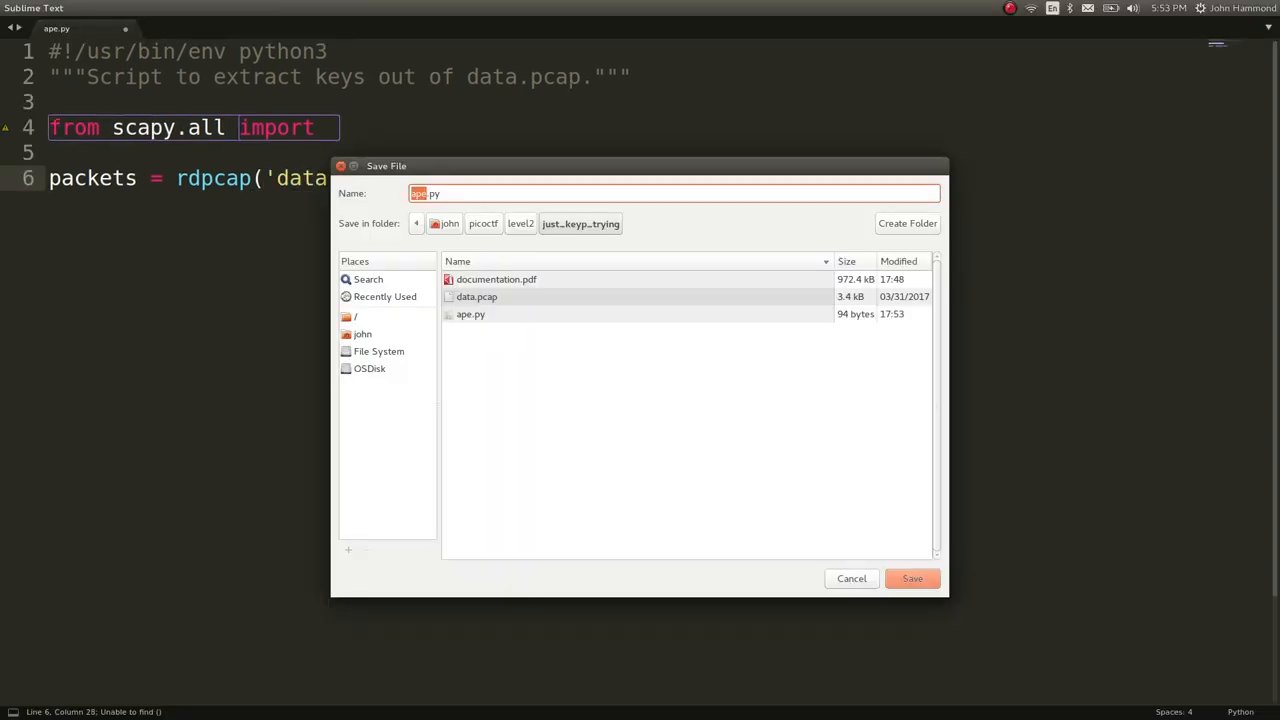
pyautogui.click(912, 578)
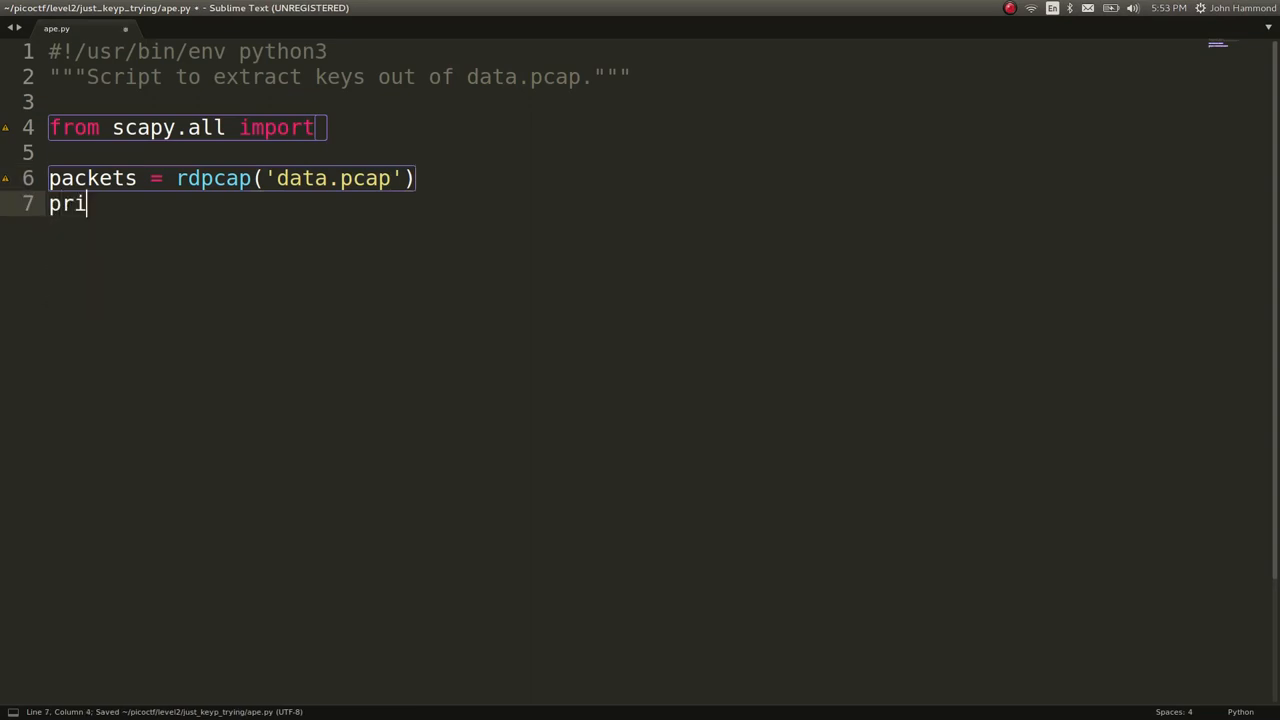
pyautogui.write('nt(packets')
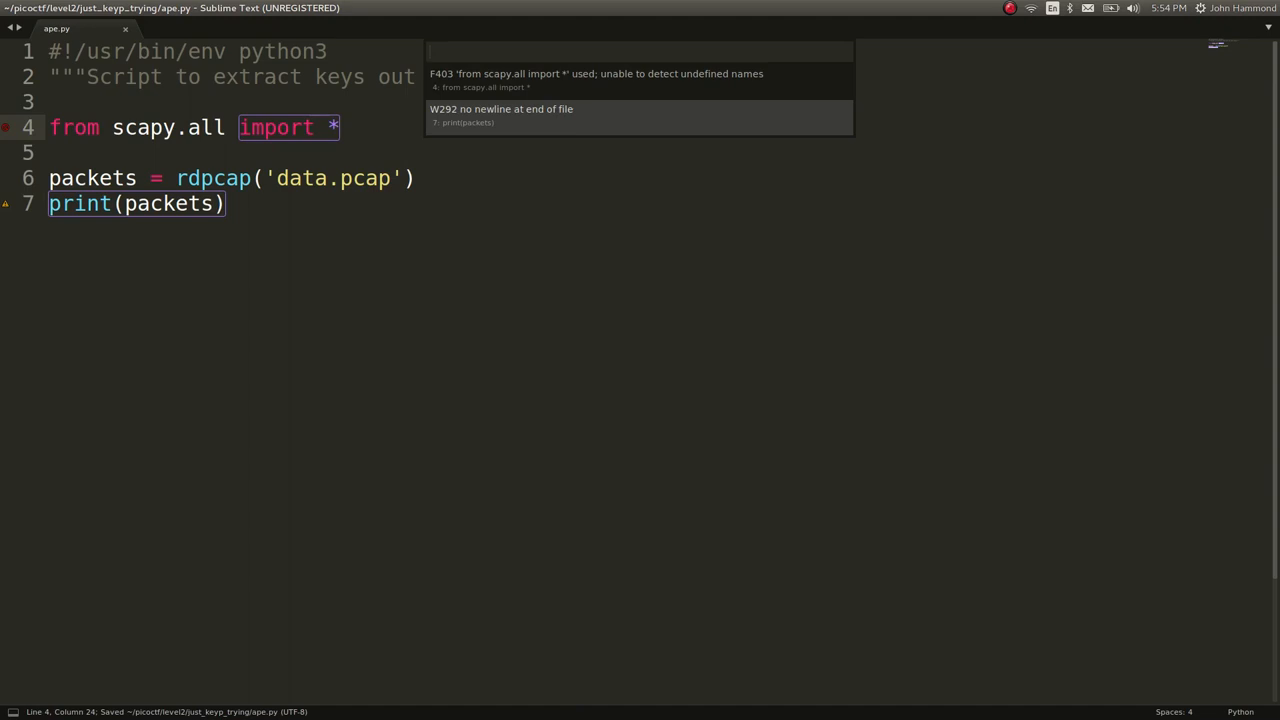
pyautogui.press('enter')
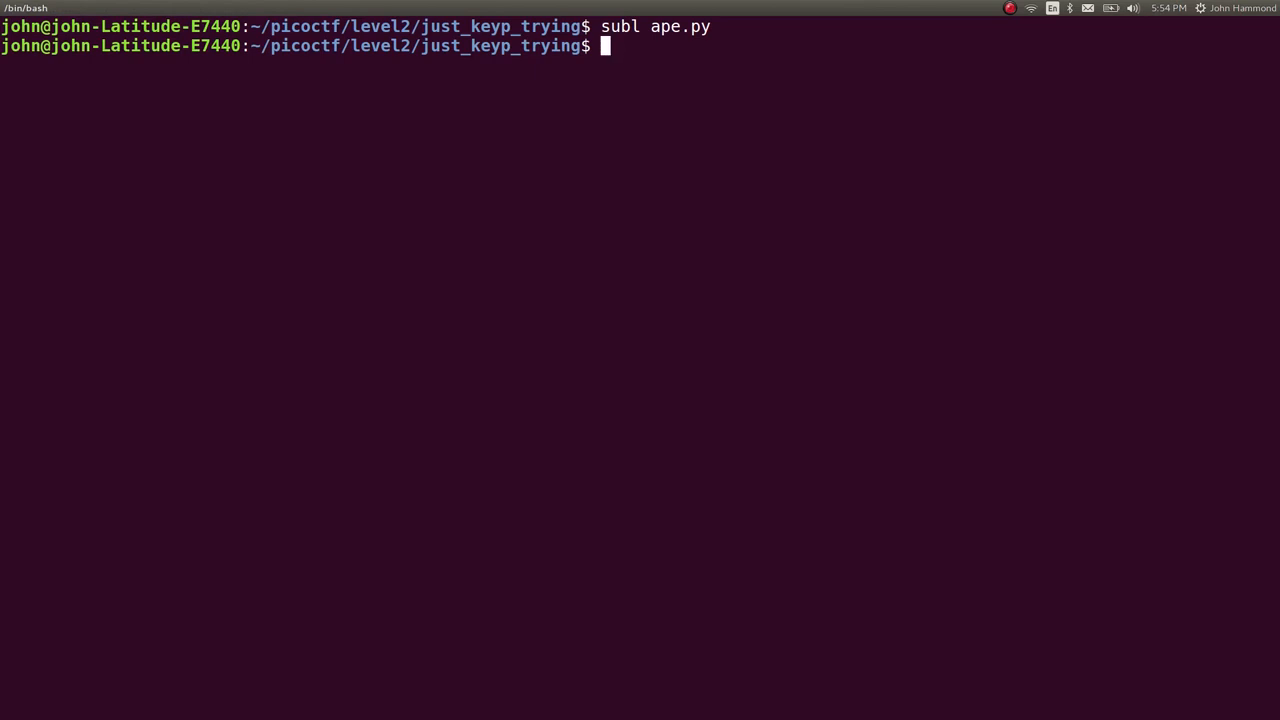
# - Run python3 ape.py to see 66 packets, change the print to packets.show(), and rerun to list each Raw packet
pyautogui.write('python3 ape.py')
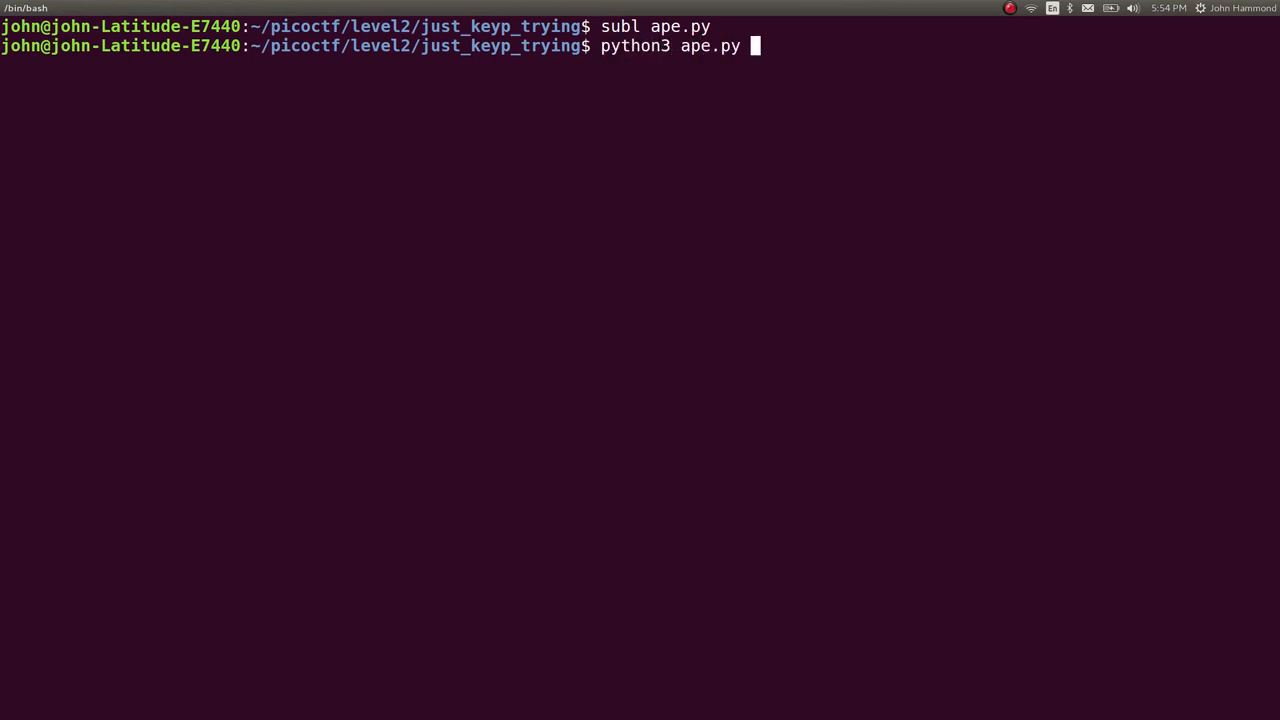
pyautogui.press('Return')
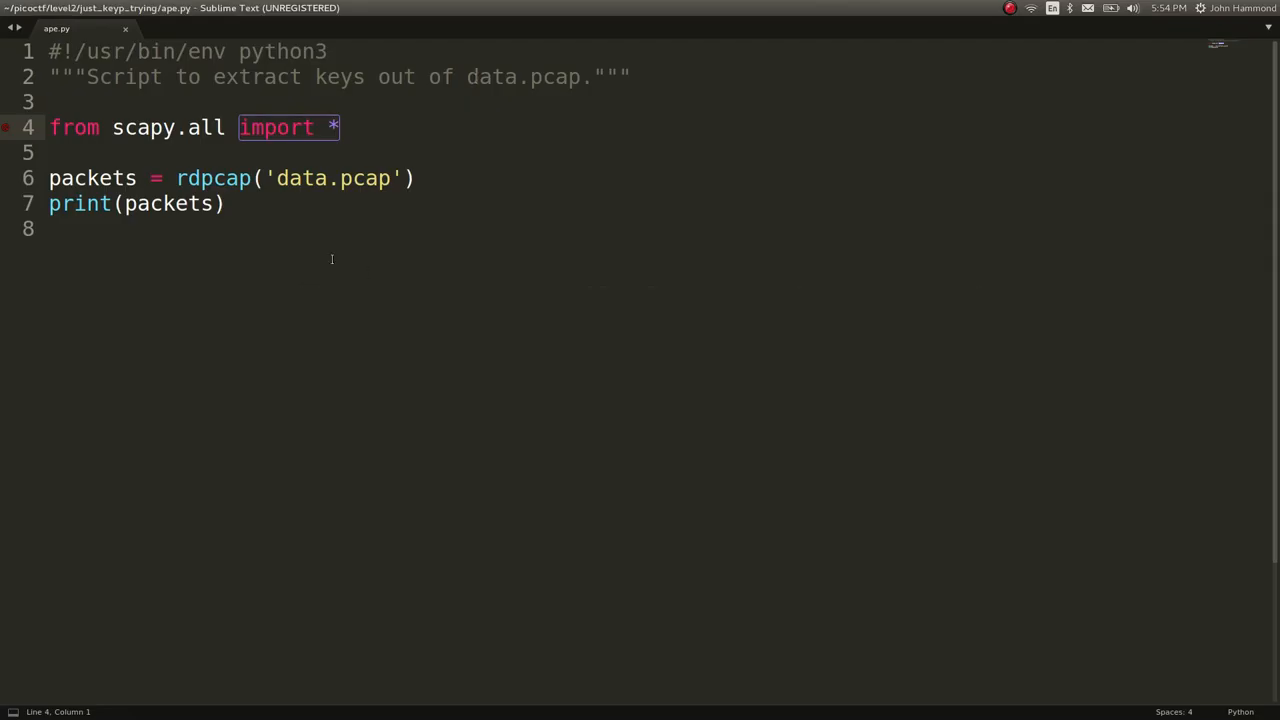
pyautogui.write('a')
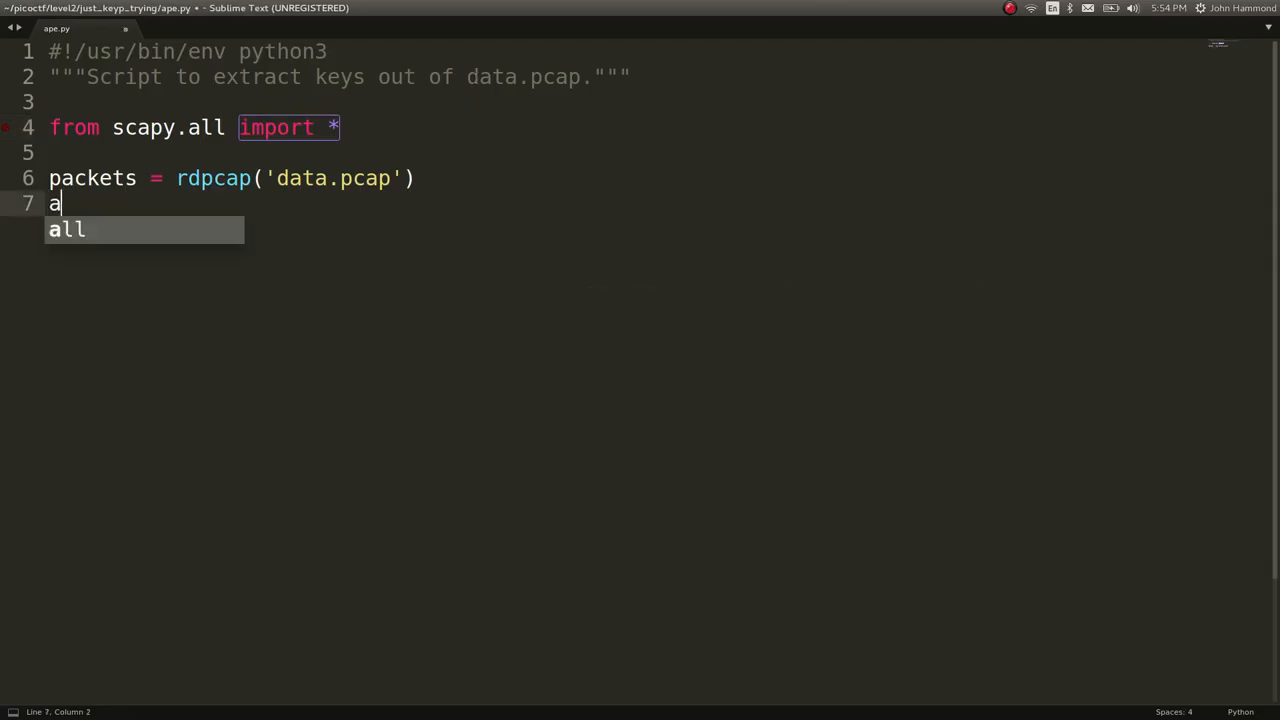
pyautogui.write('ackets.show(')
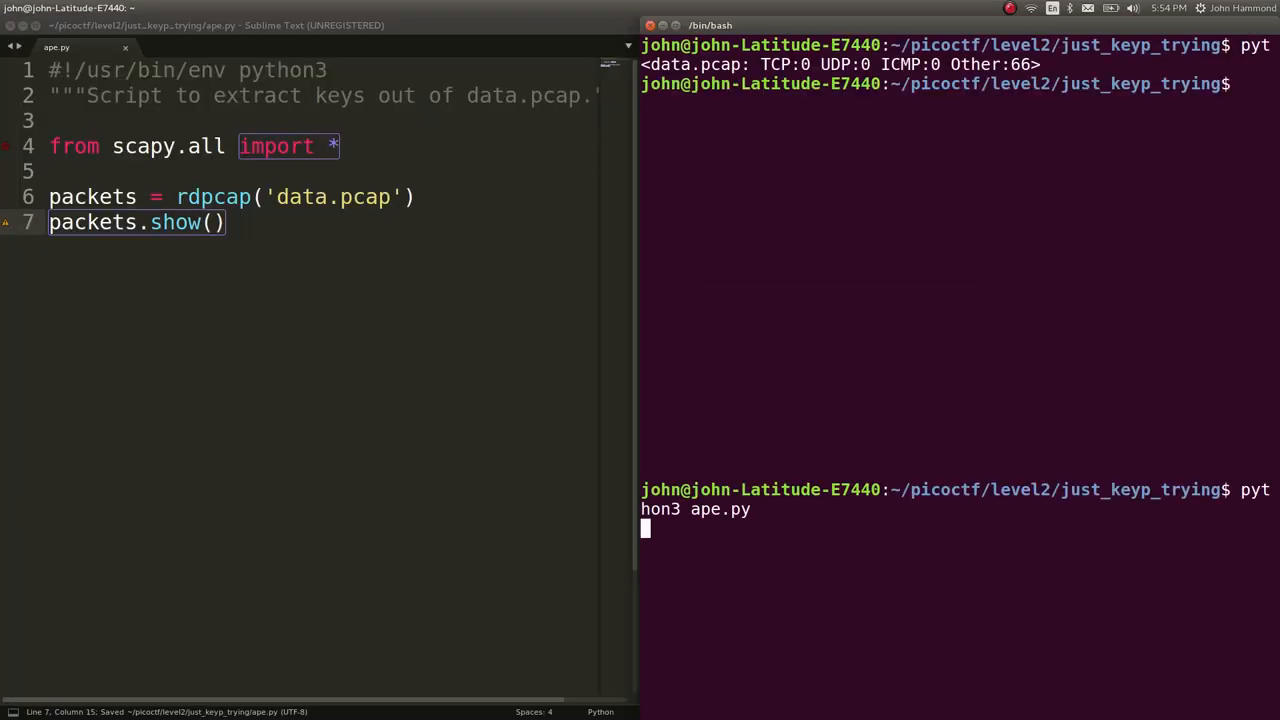
pyautogui.press('Return')
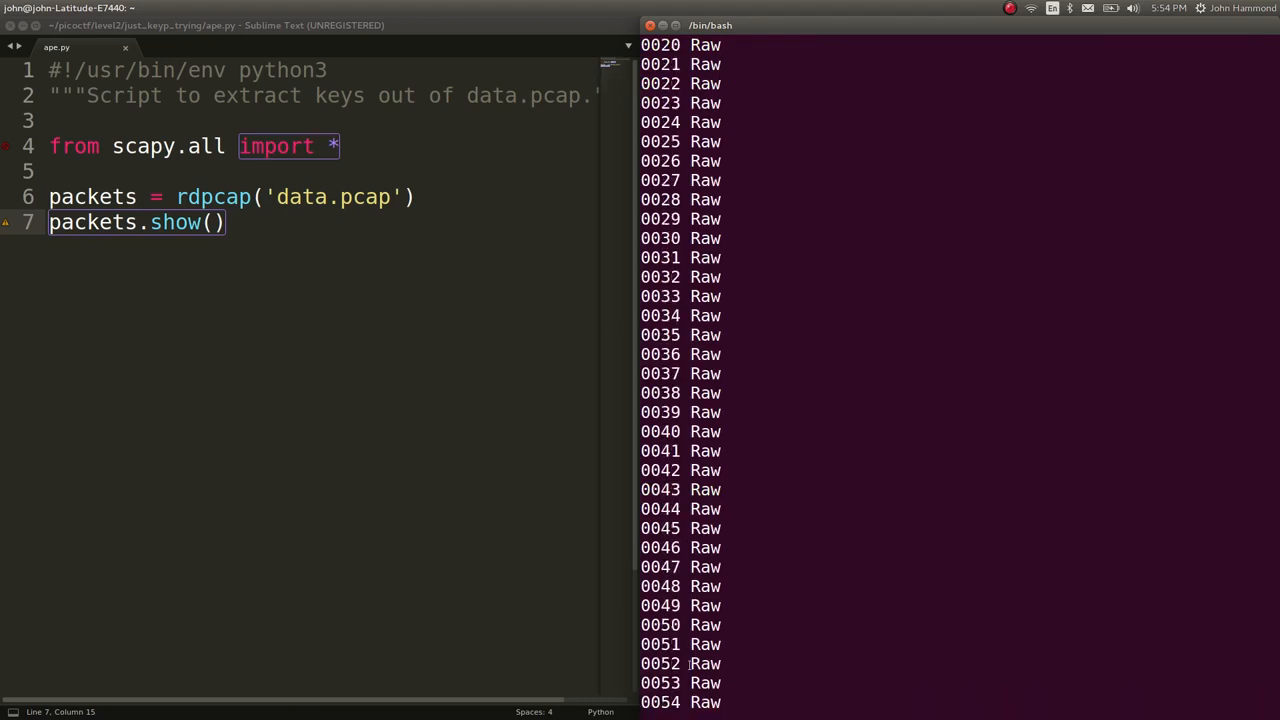
pyautogui.scroll(-3)
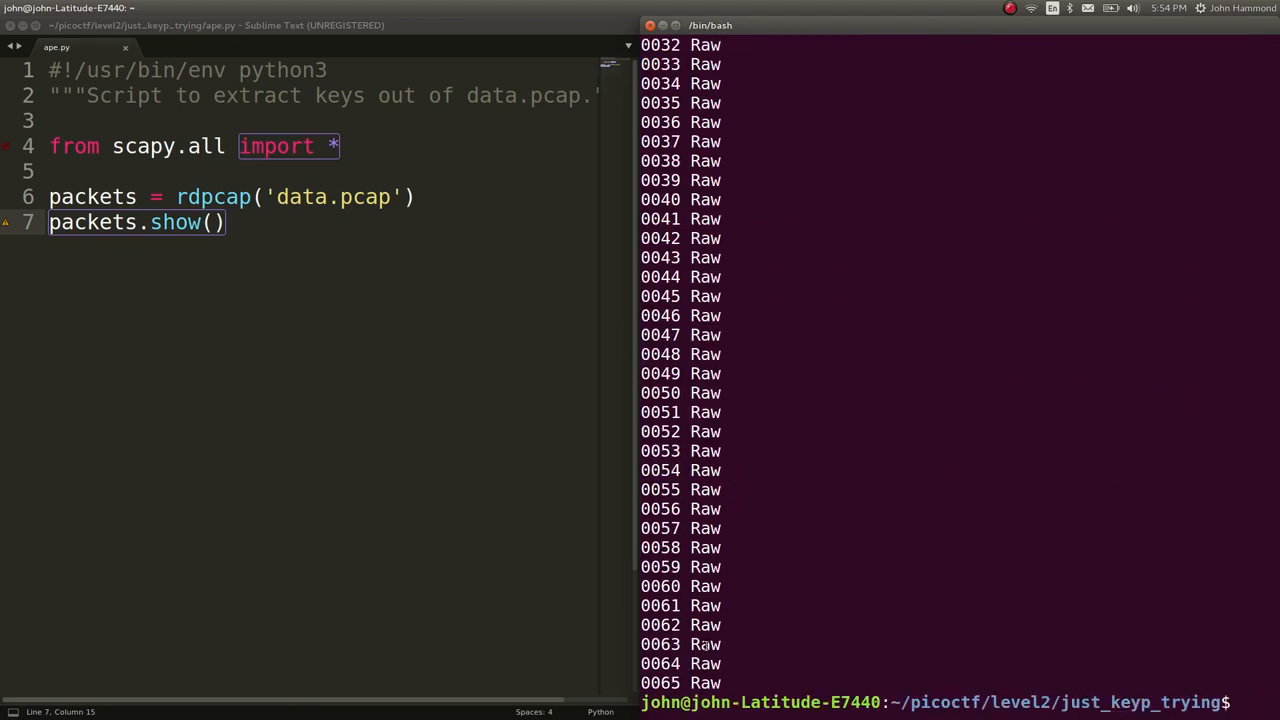
pyautogui.press('Return')
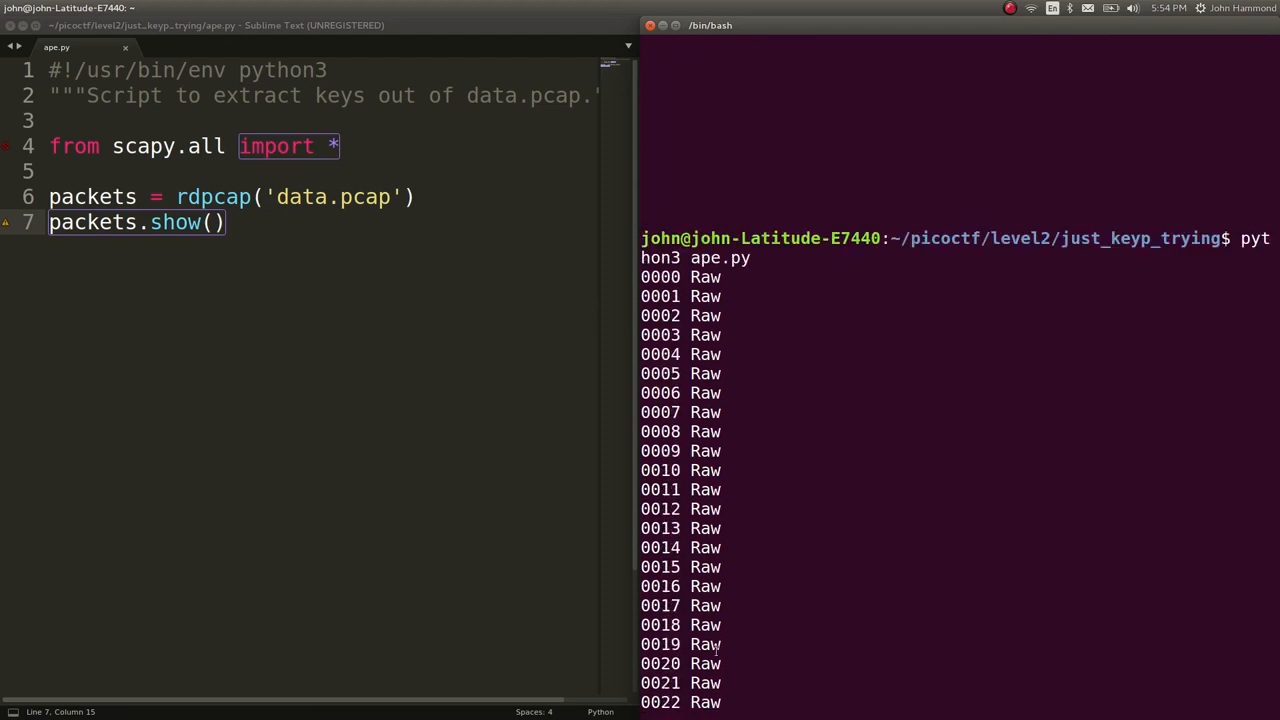
pyautogui.scroll(-3)
pyautogui.write('[0')
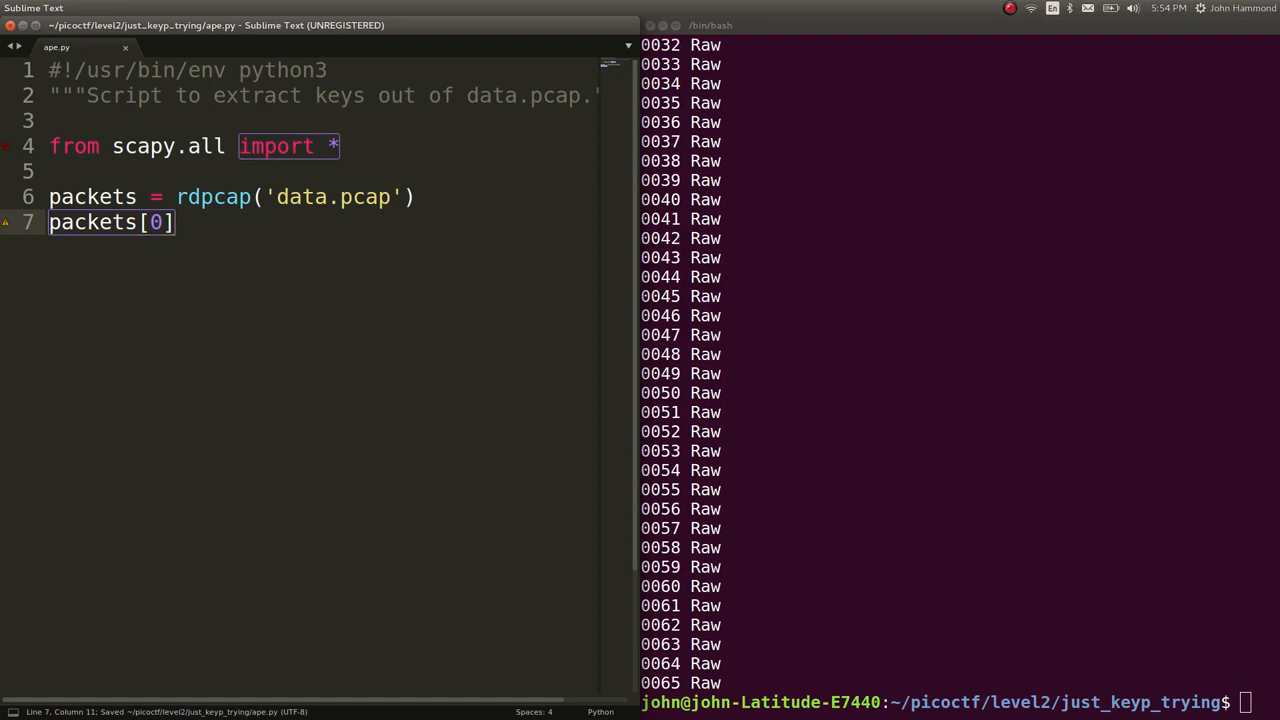
# - Change the last line to packets[0].show(), run it to print the first packet's Raw load, and check '\x09' in Python 2
pyautogui.write('.show()')
pyautogui.click(960, 702)
pyautogui.write('python3 ape.py')
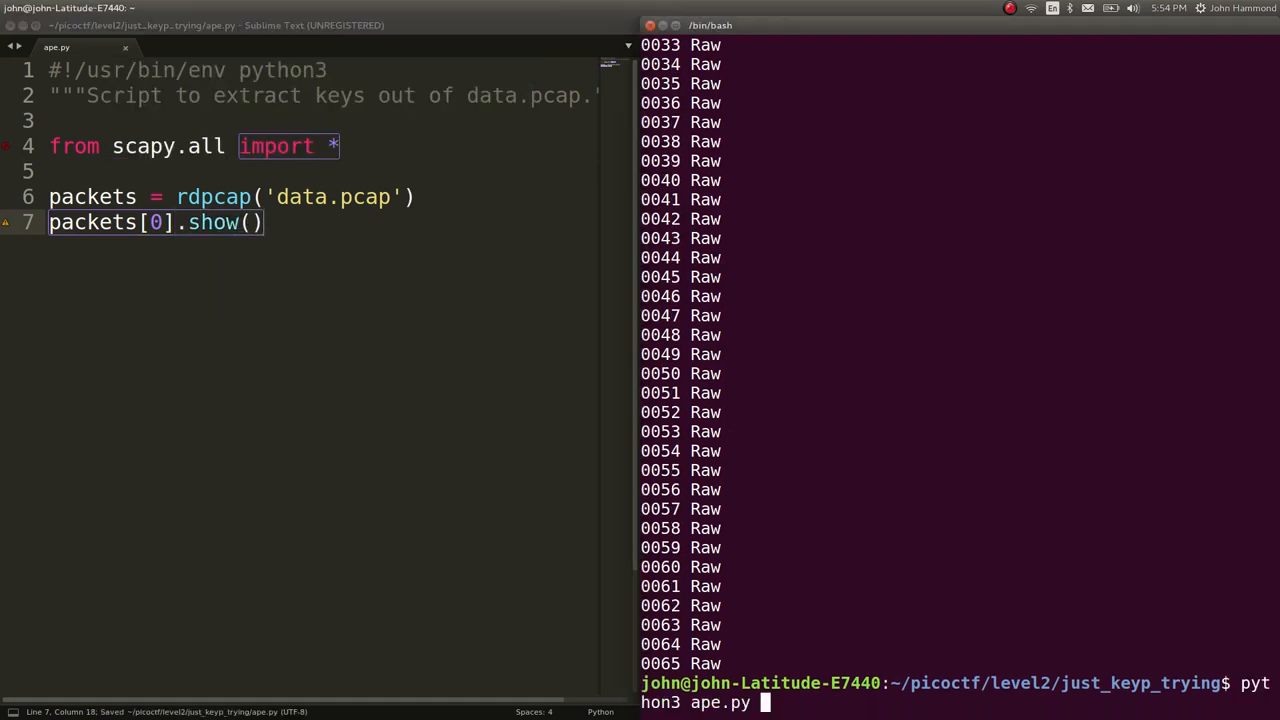
pyautogui.press('Return')
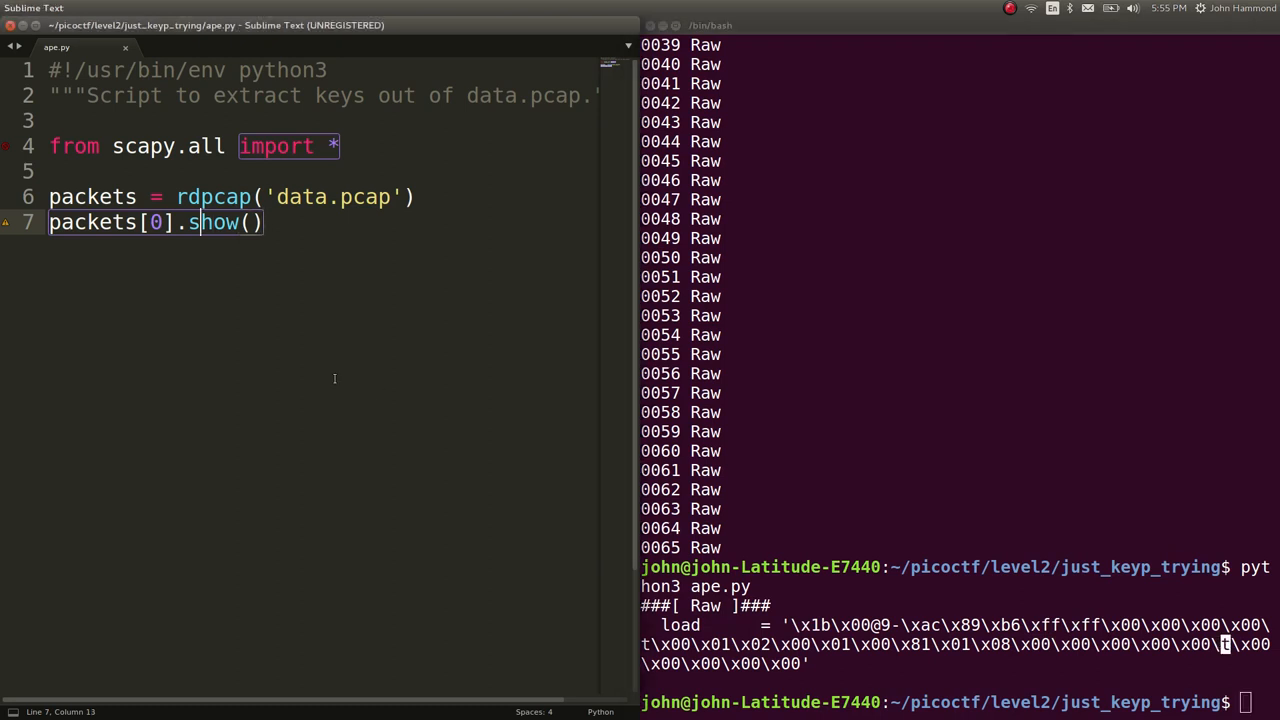
pyautogui.write('2')
pyautogui.write("'\\x09")
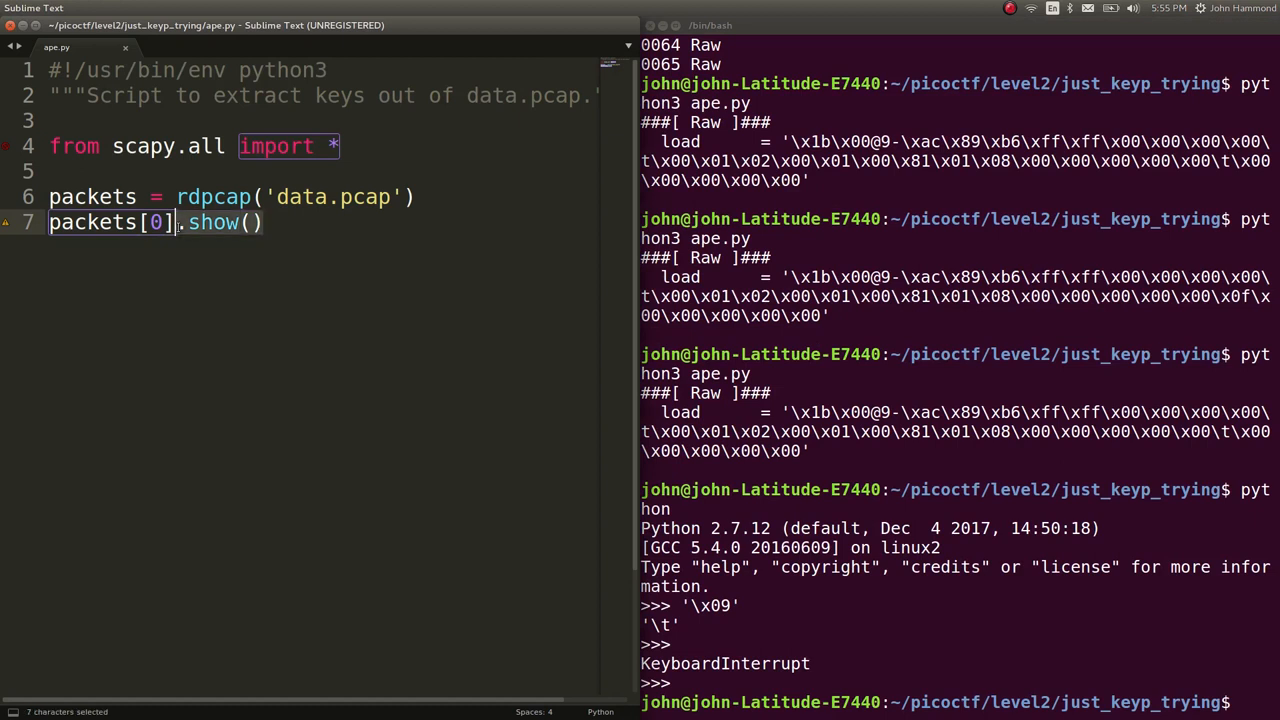
# - Have ape.py print hex(packets[0].load[-6]), save it and rerun to get 0x9
pyautogui.write('load[-6')
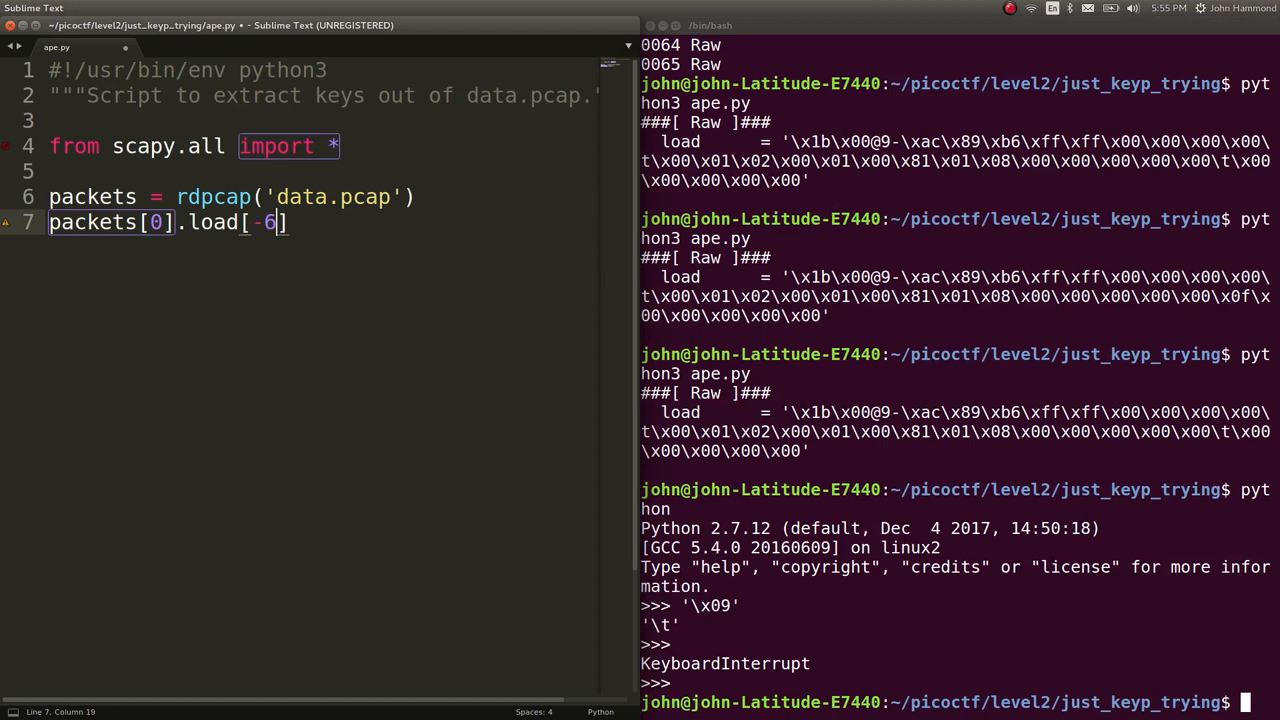
pyautogui.press('ctrl+s')
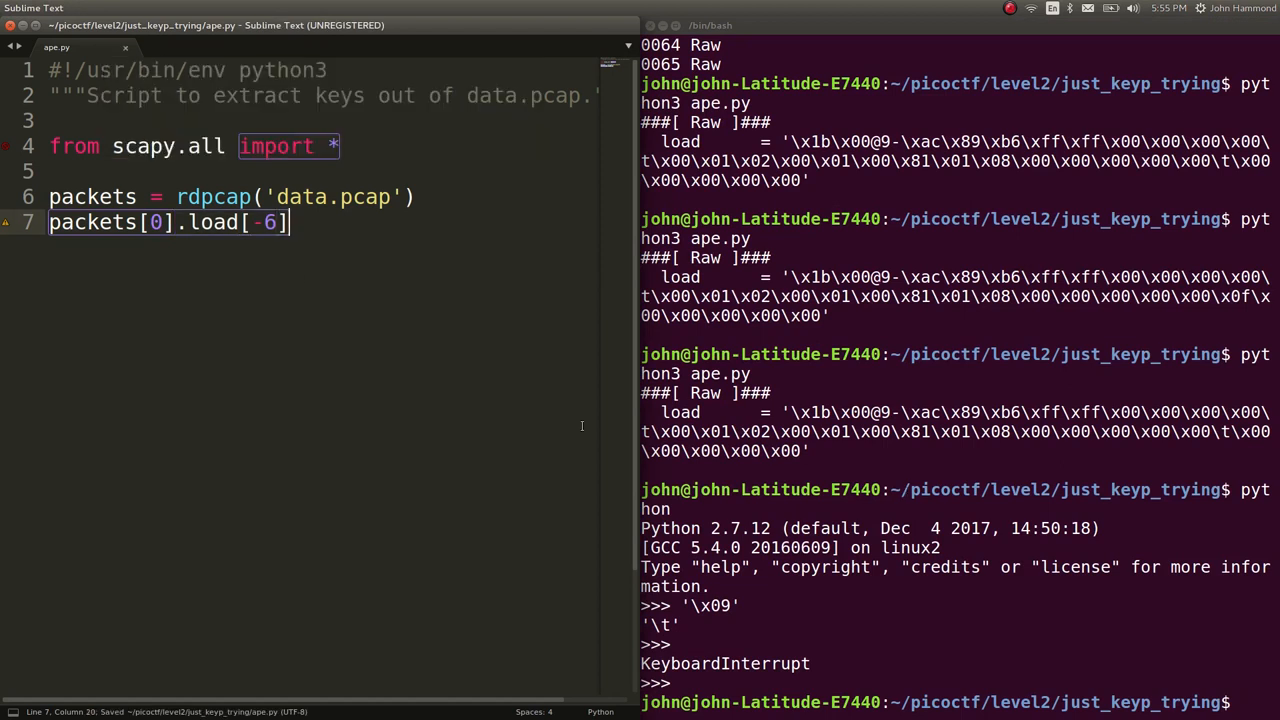
pyautogui.write('print(')
pyautogui.click(960, 702)
pyautogui.write('python3 ape.py')
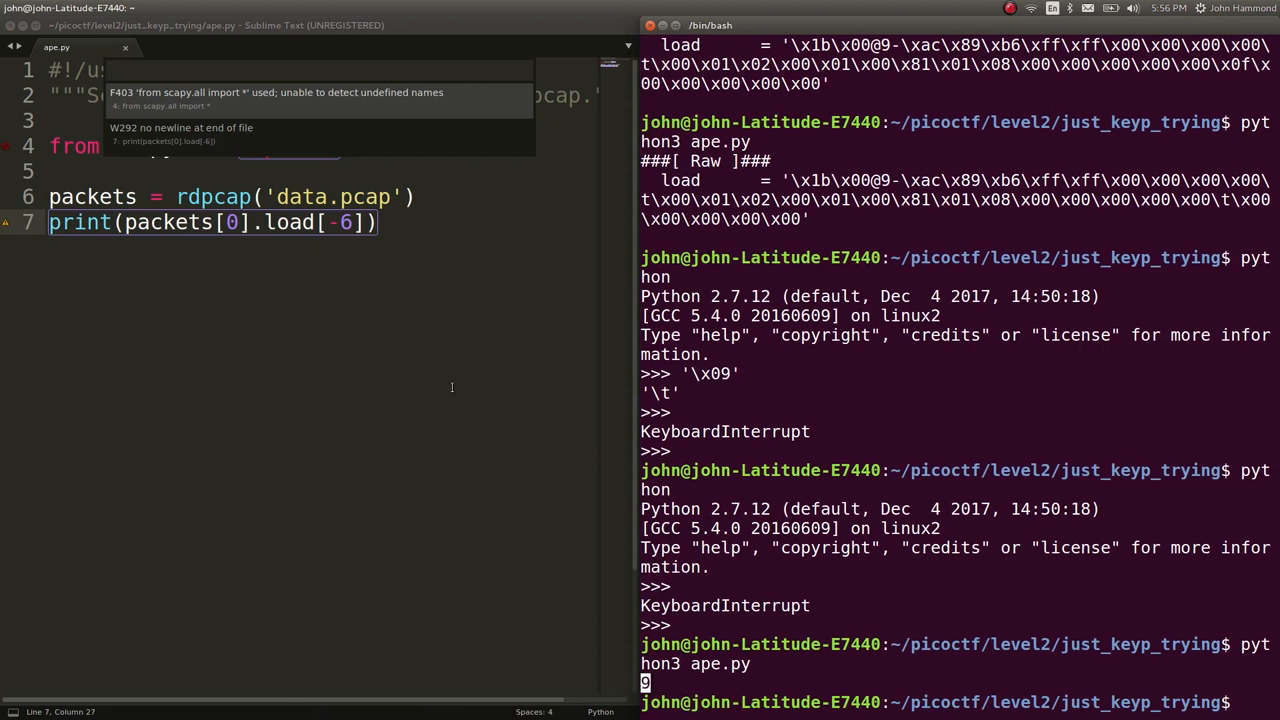
pyautogui.write('hex')
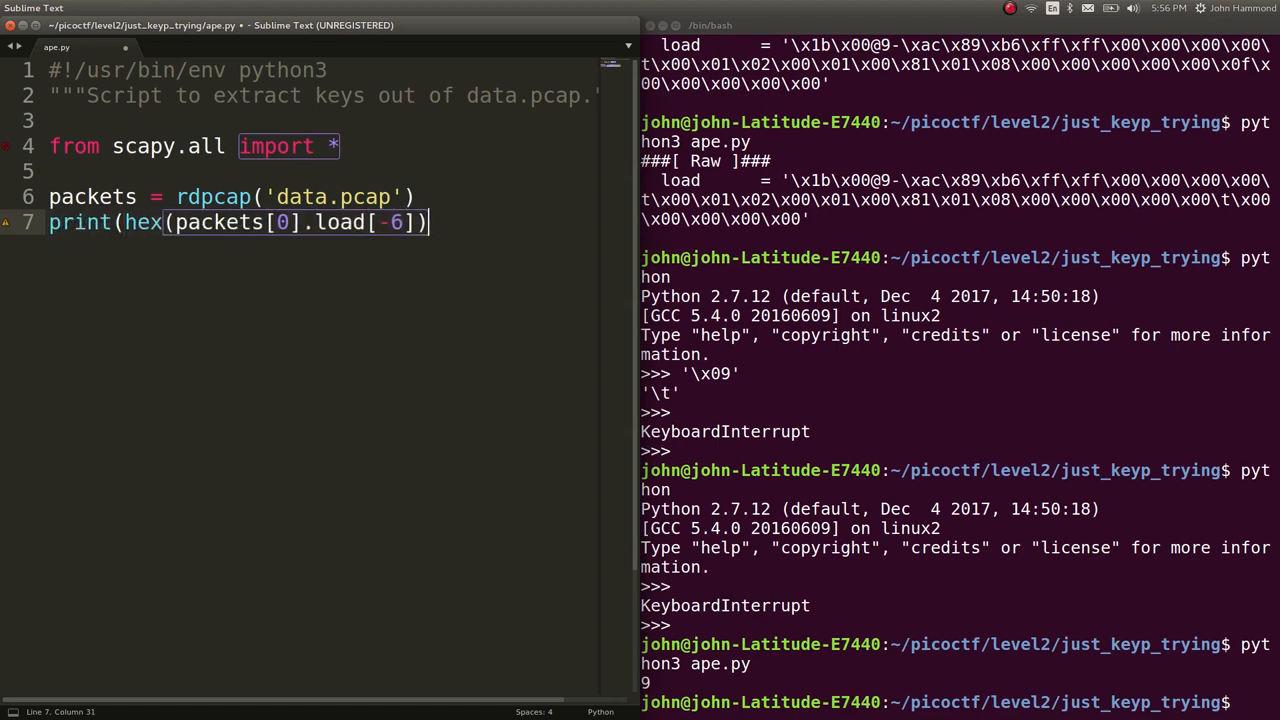
pyautogui.press('ctrl+s')
pyautogui.write('evince da')
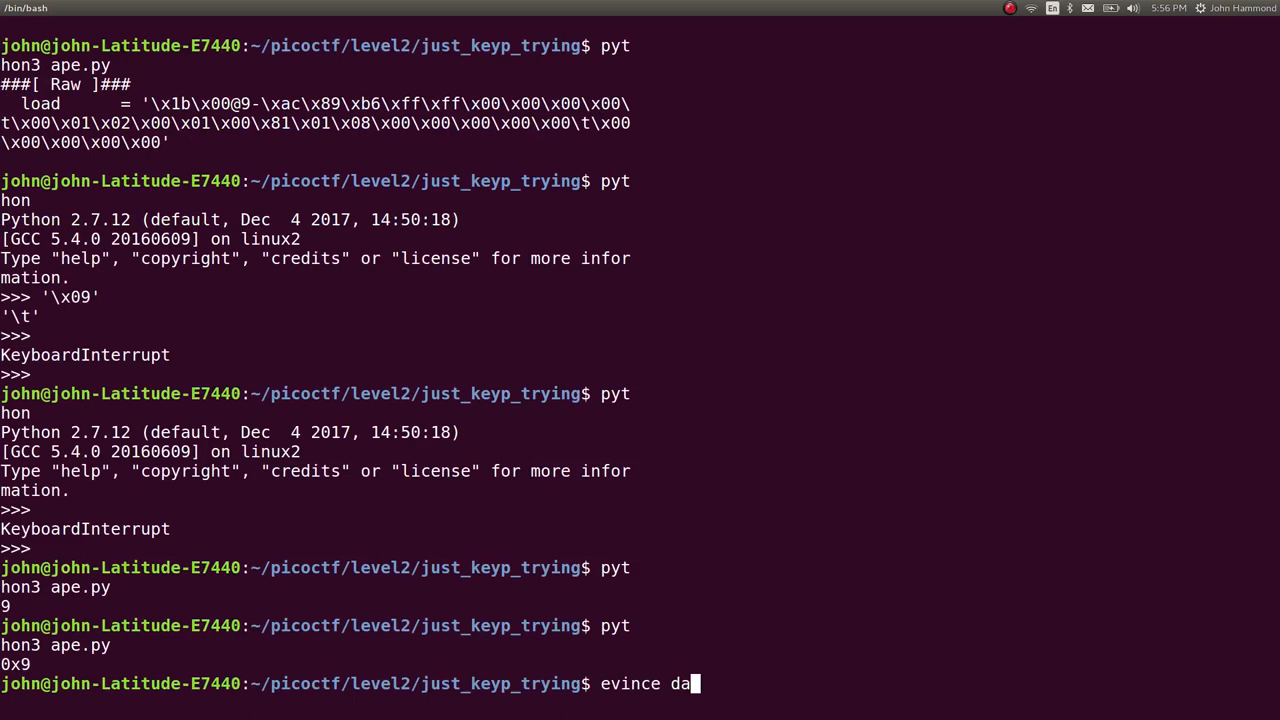
# - Copy the Keyboard/Keypad usage rows from documentation.pdf into a new Sublime file saved as mapping
pyautogui.press('Return')
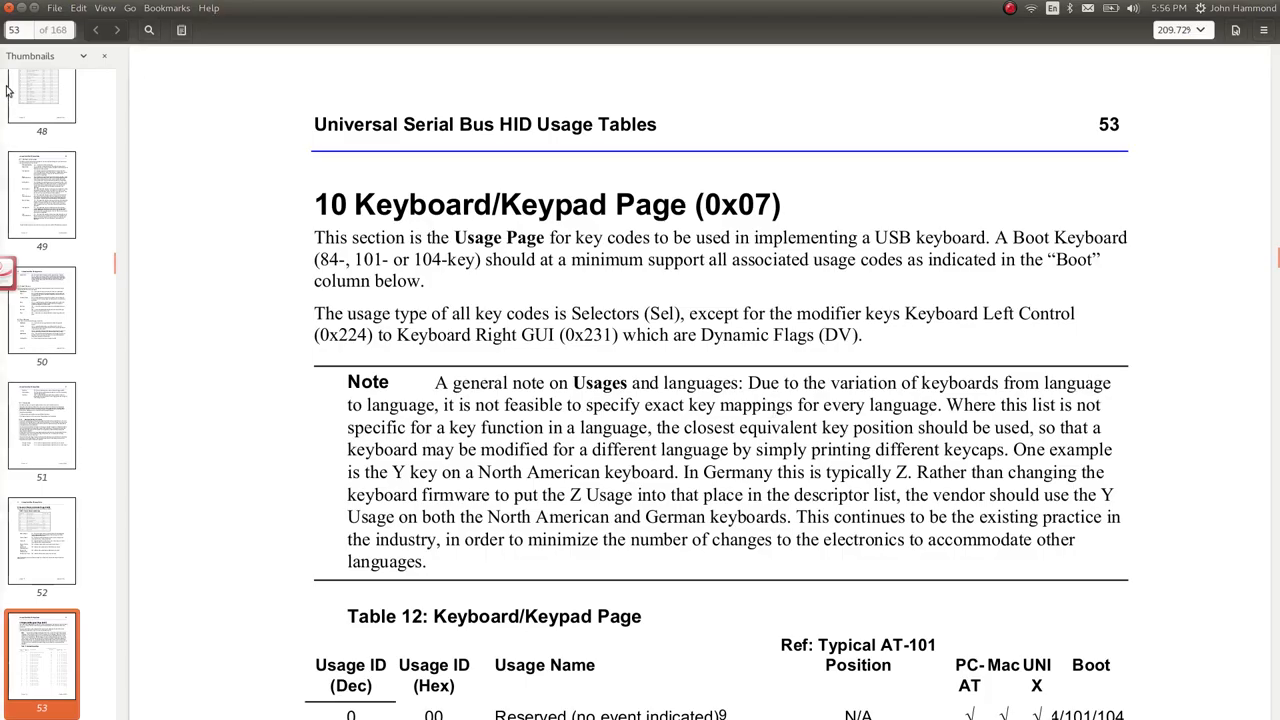
pyautogui.scroll(-3)
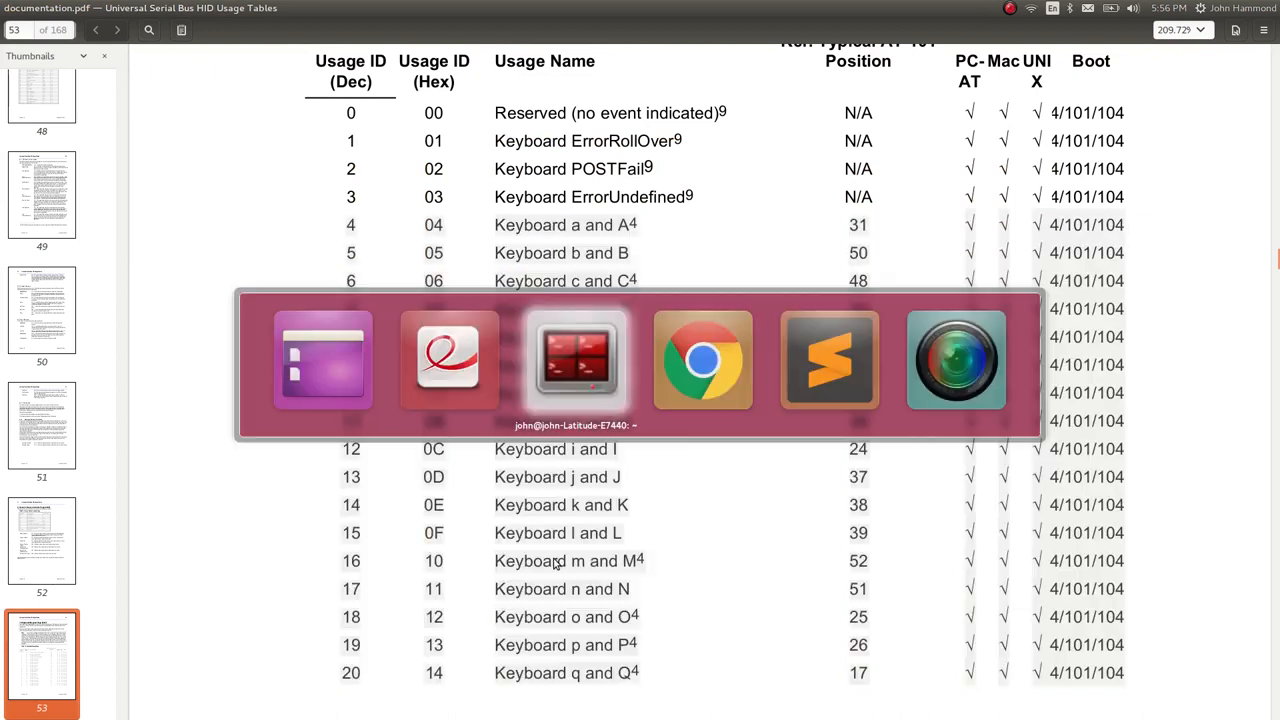
pyautogui.click(828, 360)
pyautogui.write('lo')
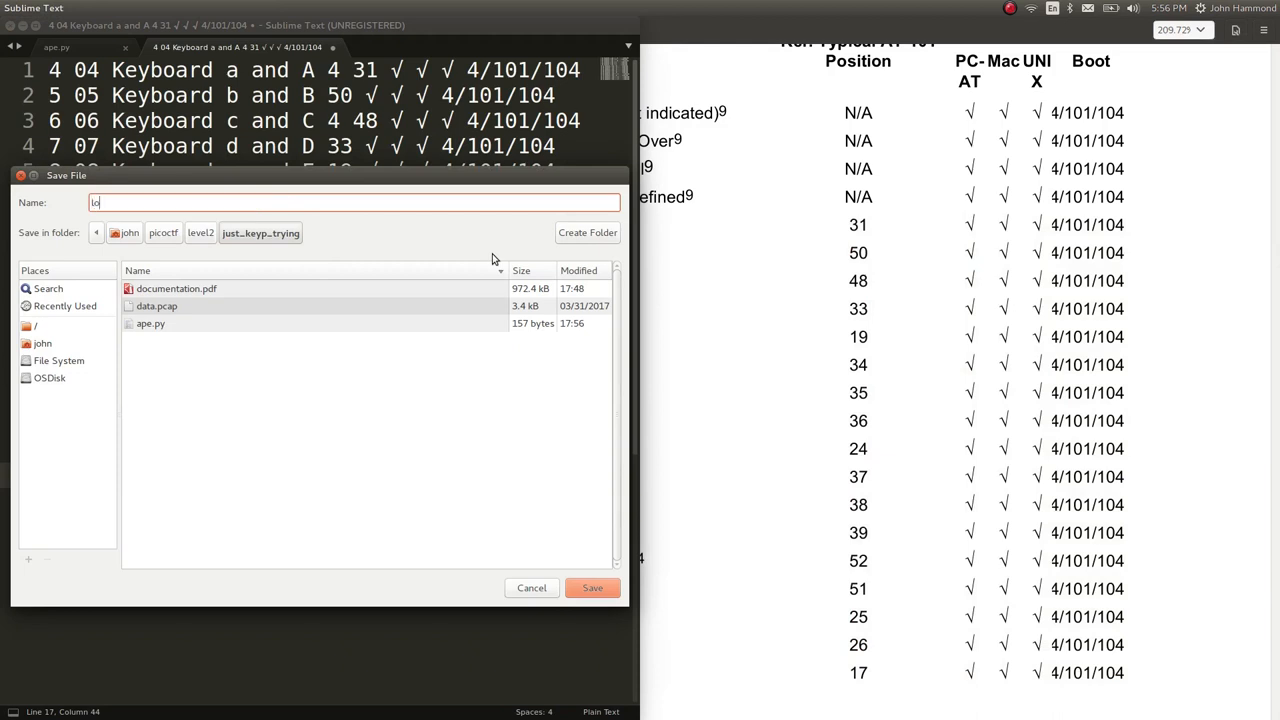
pyautogui.write('mapping.')
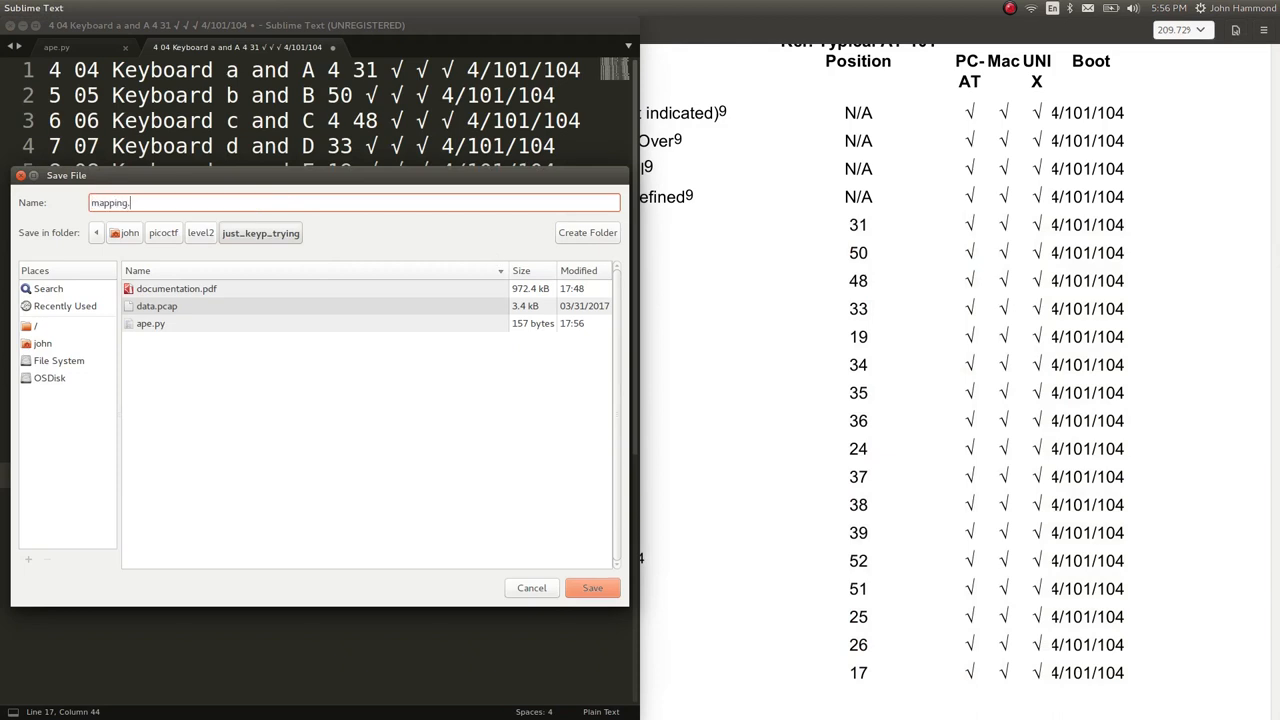
pyautogui.click(592, 588)
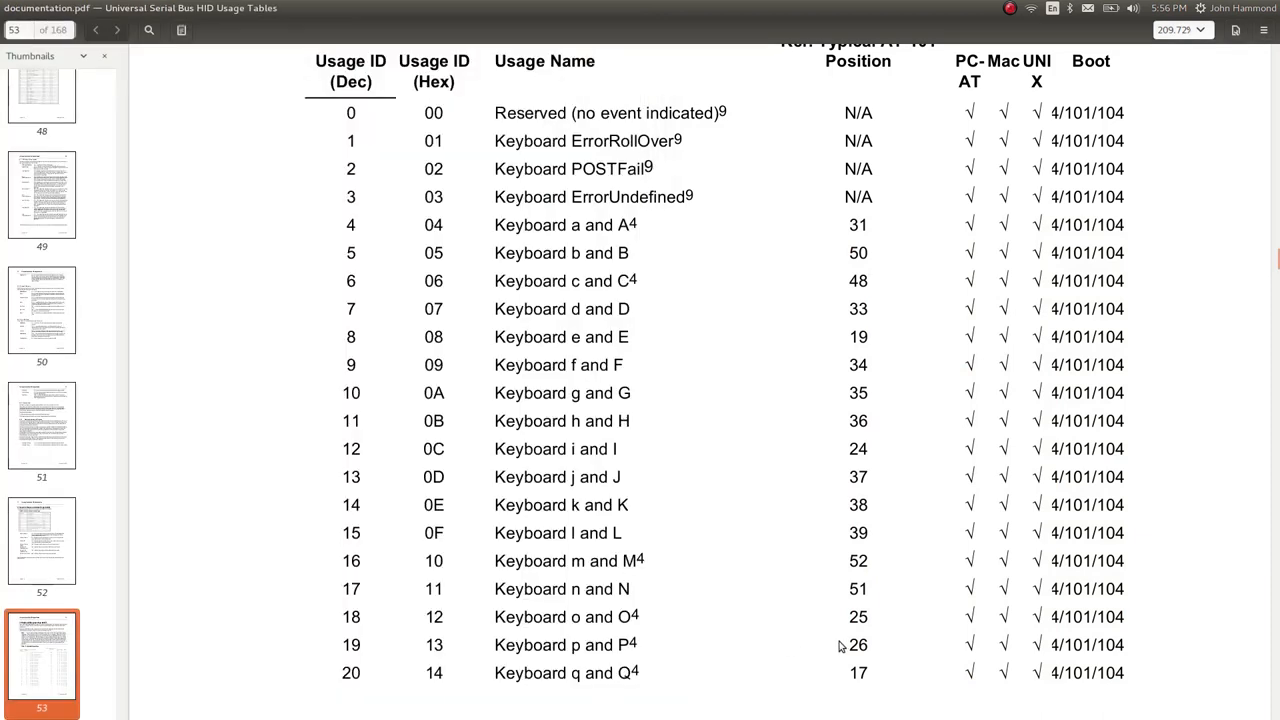
# - Zoom the usage-table pages out in Evince and copy the next block of keyboard rows
pyautogui.scroll(-3)
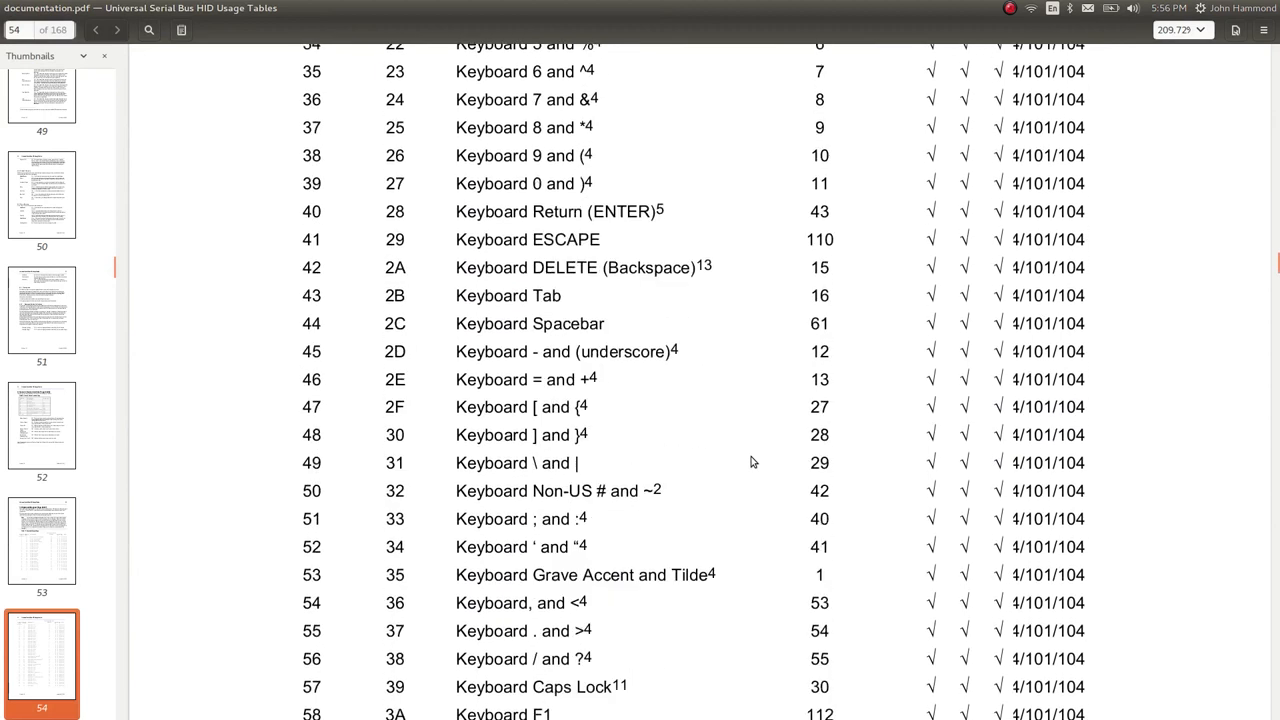
pyautogui.click(1200, 30)
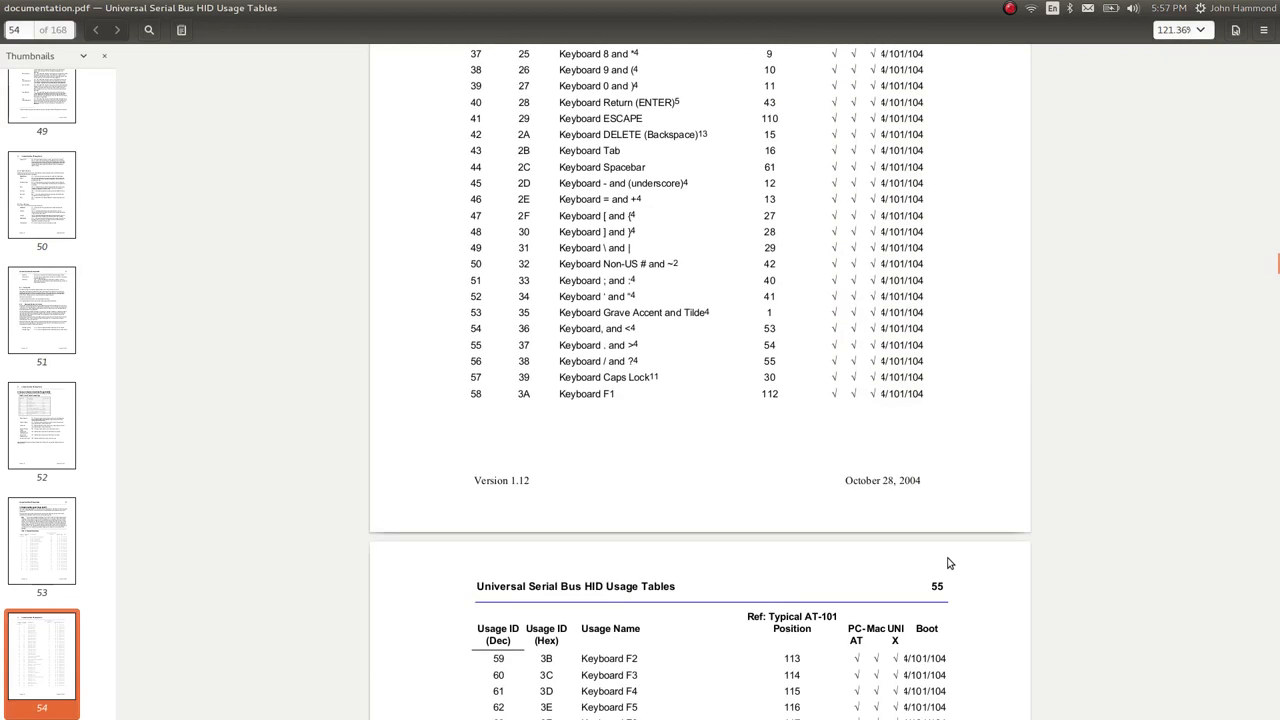
pyautogui.scroll(-3)
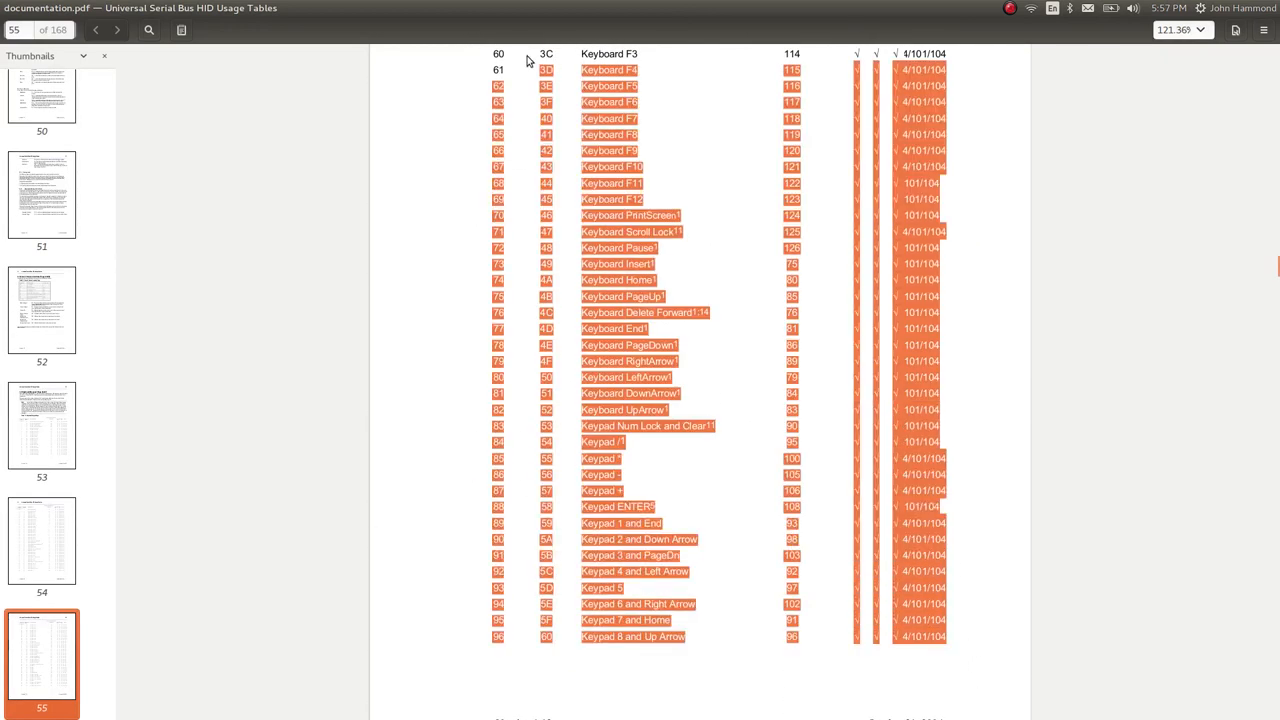
pyautogui.scroll(3)
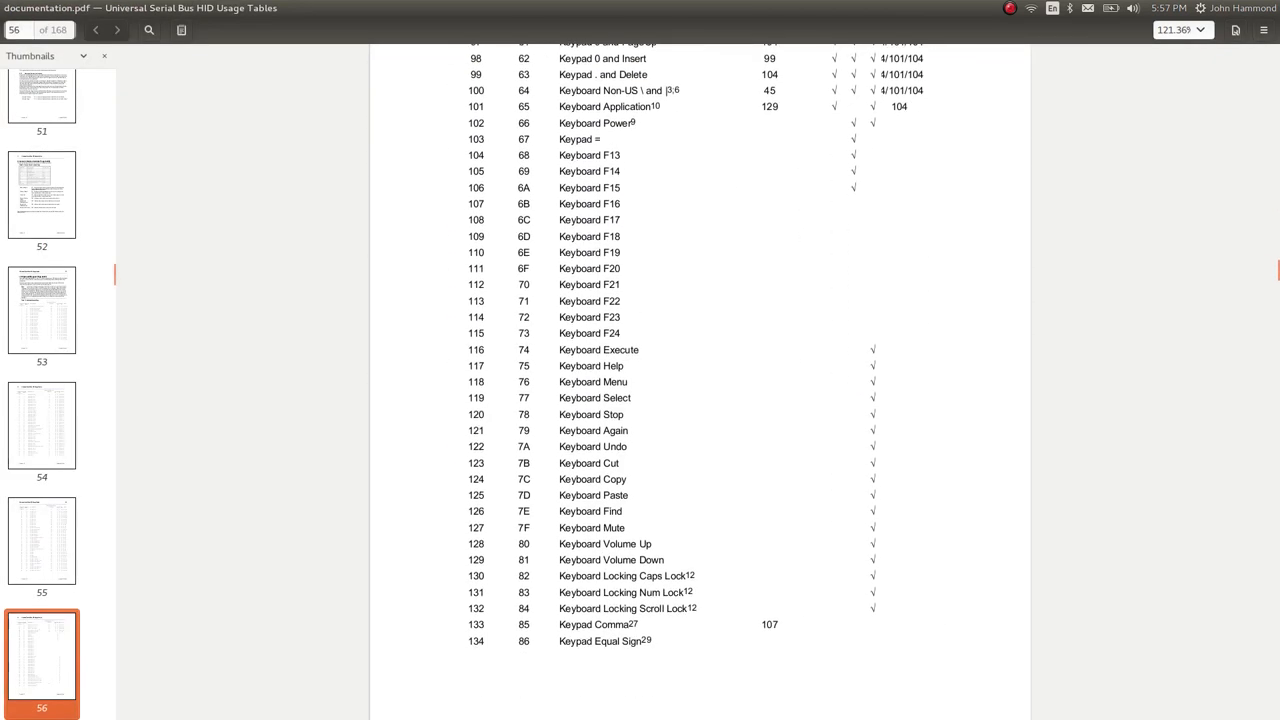
pyautogui.click(1200, 30)
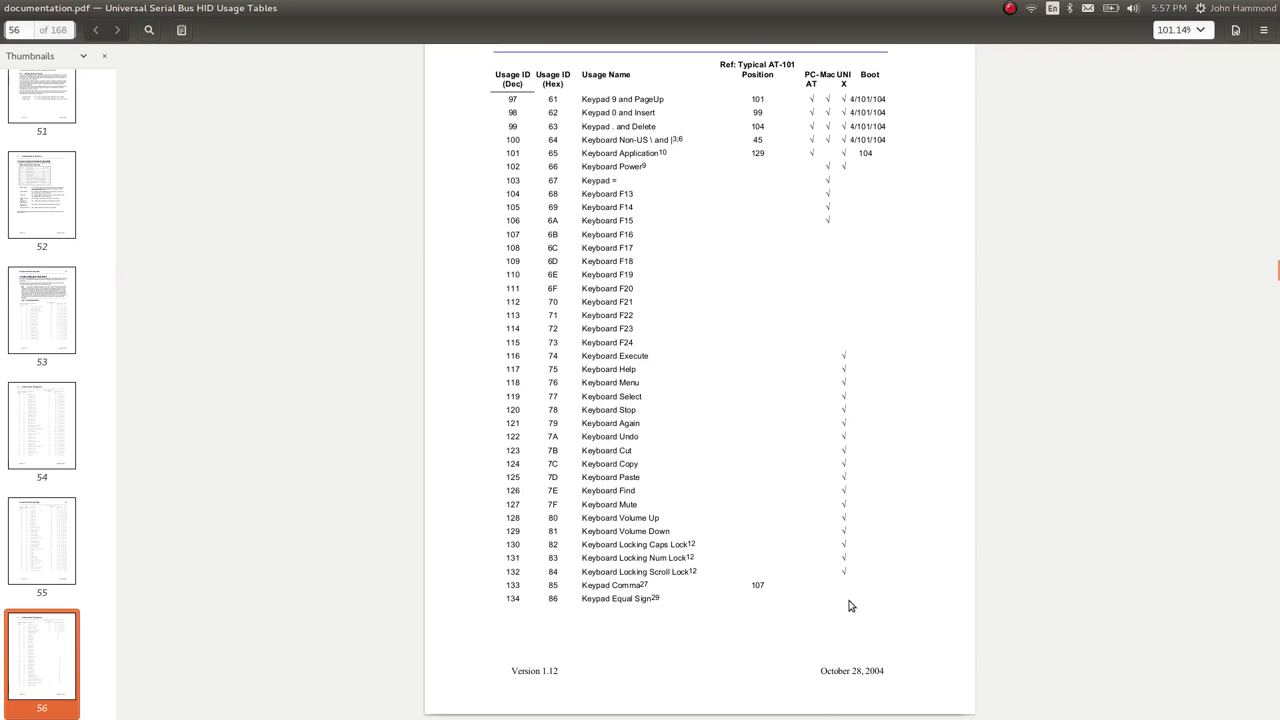
pyautogui.moveTo(882, 656)
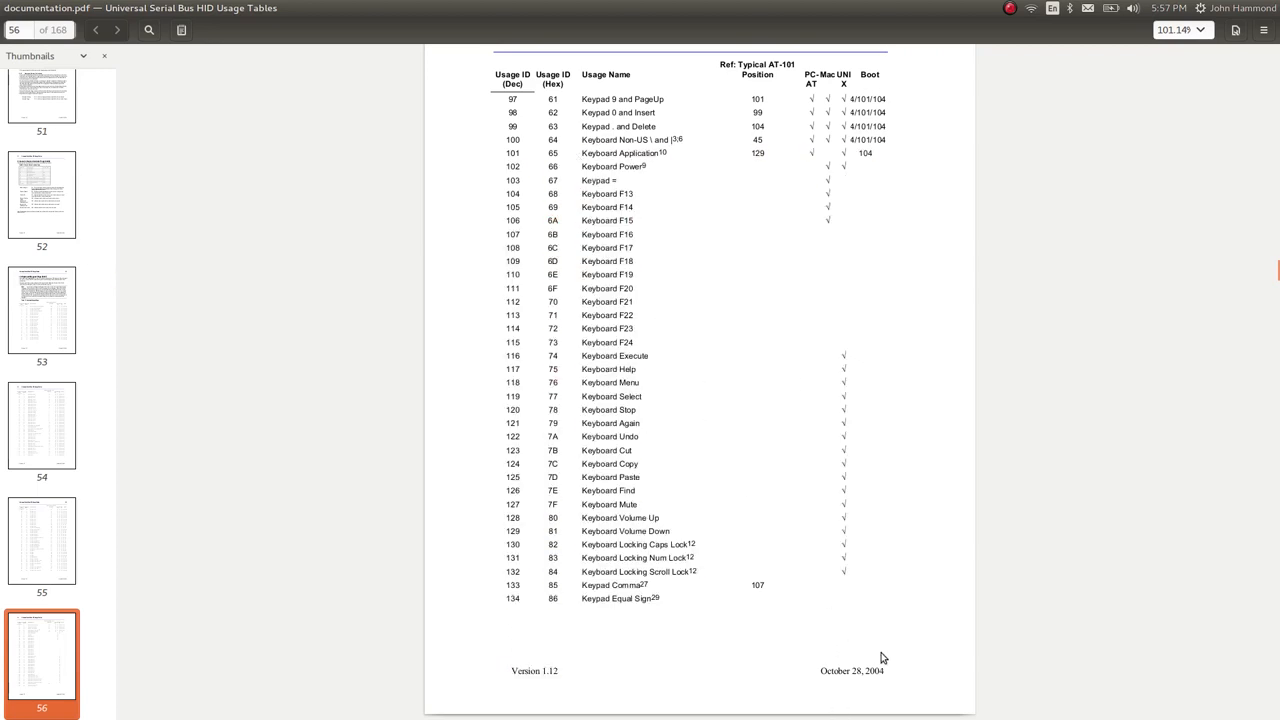
pyautogui.moveTo(688, 612)
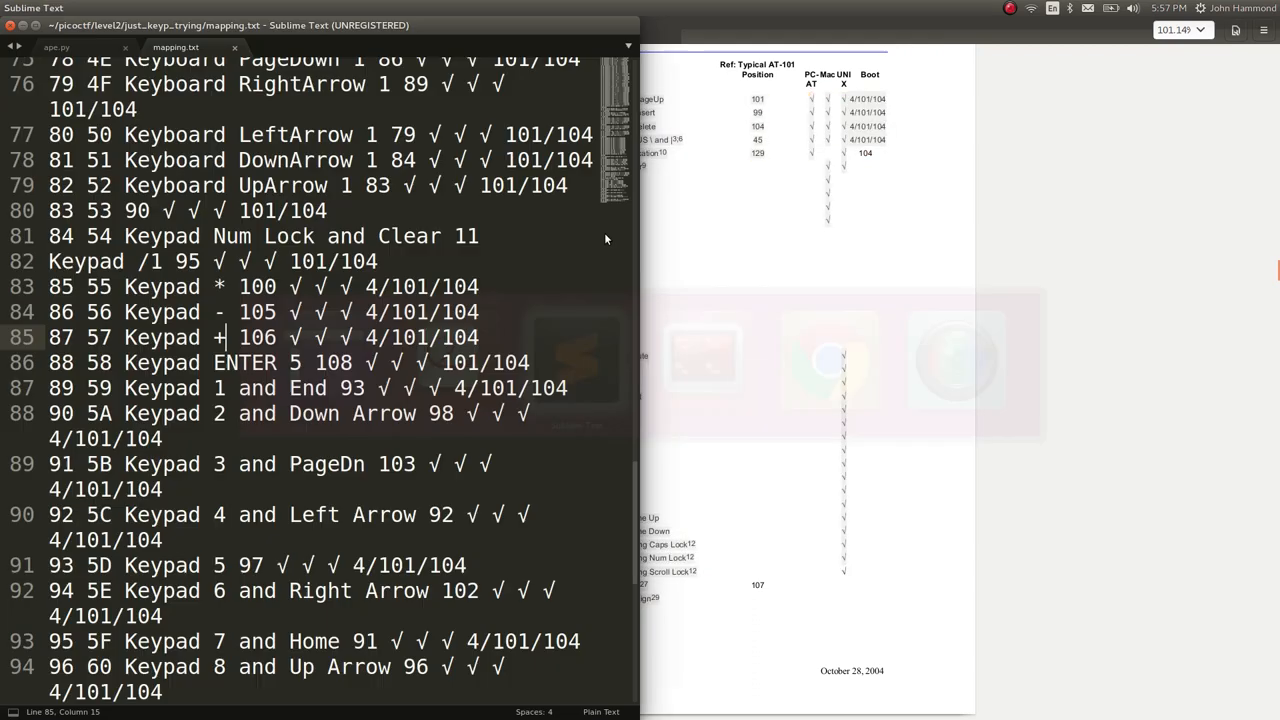
# - Continue through the following pages, copying rows up to Keyboard F24, Execute, Help and Mute into mapping.txt
pyautogui.press('ctrl+z')
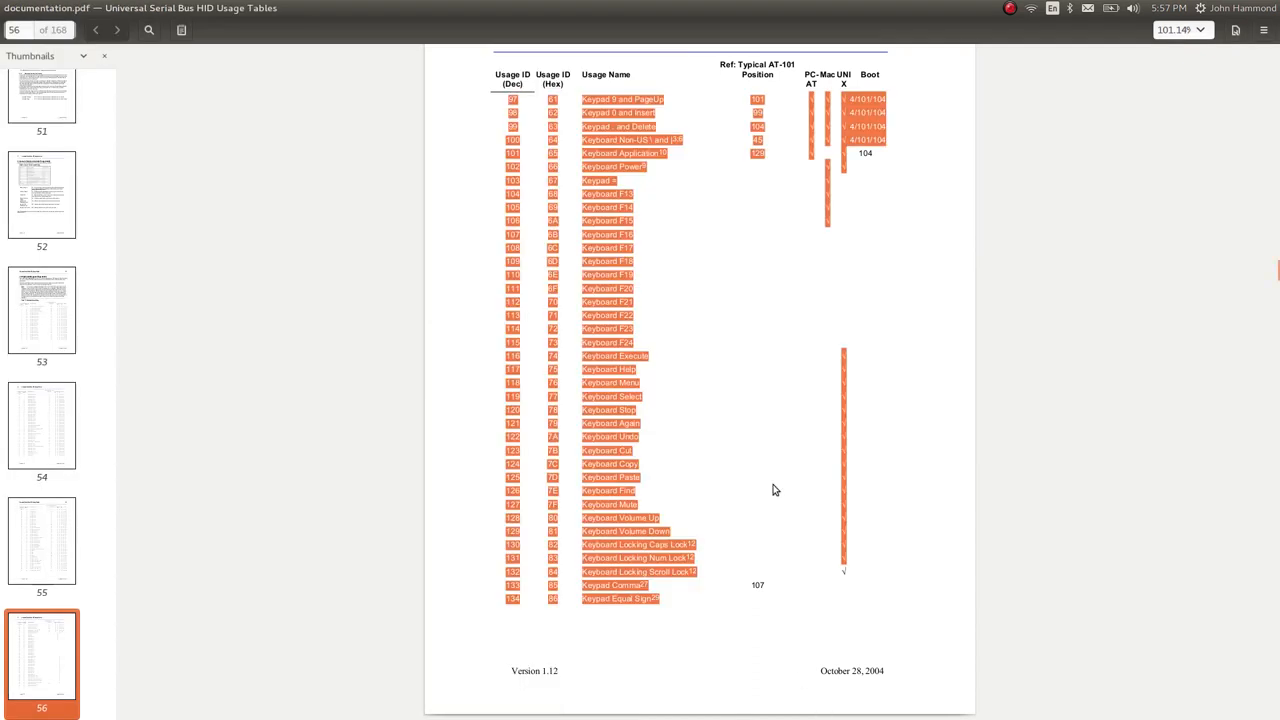
pyautogui.click(116, 30)
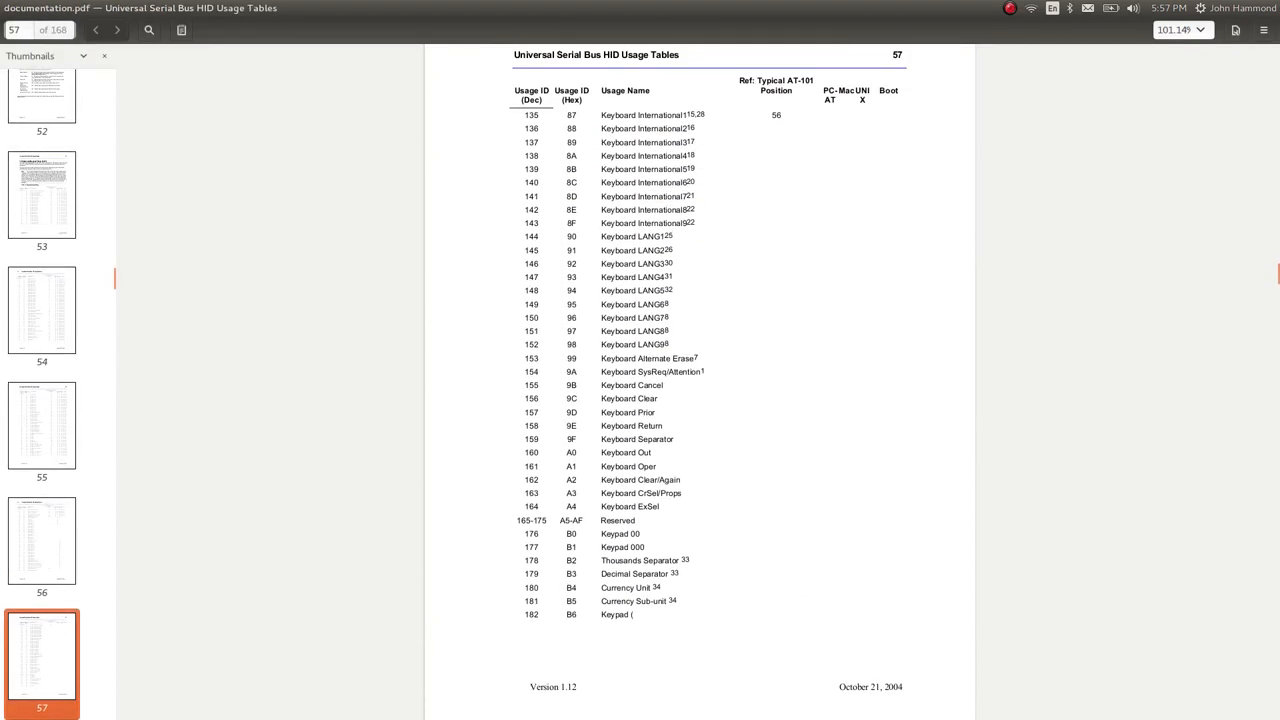
pyautogui.moveTo(638, 620)
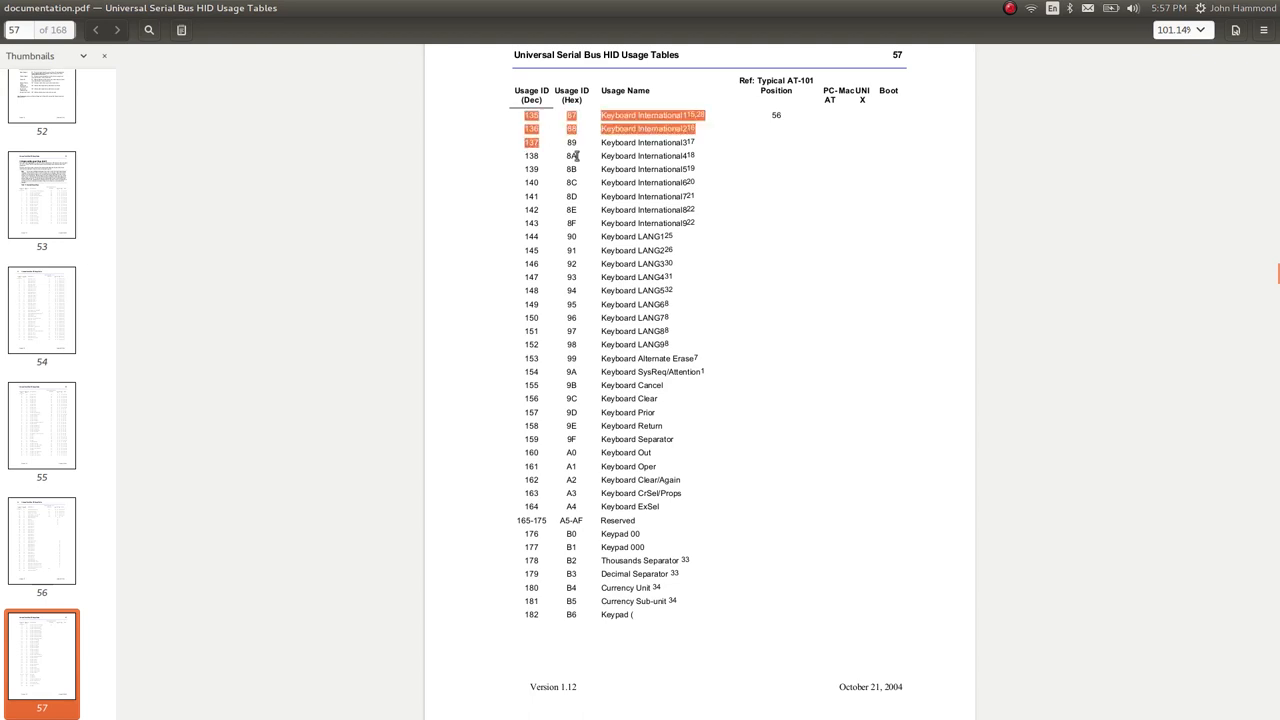
pyautogui.scroll(-3)
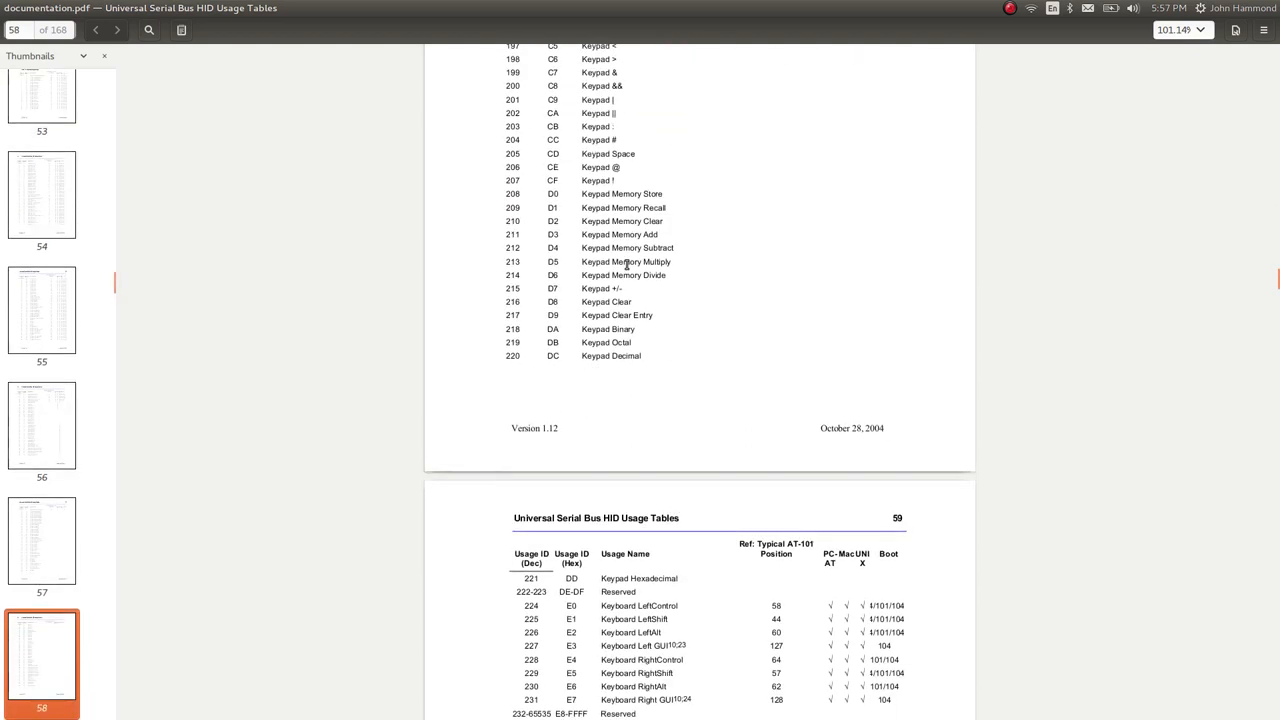
pyautogui.scroll(3)
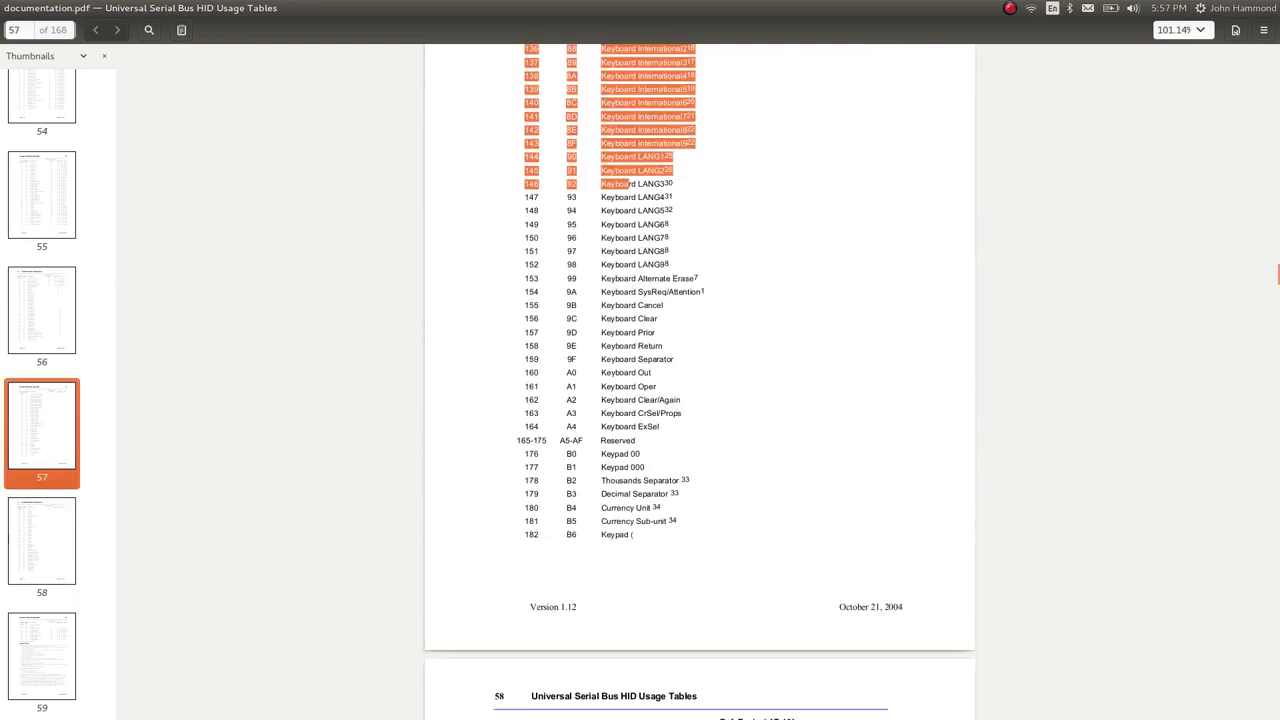
pyautogui.scroll(3)
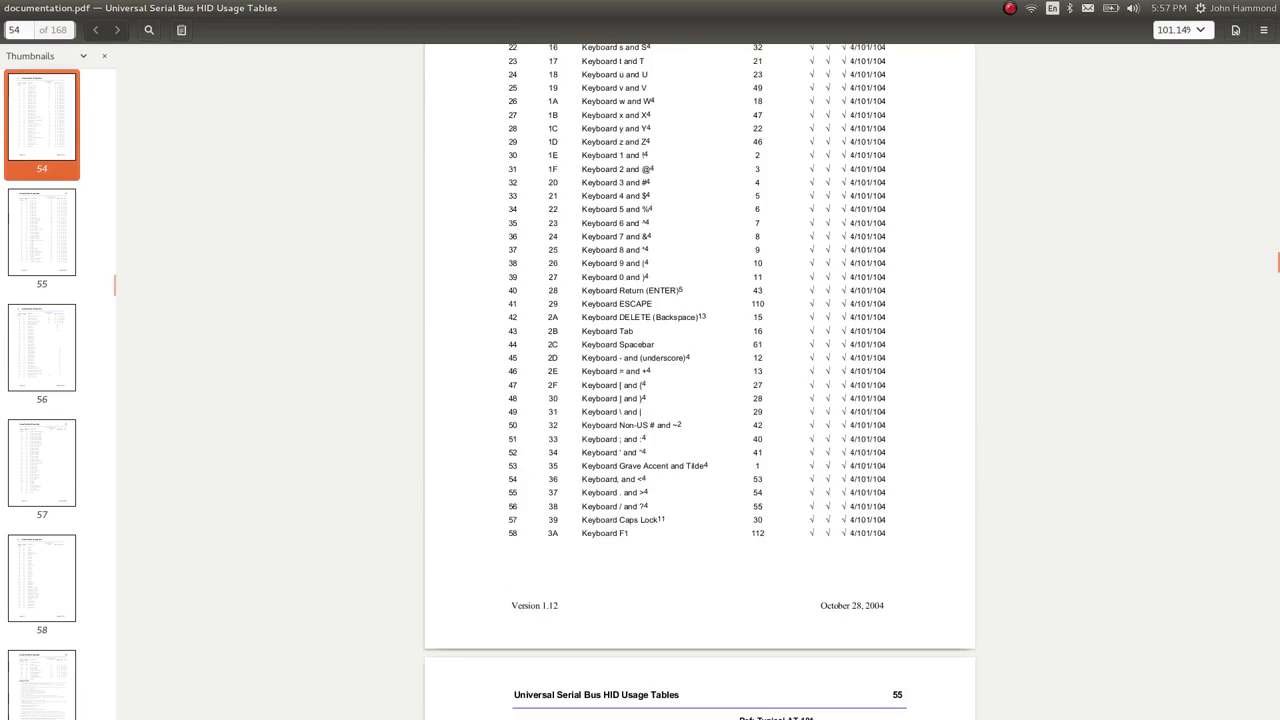
pyautogui.scroll(3)
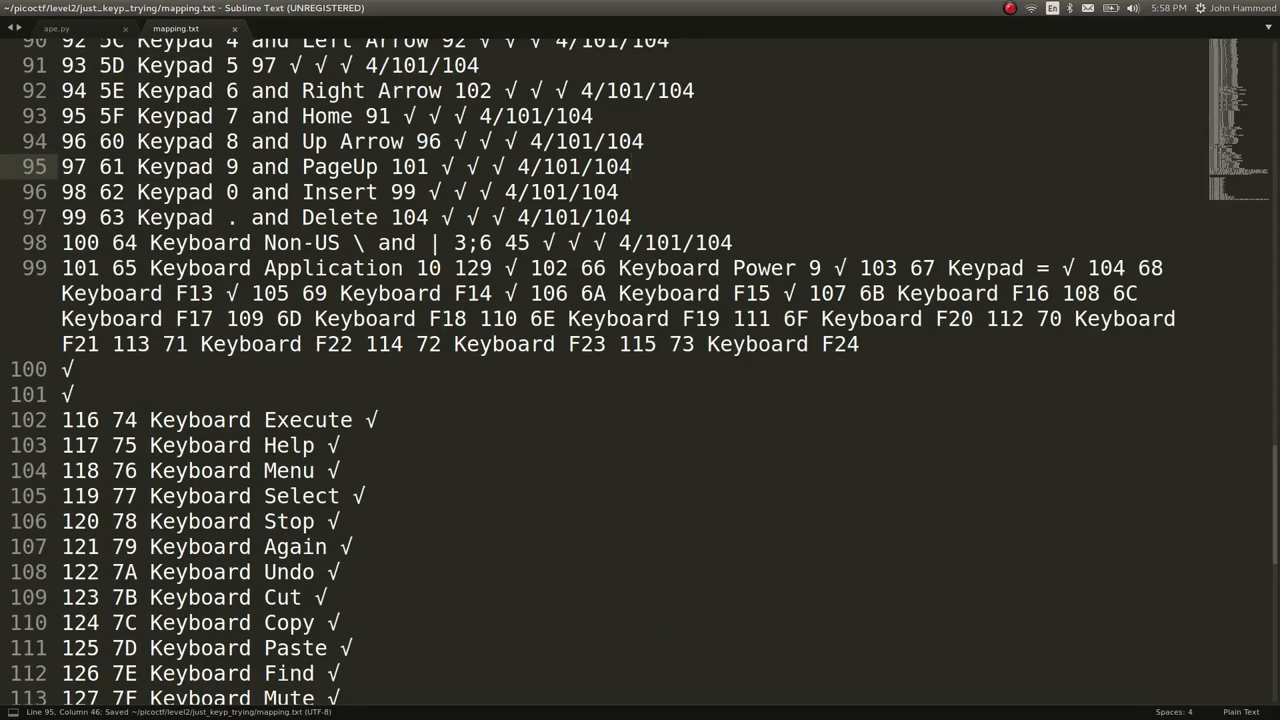
pyautogui.press('ctrl+Home')
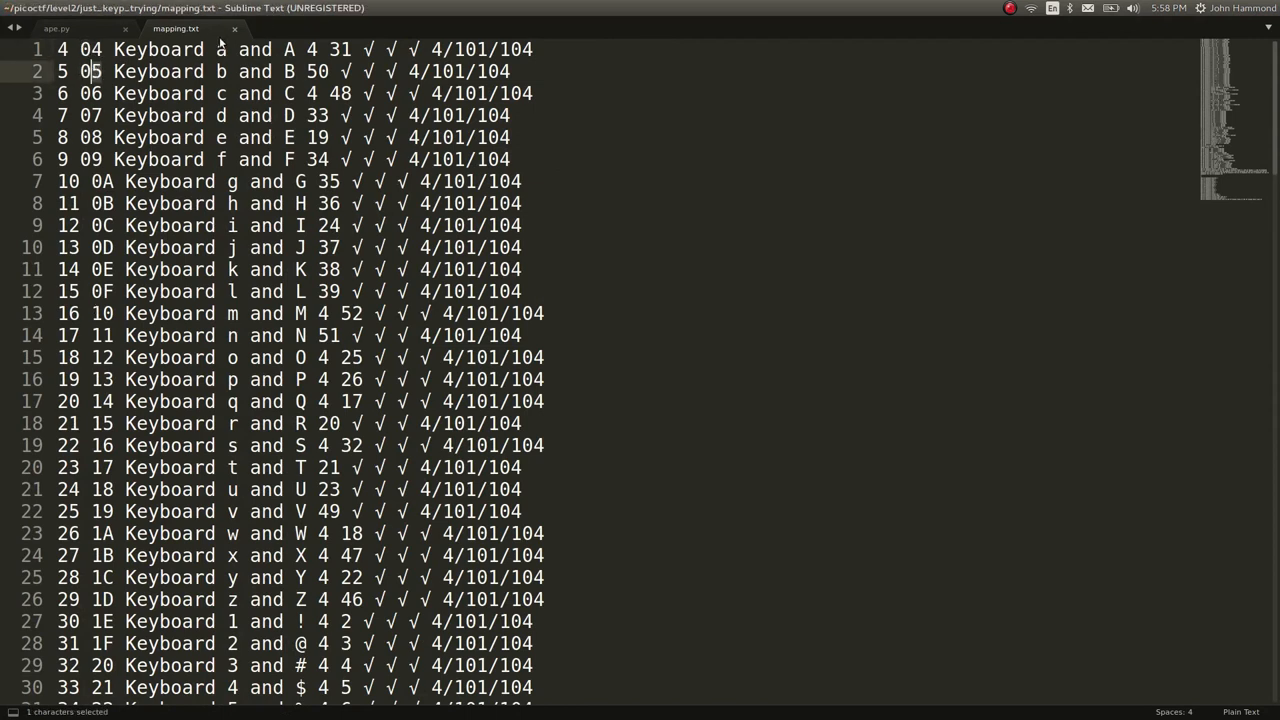
pyautogui.click(94, 48)
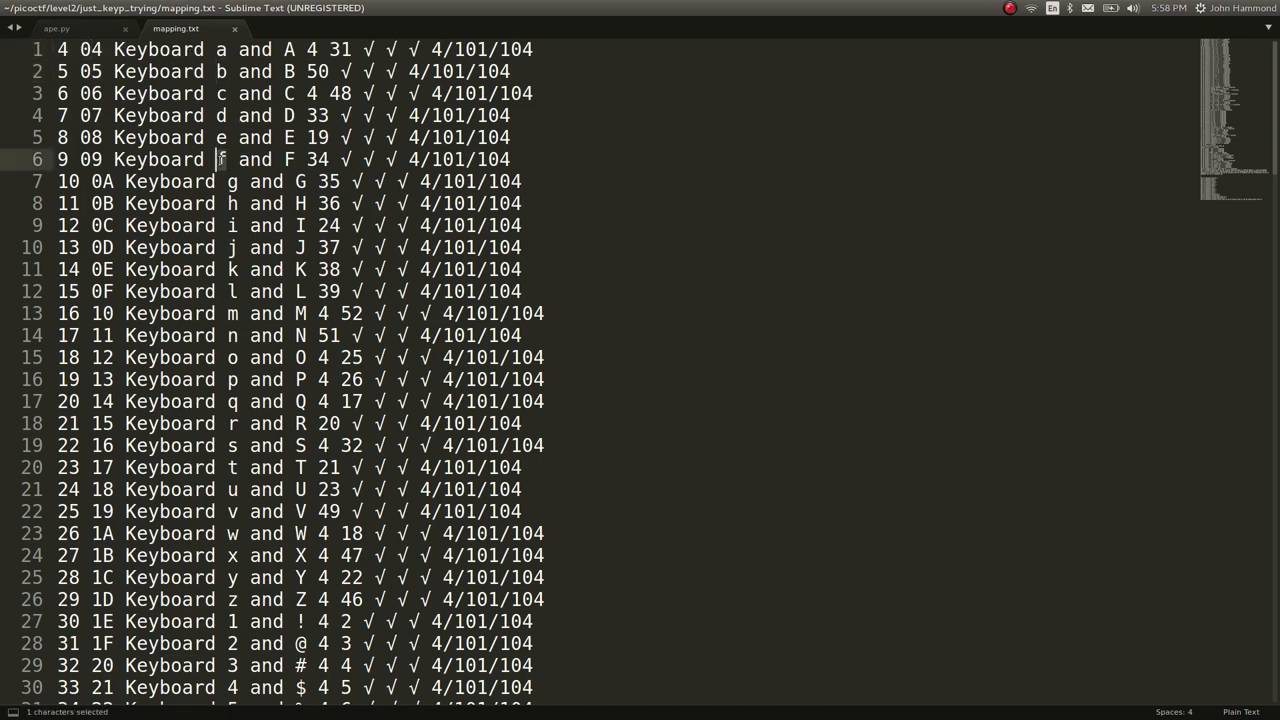
pyautogui.scroll(-3)
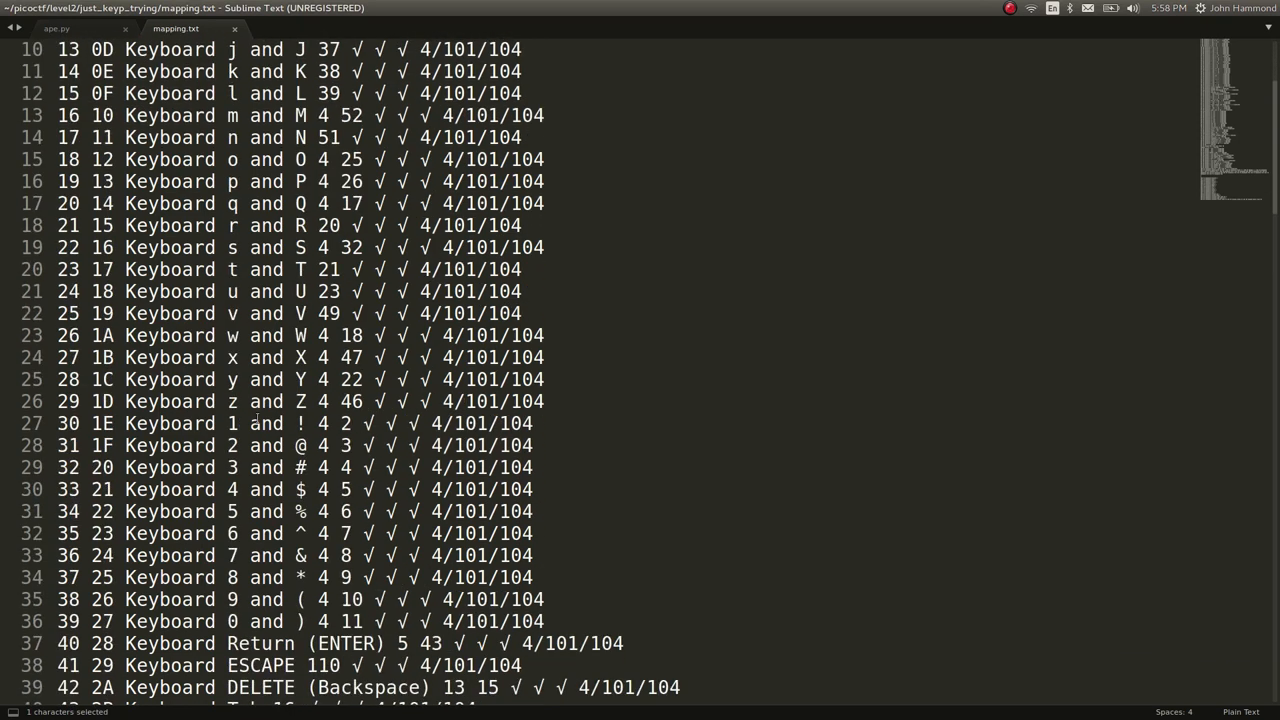
pyautogui.scroll(-3)
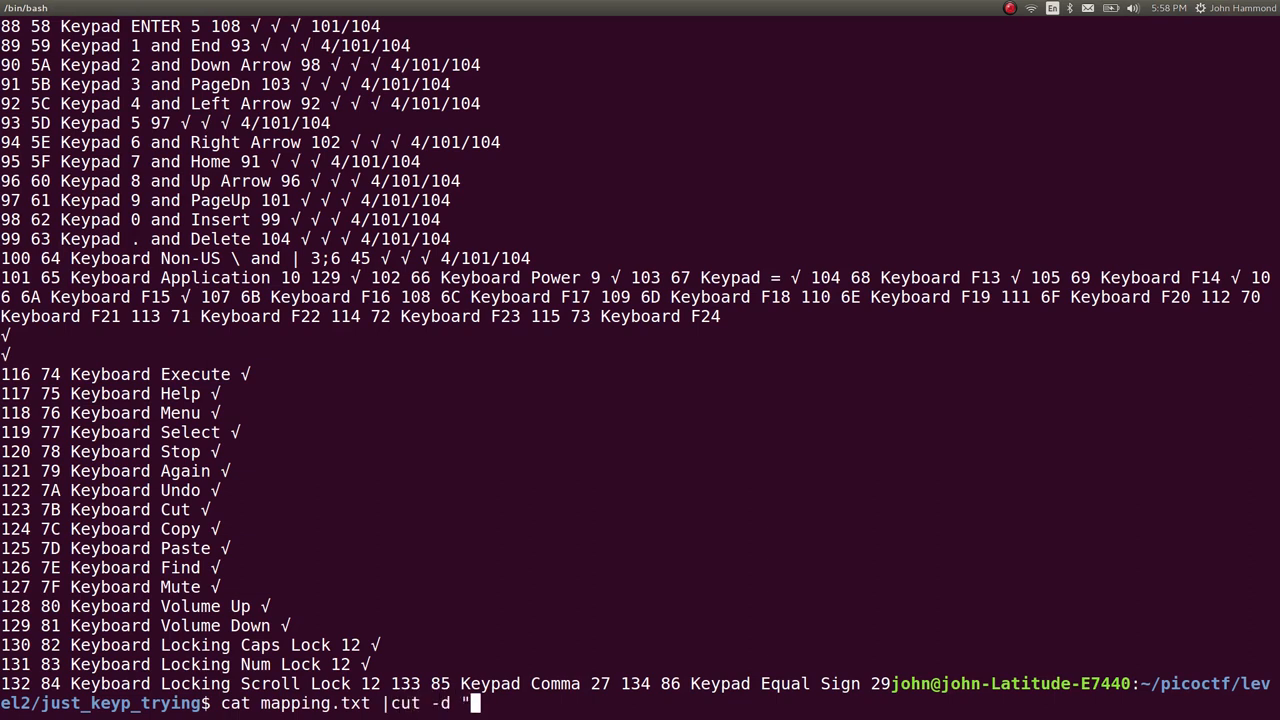
# - Run cat mapping.txt | cut -d " " -f2,4 to list the hex codes with key names
pyautogui.press('Return')
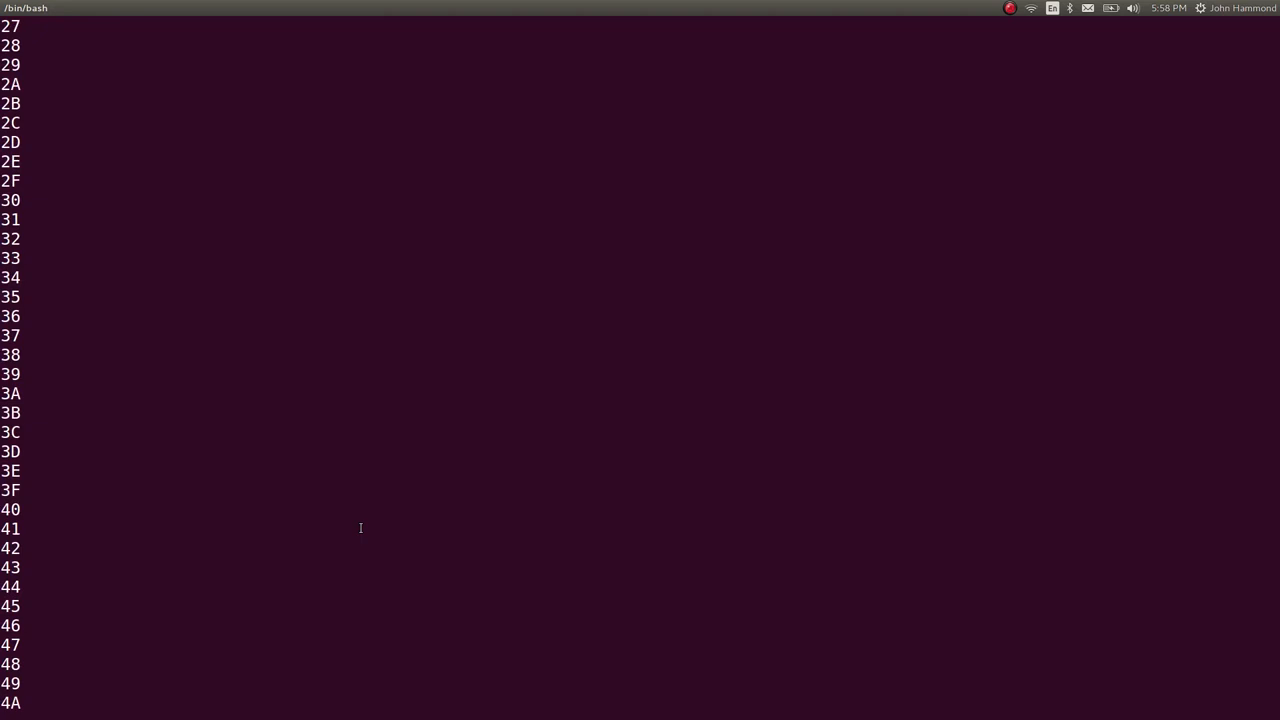
pyautogui.scroll(-3)
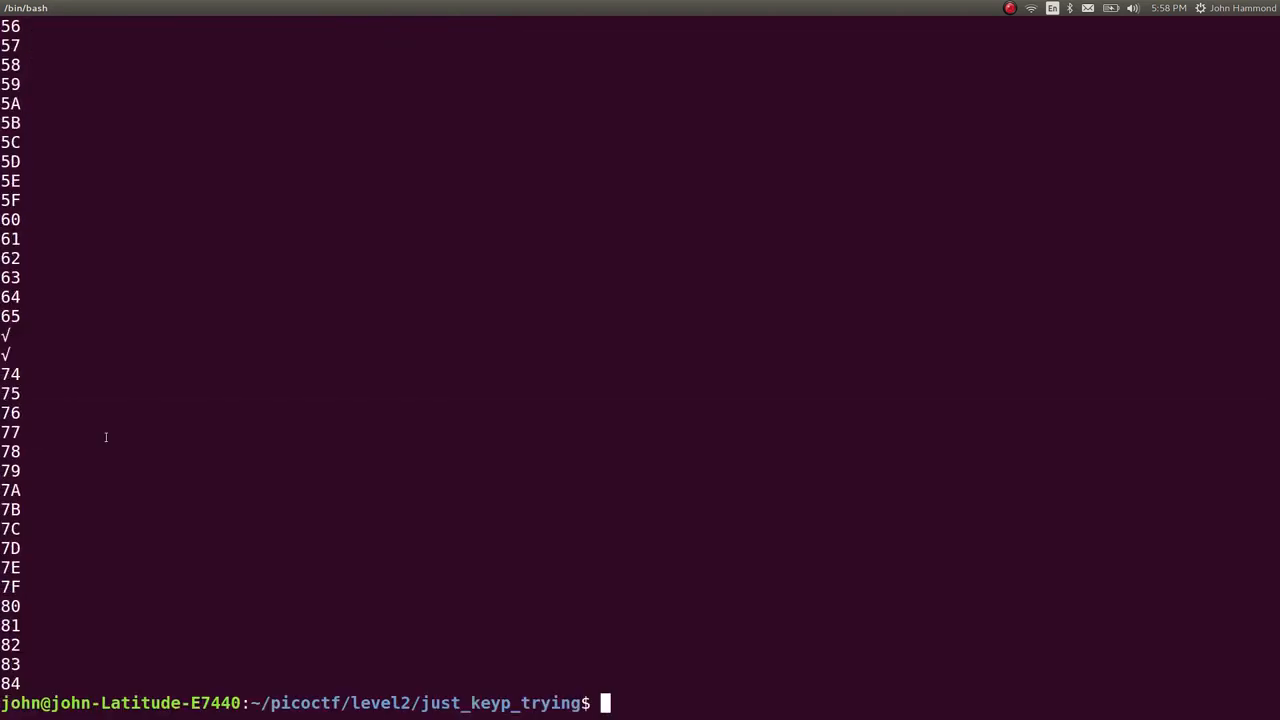
pyautogui.write('cat mapping.txt |cut -d " " -f2 |')
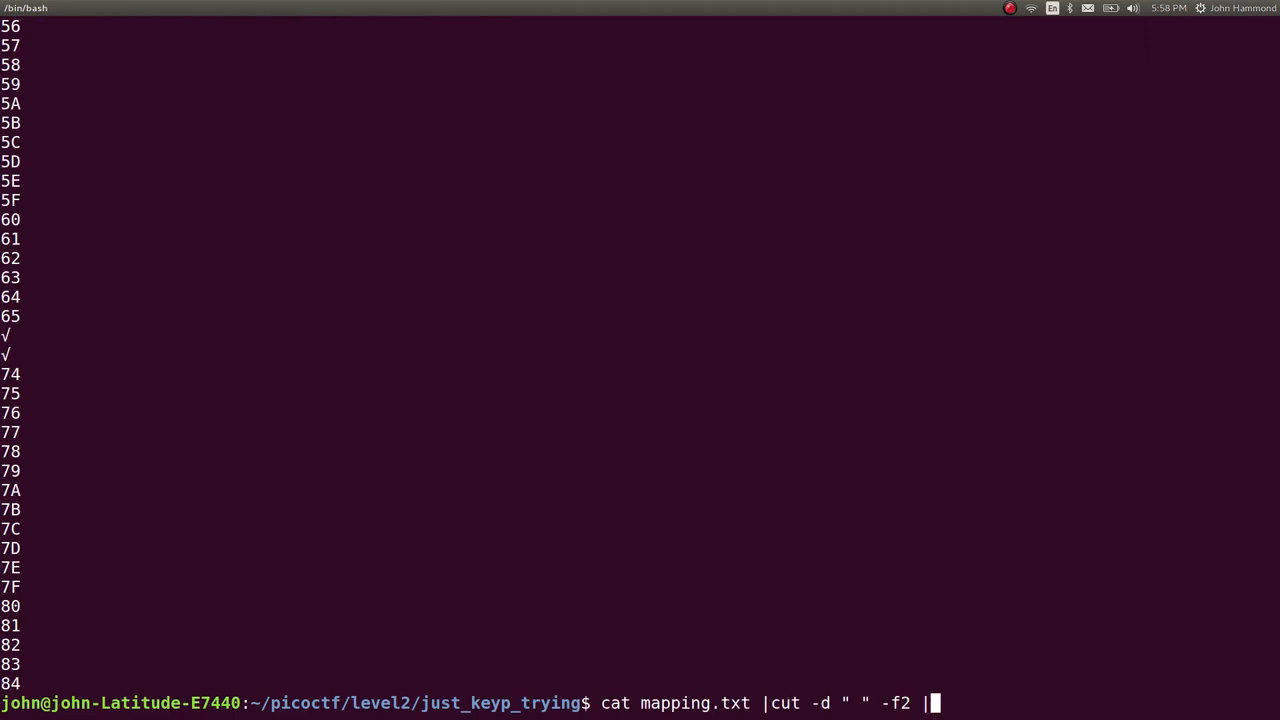
pyautogui.write('" "')
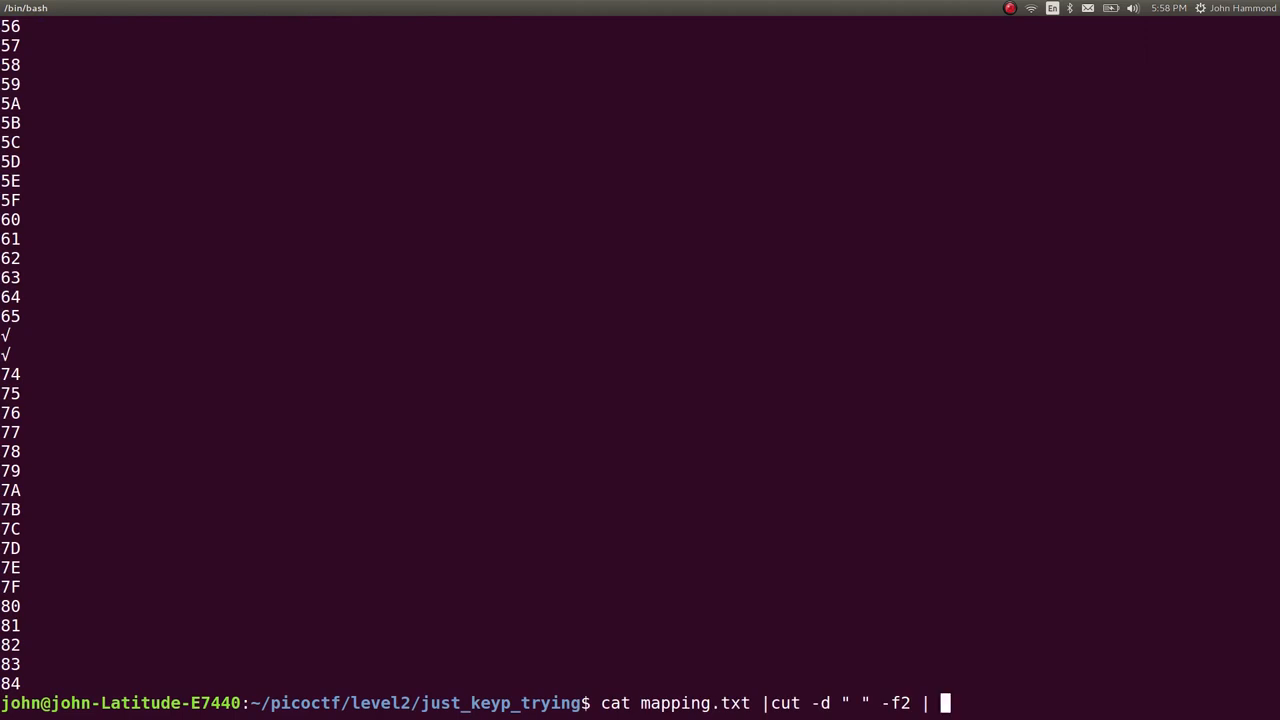
pyautogui.press('Return')
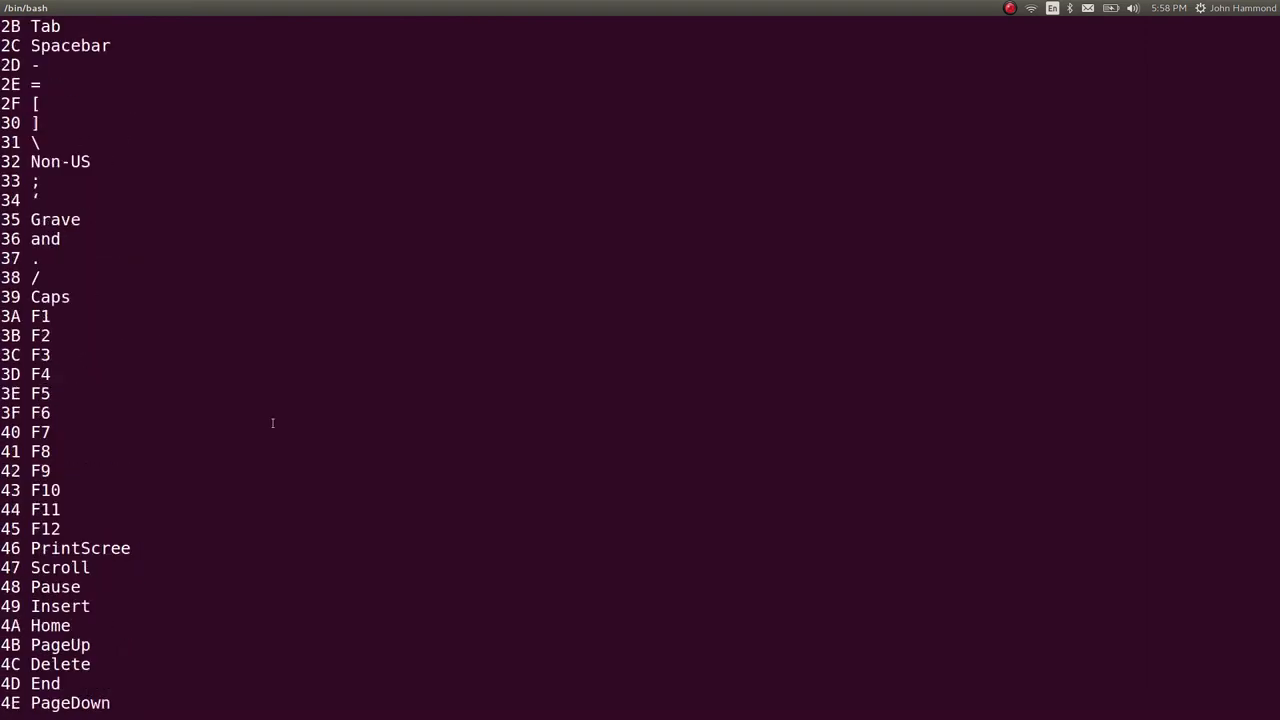
# - Redirect that cut output into new_mapping.txt
pyautogui.press('Return')
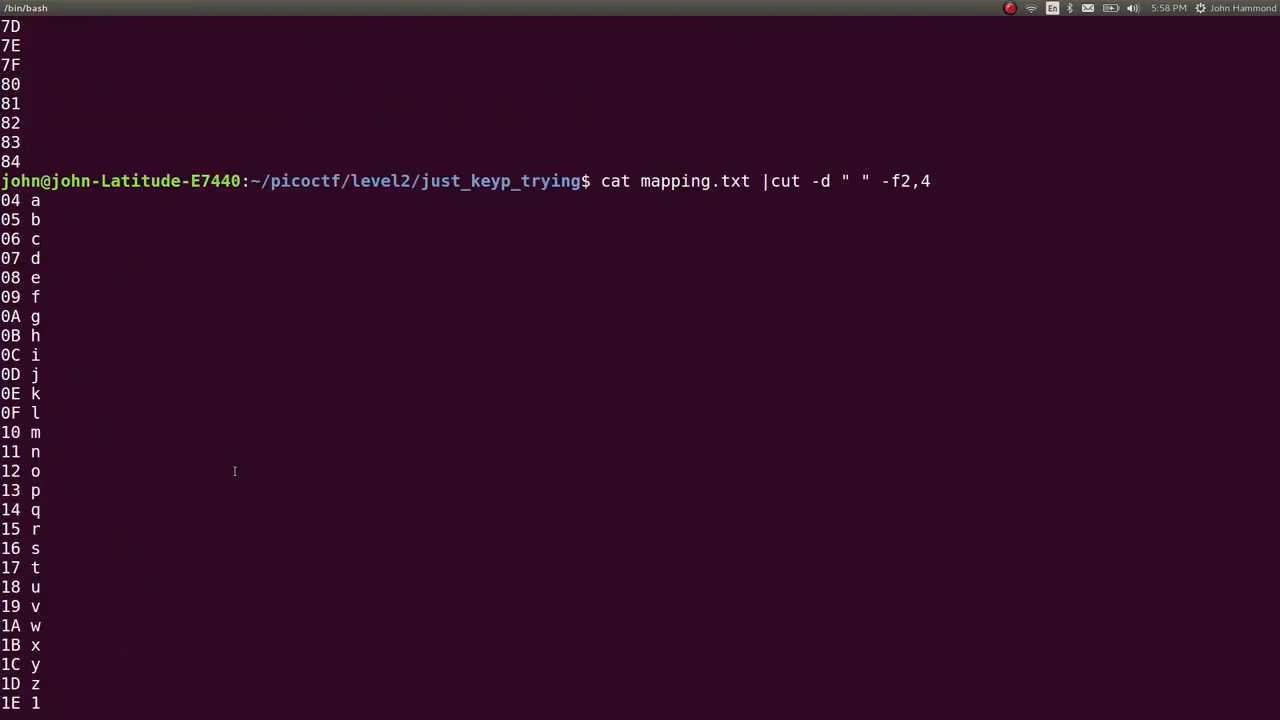
pyautogui.scroll(-3)
pyautogui.write('cat mapping.txt |cut -d " " -f2,4 > new')
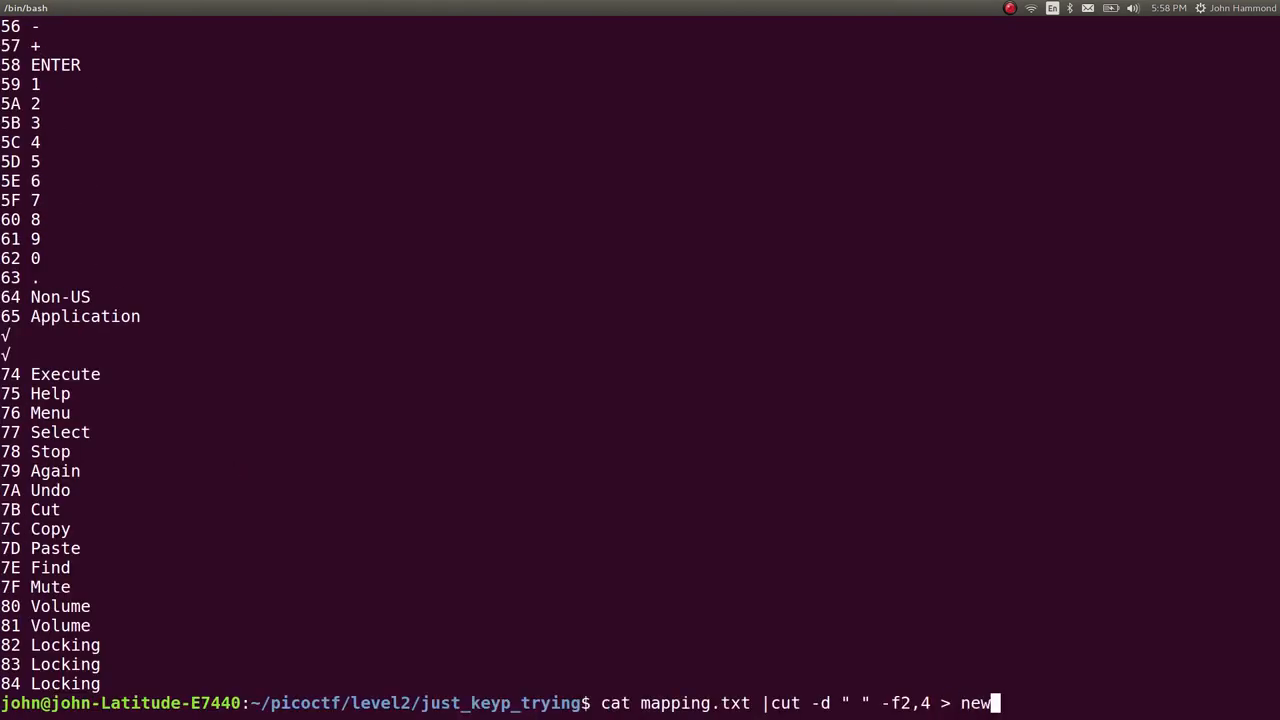
pyautogui.press('Return')
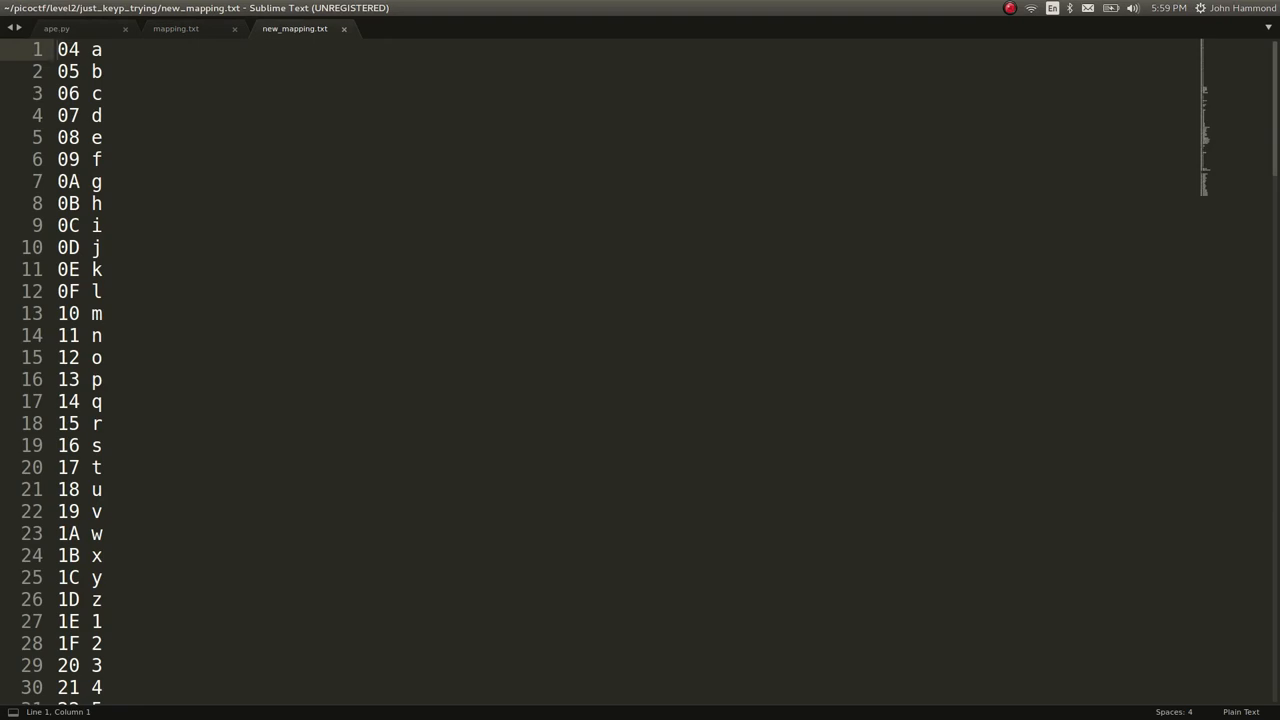
# - Start a regex find-and-replace in new_mapping.txt matching the hex code on each line
pyautogui.press('ctrl+h')
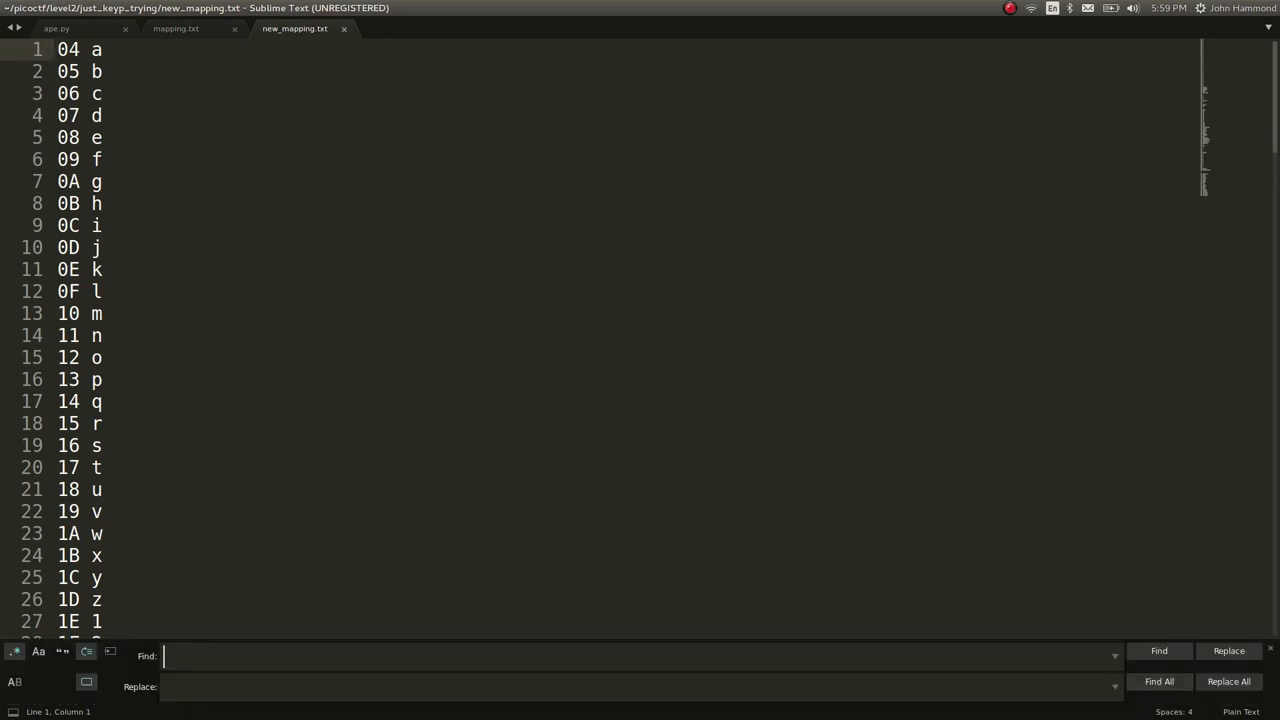
pyautogui.write('>')
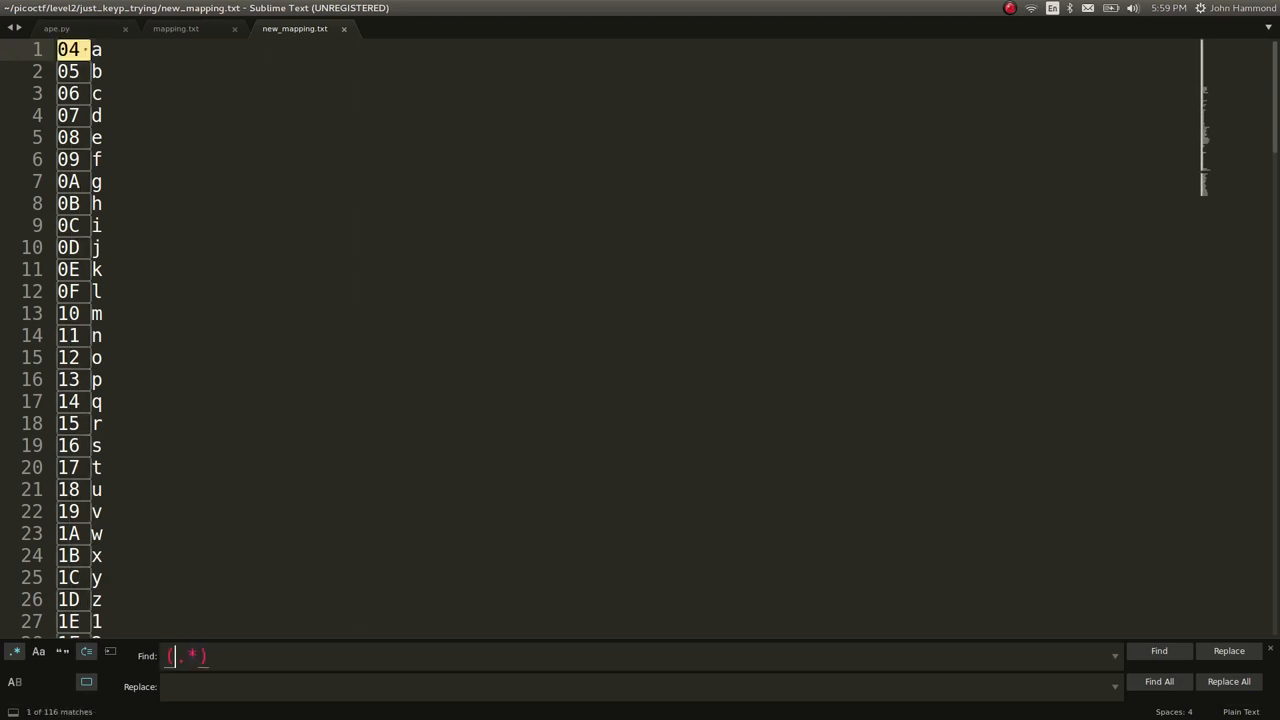
pyautogui.press('alt+tab')
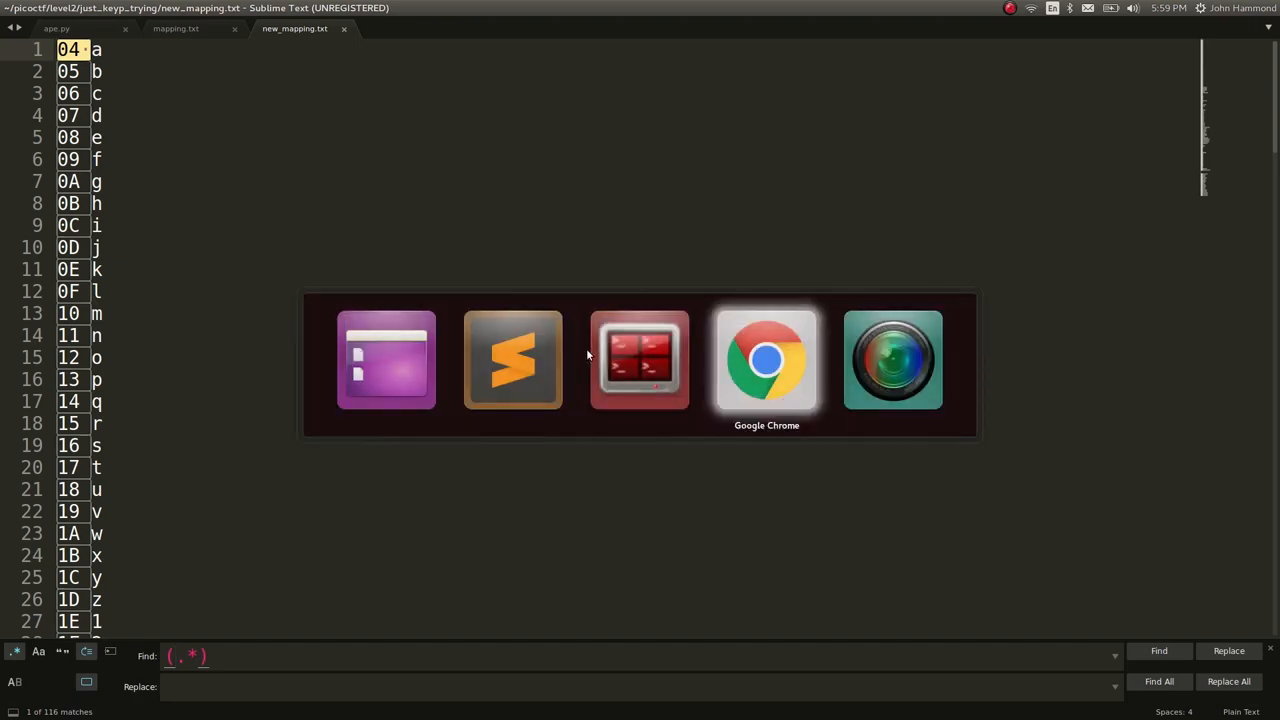
# - Look up Wikipedia's Regular expression article in Chrome for the capture syntax
pyautogui.click(766, 360)
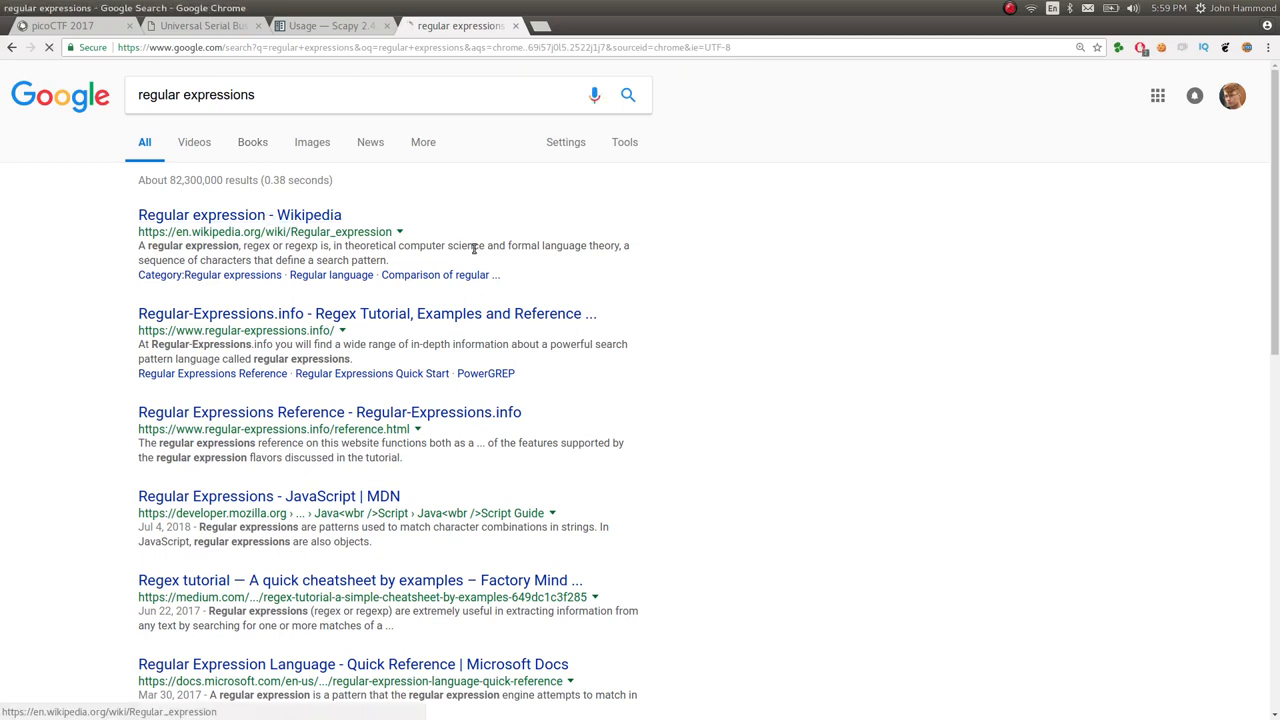
pyautogui.click(240, 214)
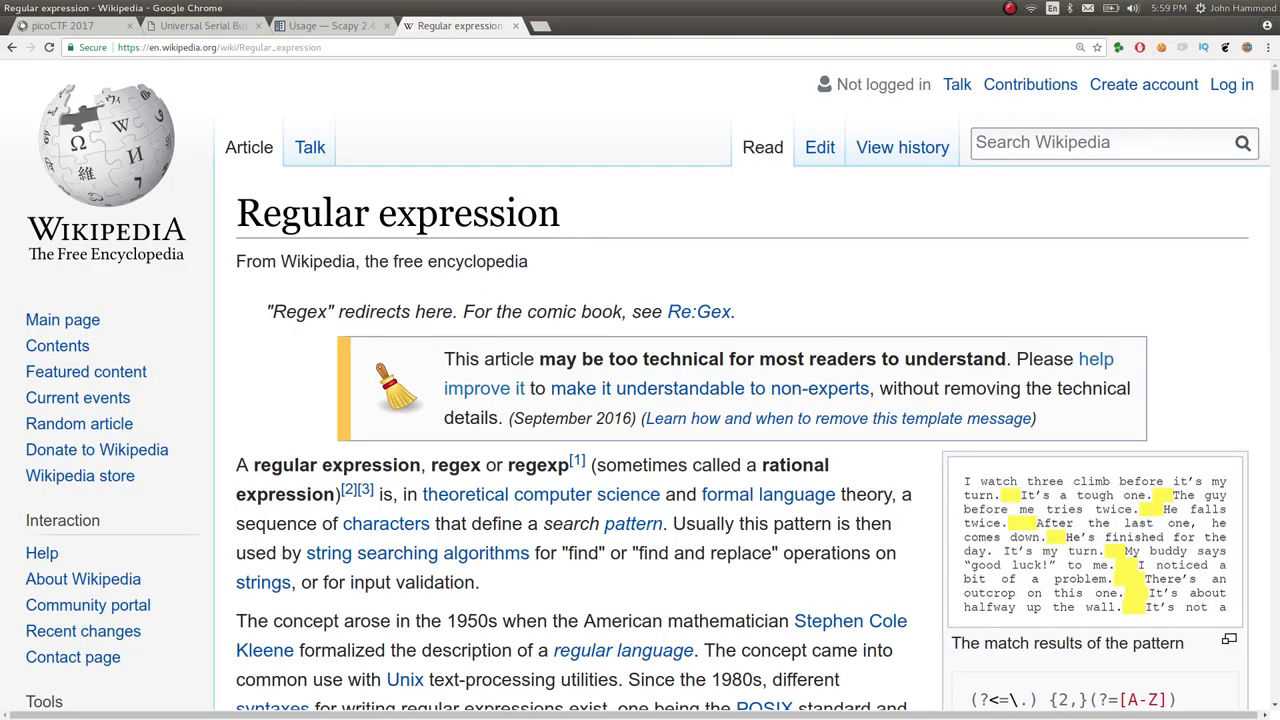
pyautogui.scroll(-3)
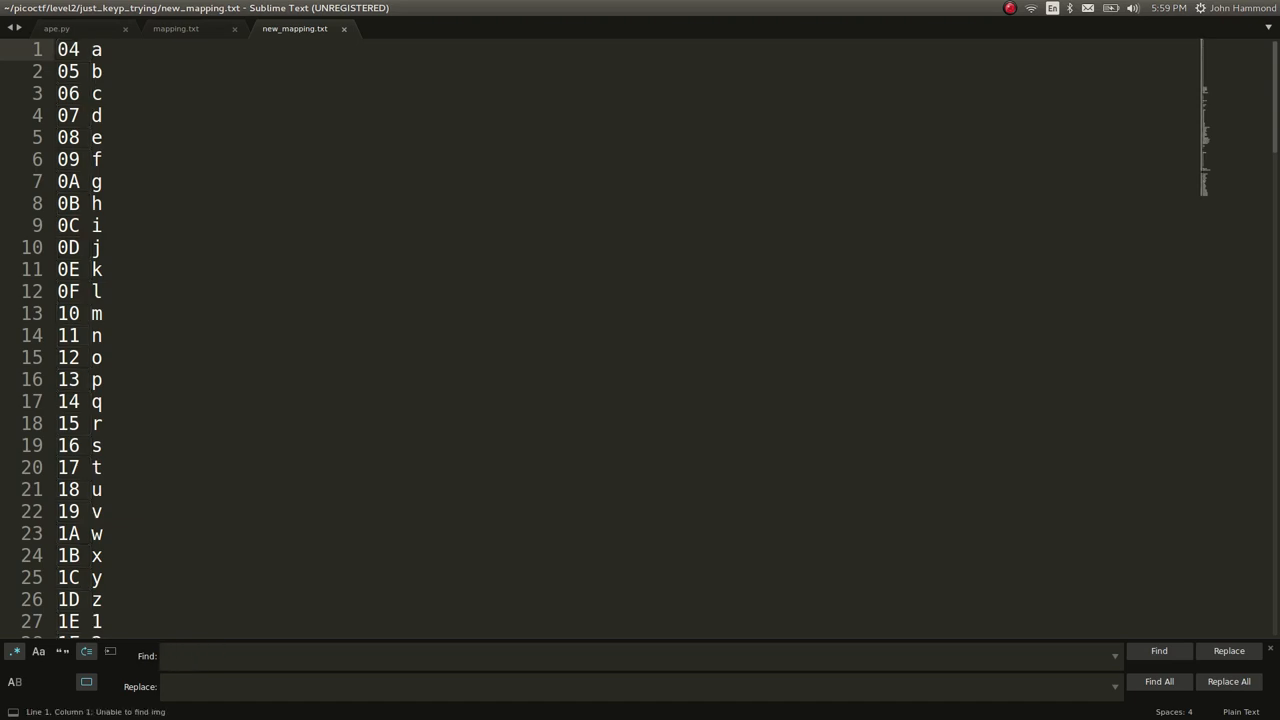
# - Replace all (.*) with 0x$1 to prefix every key code with 0x
pyautogui.write('(.*)')
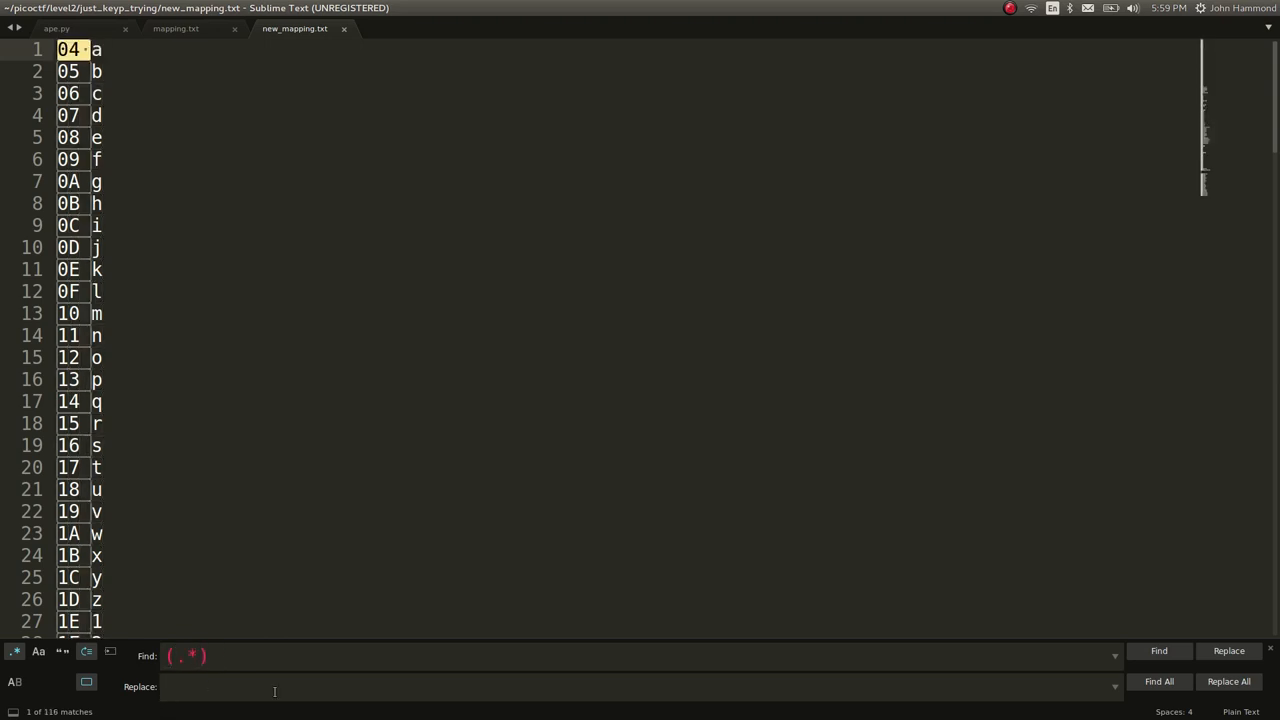
pyautogui.write('0x')
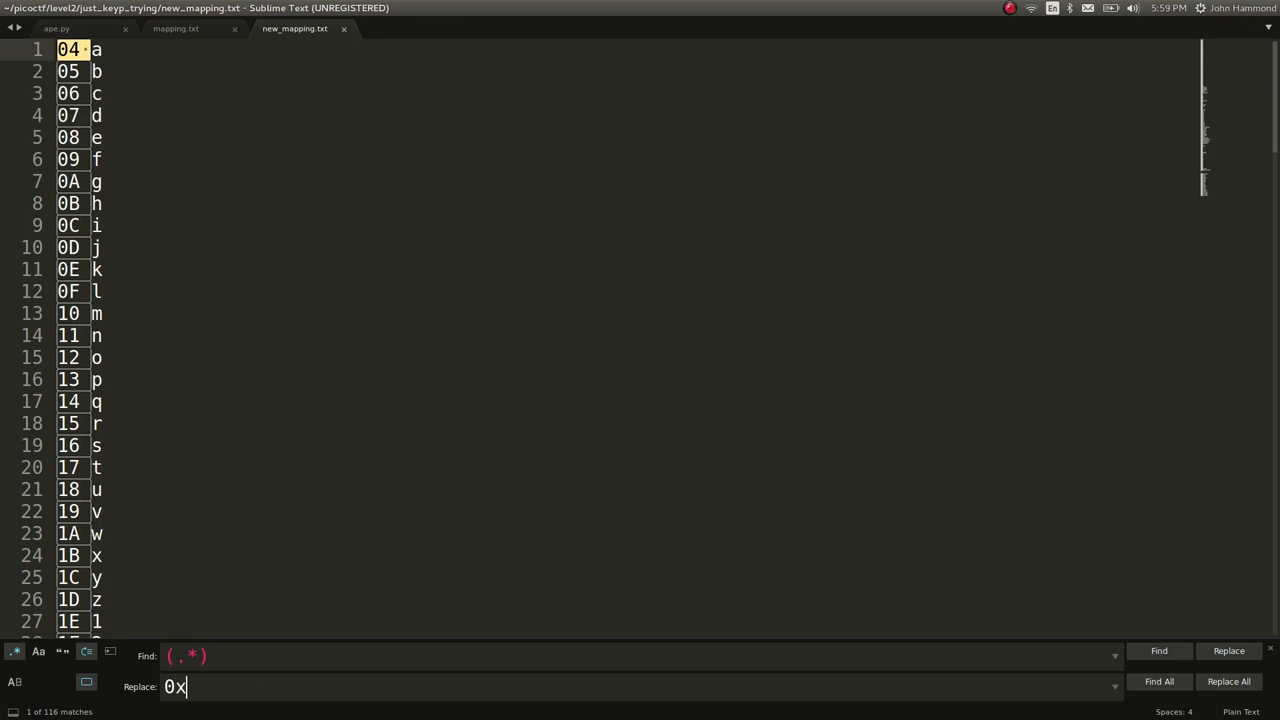
pyautogui.write('$')
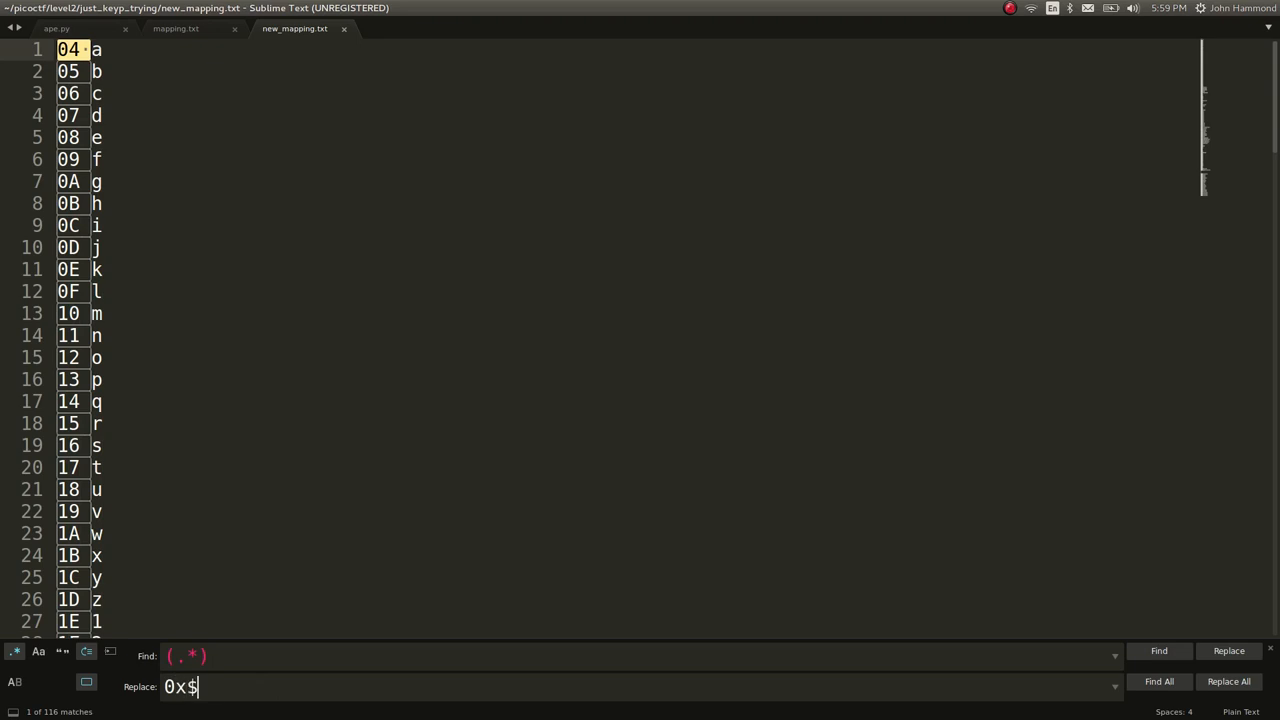
pyautogui.write('1')
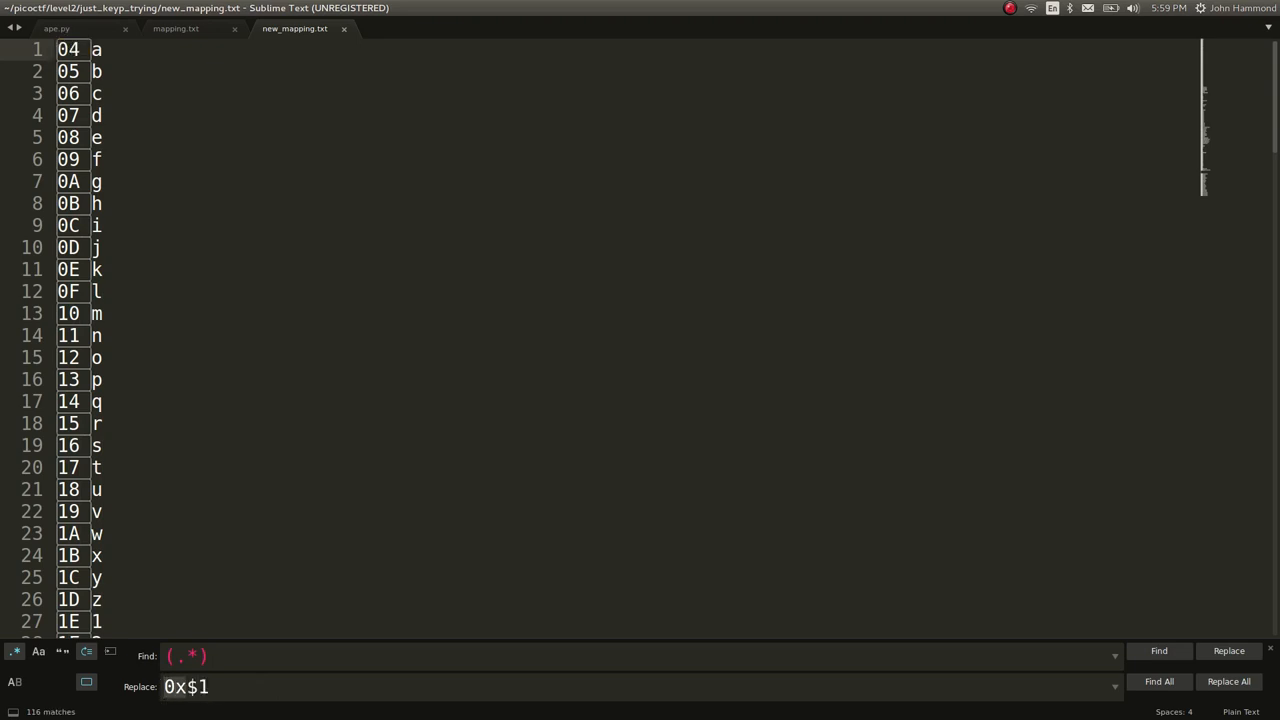
pyautogui.click(1228, 680)
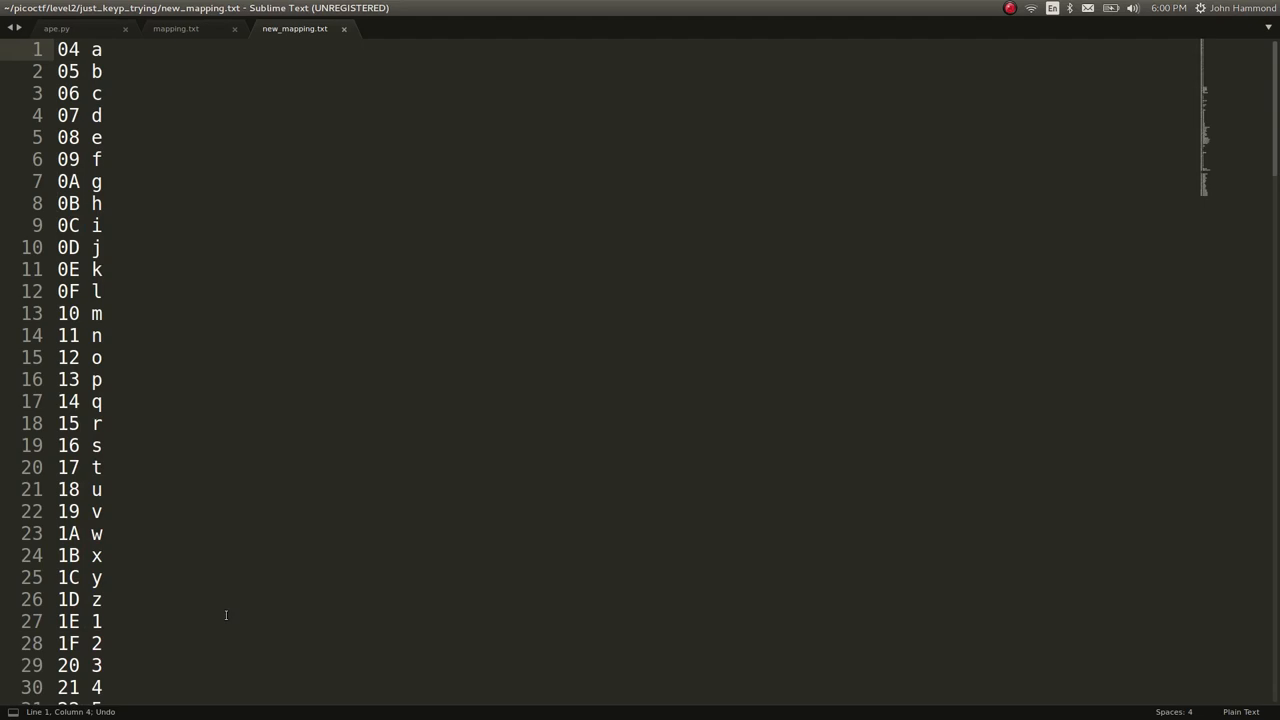
# - Replace again to put a colon between each code and its key name, giving lines like '0x04 :a'
pyautogui.press('ctrl+h')
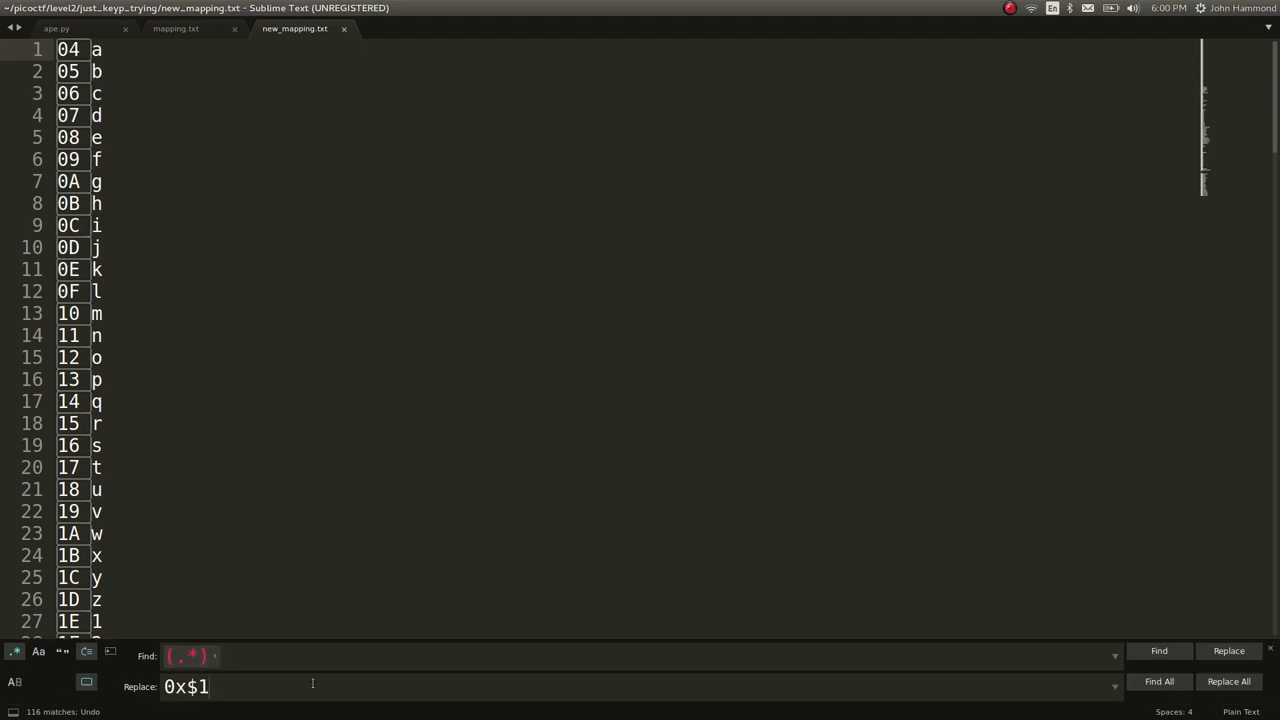
pyautogui.write(':')
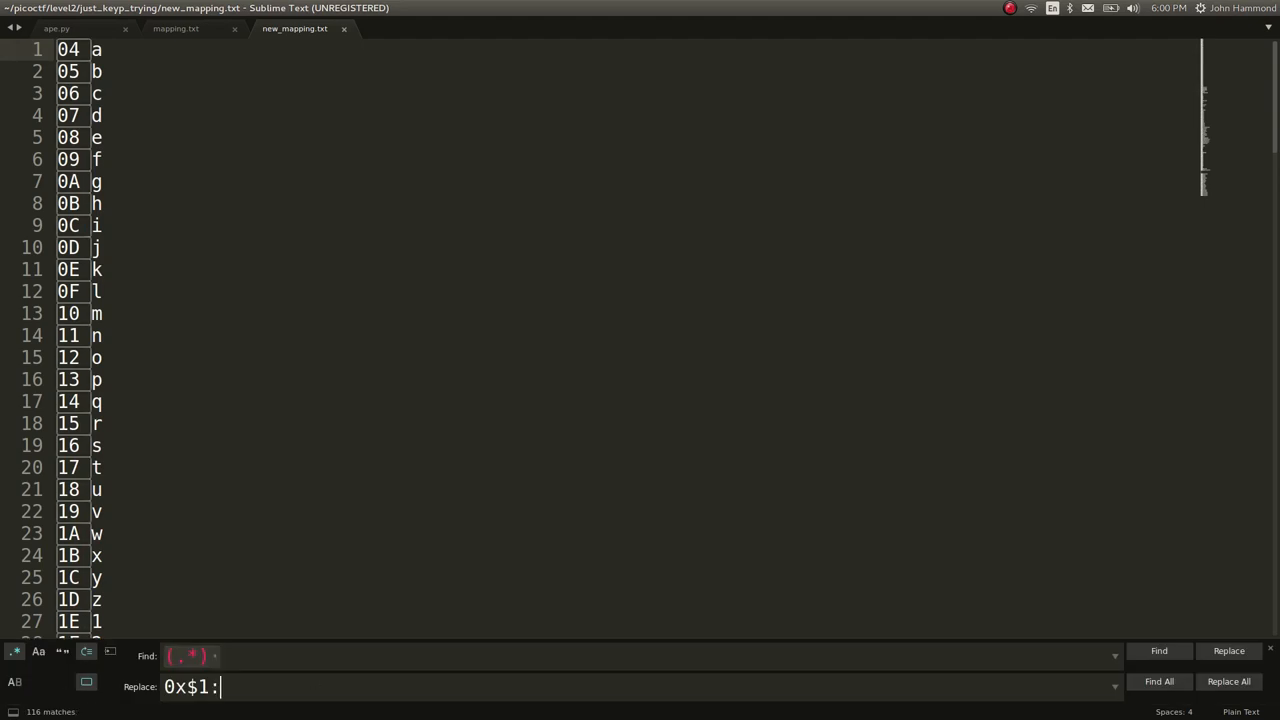
pyautogui.click(1228, 680)
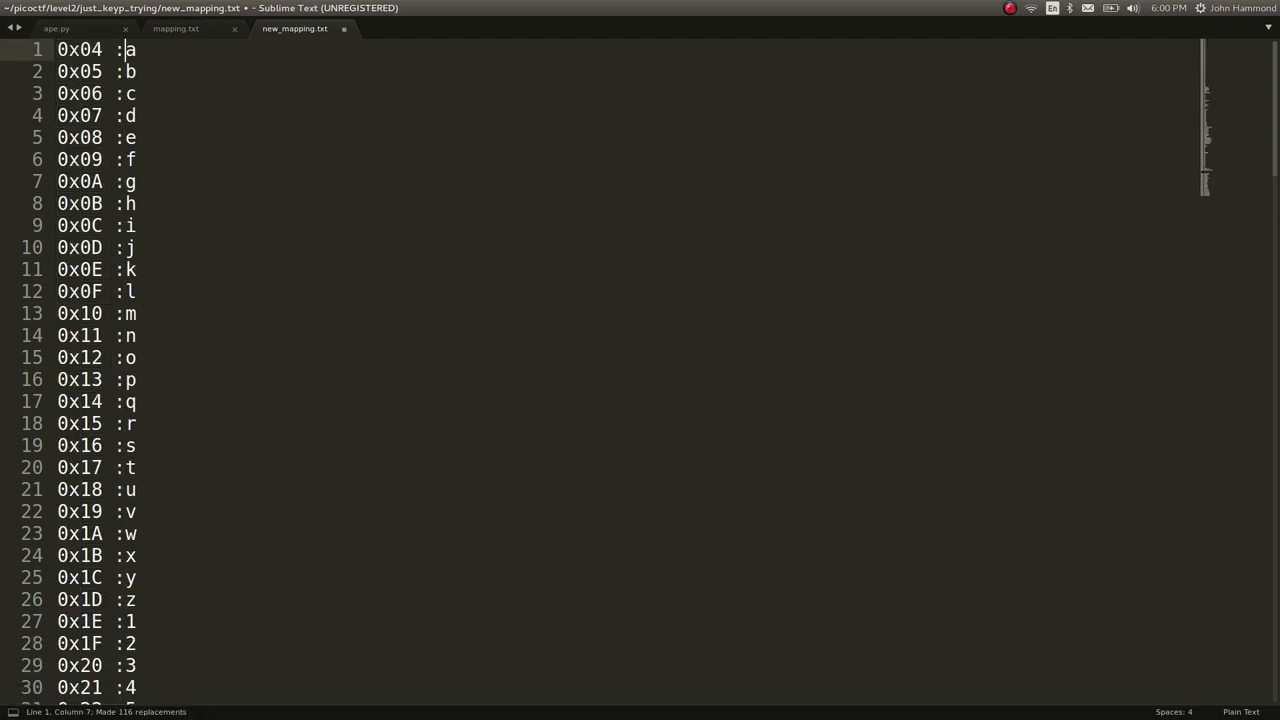
pyautogui.scroll(-3)
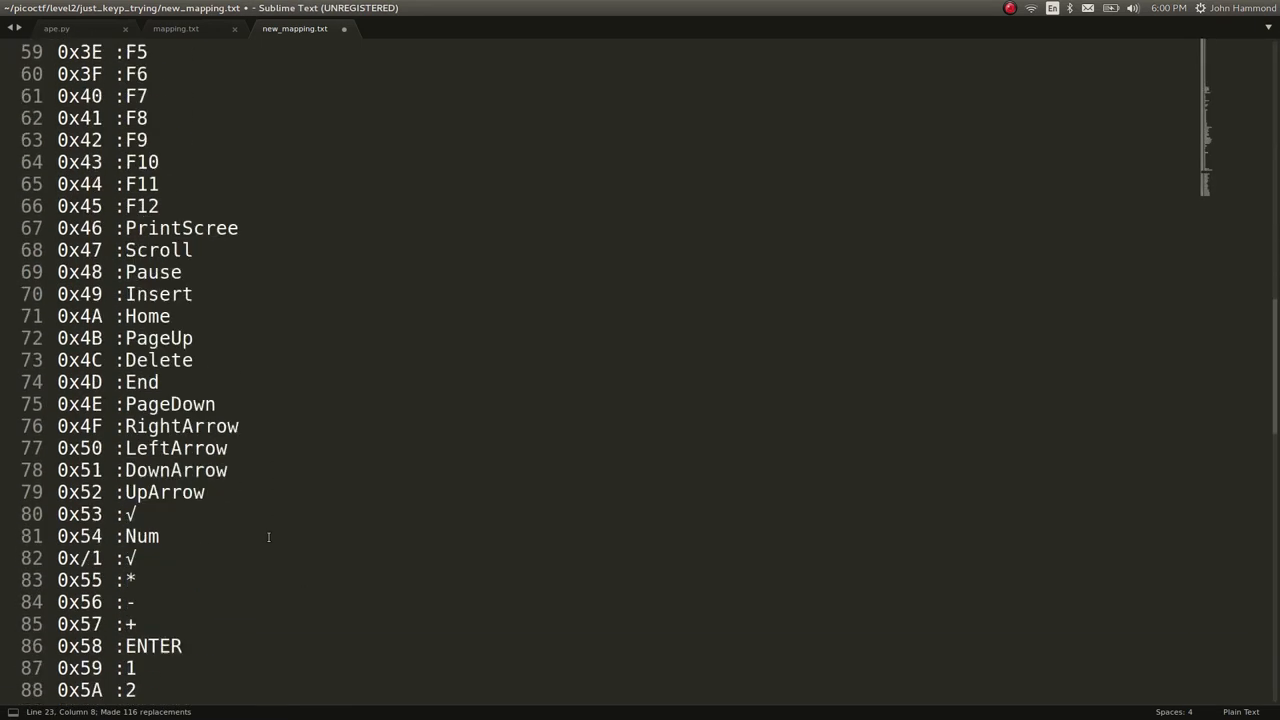
pyautogui.scroll(-3)
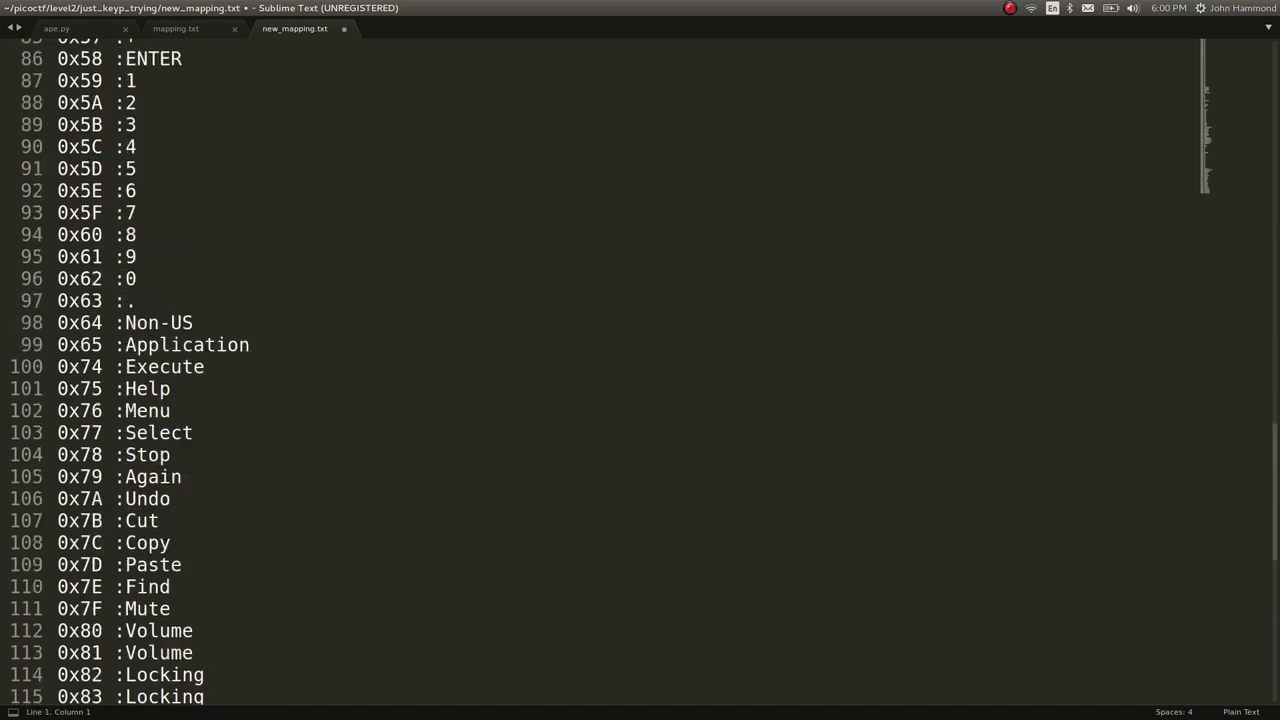
pyautogui.press('ctrl+h')
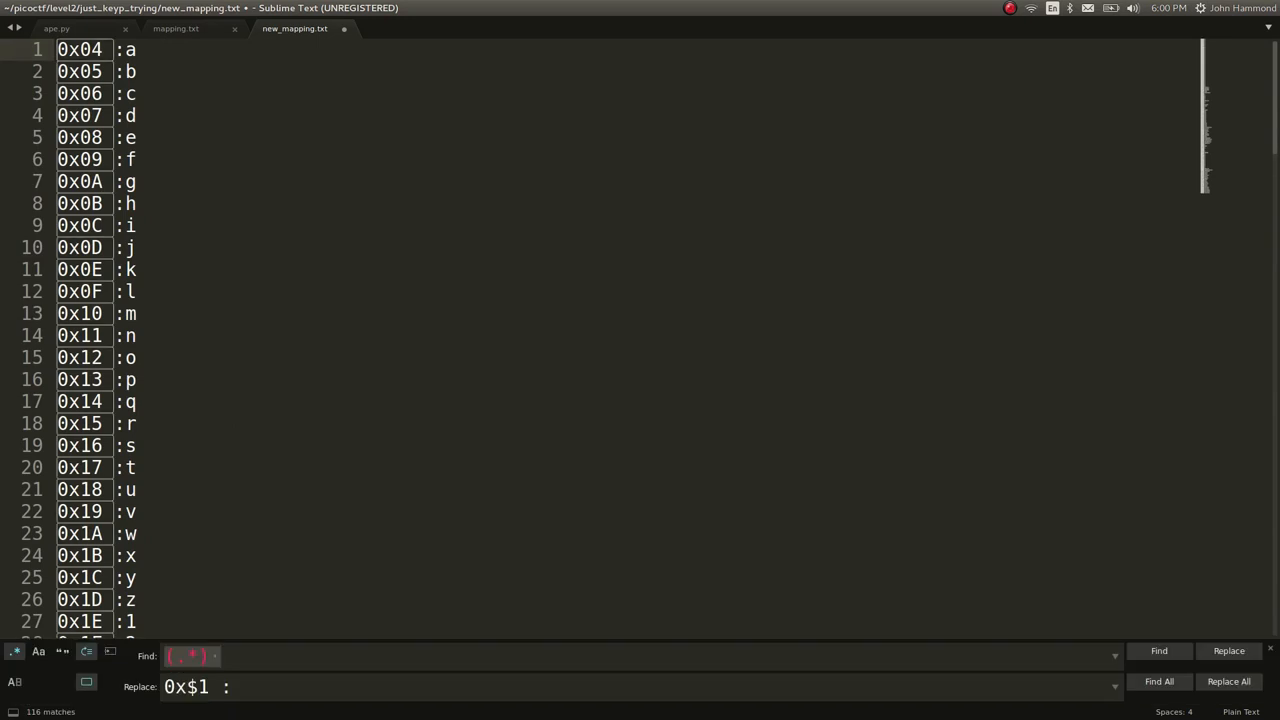
# - Replace :(.*) with :"$1", so every key name becomes a quoted string with a trailing comma
pyautogui.write(':')
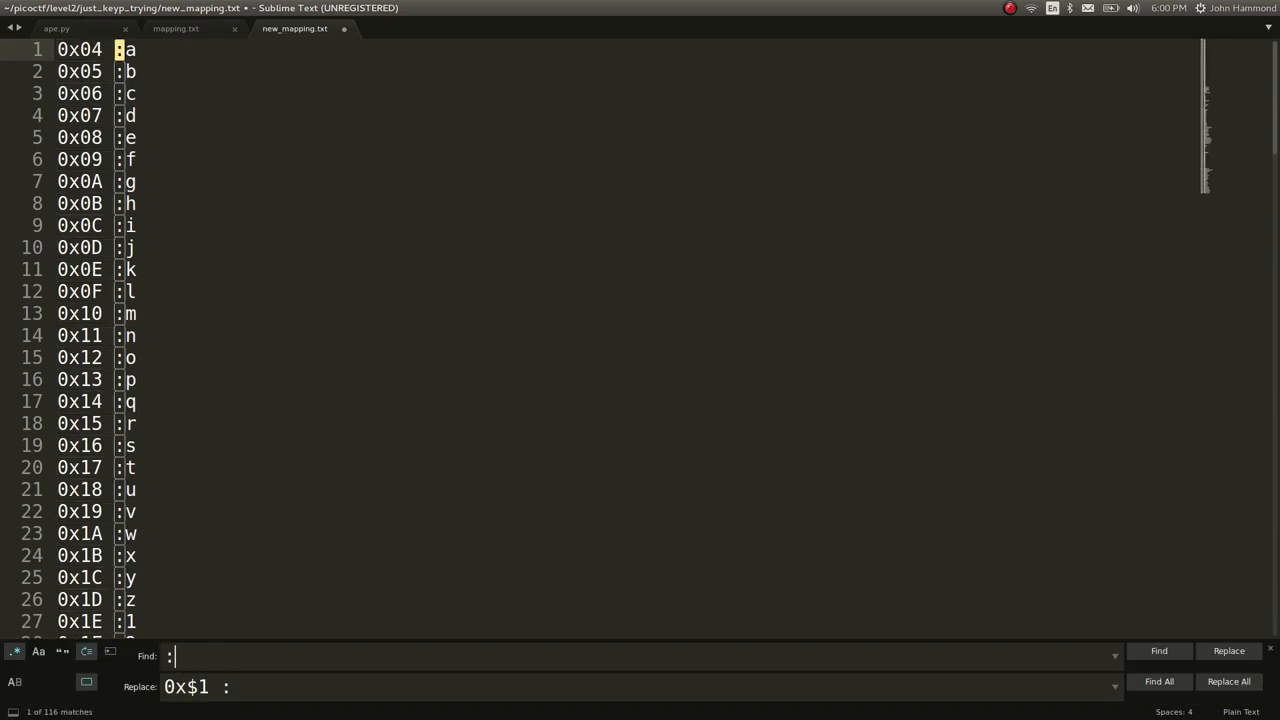
pyautogui.write('(.*)')
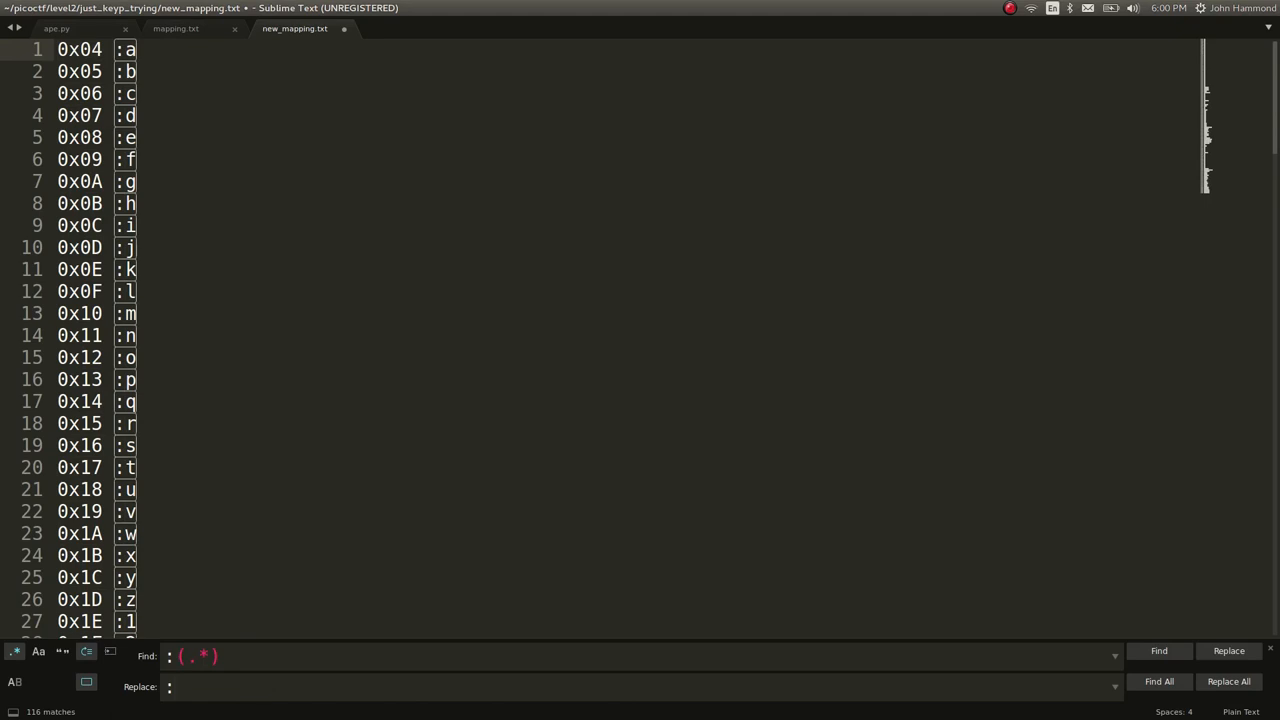
pyautogui.write('$1')
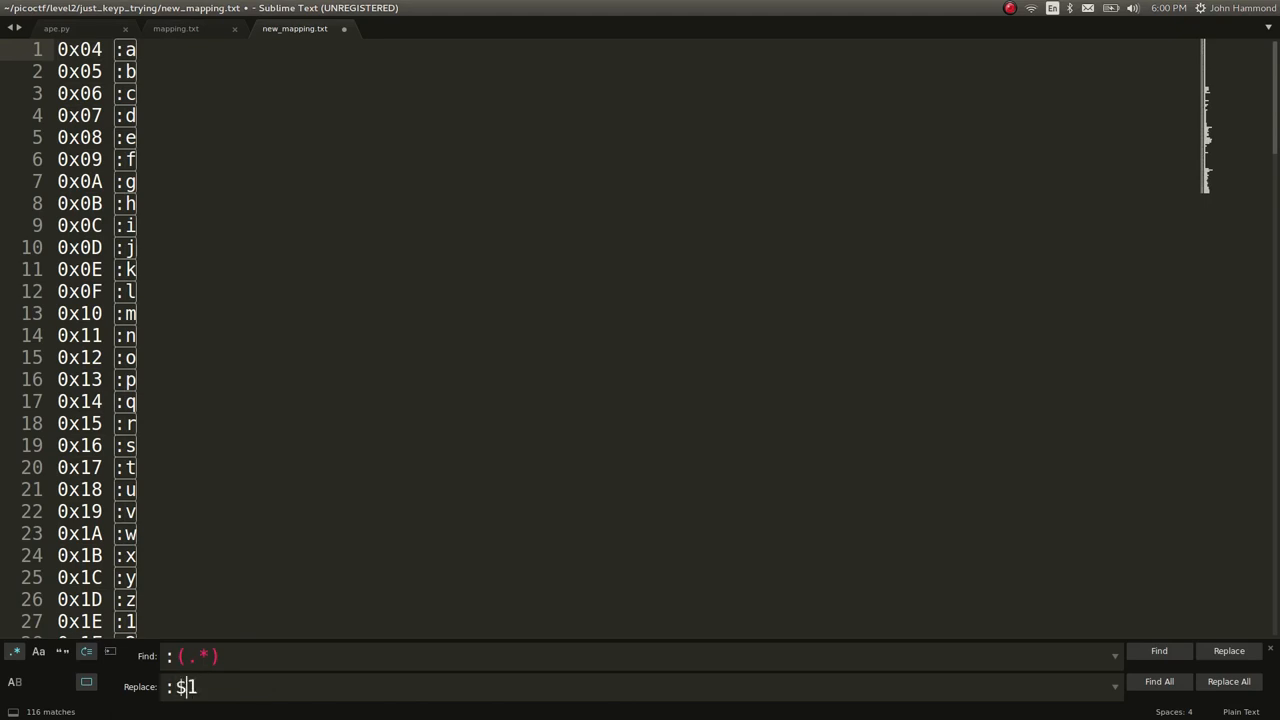
pyautogui.write('"')
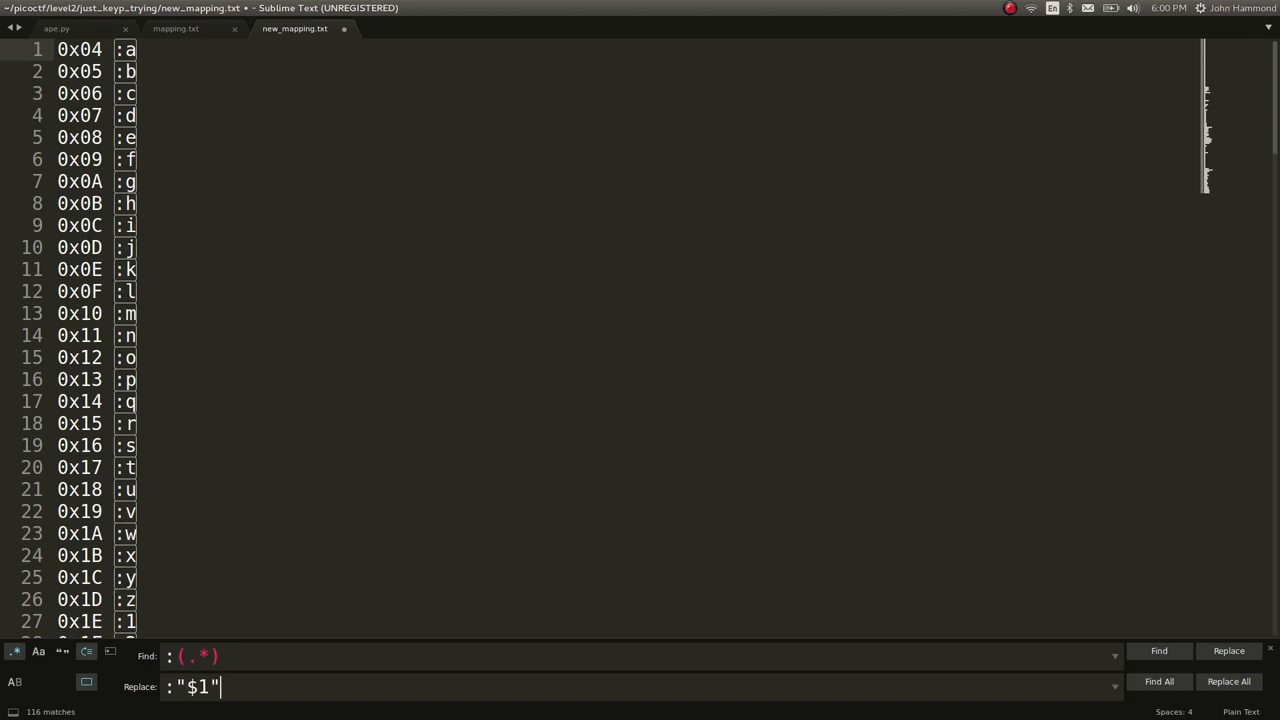
pyautogui.write(',')
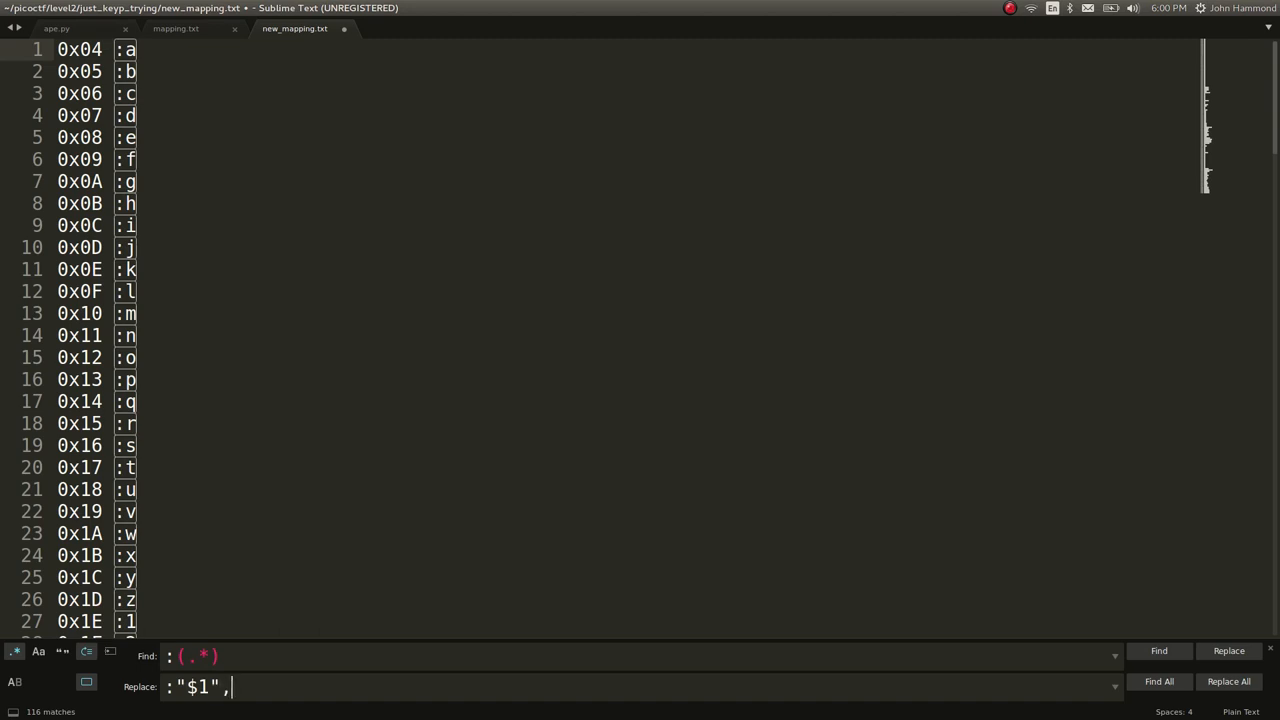
pyautogui.click(1228, 680)
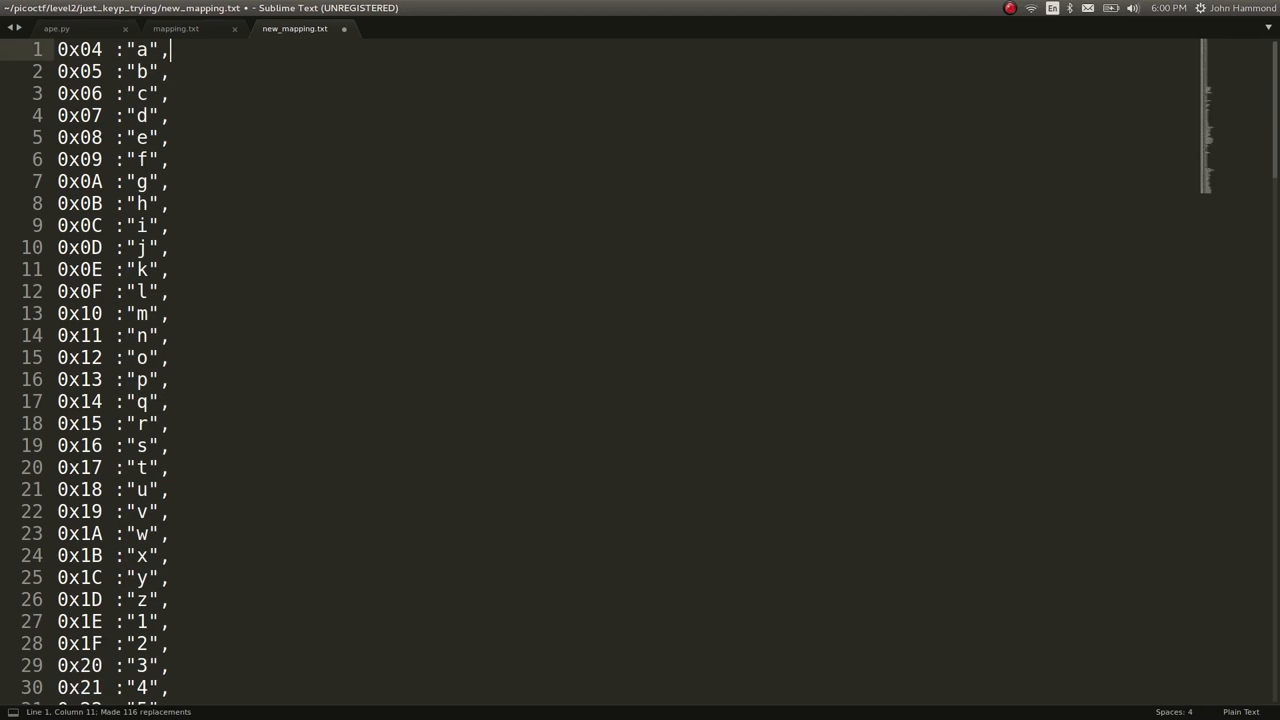
pyautogui.scroll(-3)
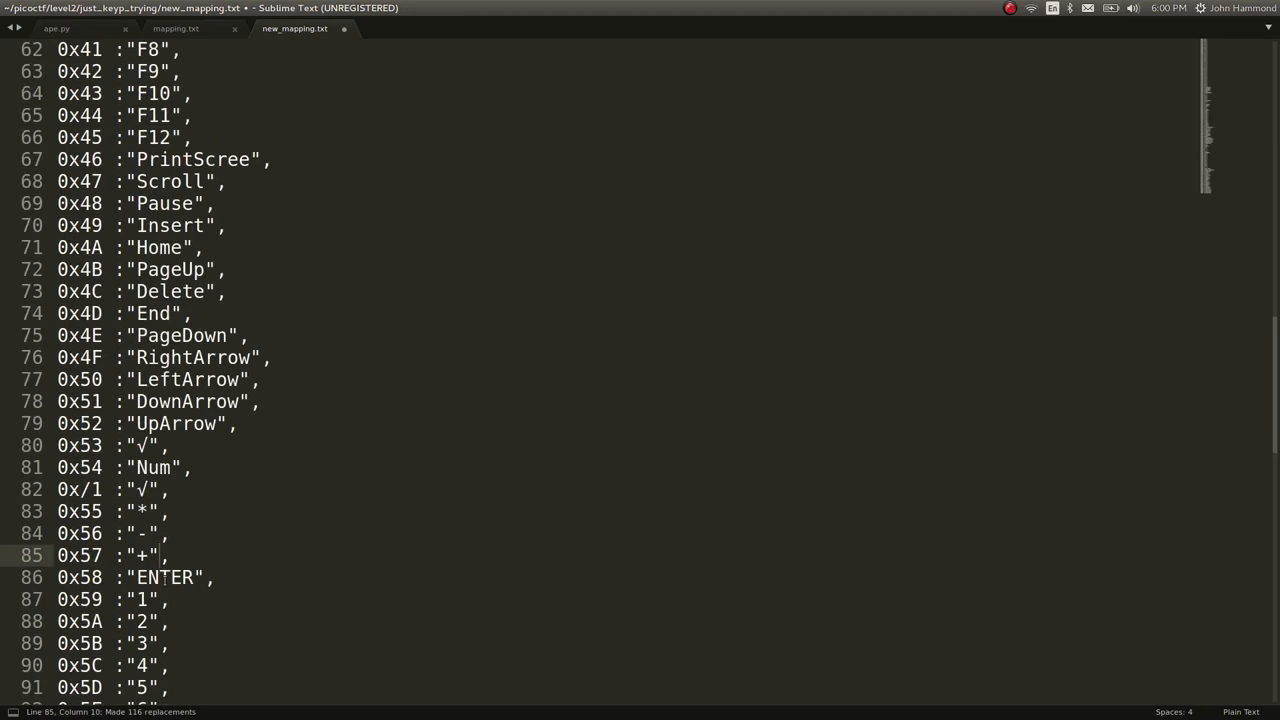
pyautogui.scroll(-3)
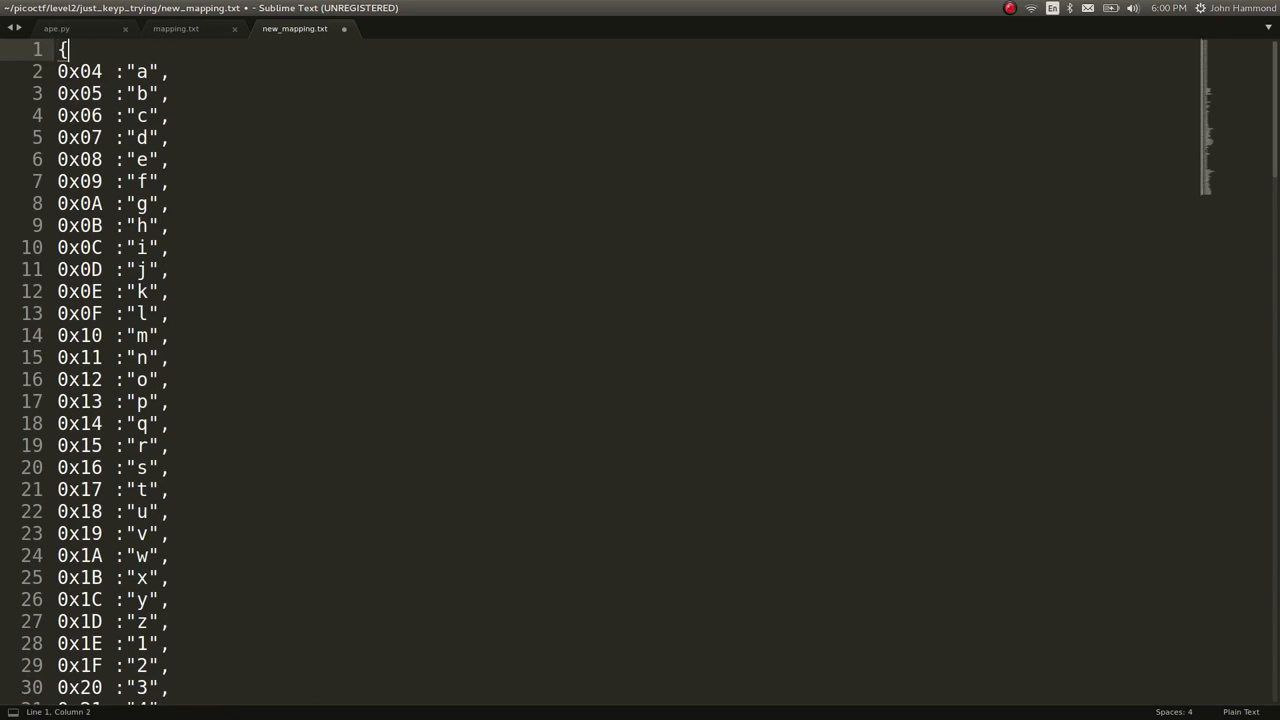
# - Close the mapping with braces, drop the malformed √ lines, copy it all and move to ape.py
pyautogui.scroll(-3)
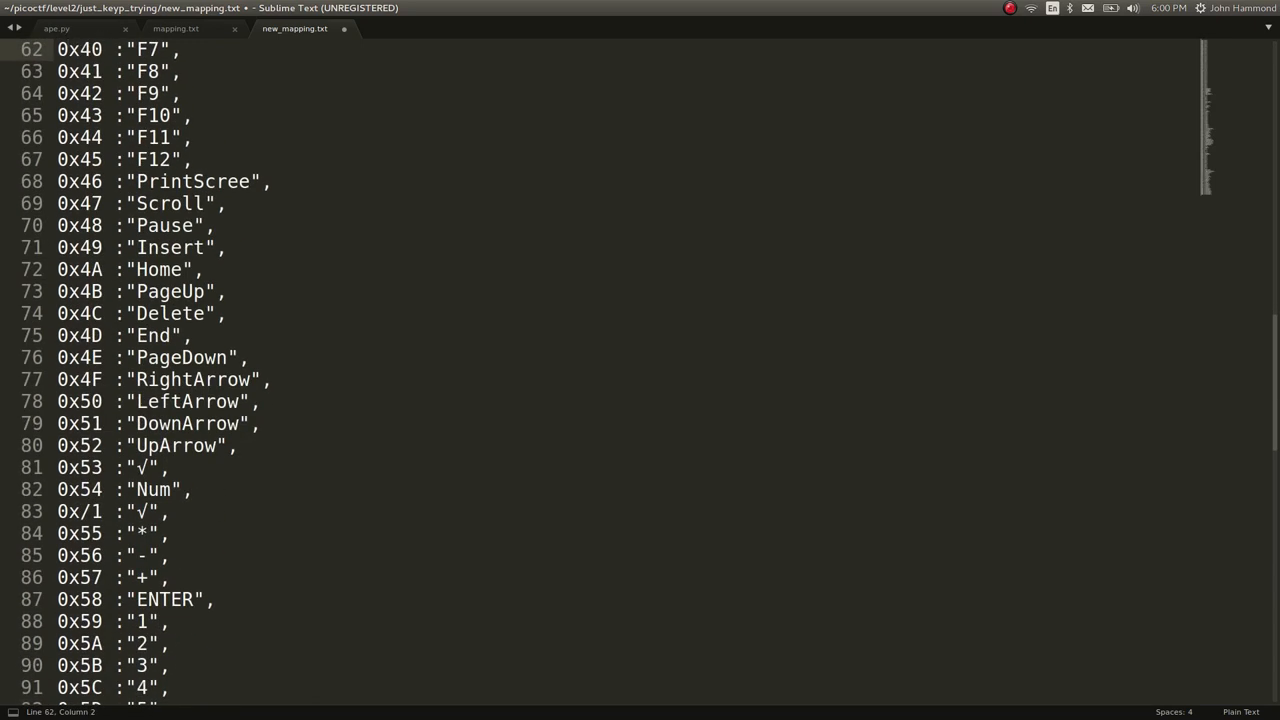
pyautogui.scroll(-3)
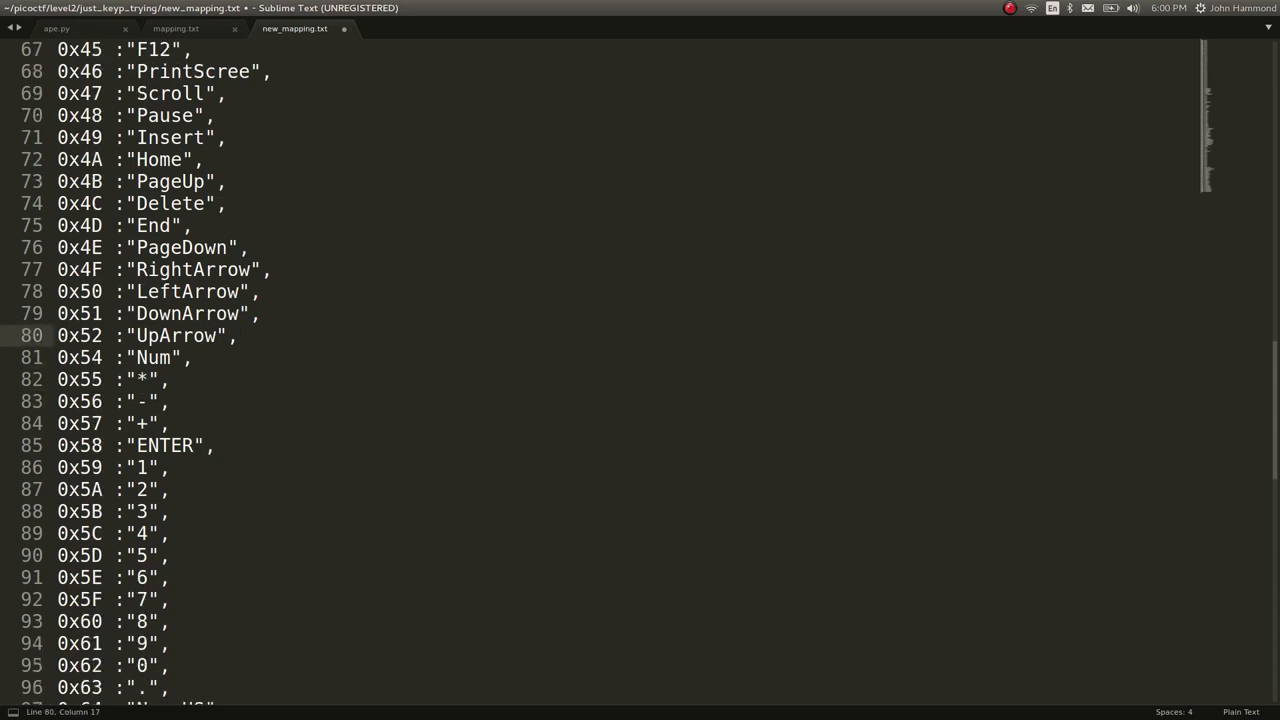
pyautogui.scroll(-3)
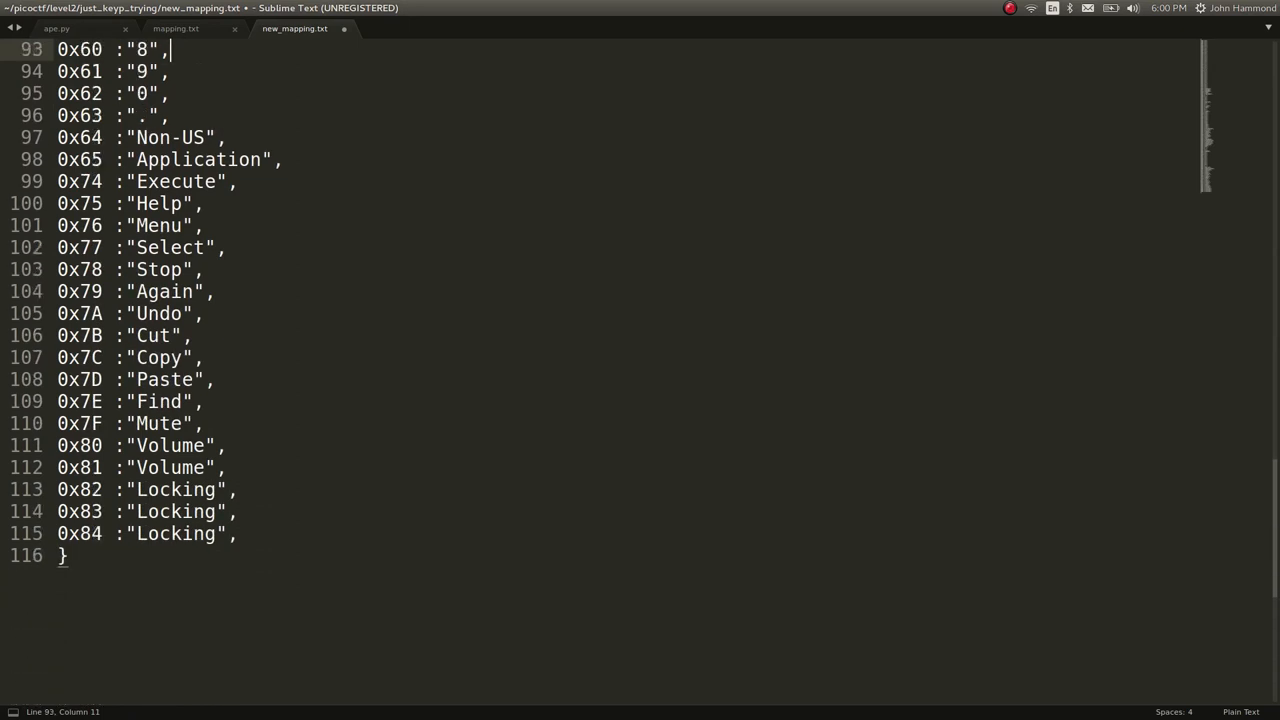
pyautogui.scroll(3)
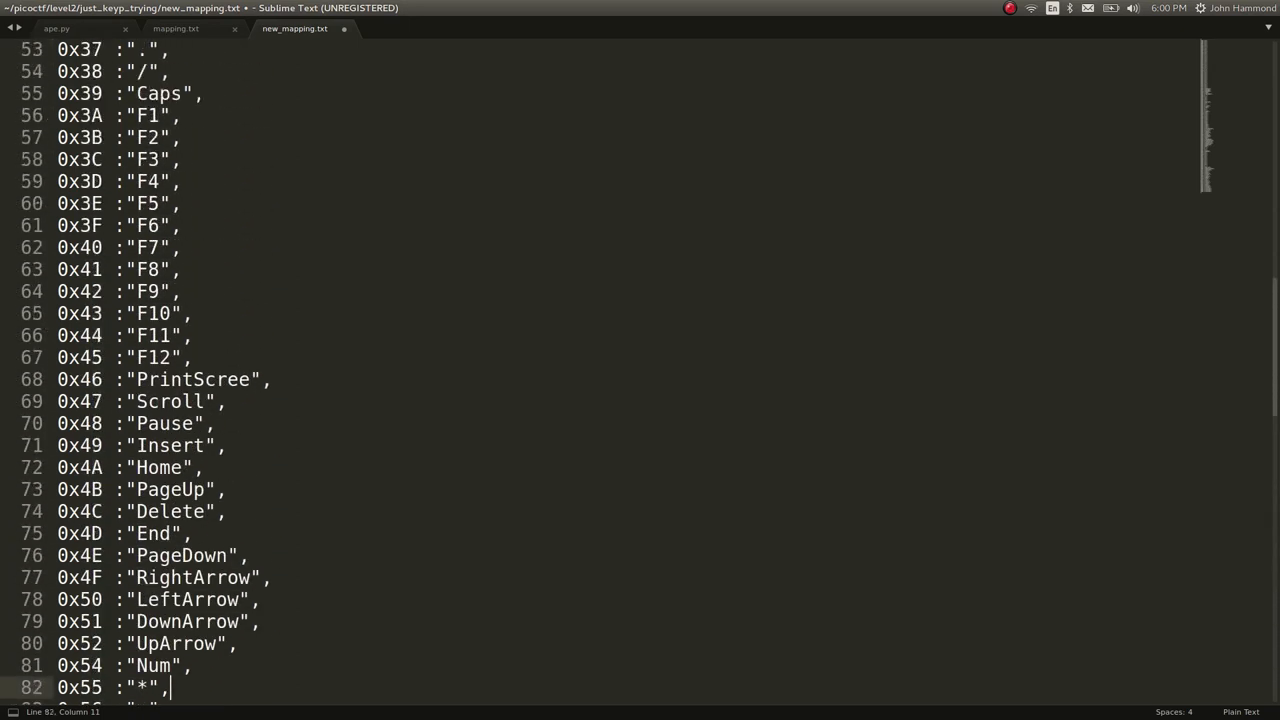
pyautogui.scroll(3)
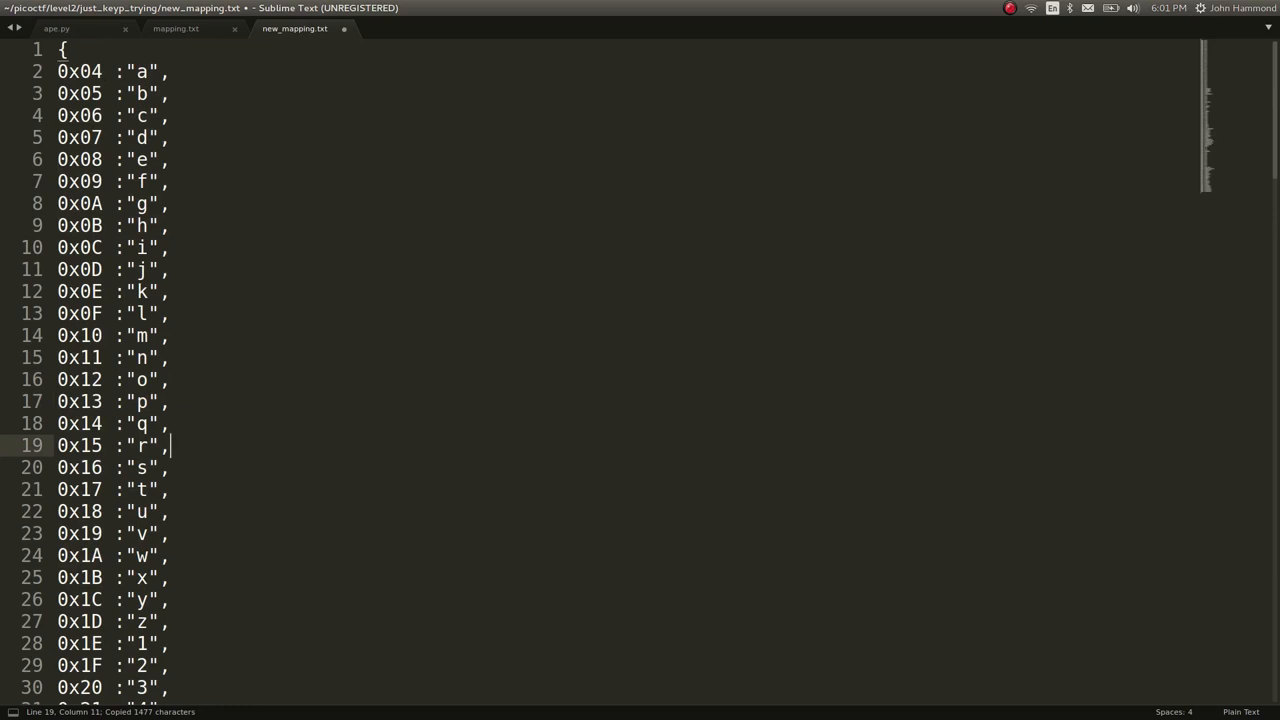
pyautogui.click(176, 28)
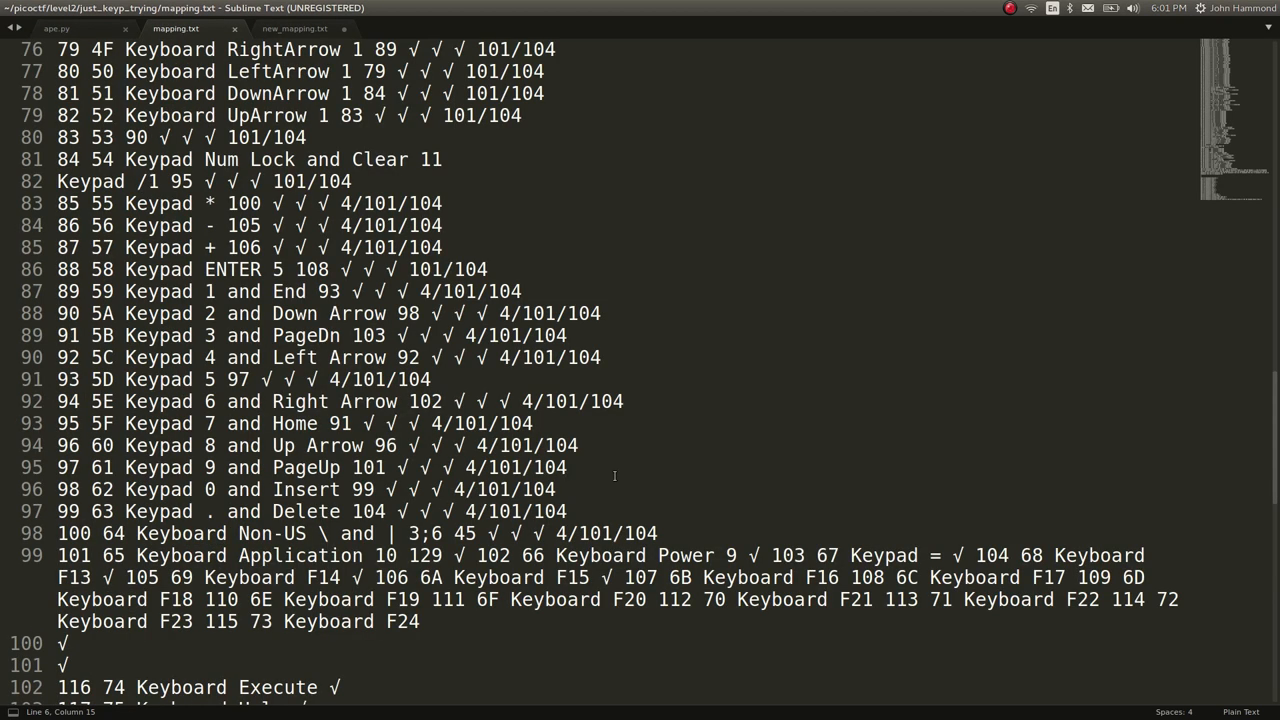
pyautogui.click(56, 28)
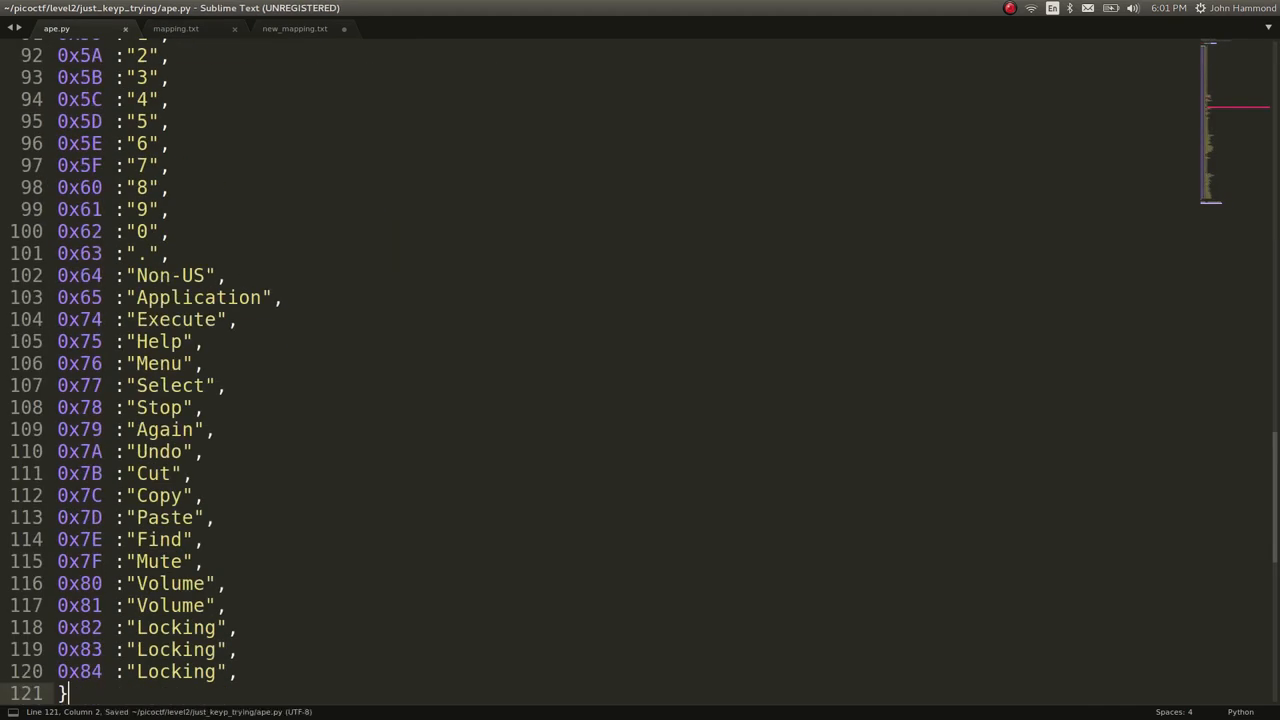
# - Assign the pasted key-code table to a dictionary named mapping above the rdpcap line
pyautogui.scroll(3)
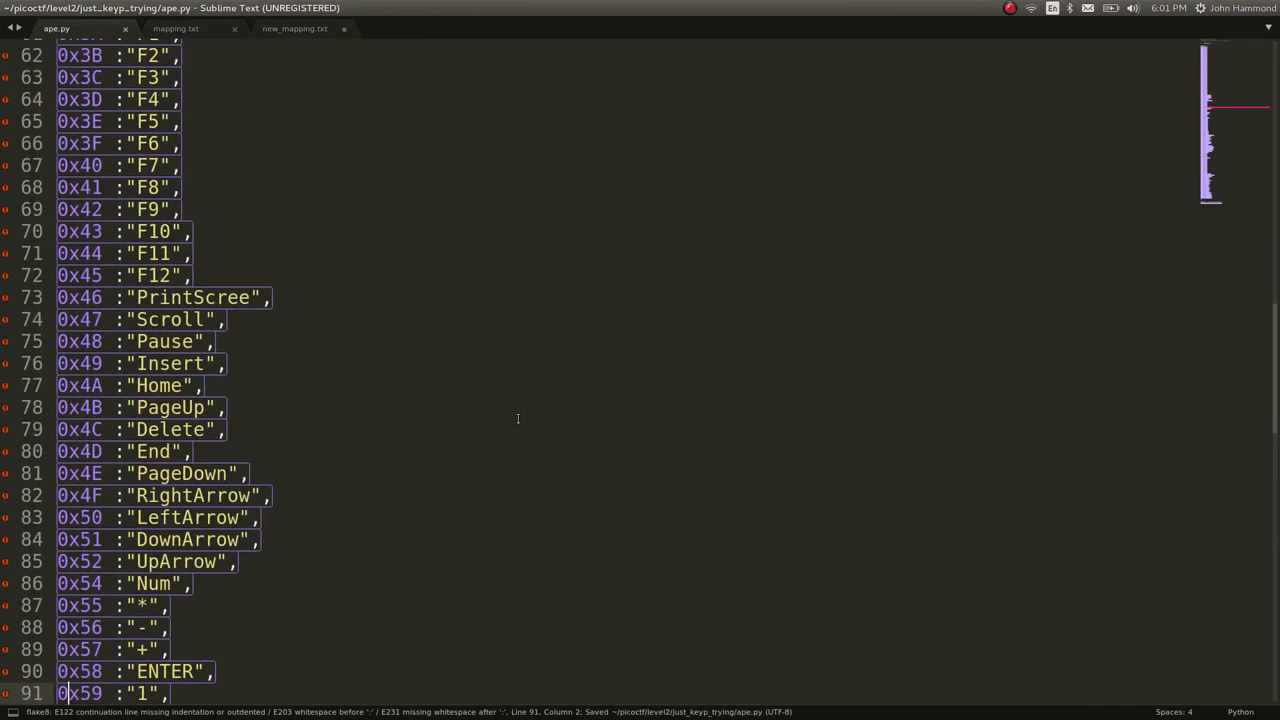
pyautogui.scroll(3)
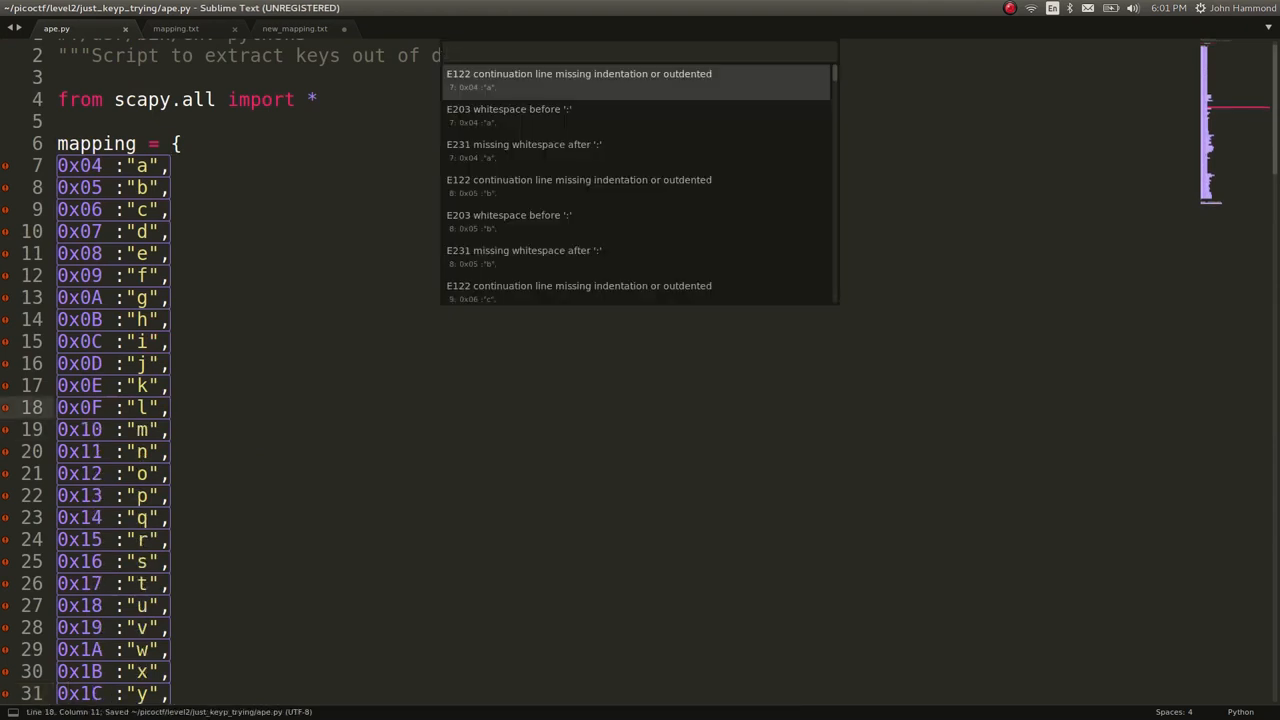
pyautogui.press('ctrl+shift+p')
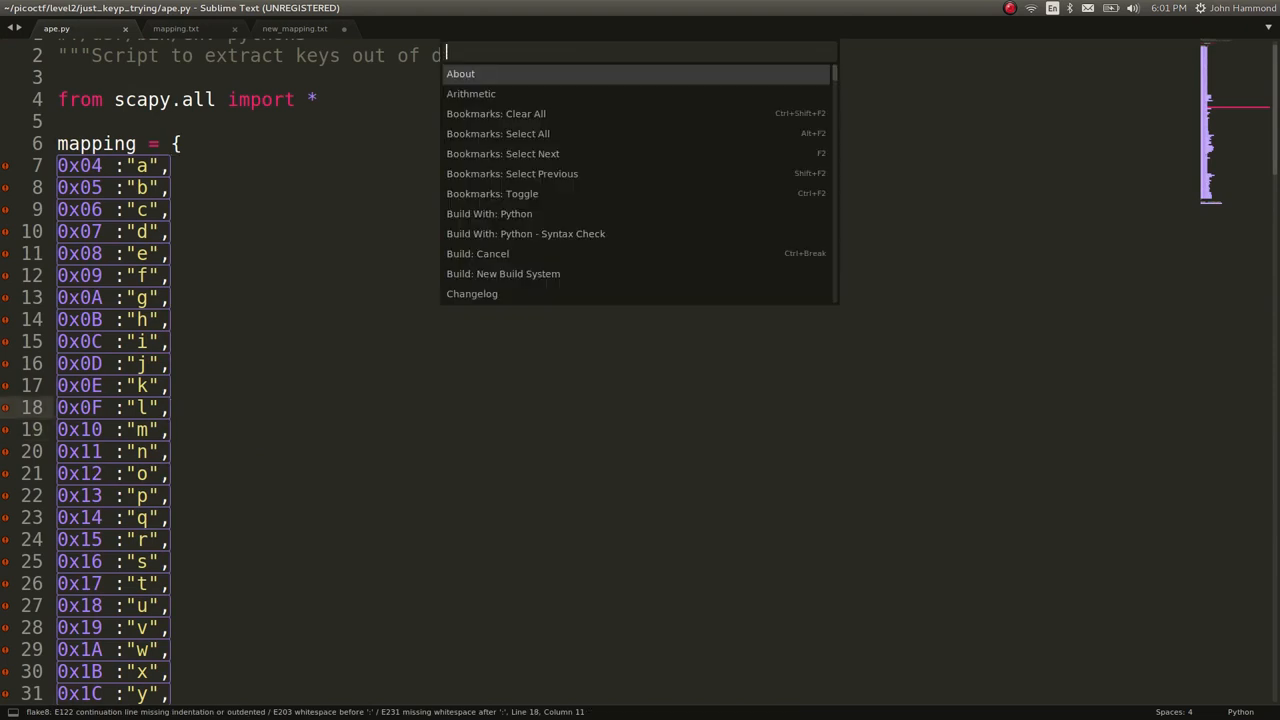
pyautogui.press('Escape')
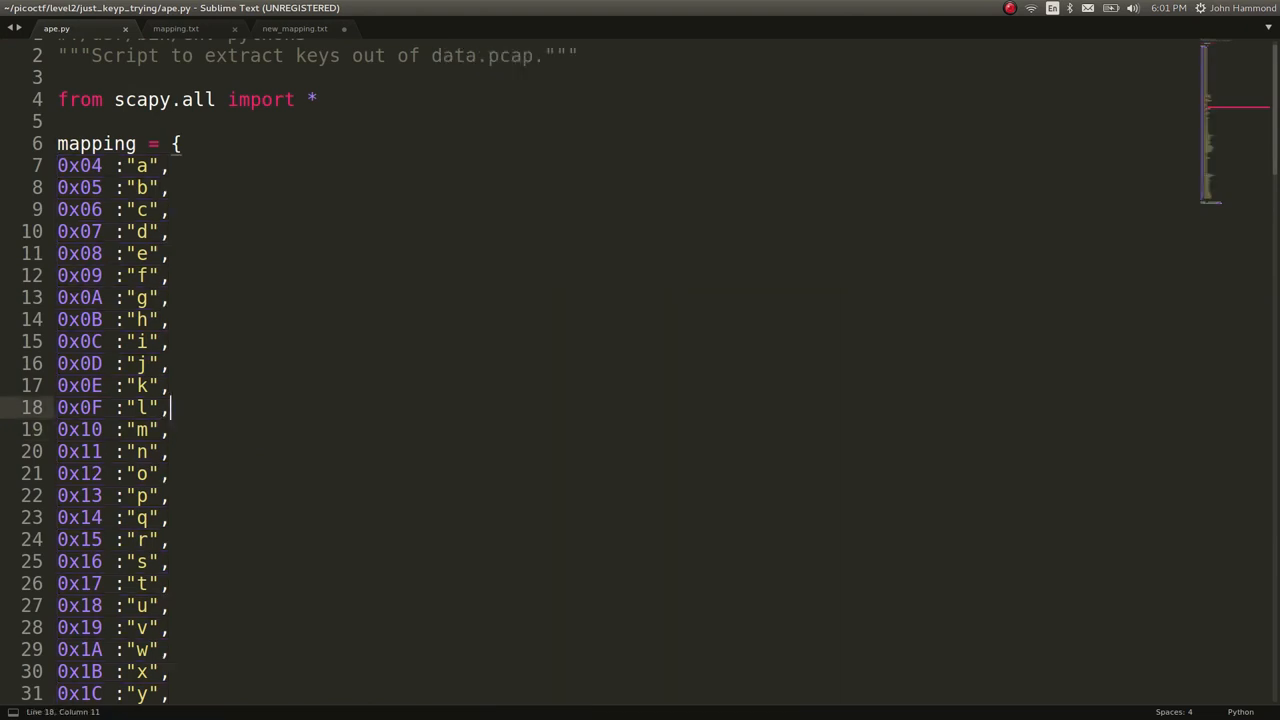
pyautogui.click(232, 164)
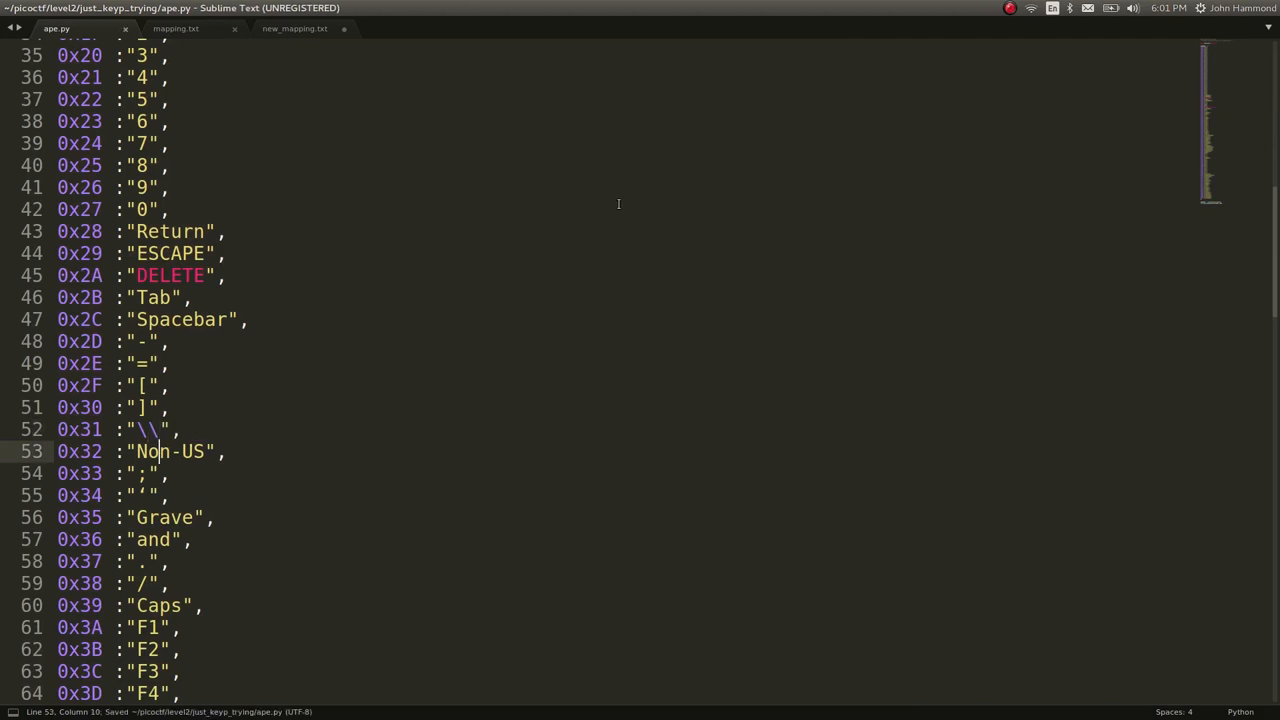
pyautogui.scroll(-3)
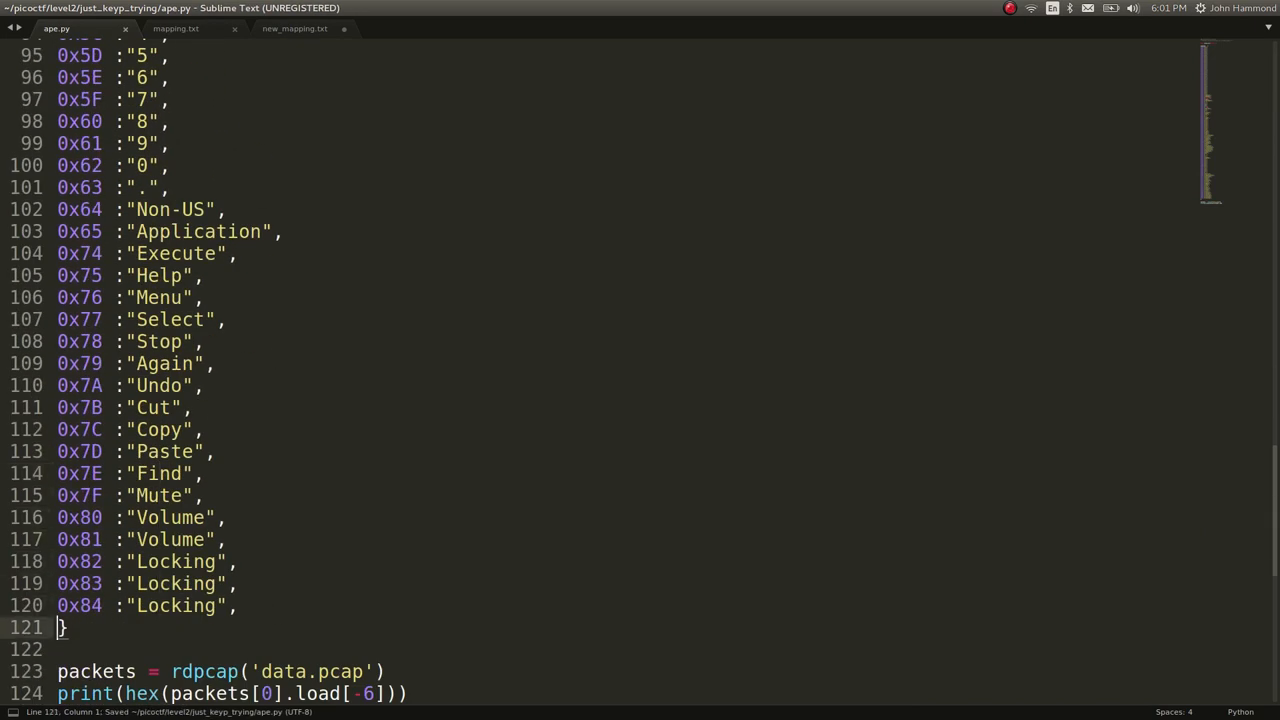
pyautogui.press('ctrl+a')
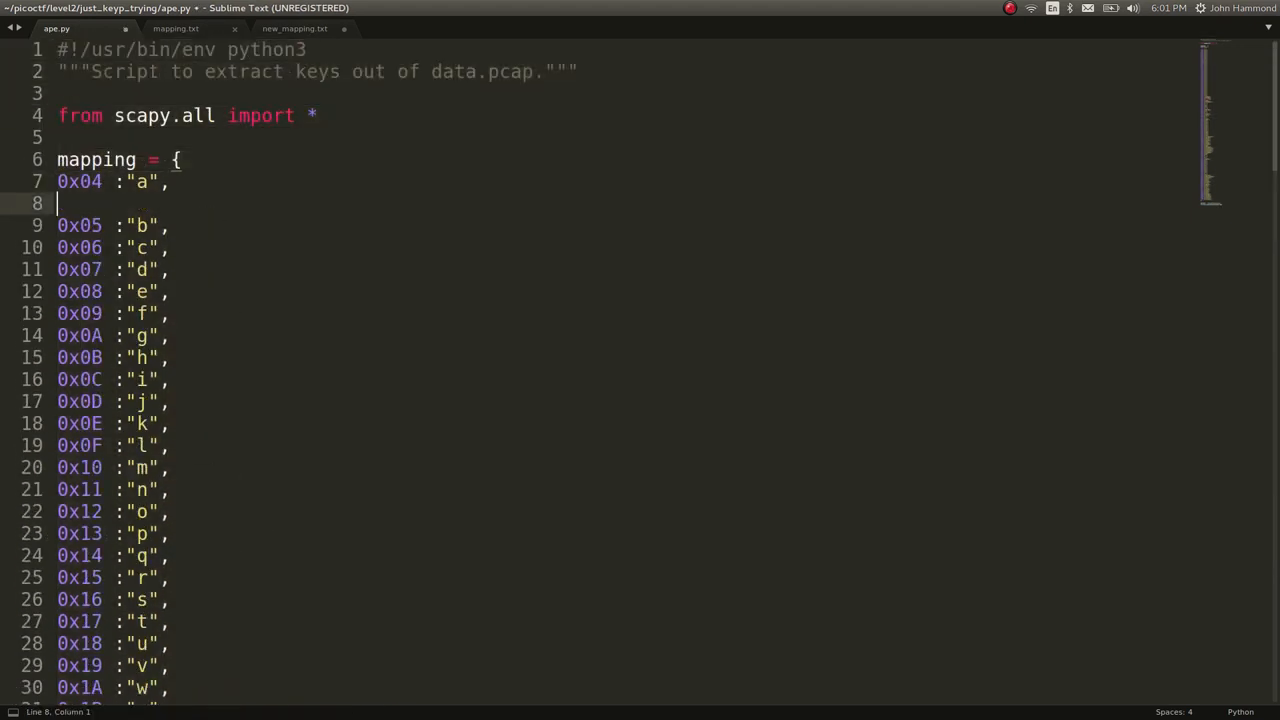
# - Replace the \n regex with nothing so the mapping entries sit on one line, then resume the print line
pyautogui.press('ctrl+h')
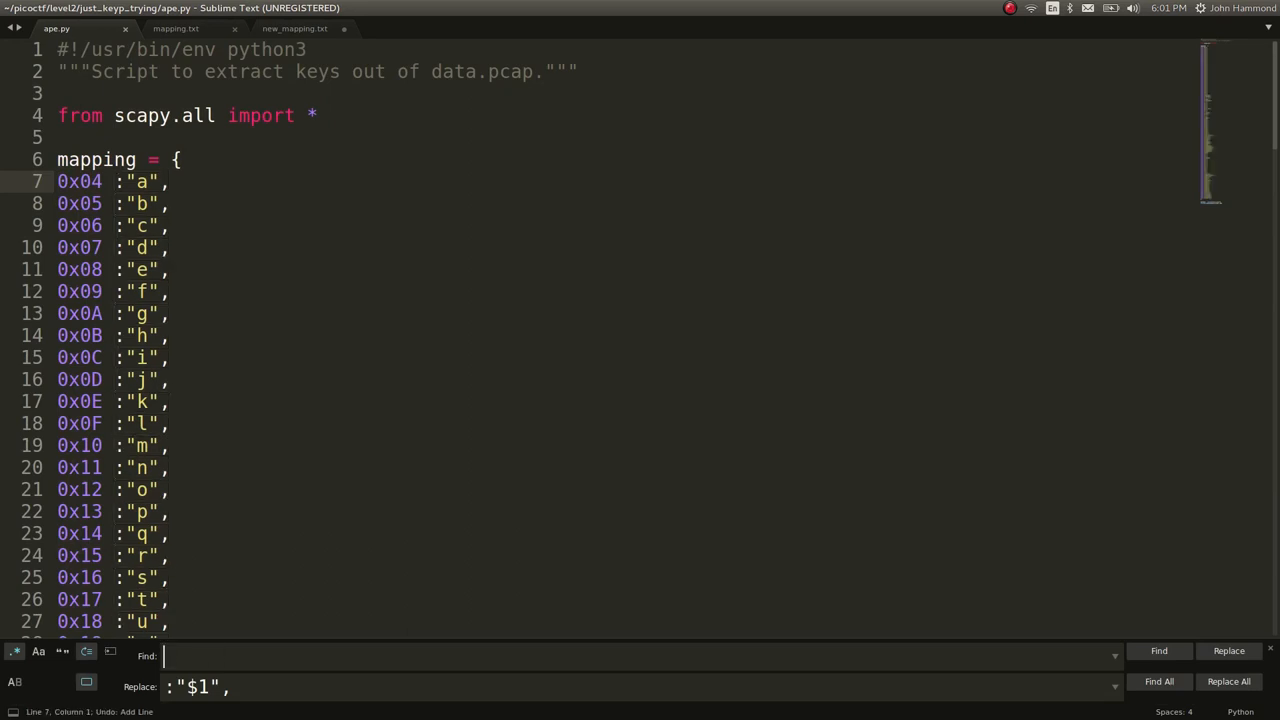
pyautogui.write('\\n')
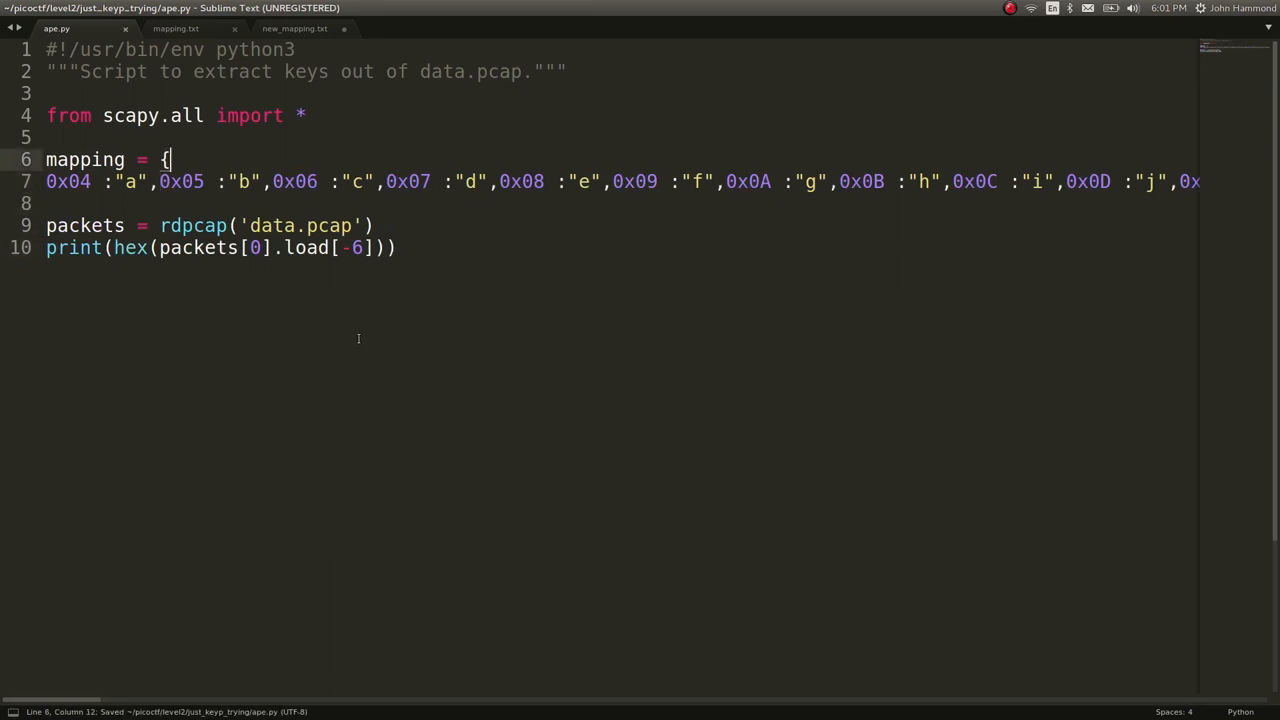
pyautogui.click(396, 248)
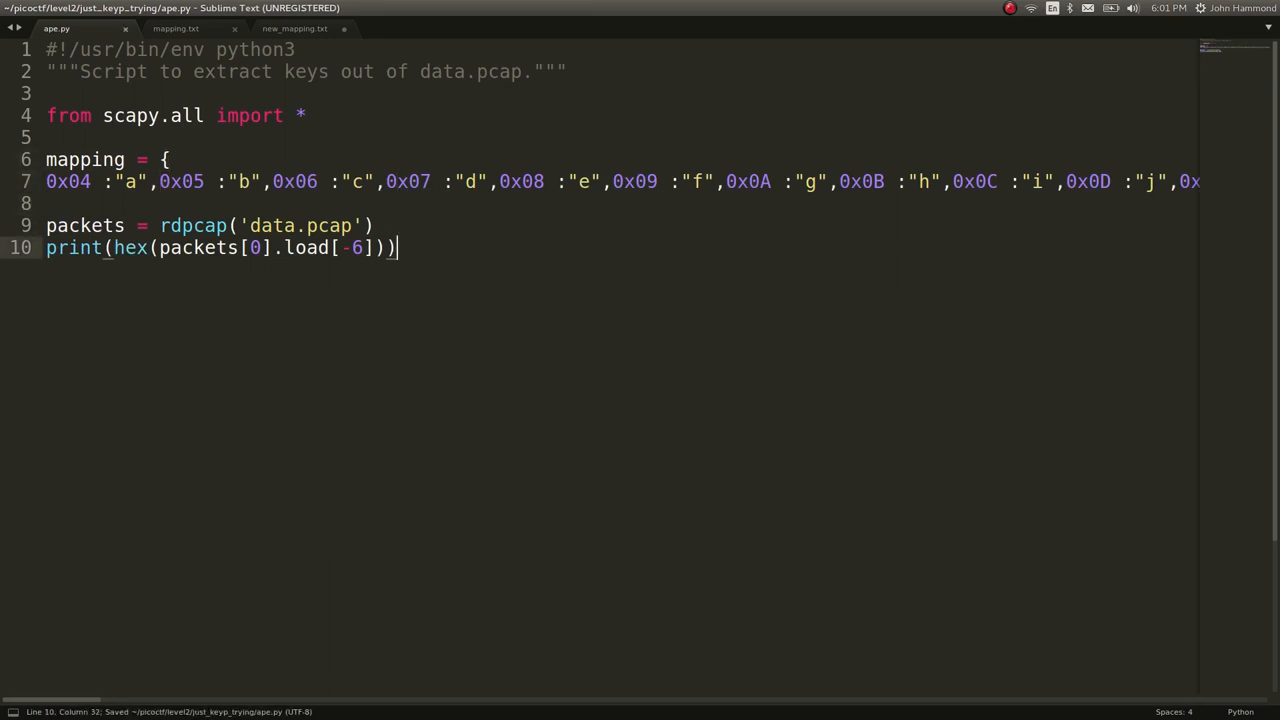
pyautogui.write('pri')
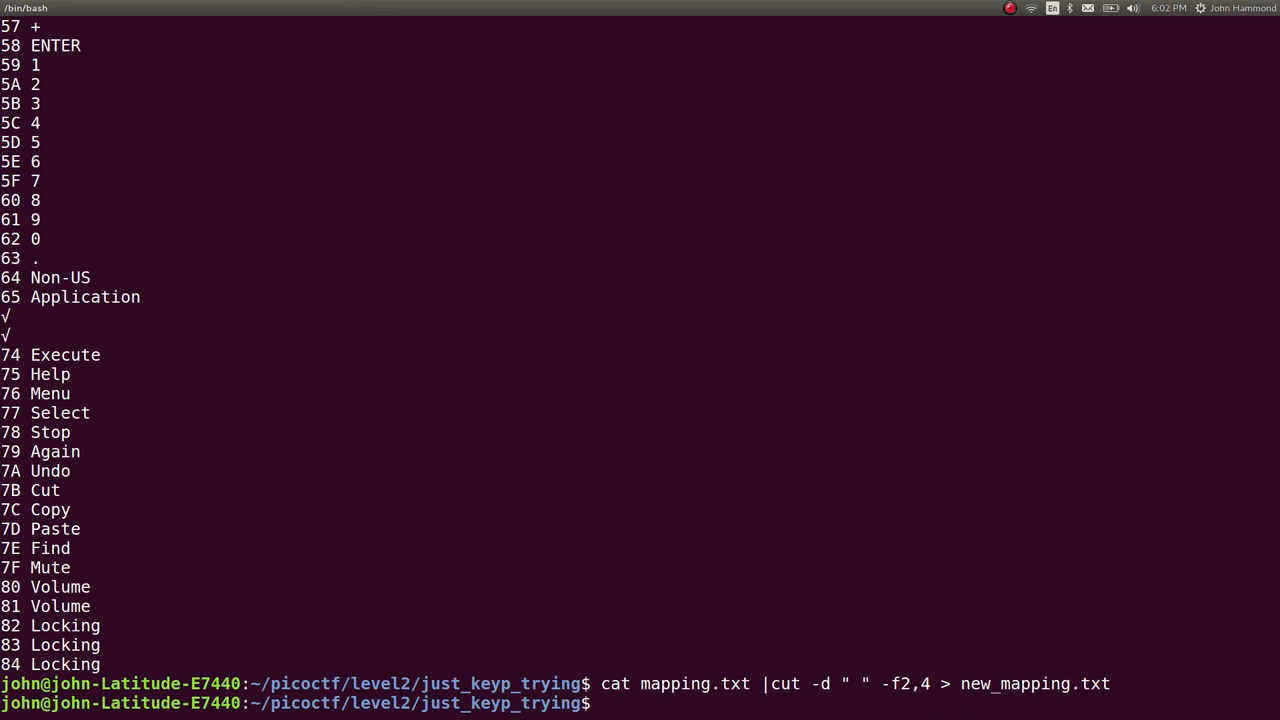
# - Run python ape.py, hitting the non-ASCII SyntaxError on line 7, and recall the command
pyautogui.write('python apo')
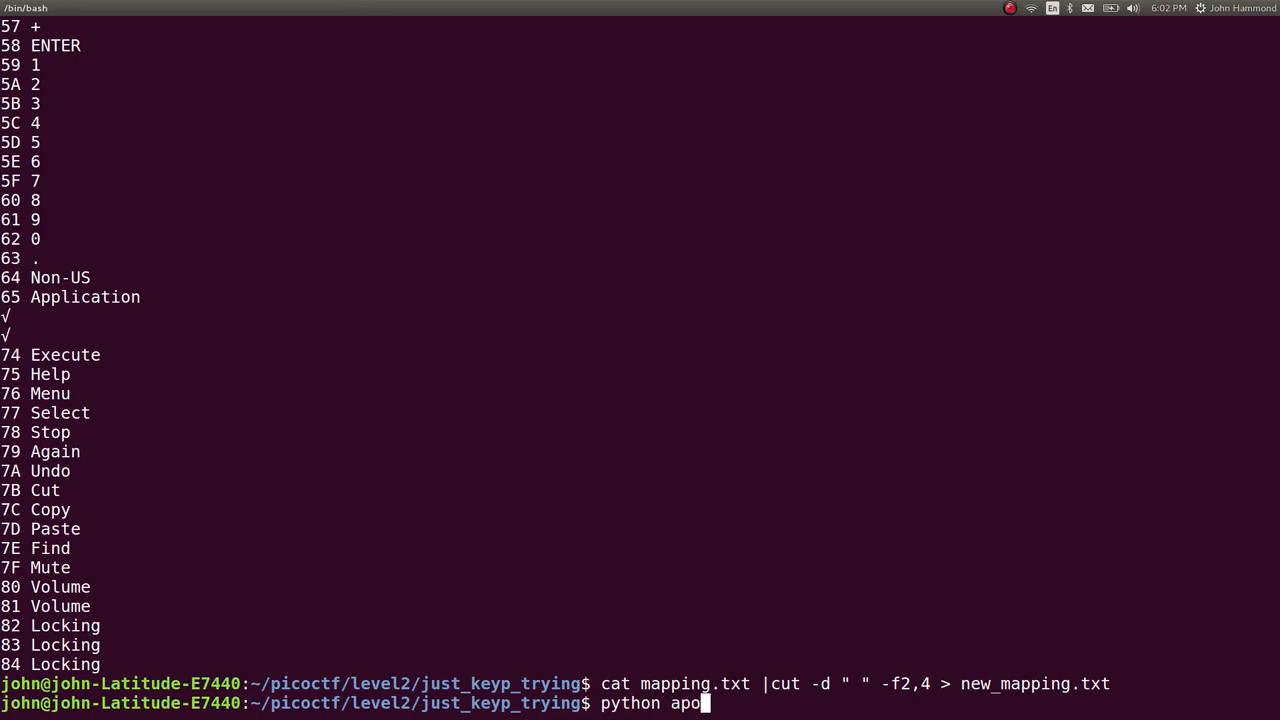
pyautogui.press('Return')
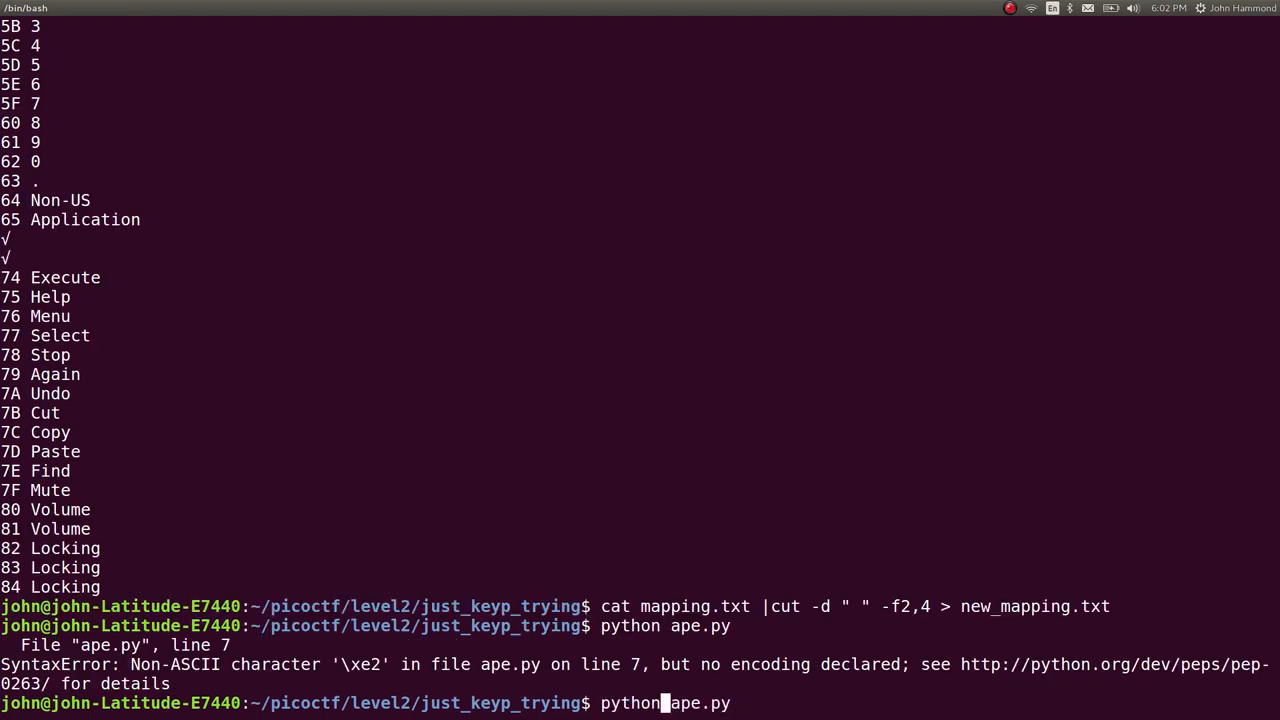
pyautogui.press('Return')
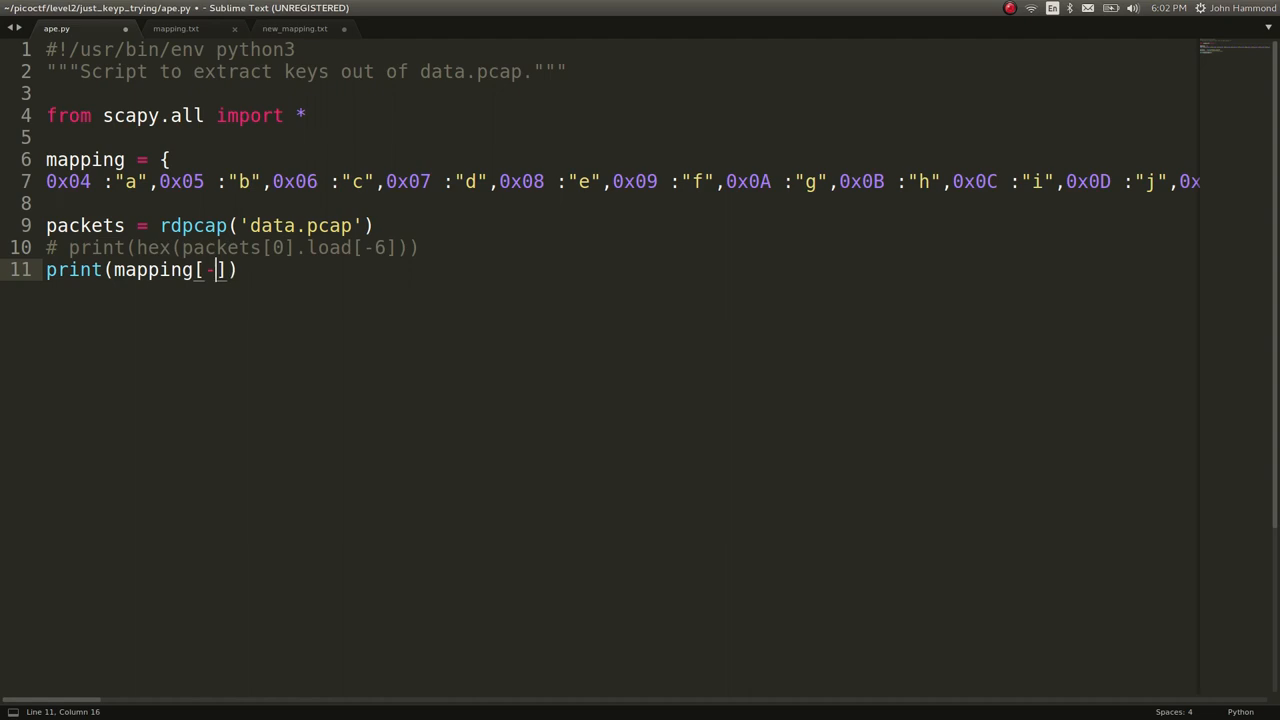
# - Replace the test print with a for loop over each_packet in packets
pyautogui.write('0x04')
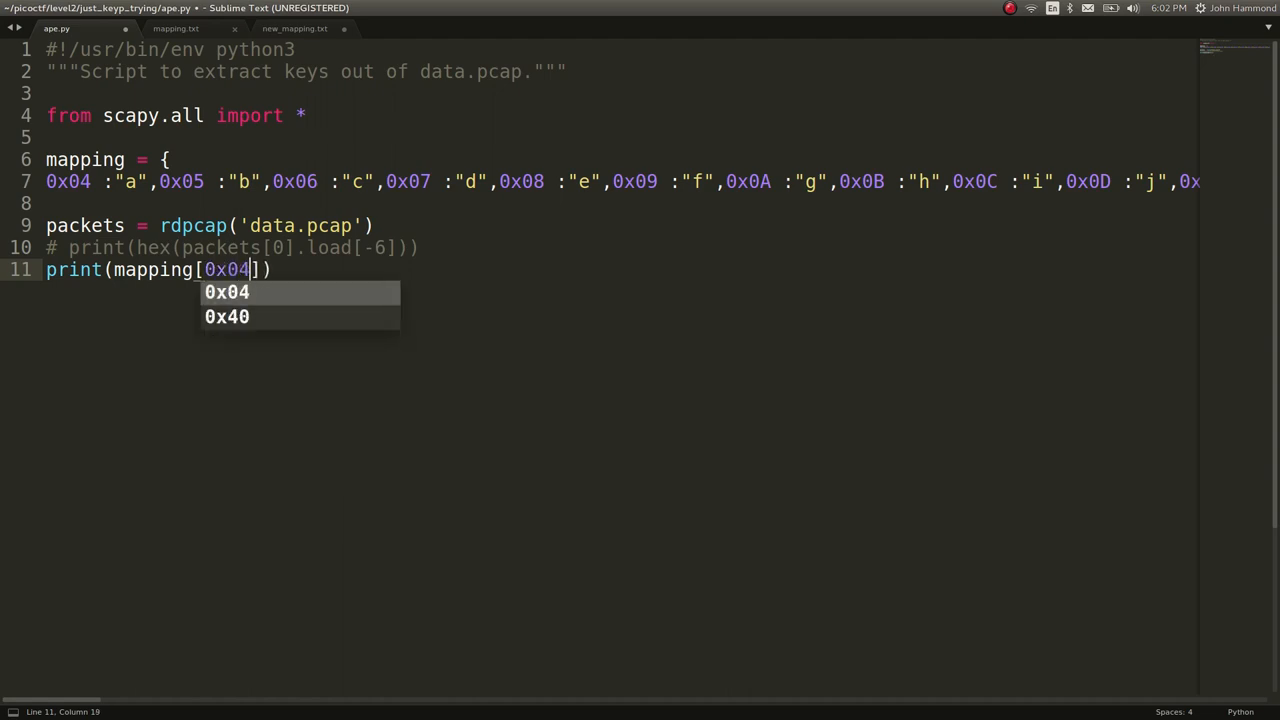
pyautogui.write('9')
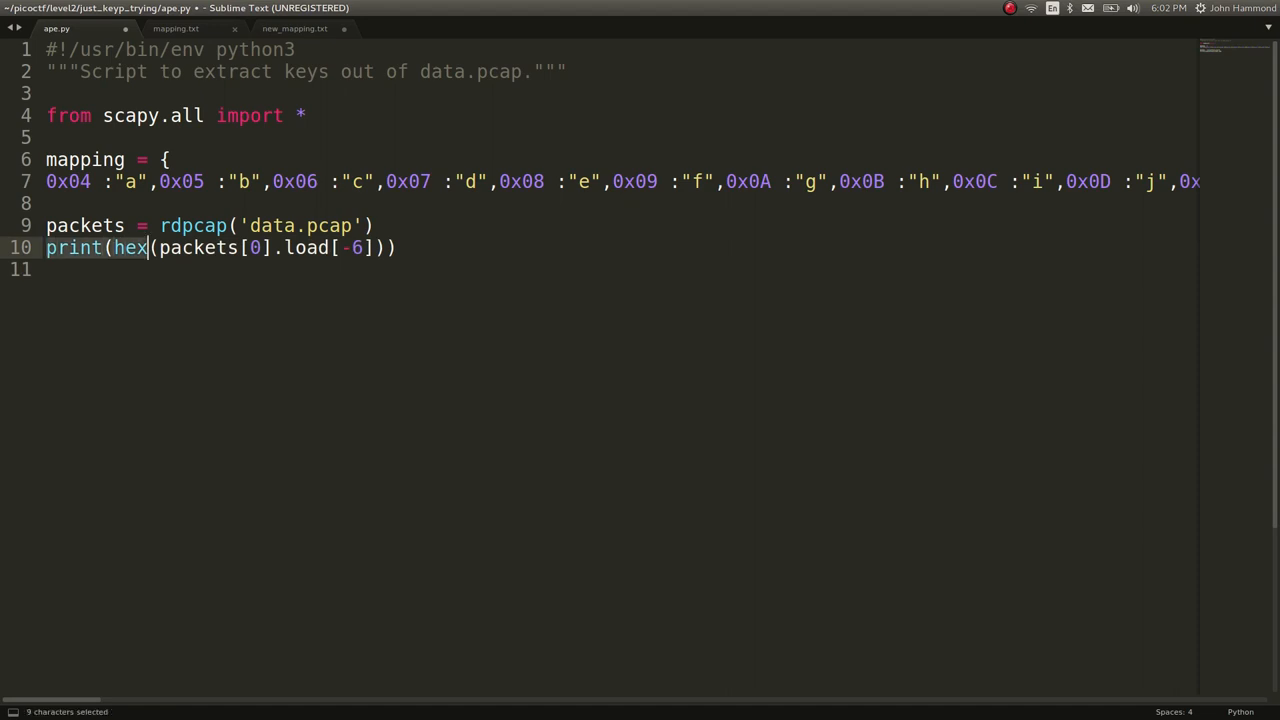
pyautogui.write('for ev')
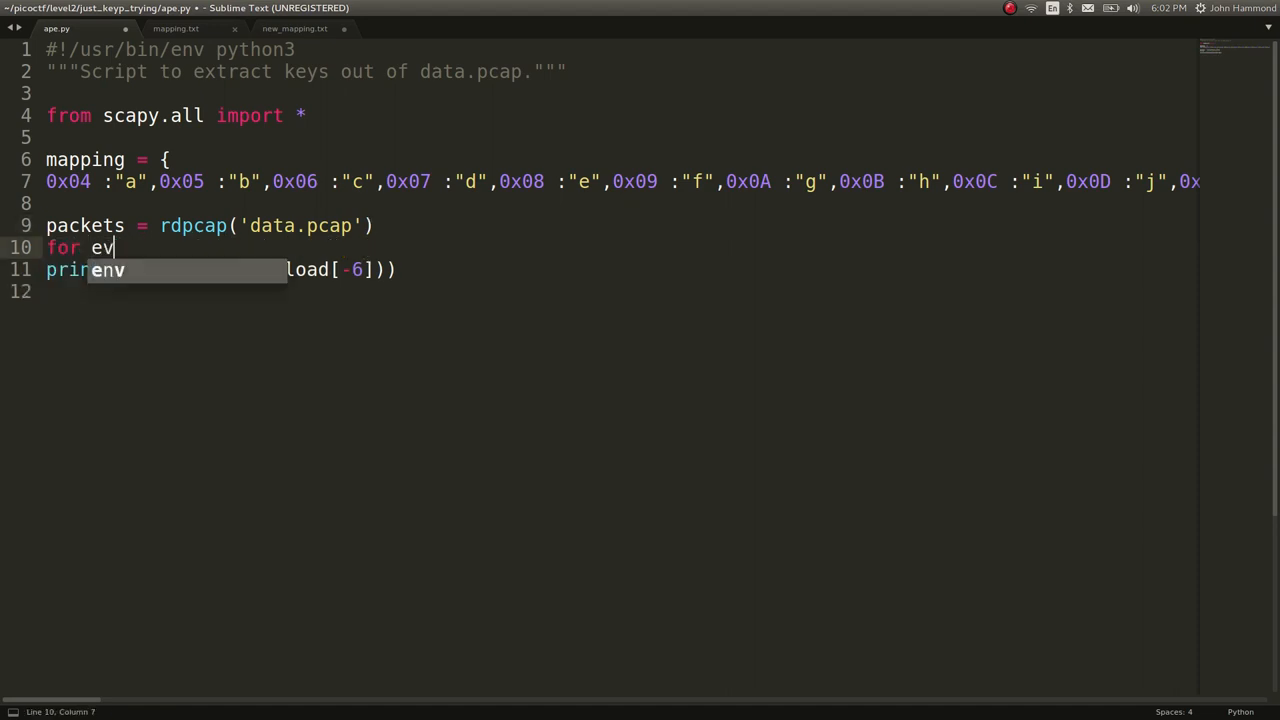
pyautogui.write('ach_packet in packets:')
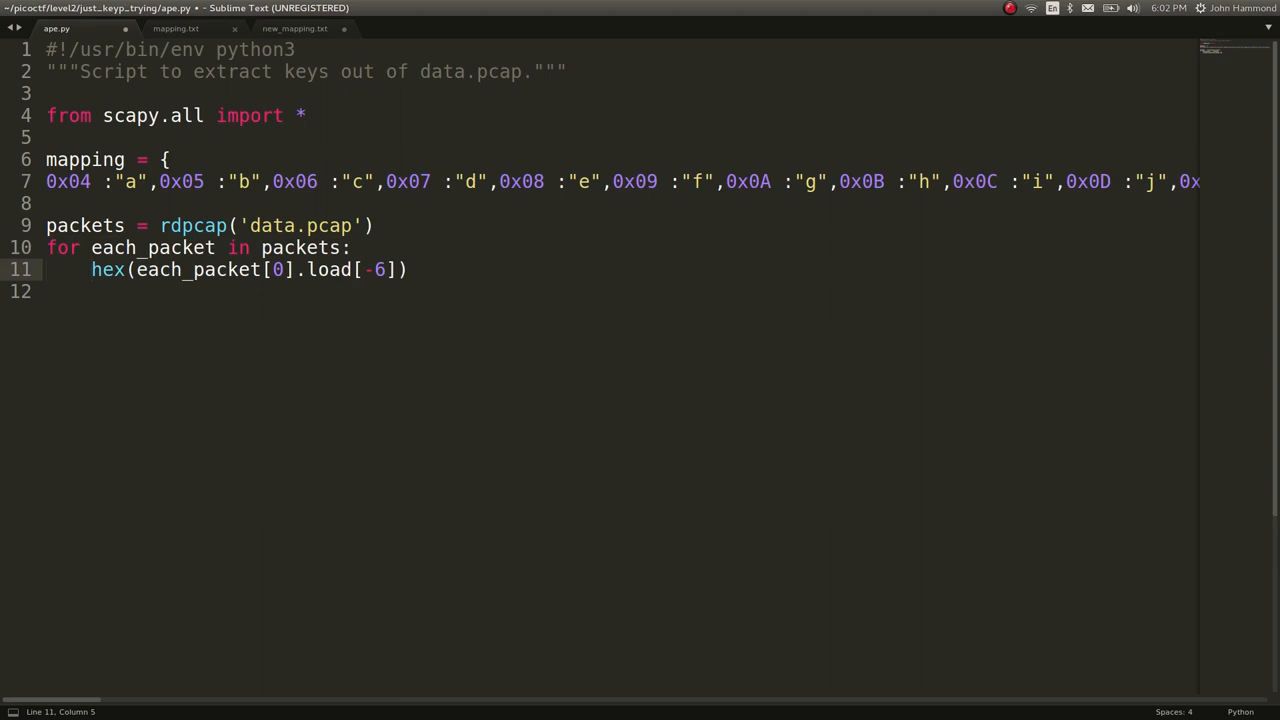
# - Inside the loop set special_byte from the load and print mapping[special_byte]
pyautogui.write('special_byte')
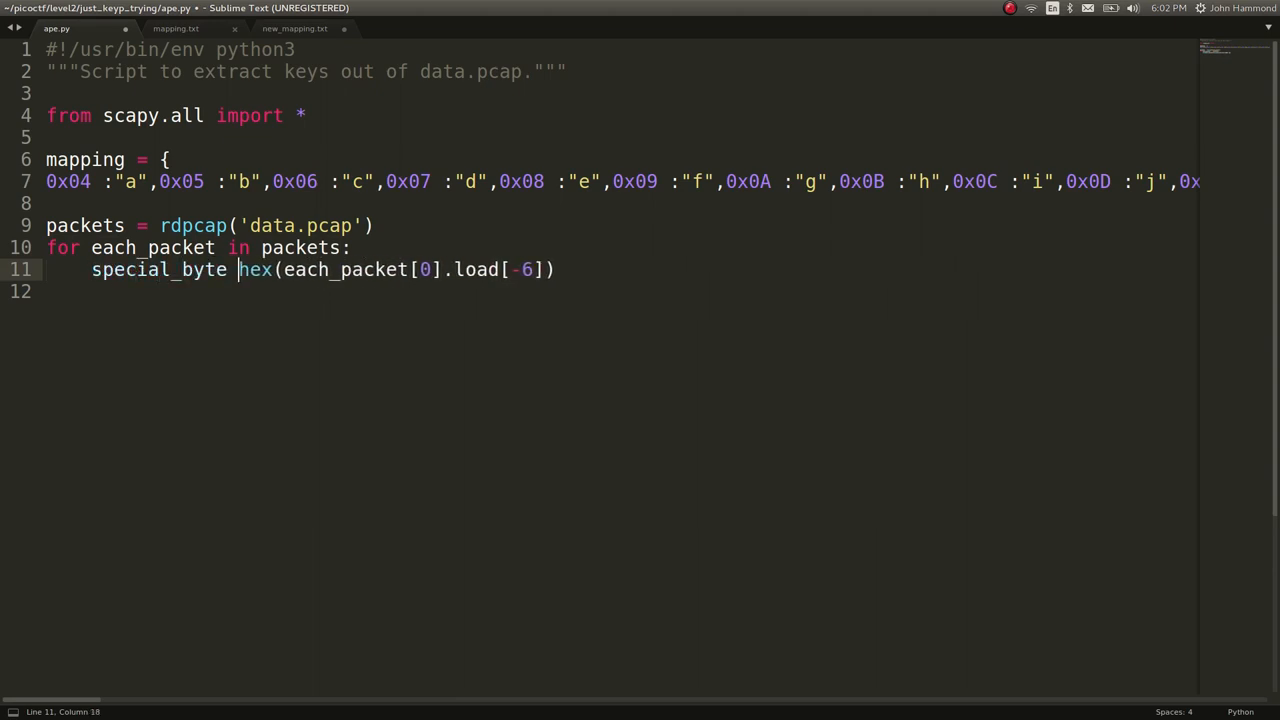
pyautogui.write('print')
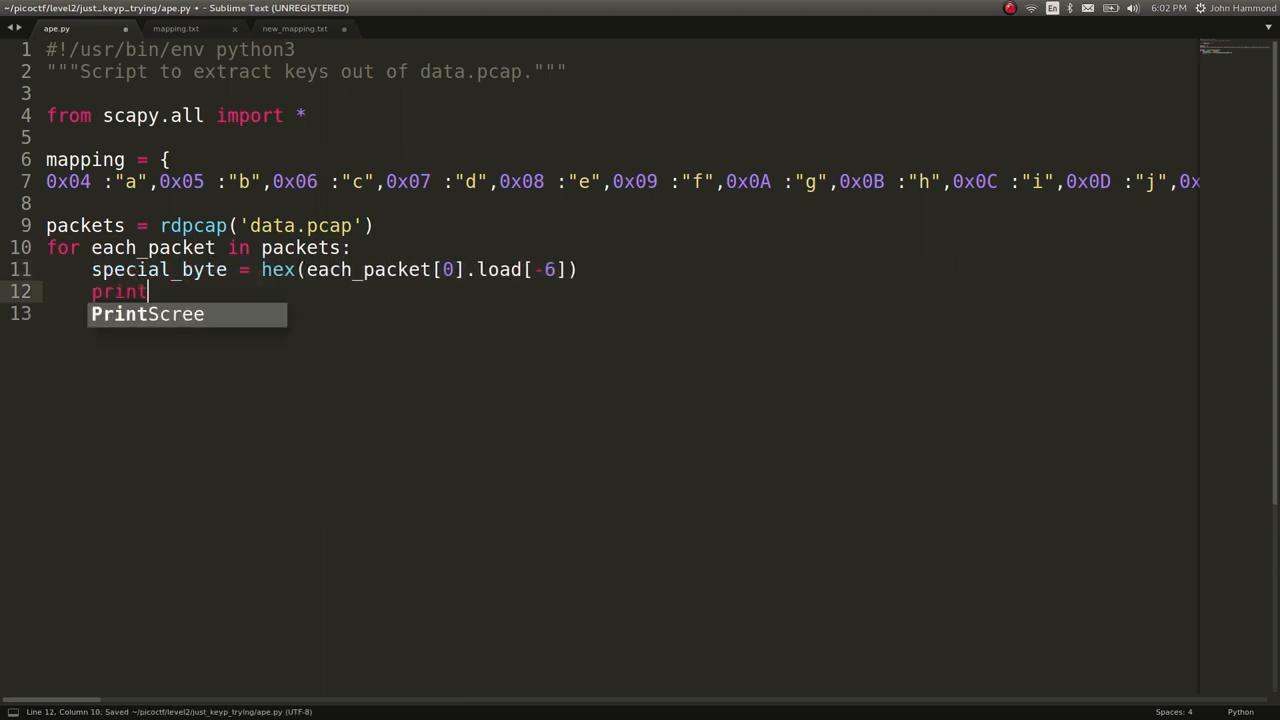
pyautogui.write('(map')
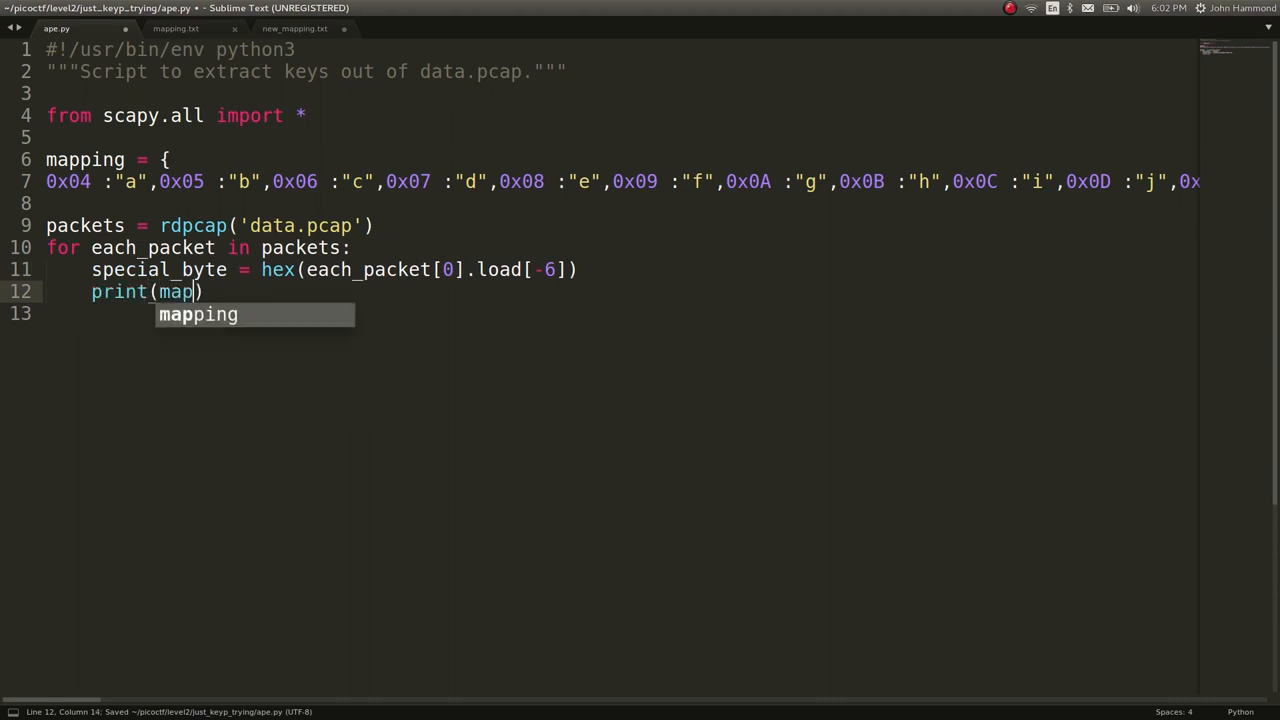
pyautogui.write('ping[special_byte')
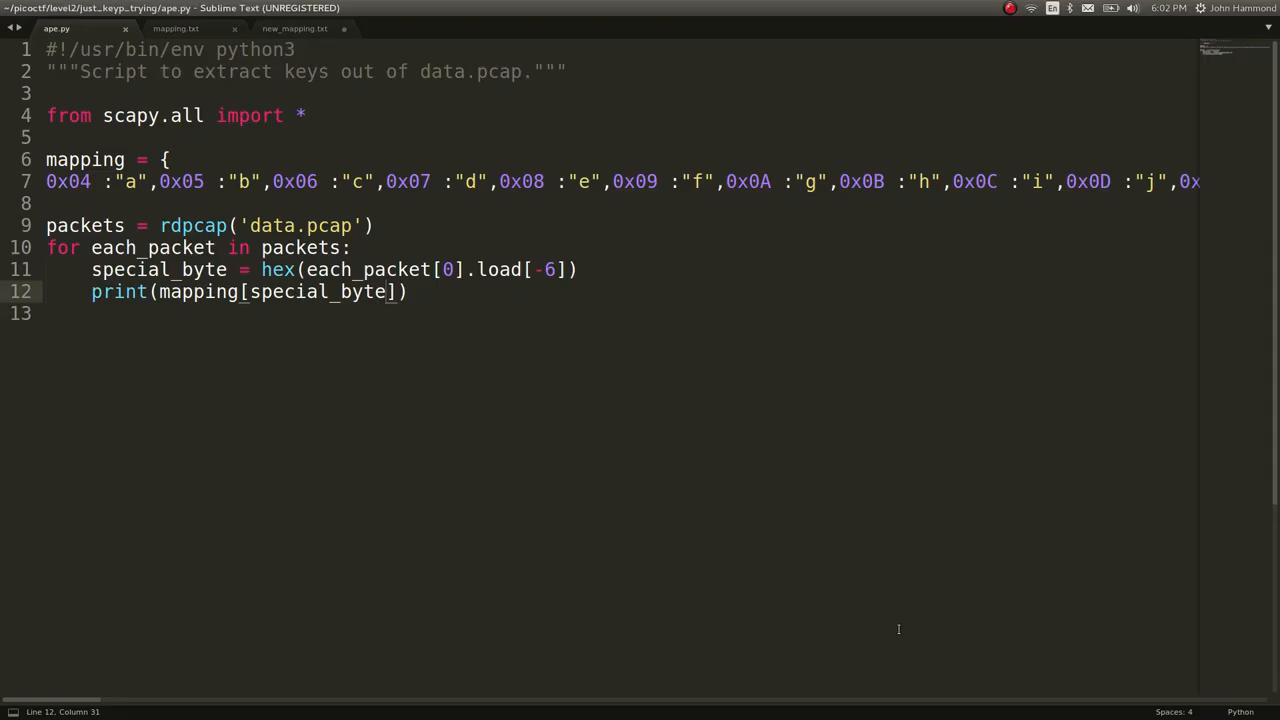
# - Drop hex() around each_packet[0].load[-6] and add a 0x0: "" entry to the mapping
pyautogui.click(276, 292)
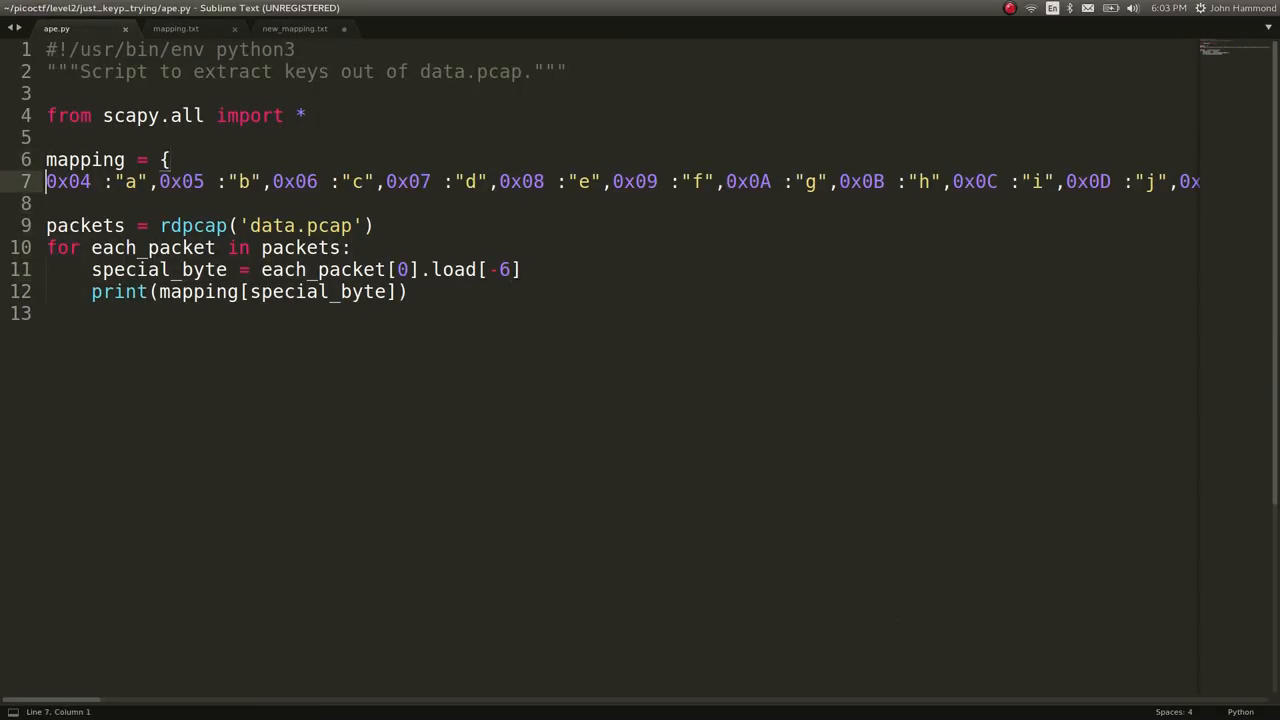
pyautogui.moveTo(568, 428)
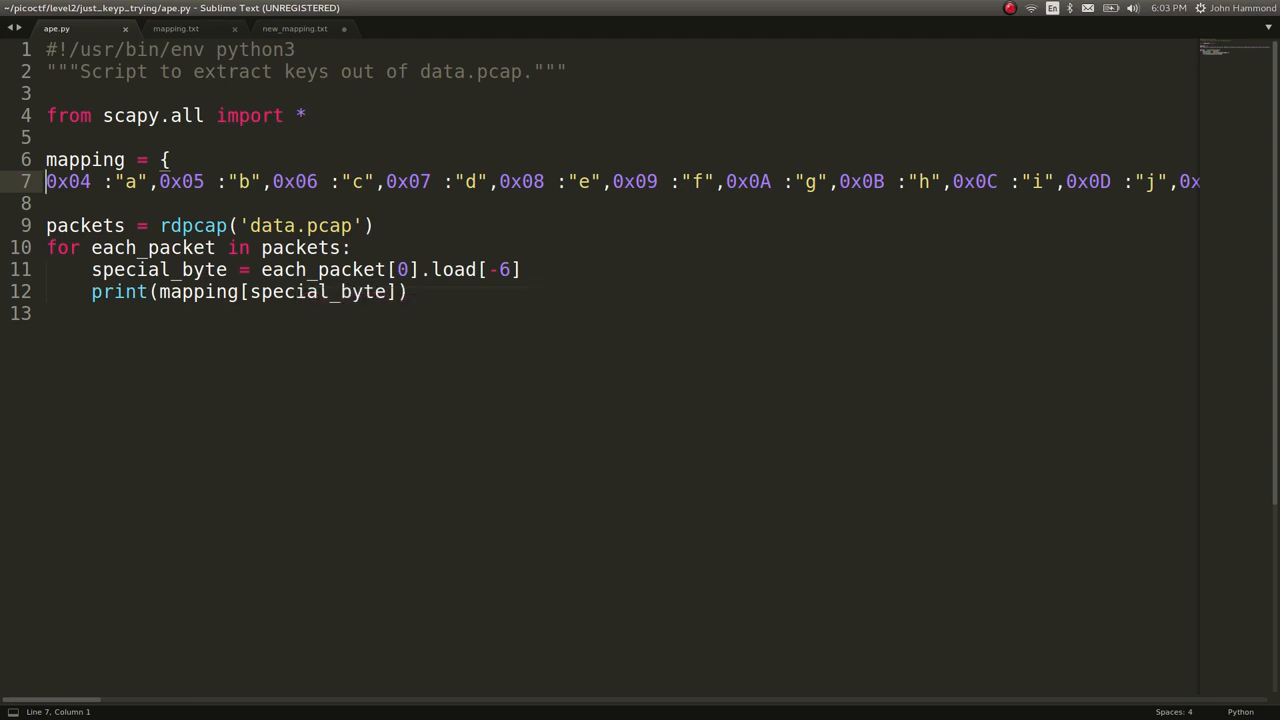
pyautogui.write('0x0: "",')
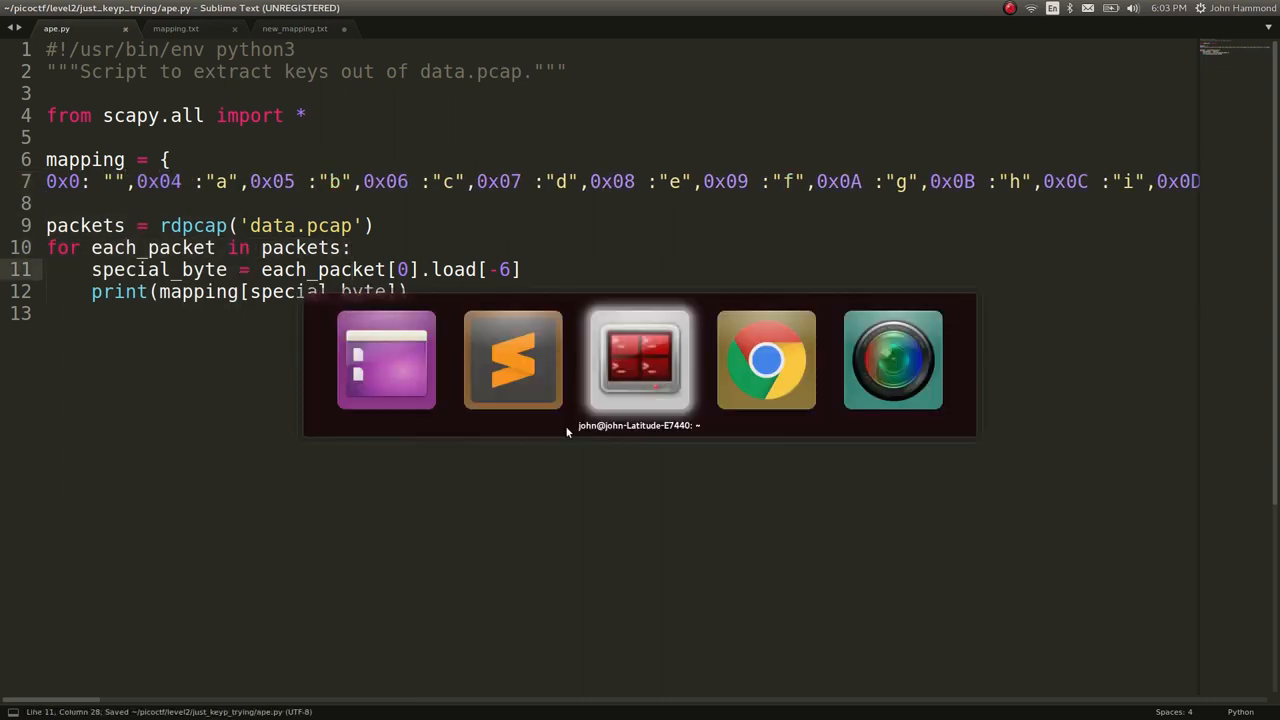
# - Run python3 ape.py in the terminal and scroll through the one-per-line flag characters
pyautogui.click(640, 358)
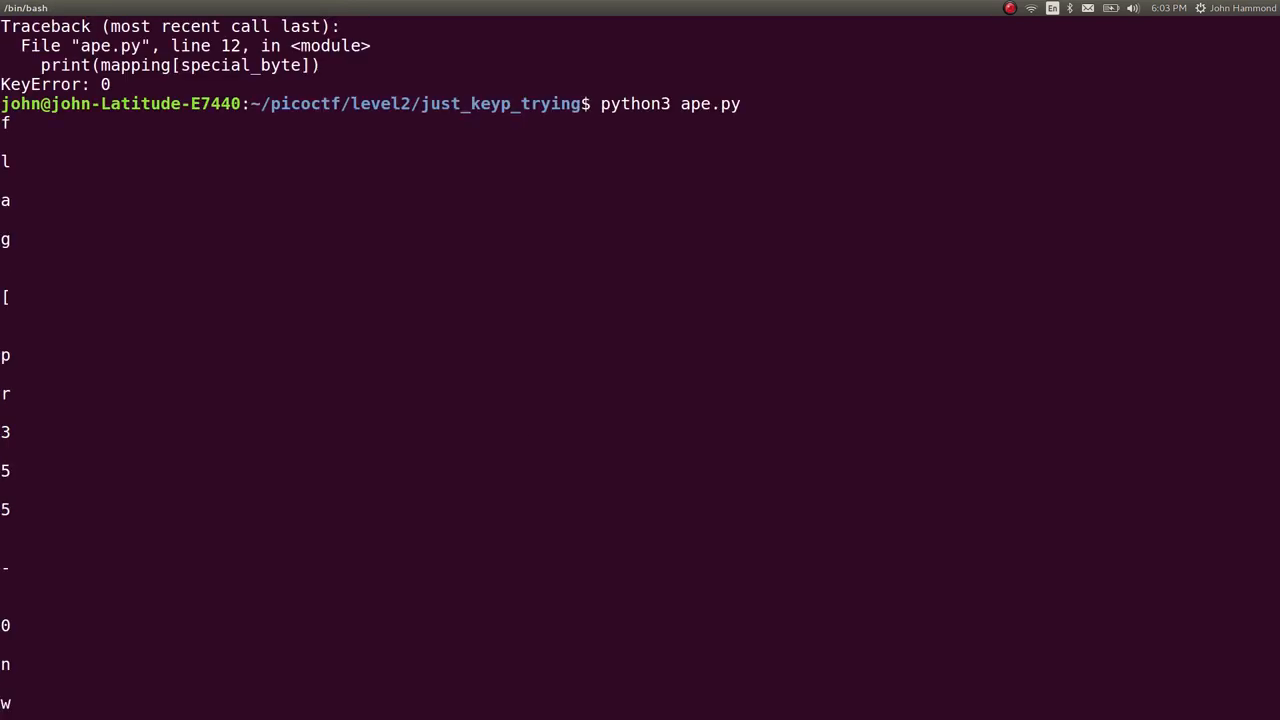
pyautogui.scroll(-3)
pyautogui.write('flaf =')
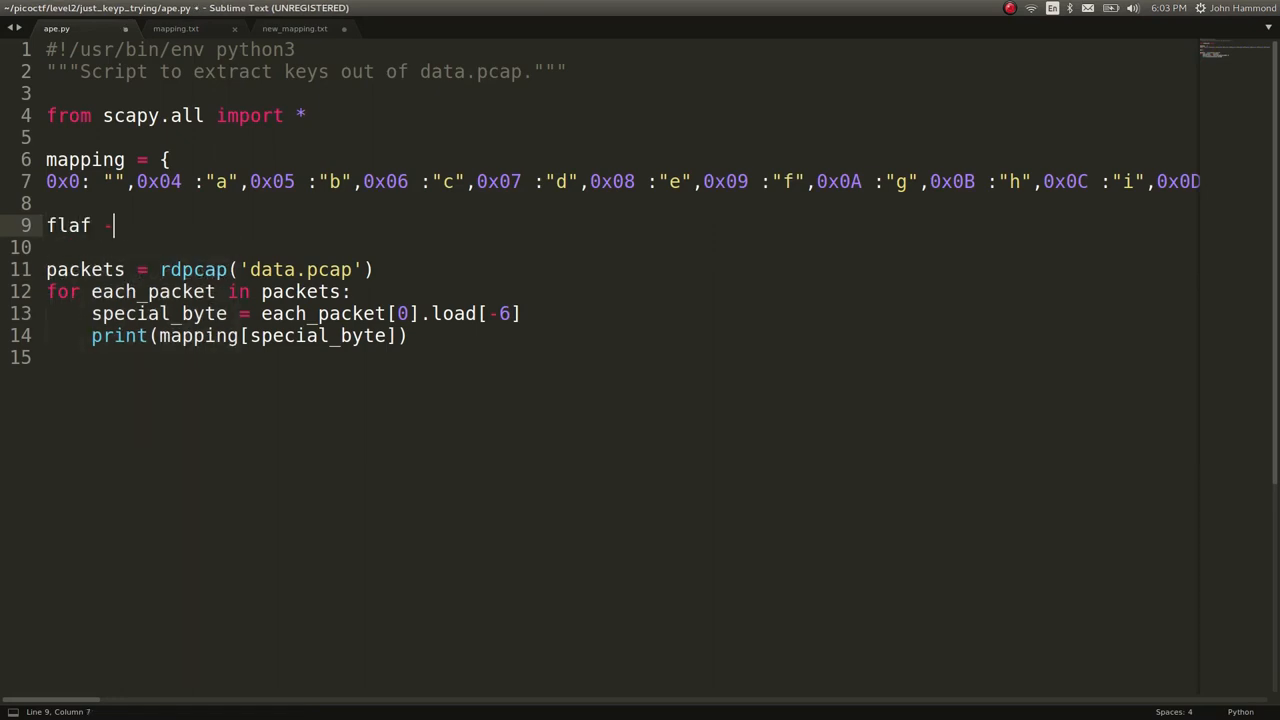
# - Add flag = [], append each mapped character, and print "".join(flag)
pyautogui.write('g = []')
pyautogui.click(228, 336)
pyautogui.write('flag.append')
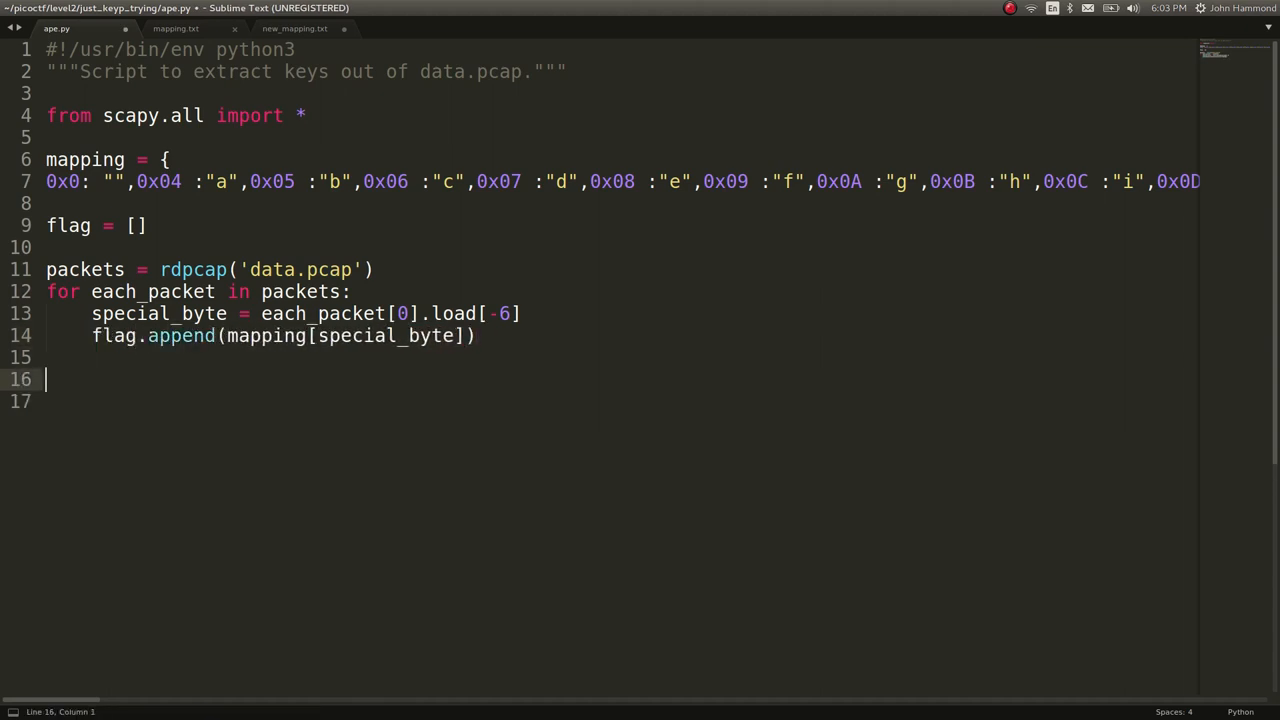
pyautogui.write('print(')
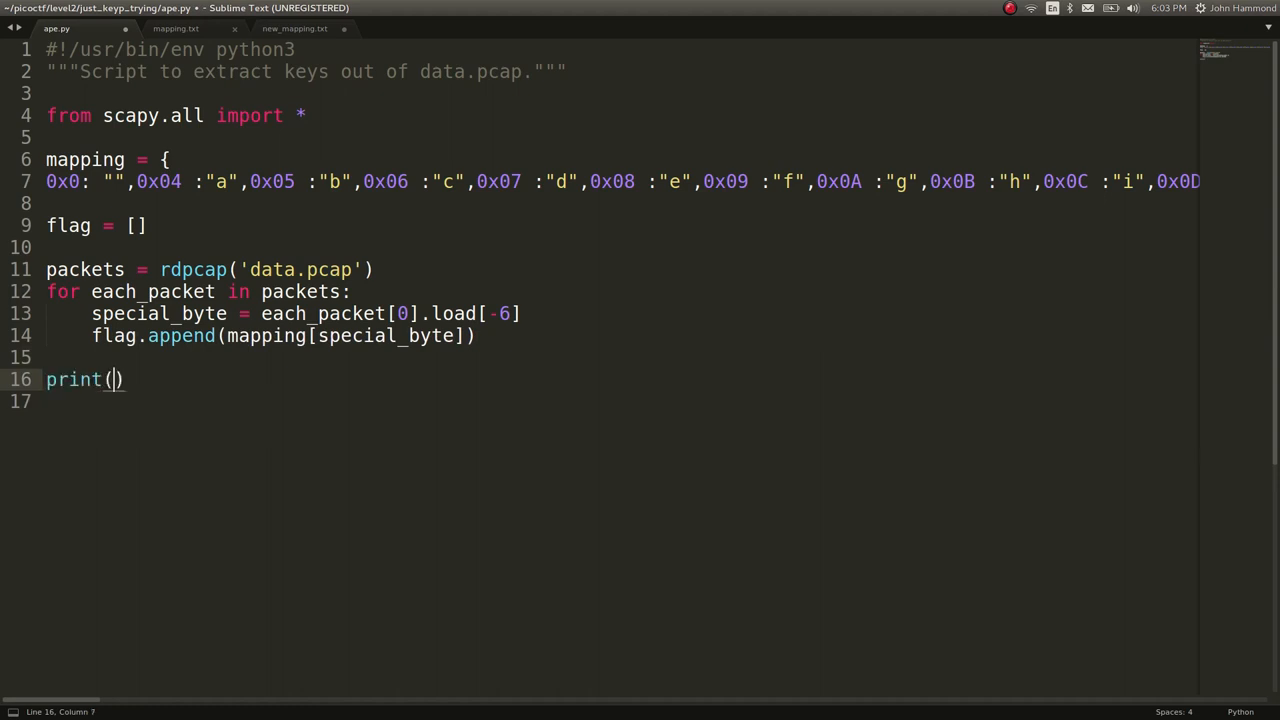
pyautogui.write('"".join(')
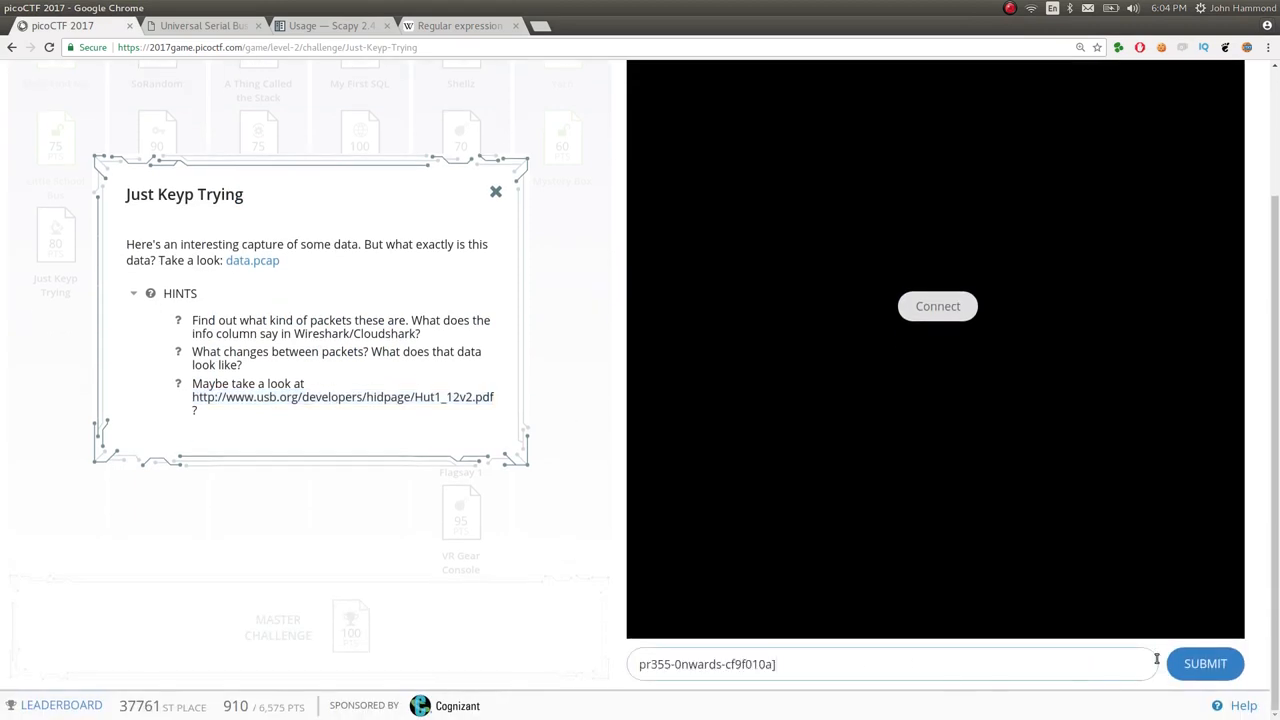
# - Submit the decoded lowercase flag as the Just Keyp Trying answer
pyautogui.click(1204, 664)
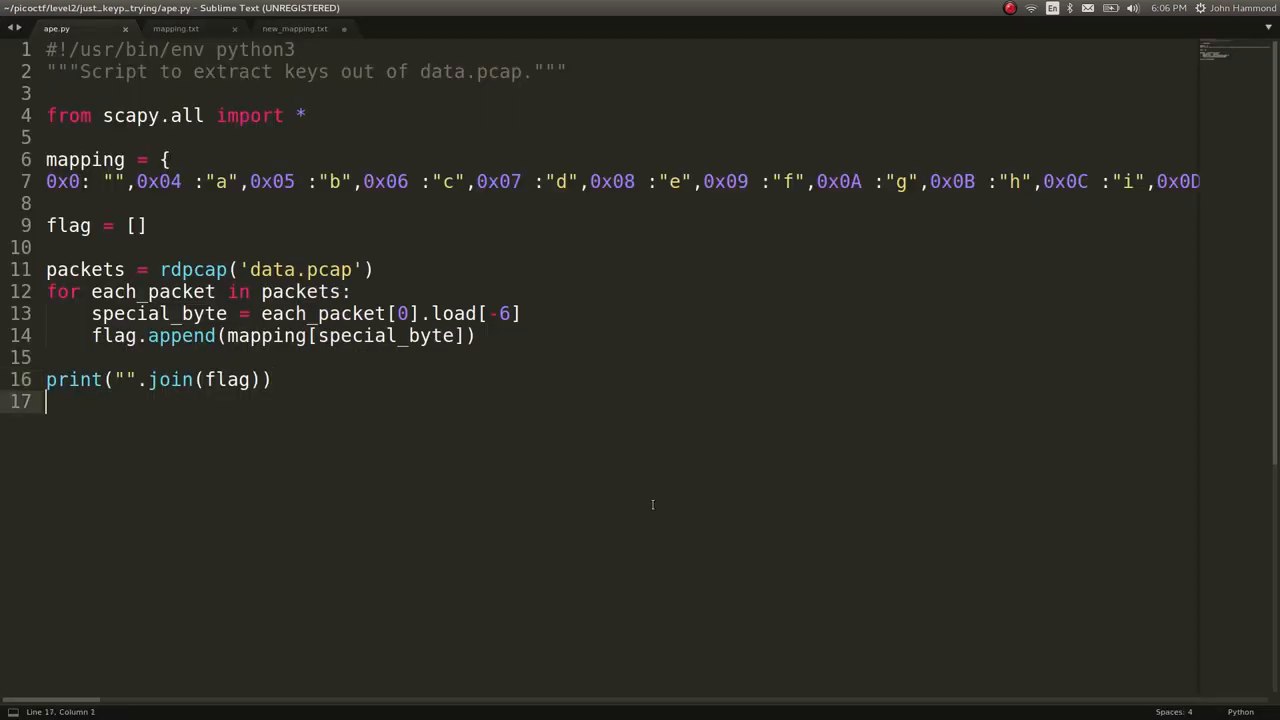
# - Append .upper() to "".join(flag), save, and return to the terminal
pyautogui.write('.')
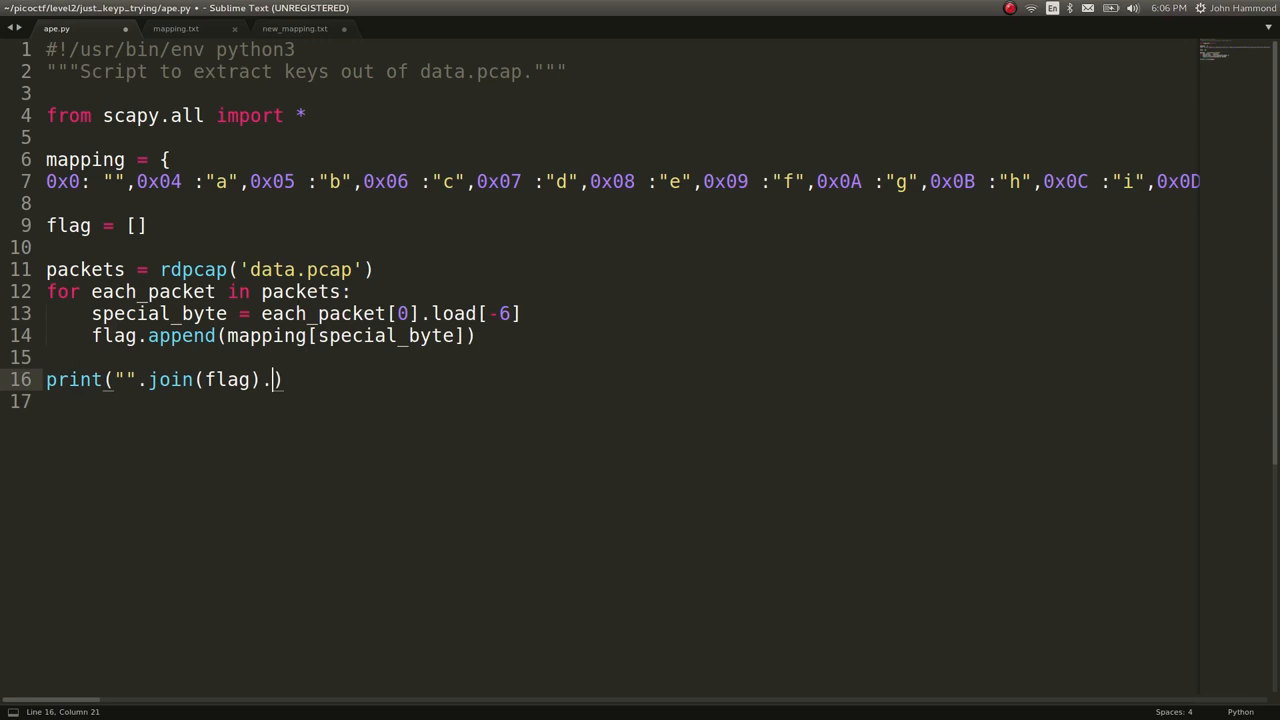
pyautogui.write('upper()')
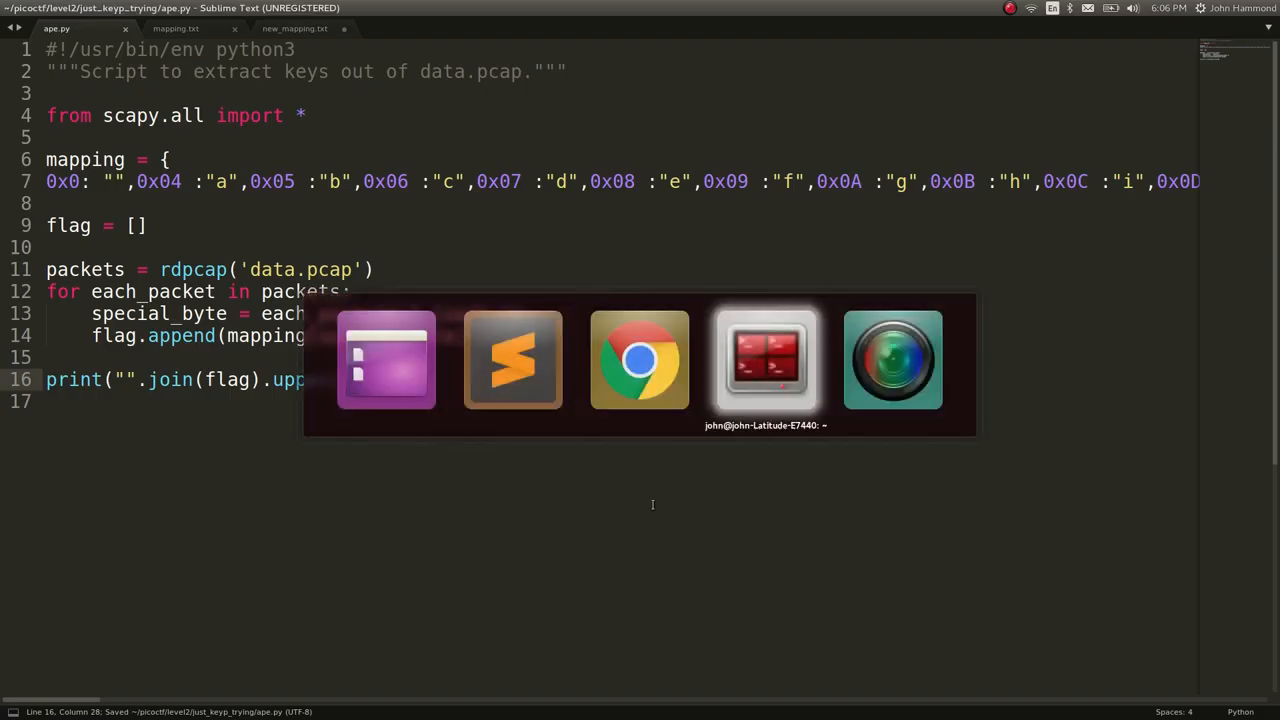
pyautogui.click(764, 360)
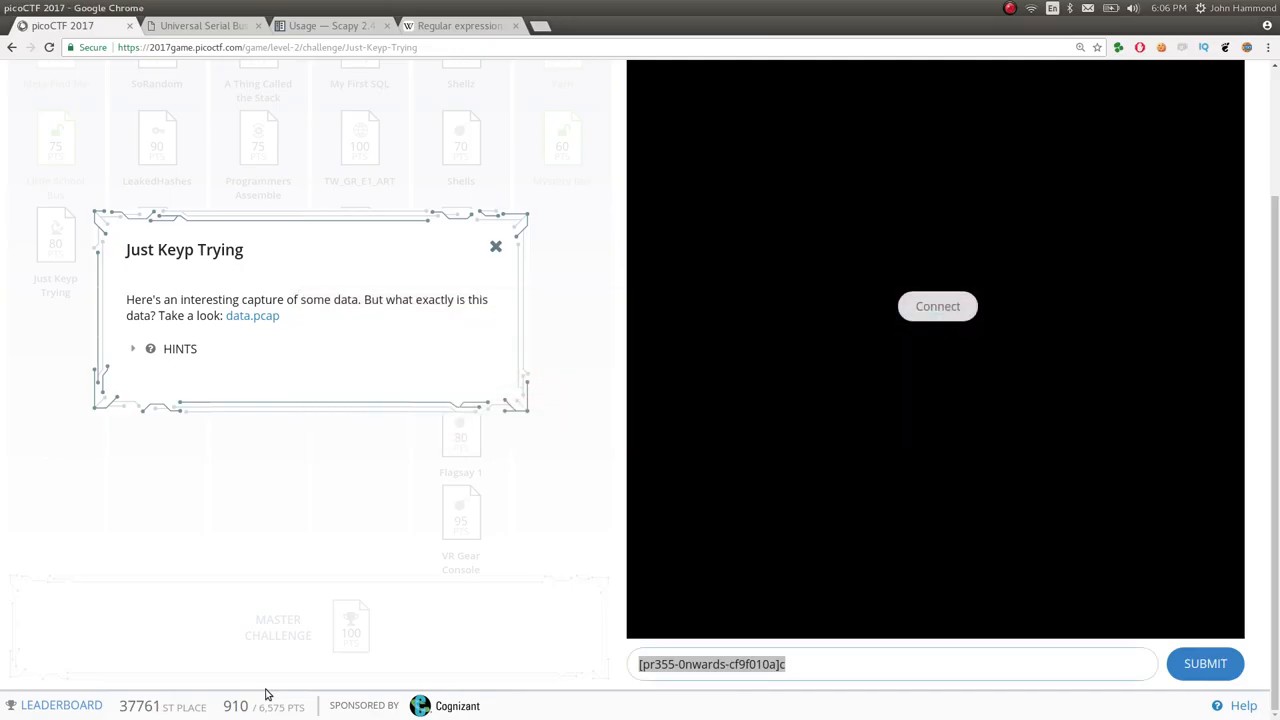
# - Select the entered answer, rerun ape.py for FLAG[PR355-0NWARDS-CF9F010A]C, and reopen mapping.txt
pyautogui.click(1204, 664)
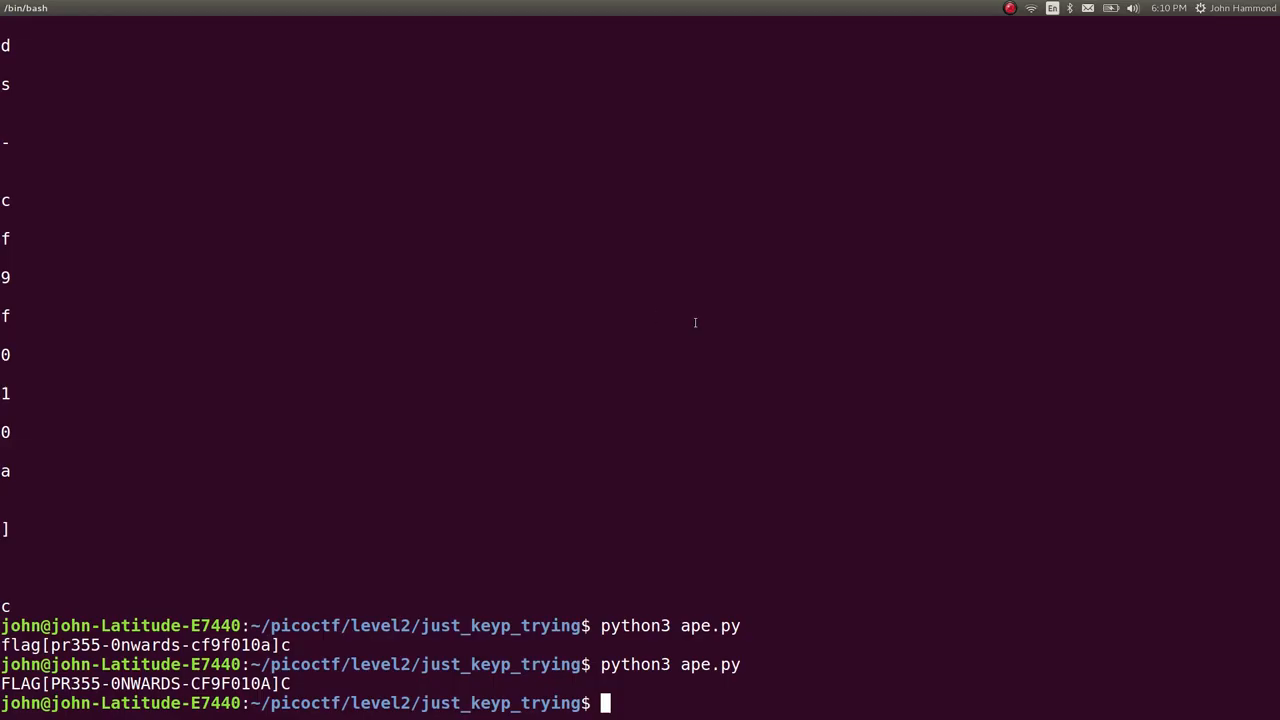
pyautogui.write('evince documentation.pdf')
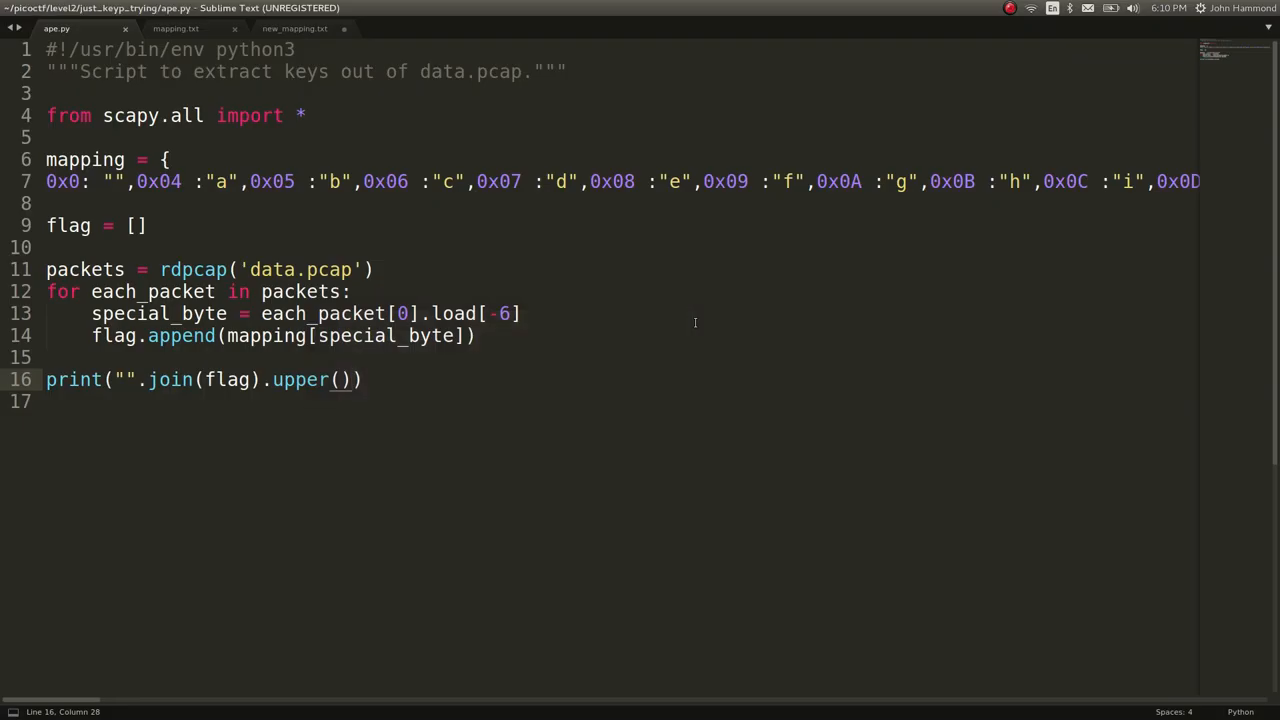
pyautogui.click(176, 28)
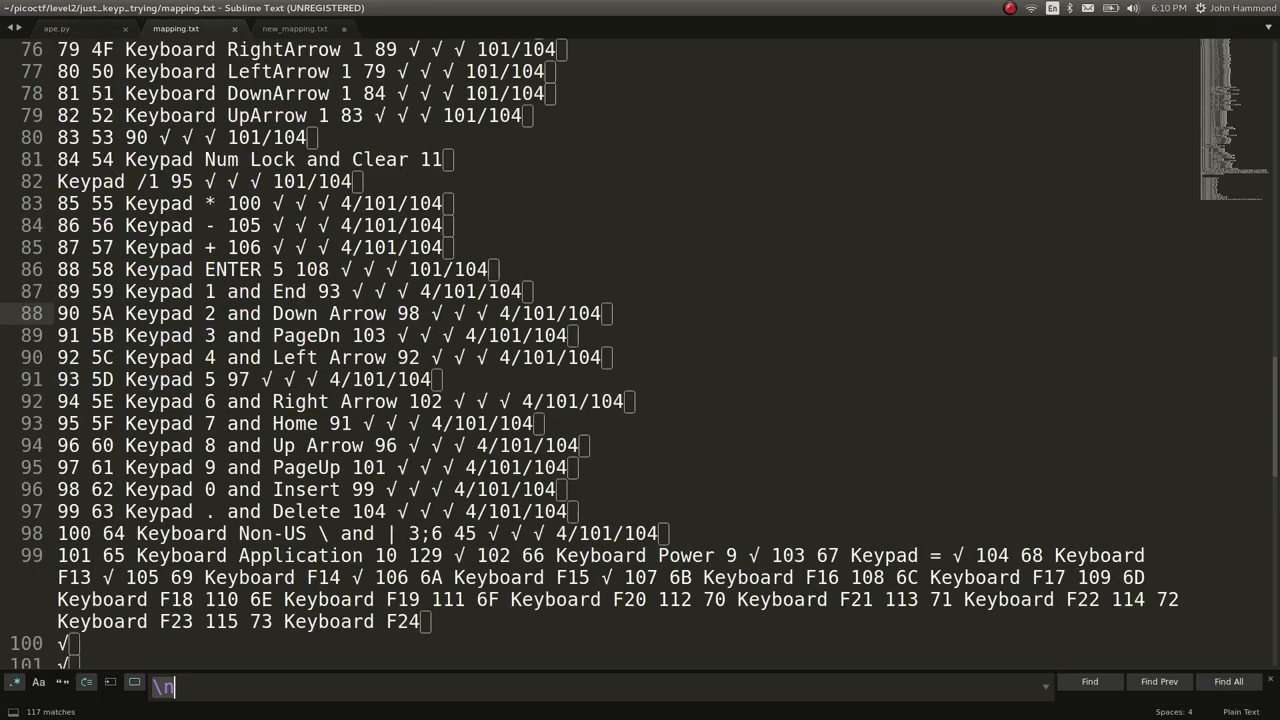
# - Search mapping.txt for "-" and check the 2D dash/underscore key entry
pyautogui.write('-')
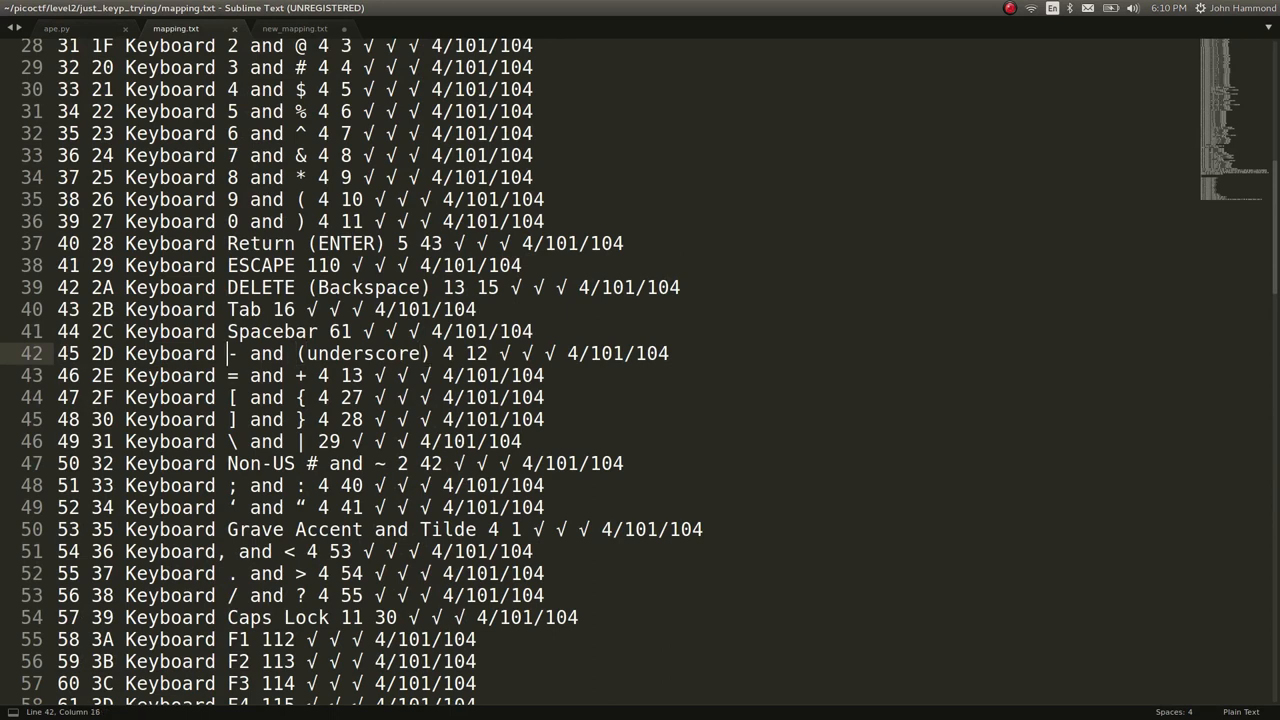
pyautogui.click(56, 28)
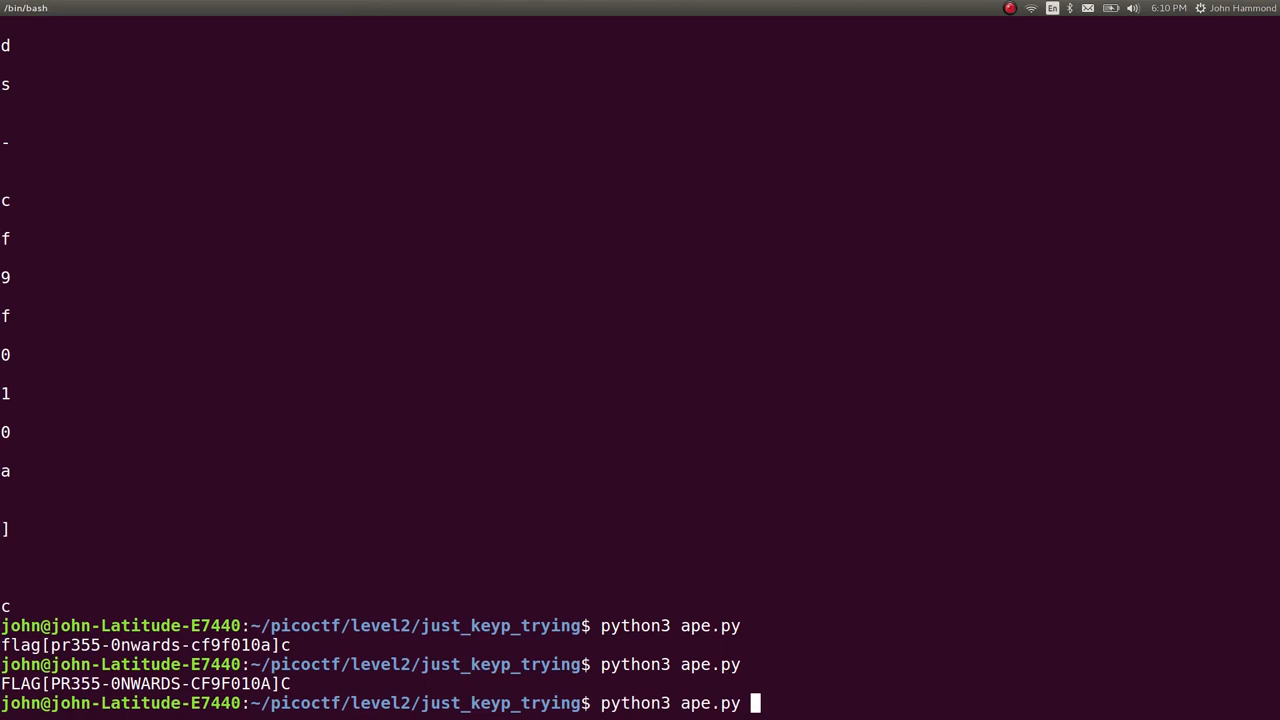
# - Rerun ape.py and return to Chrome to submit FLAG[PR355-0NWARDS-CF9F010A]
pyautogui.press('Return')
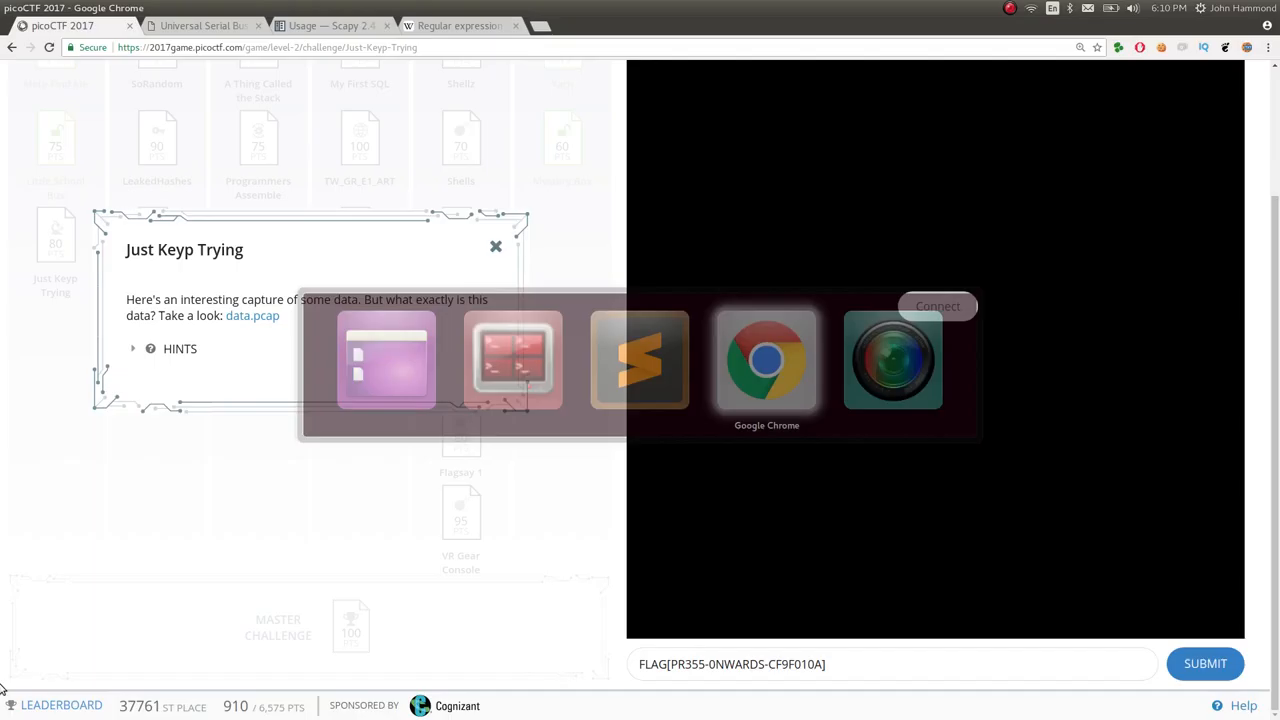
pyautogui.click(1204, 664)
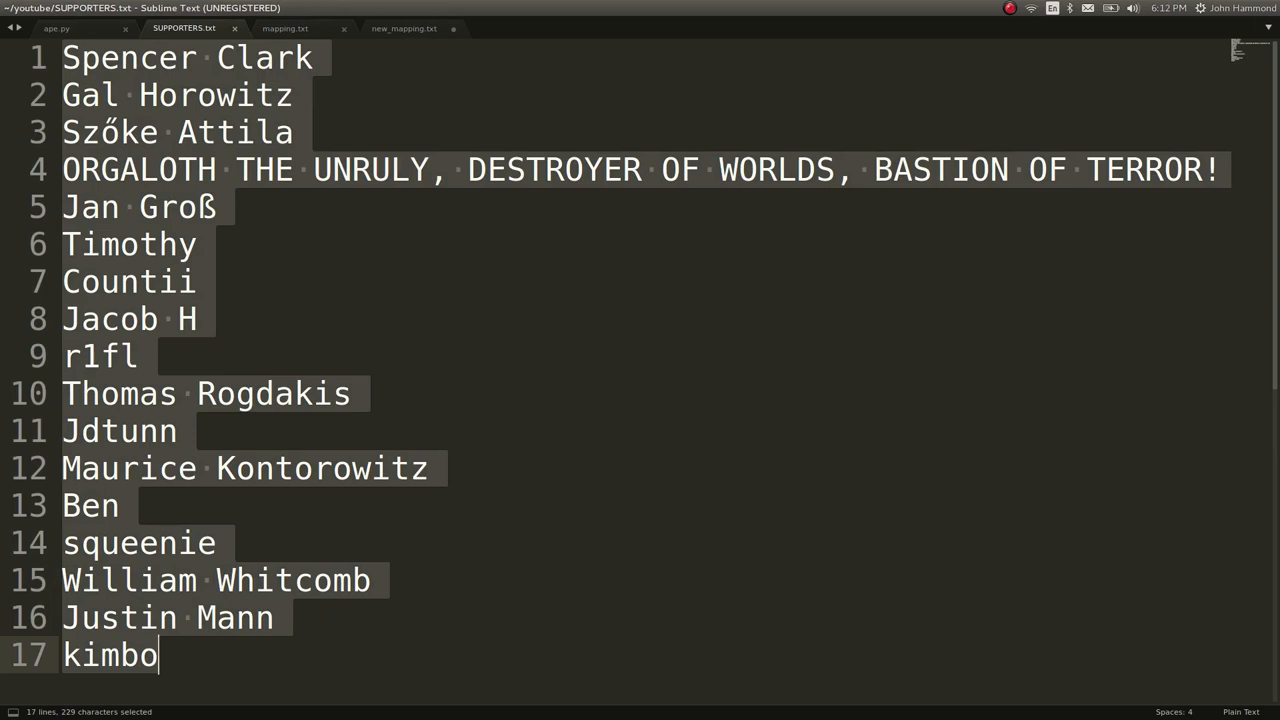
# - Add a new line after the last supporter name and begin typing an entry
pyautogui.click(156, 656)
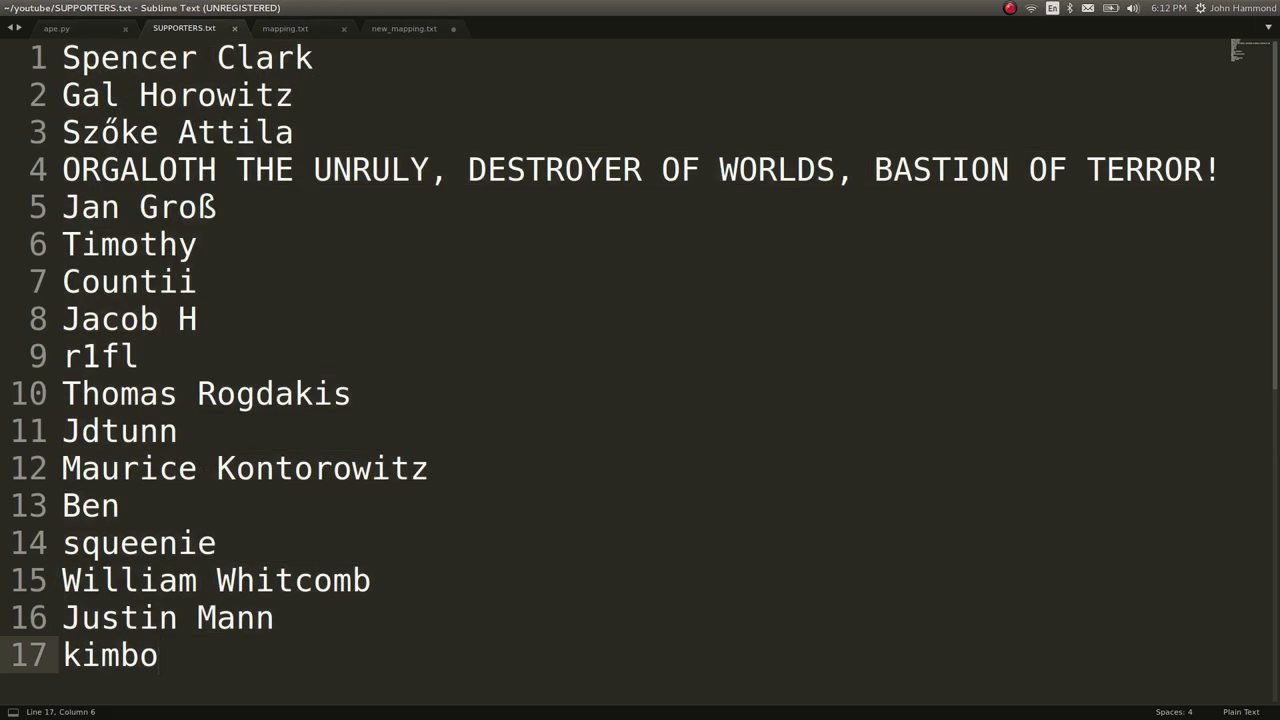
pyautogui.write('sdhhsad')
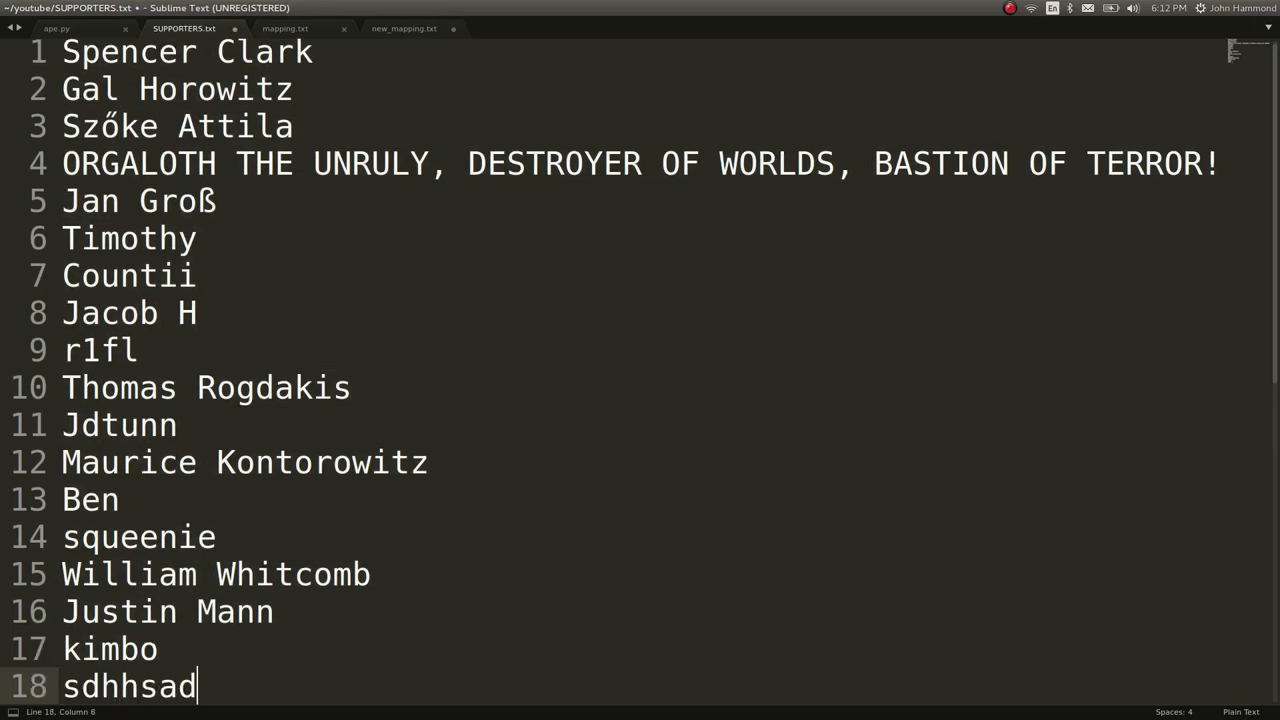